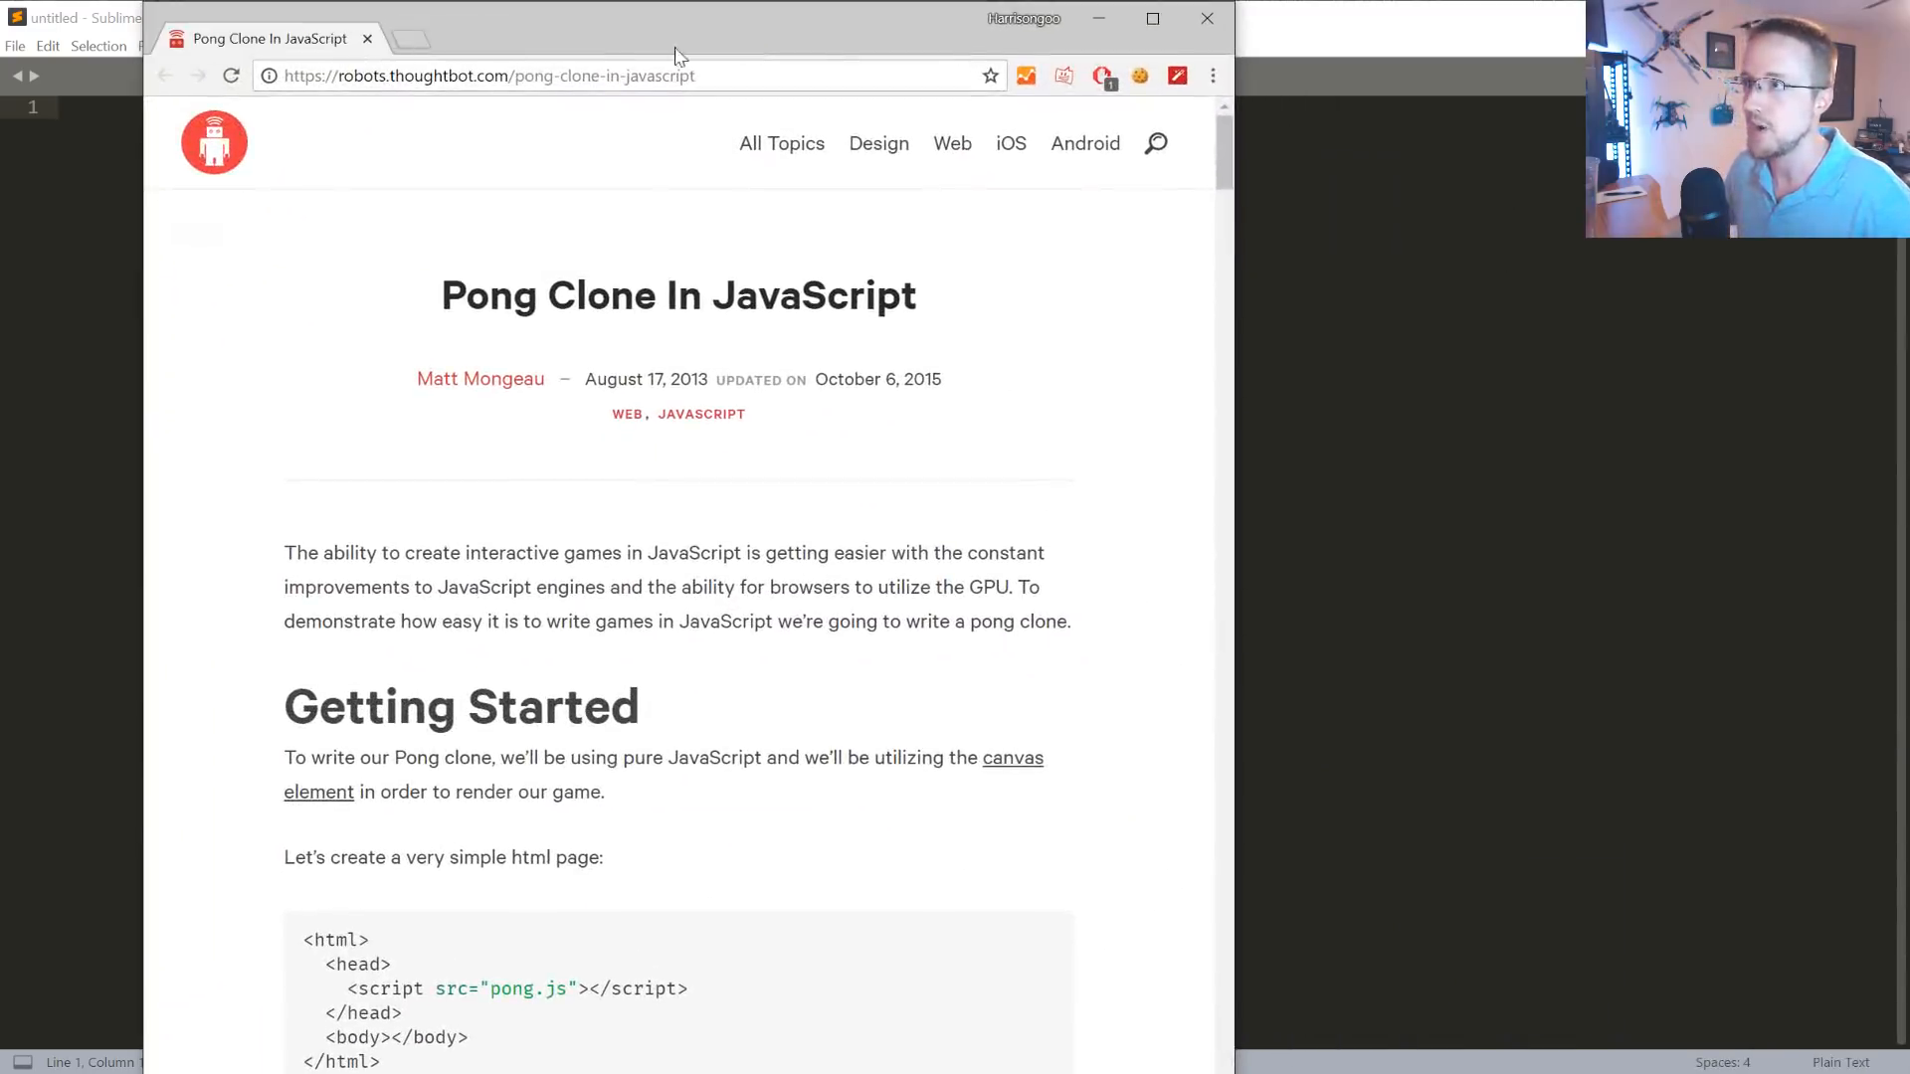
Scroll through the thoughtbot Pong Clone in JavaScript tutorial to read it.
{"action": "scroll", "scroll_direction": "down", "scroll_amount": 3}
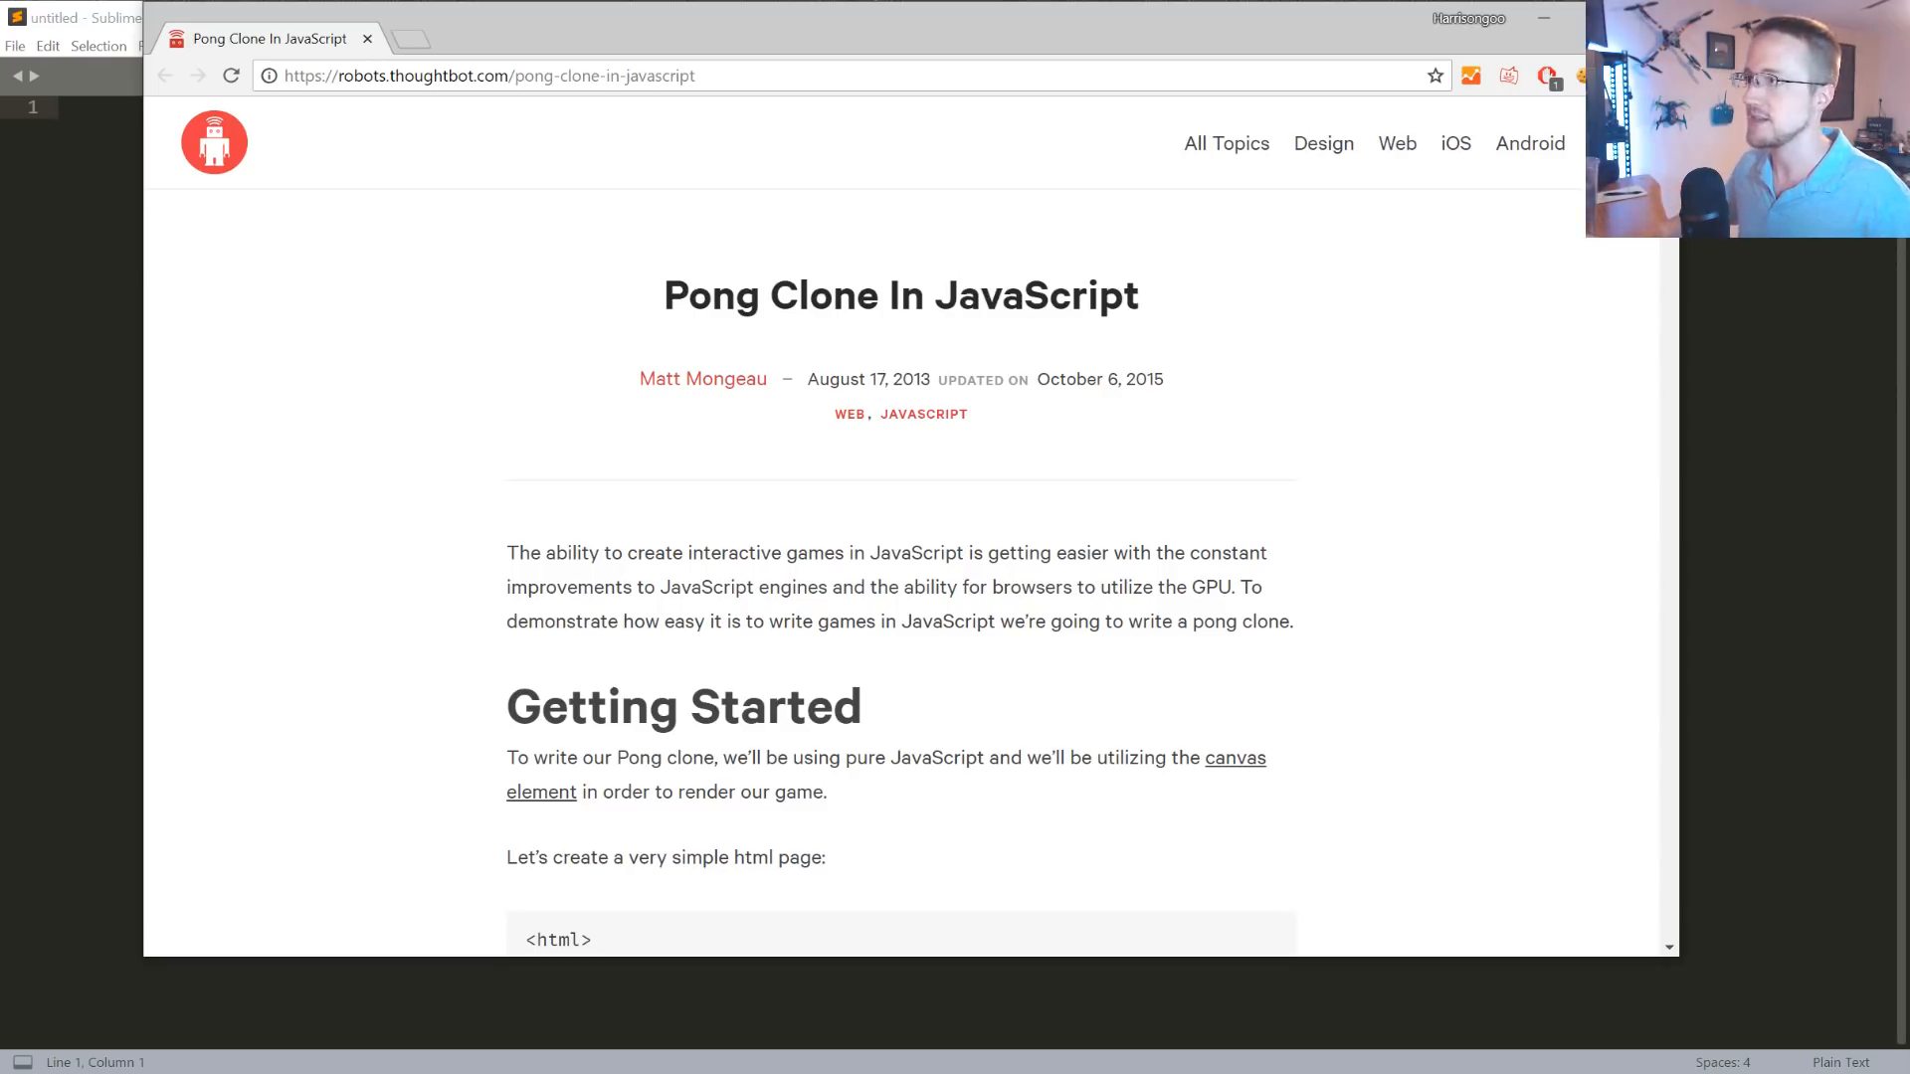
{"action": "scroll", "scroll_direction": "down", "scroll_amount": 3}
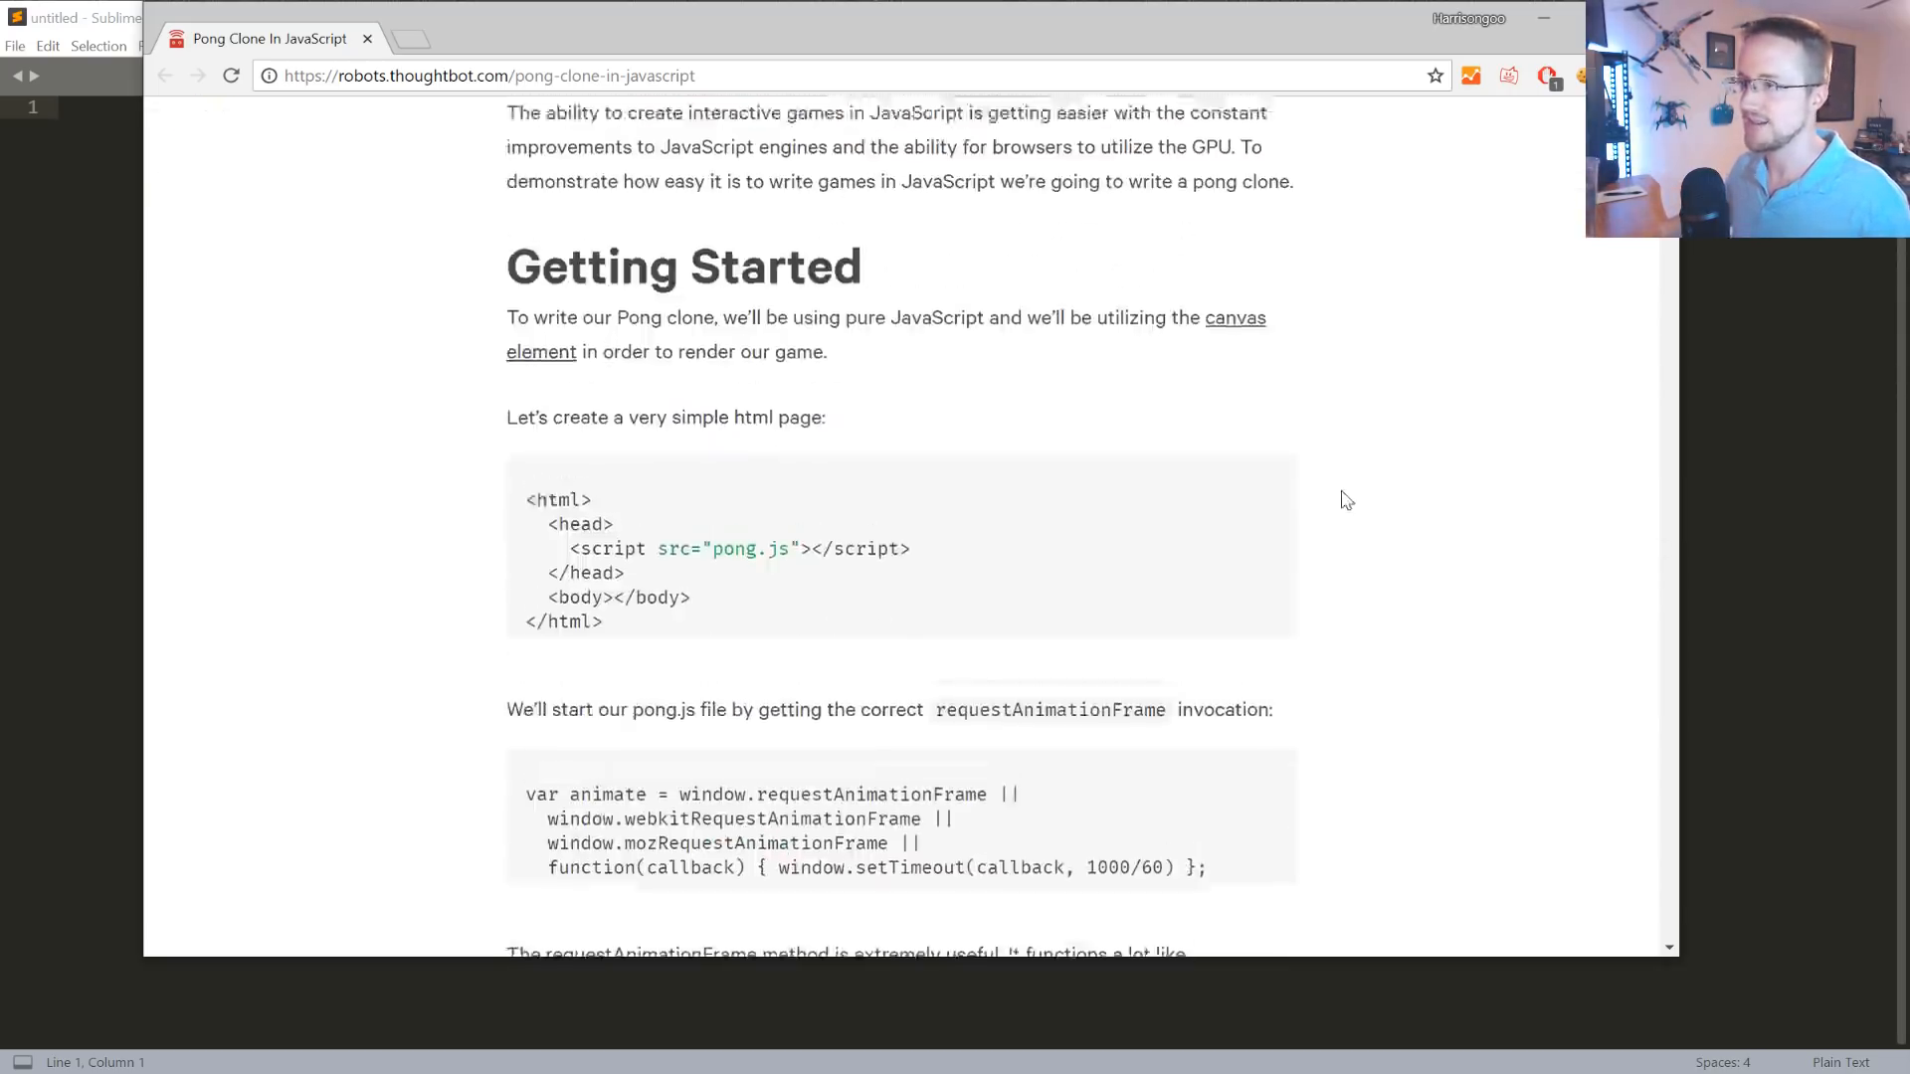
{"action": "scroll", "scroll_direction": "up", "scroll_amount": 3}
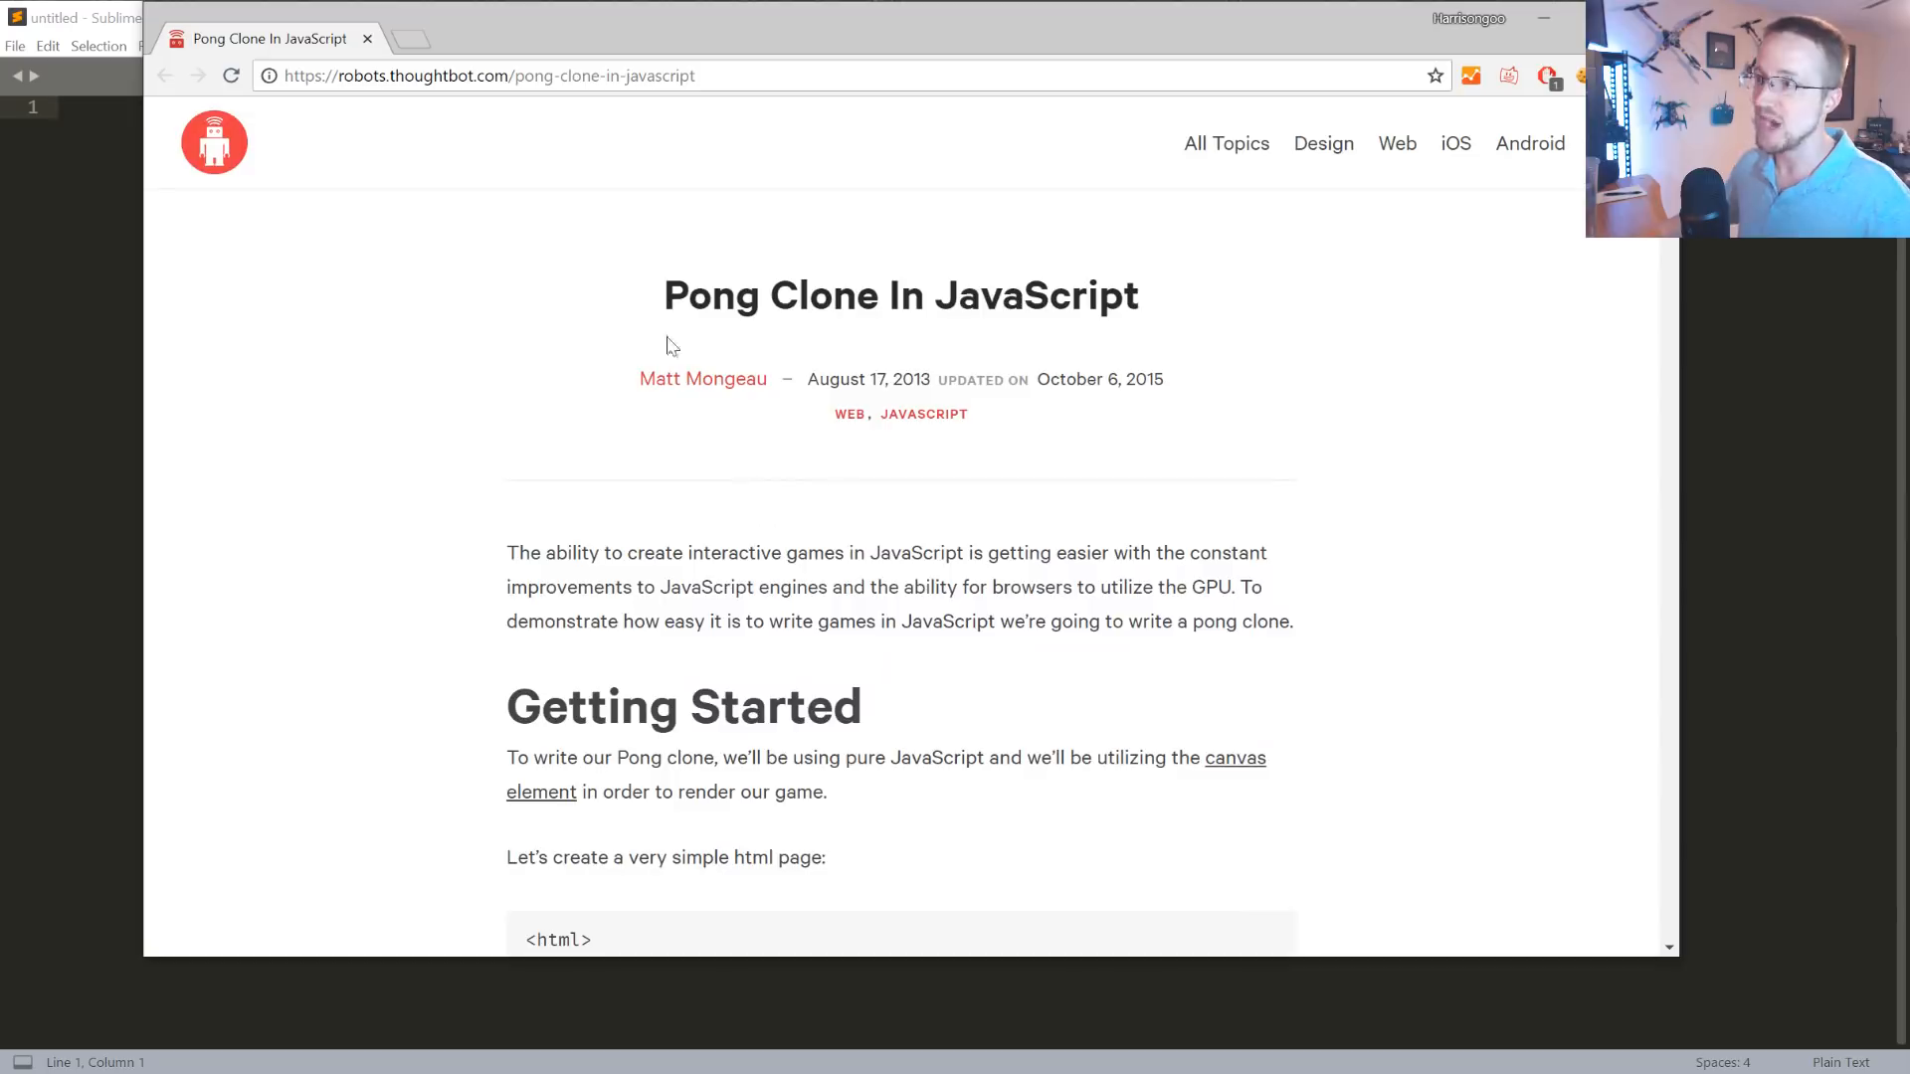
{"action": "scroll", "scroll_direction": "down", "scroll_amount": 3}
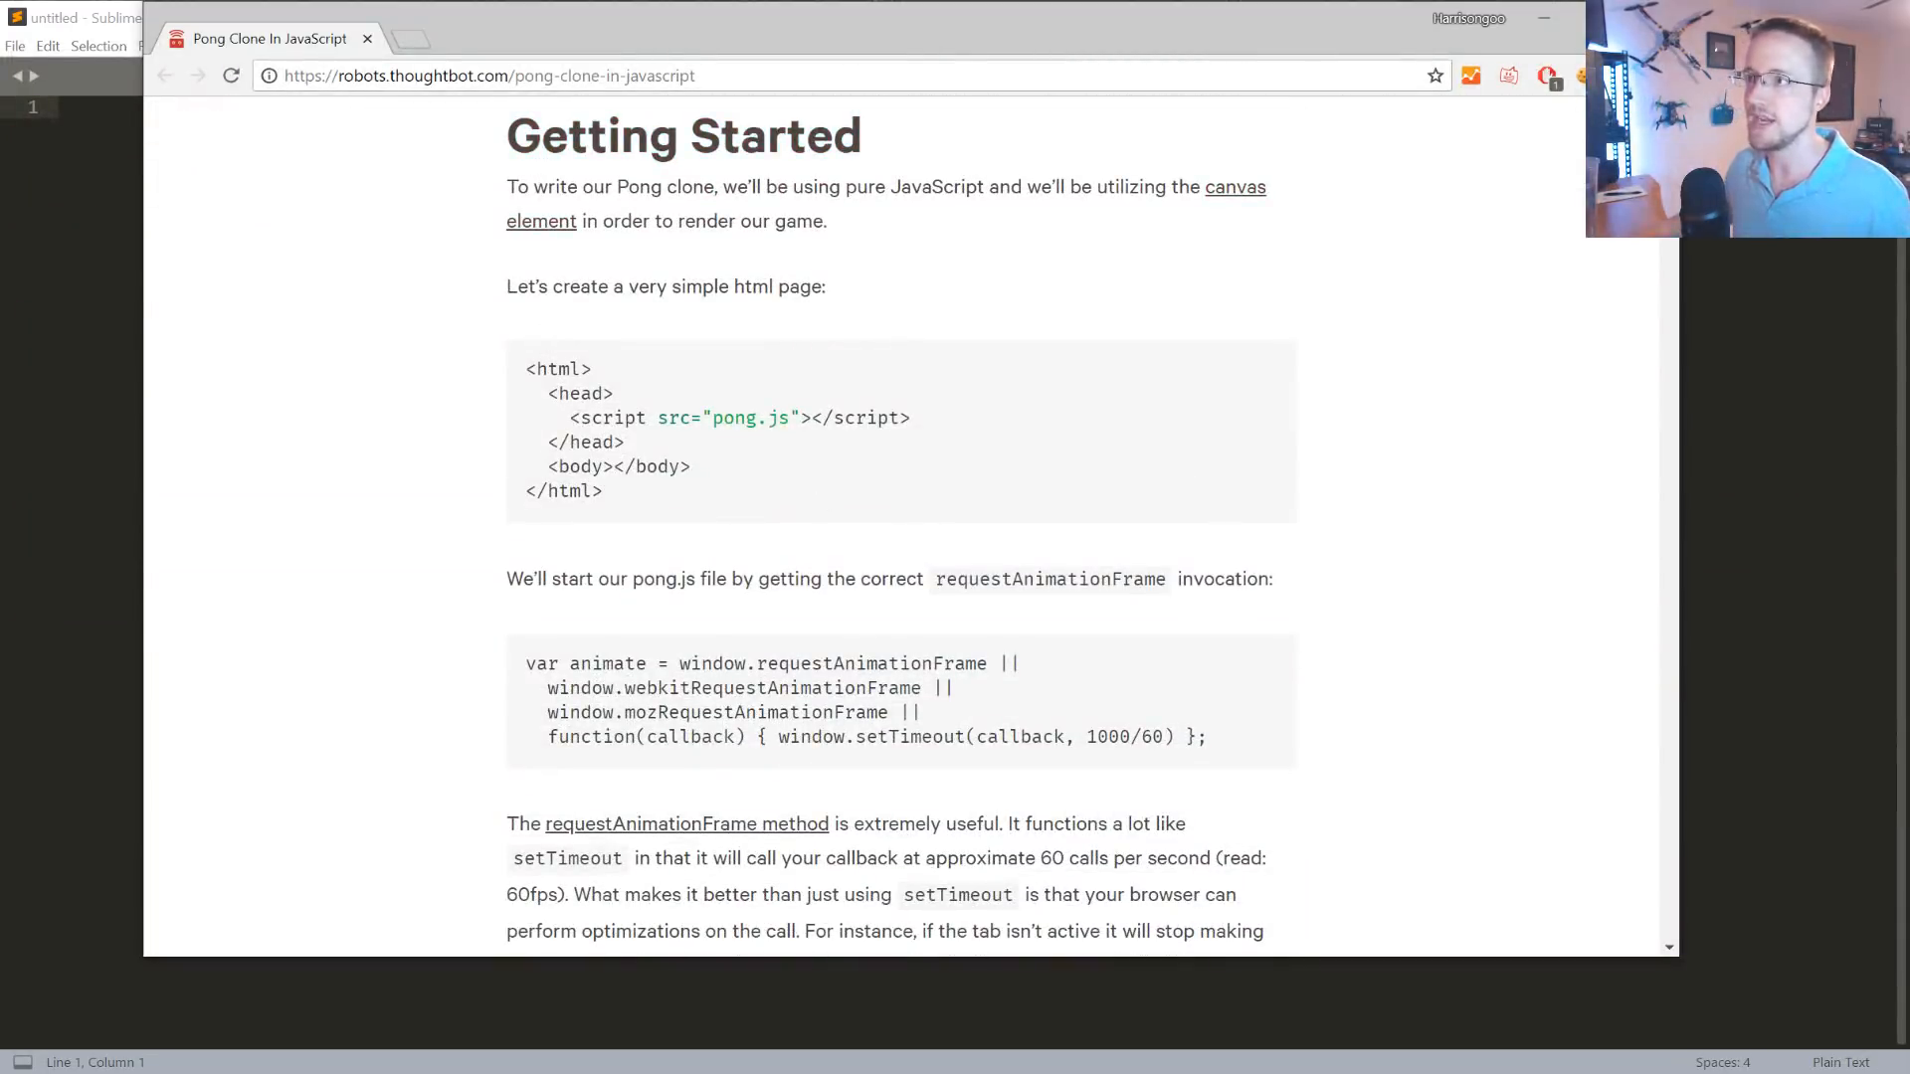
{"action": "left_click", "coordinate": [487, 75]}
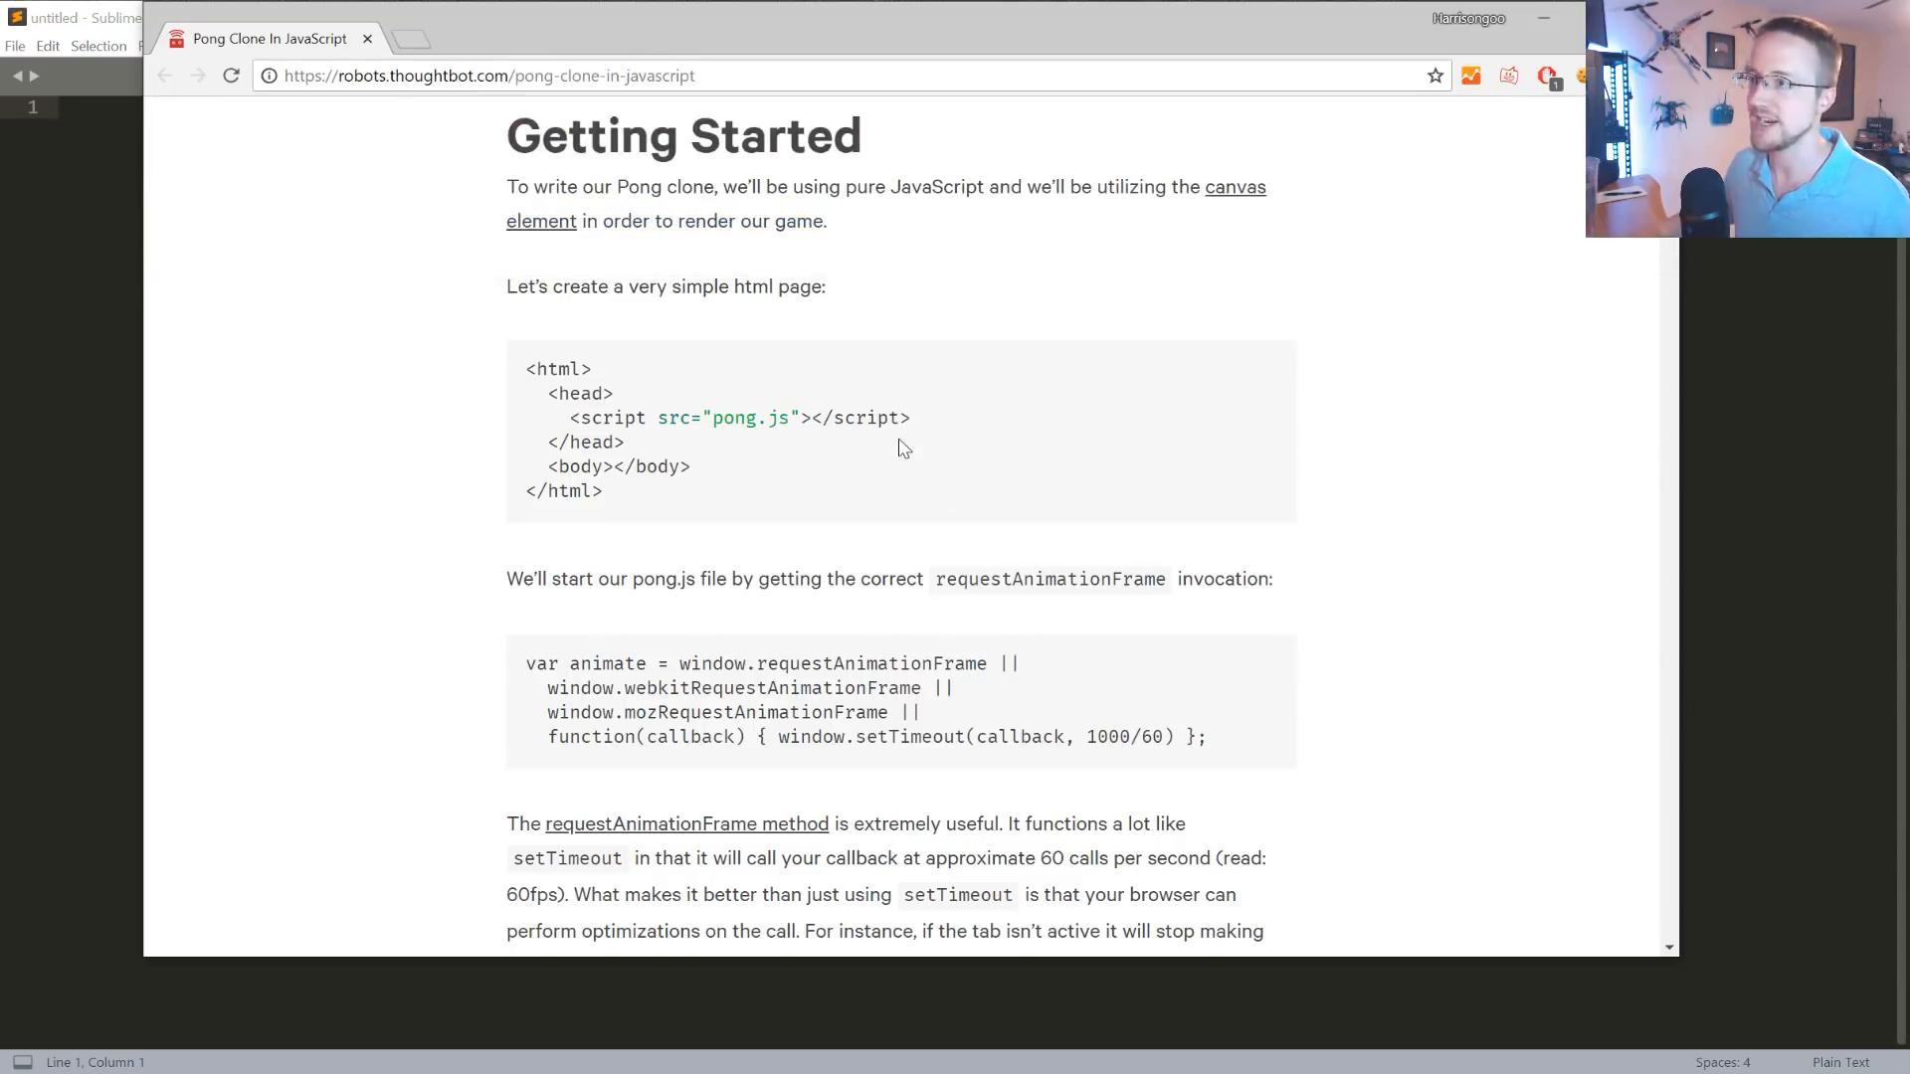
{"action": "left_click", "coordinate": [488, 75]}
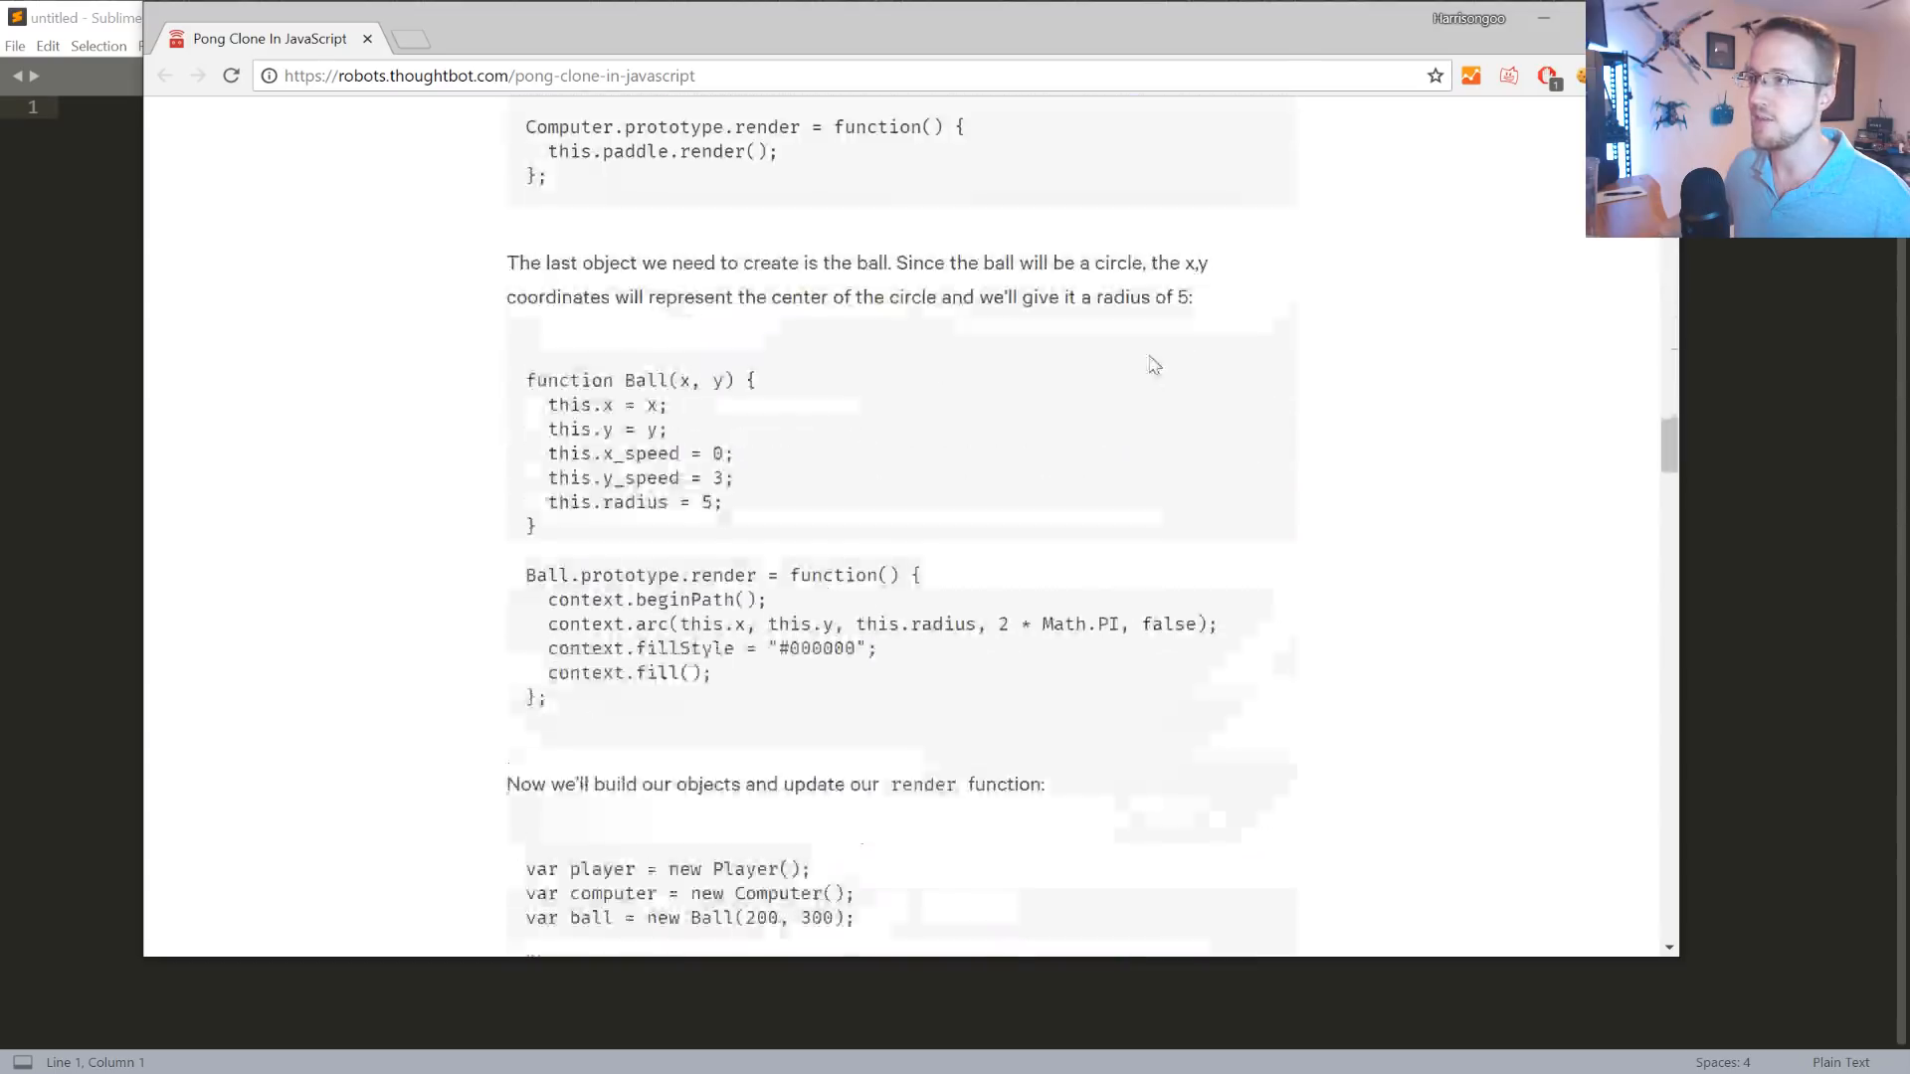
Reach the end of the tutorial and open its 'this jsfiddle' demo in a new tab.
{"action": "scroll", "scroll_direction": "down", "scroll_amount": 3}
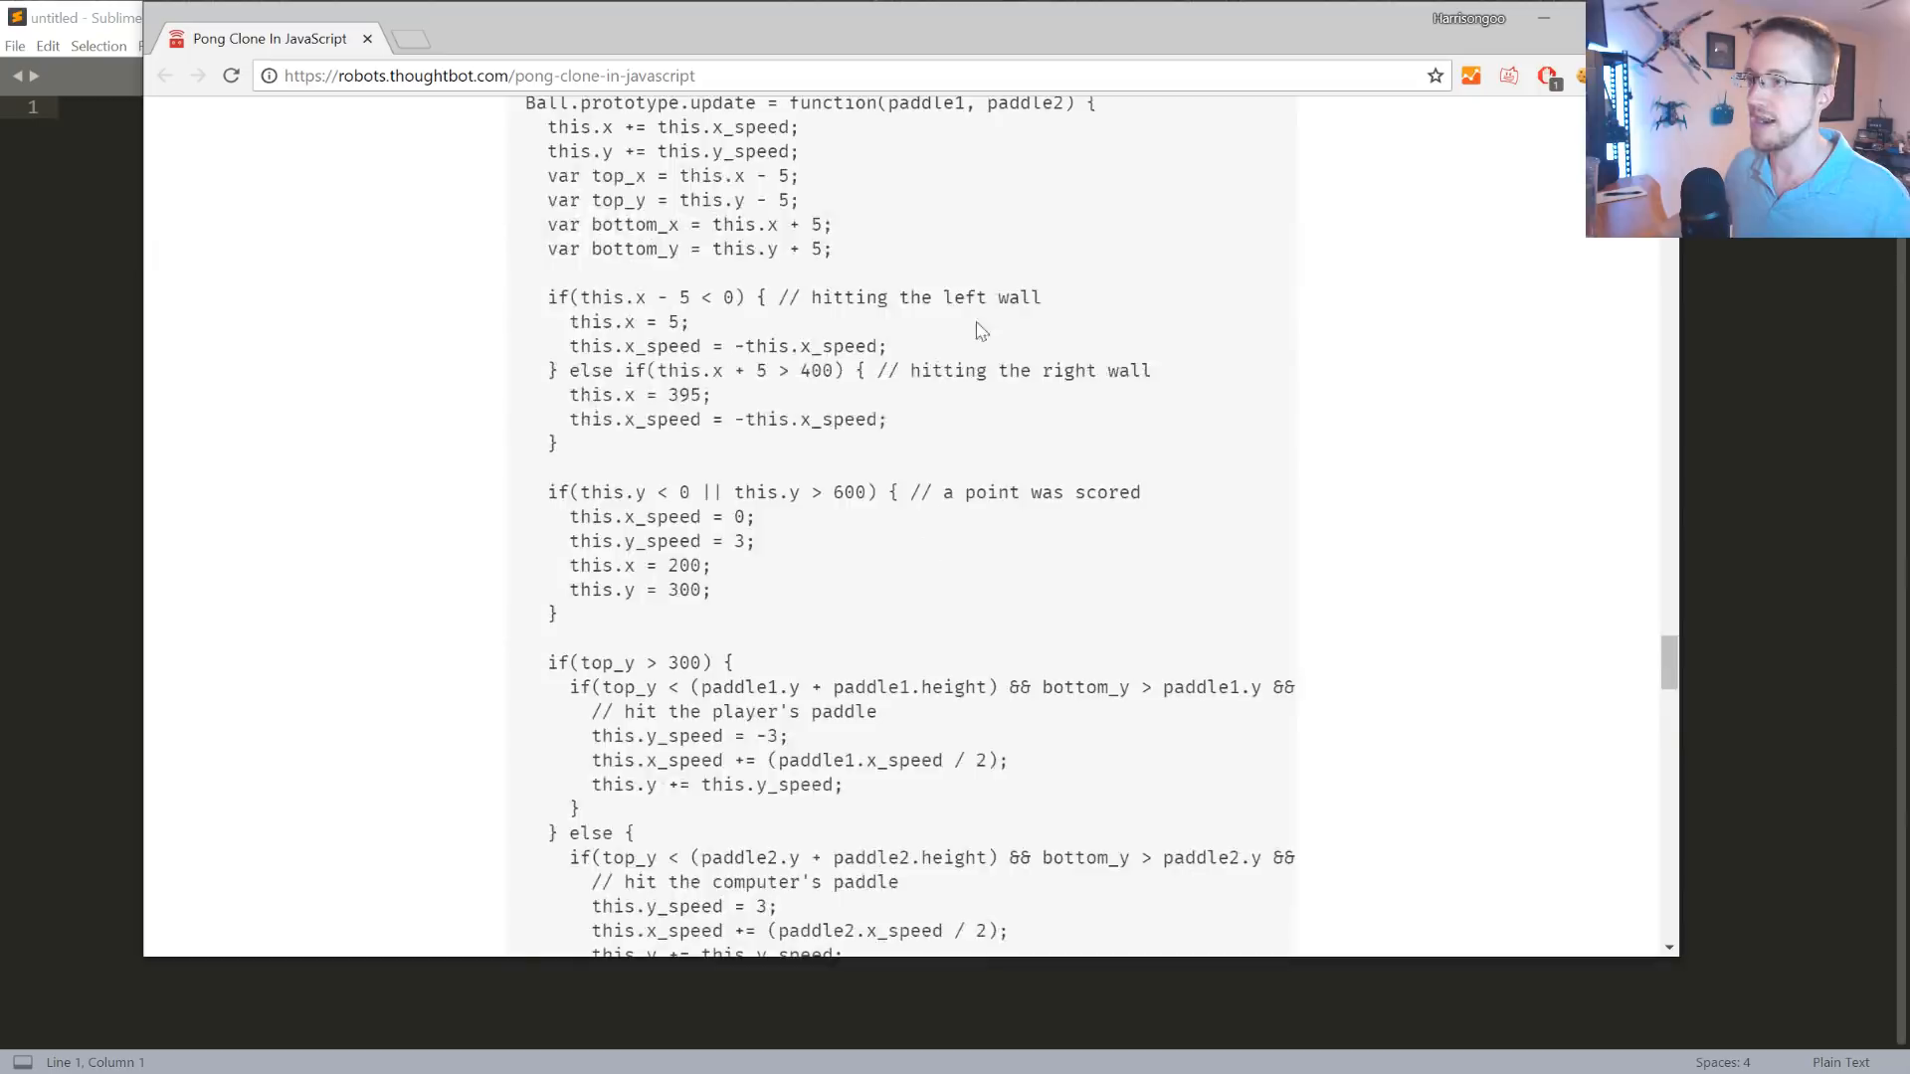
{"action": "scroll", "scroll_direction": "down", "scroll_amount": 3}
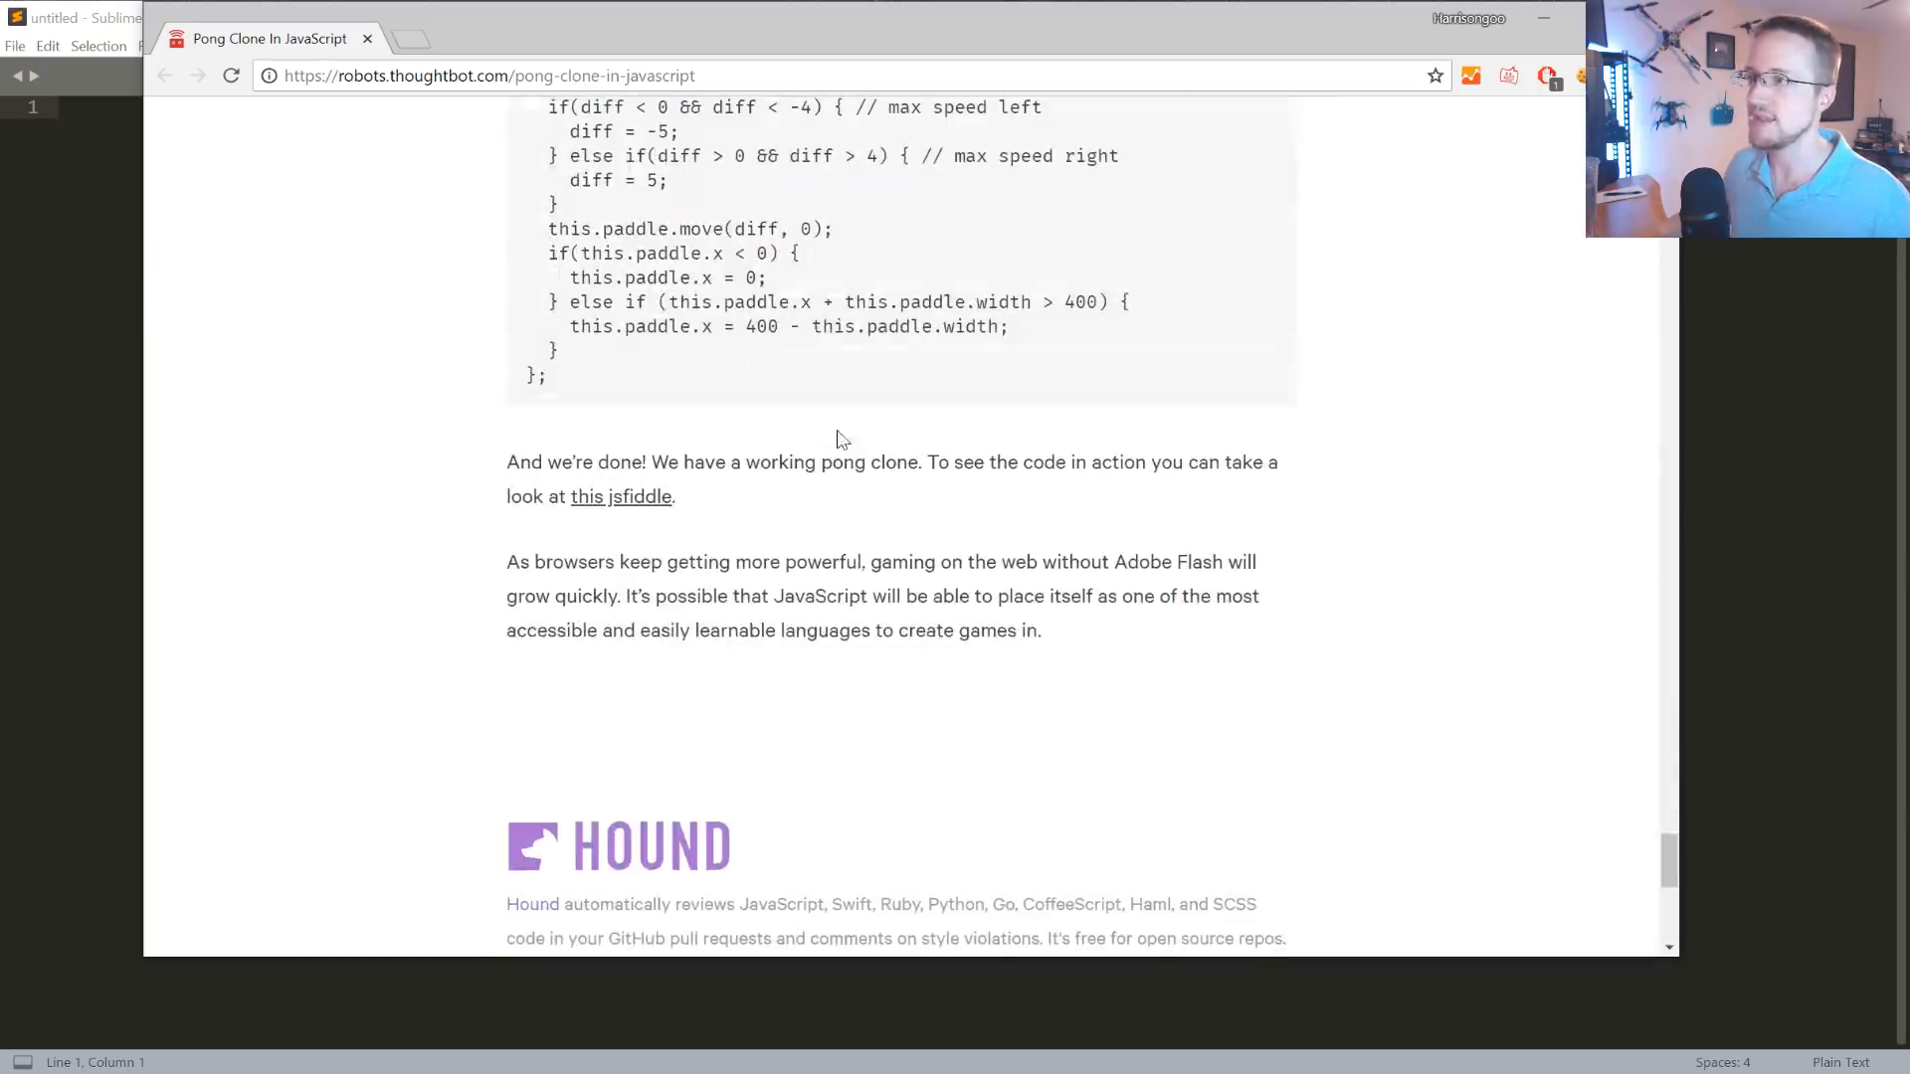
{"action": "left_click", "coordinate": [620, 495]}
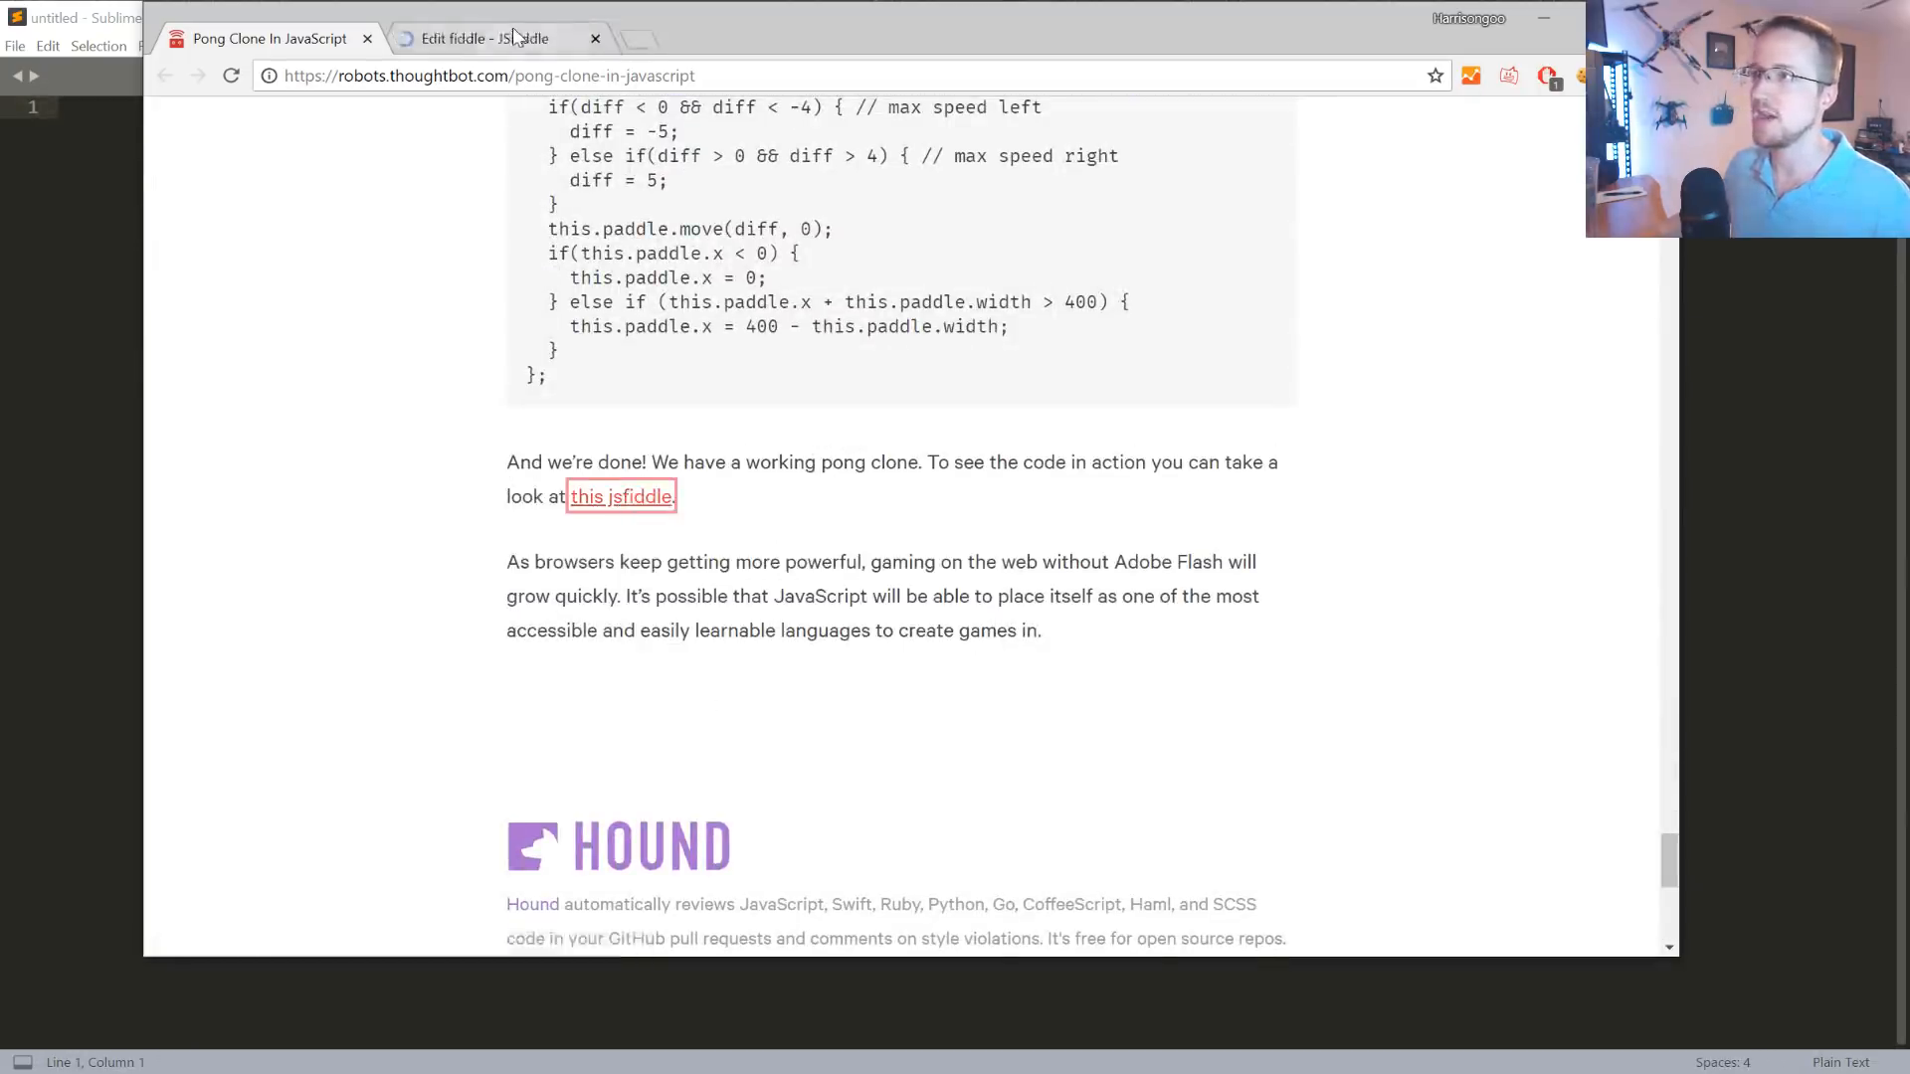
{"action": "left_click", "coordinate": [497, 38]}
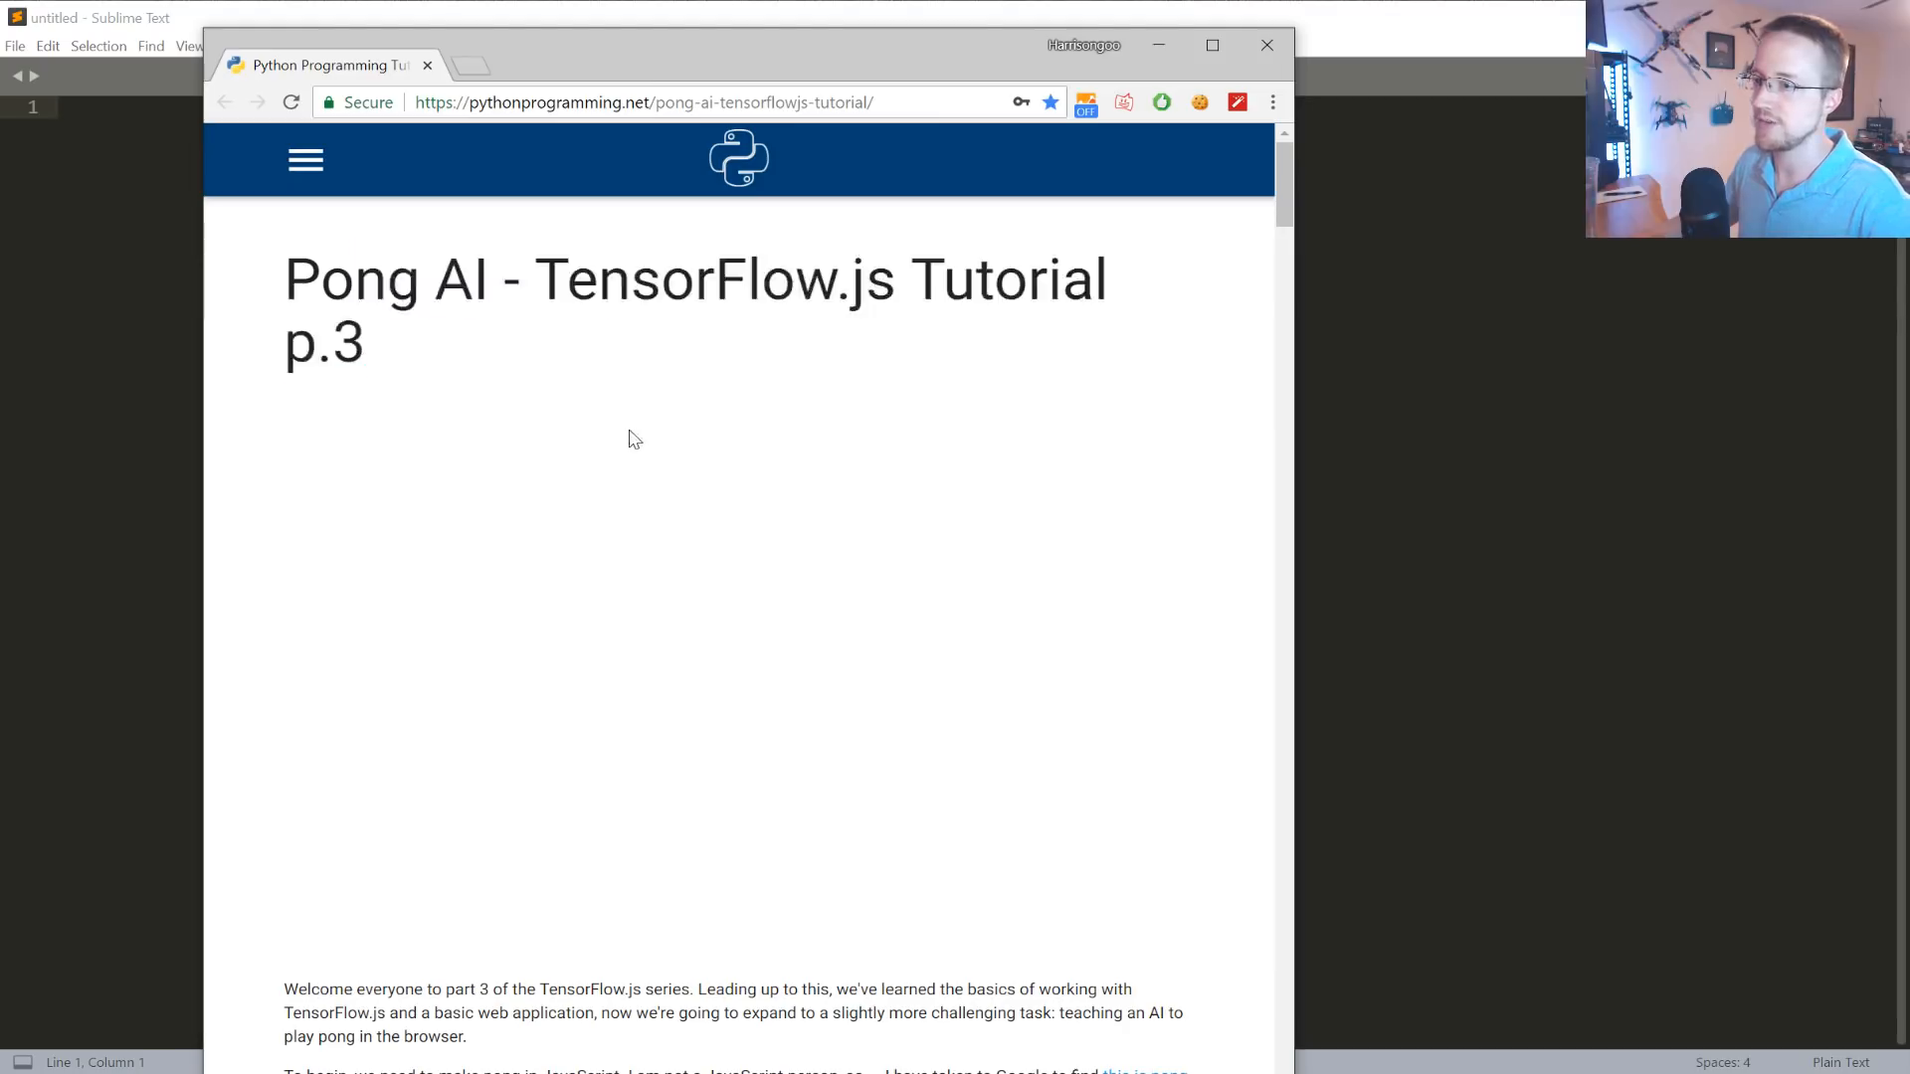
{"action": "scroll", "scroll_direction": "down", "scroll_amount": 3}
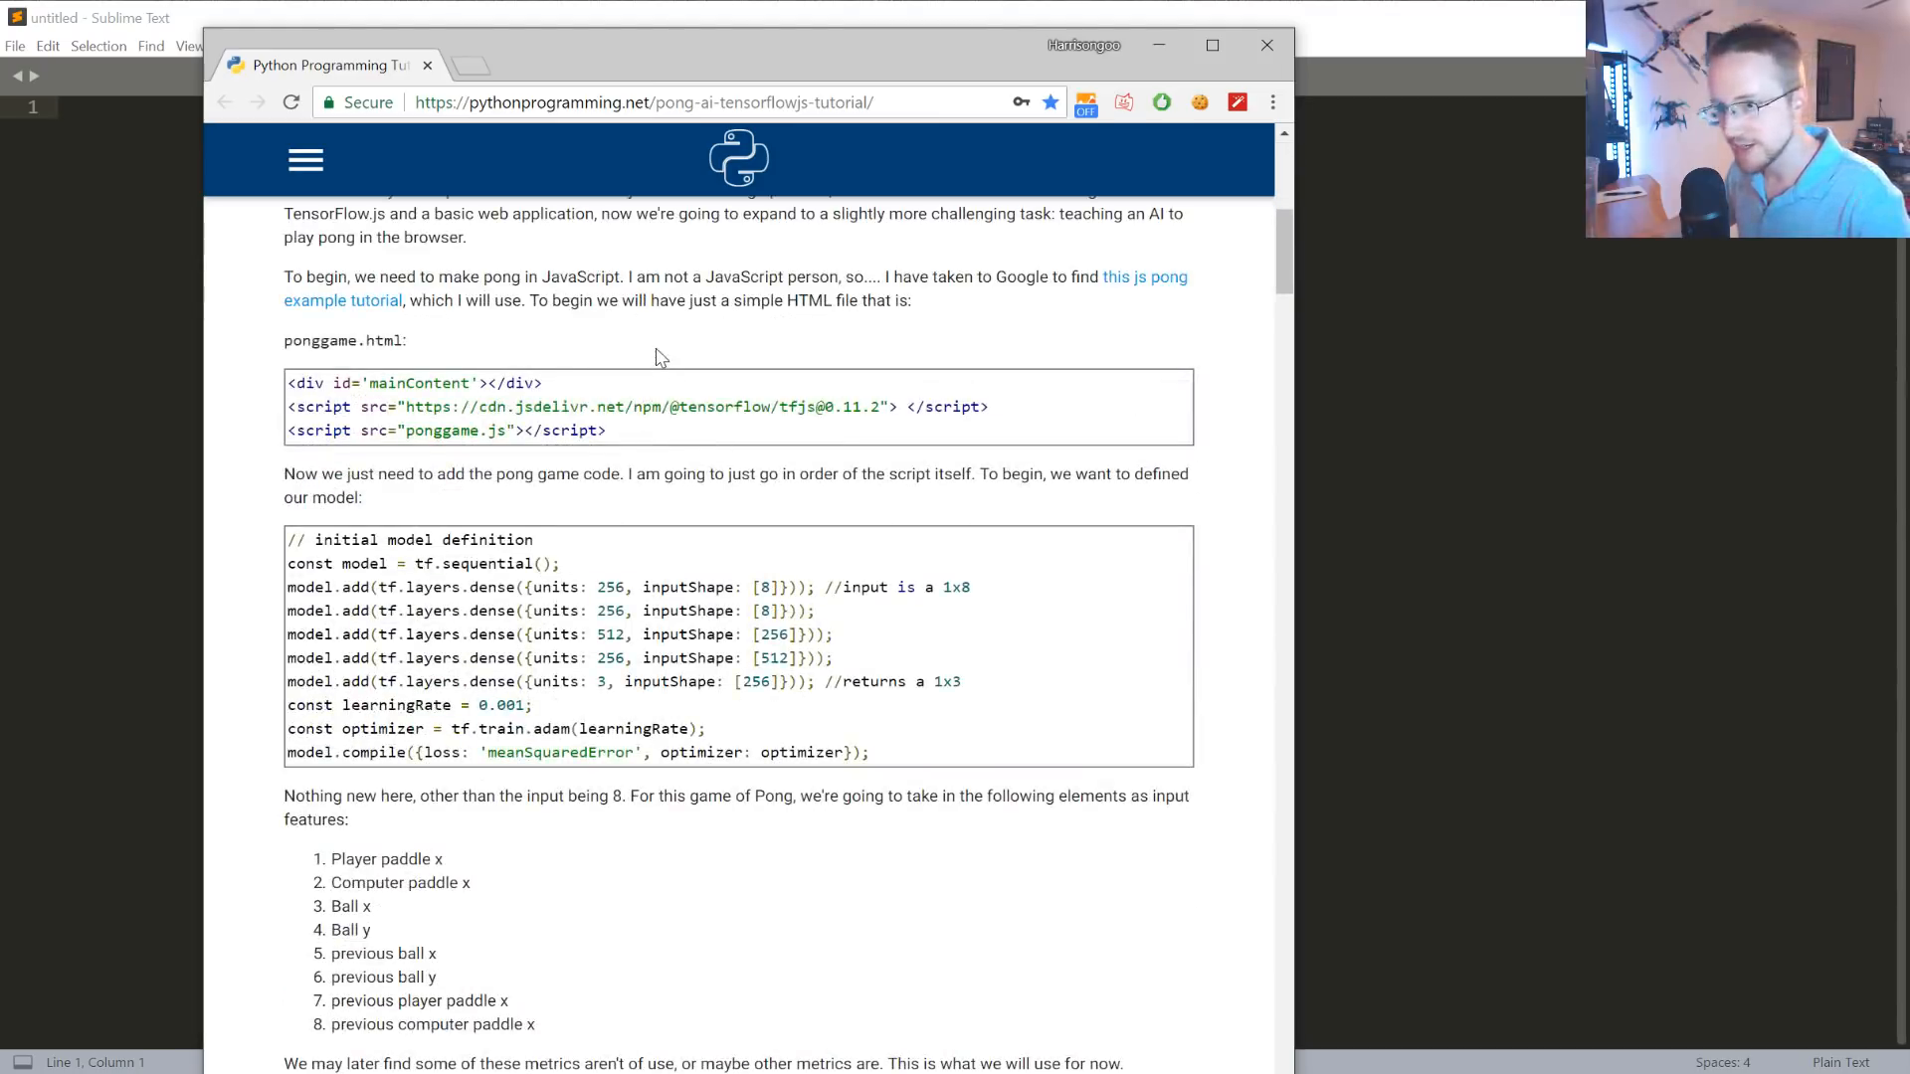
{"action": "mouse_move", "coordinate": [713, 629]}
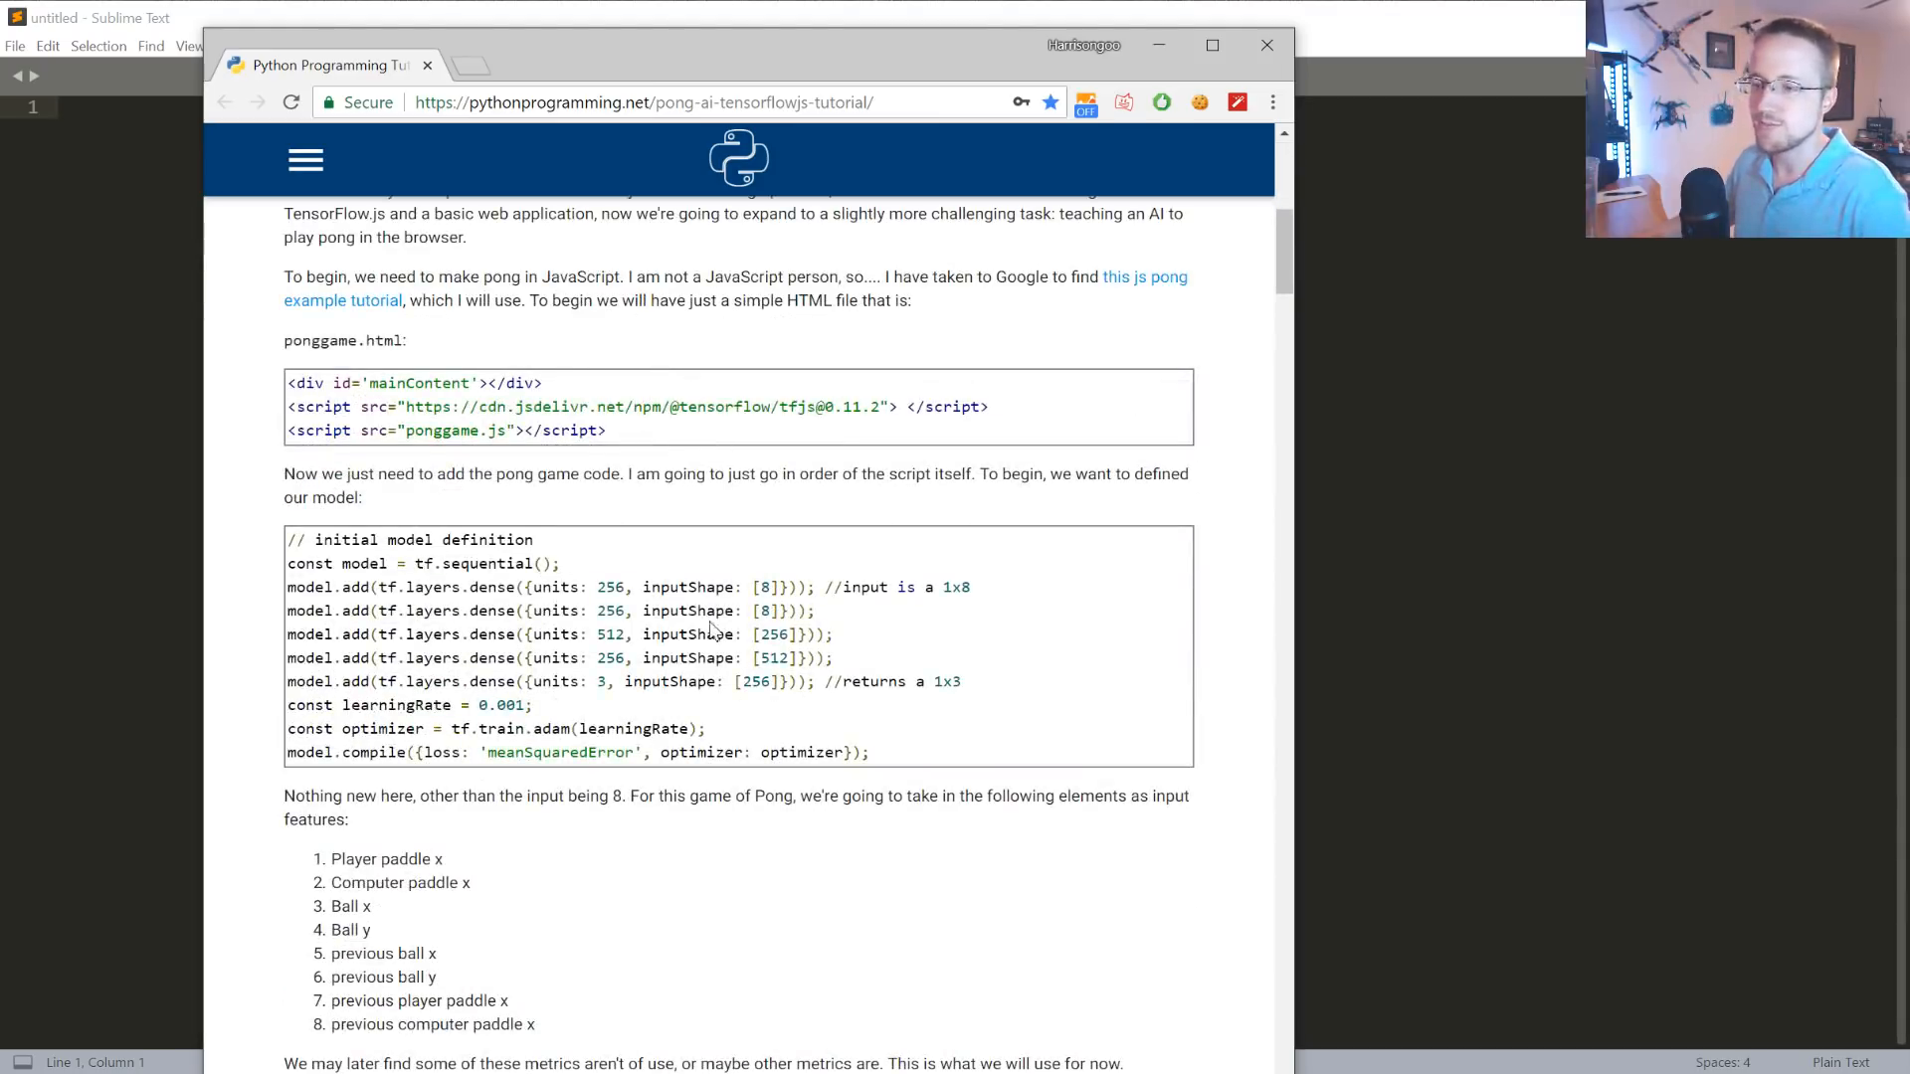
{"action": "left_click_drag", "start_coordinate": [354, 585], "coordinate": [532, 704]}
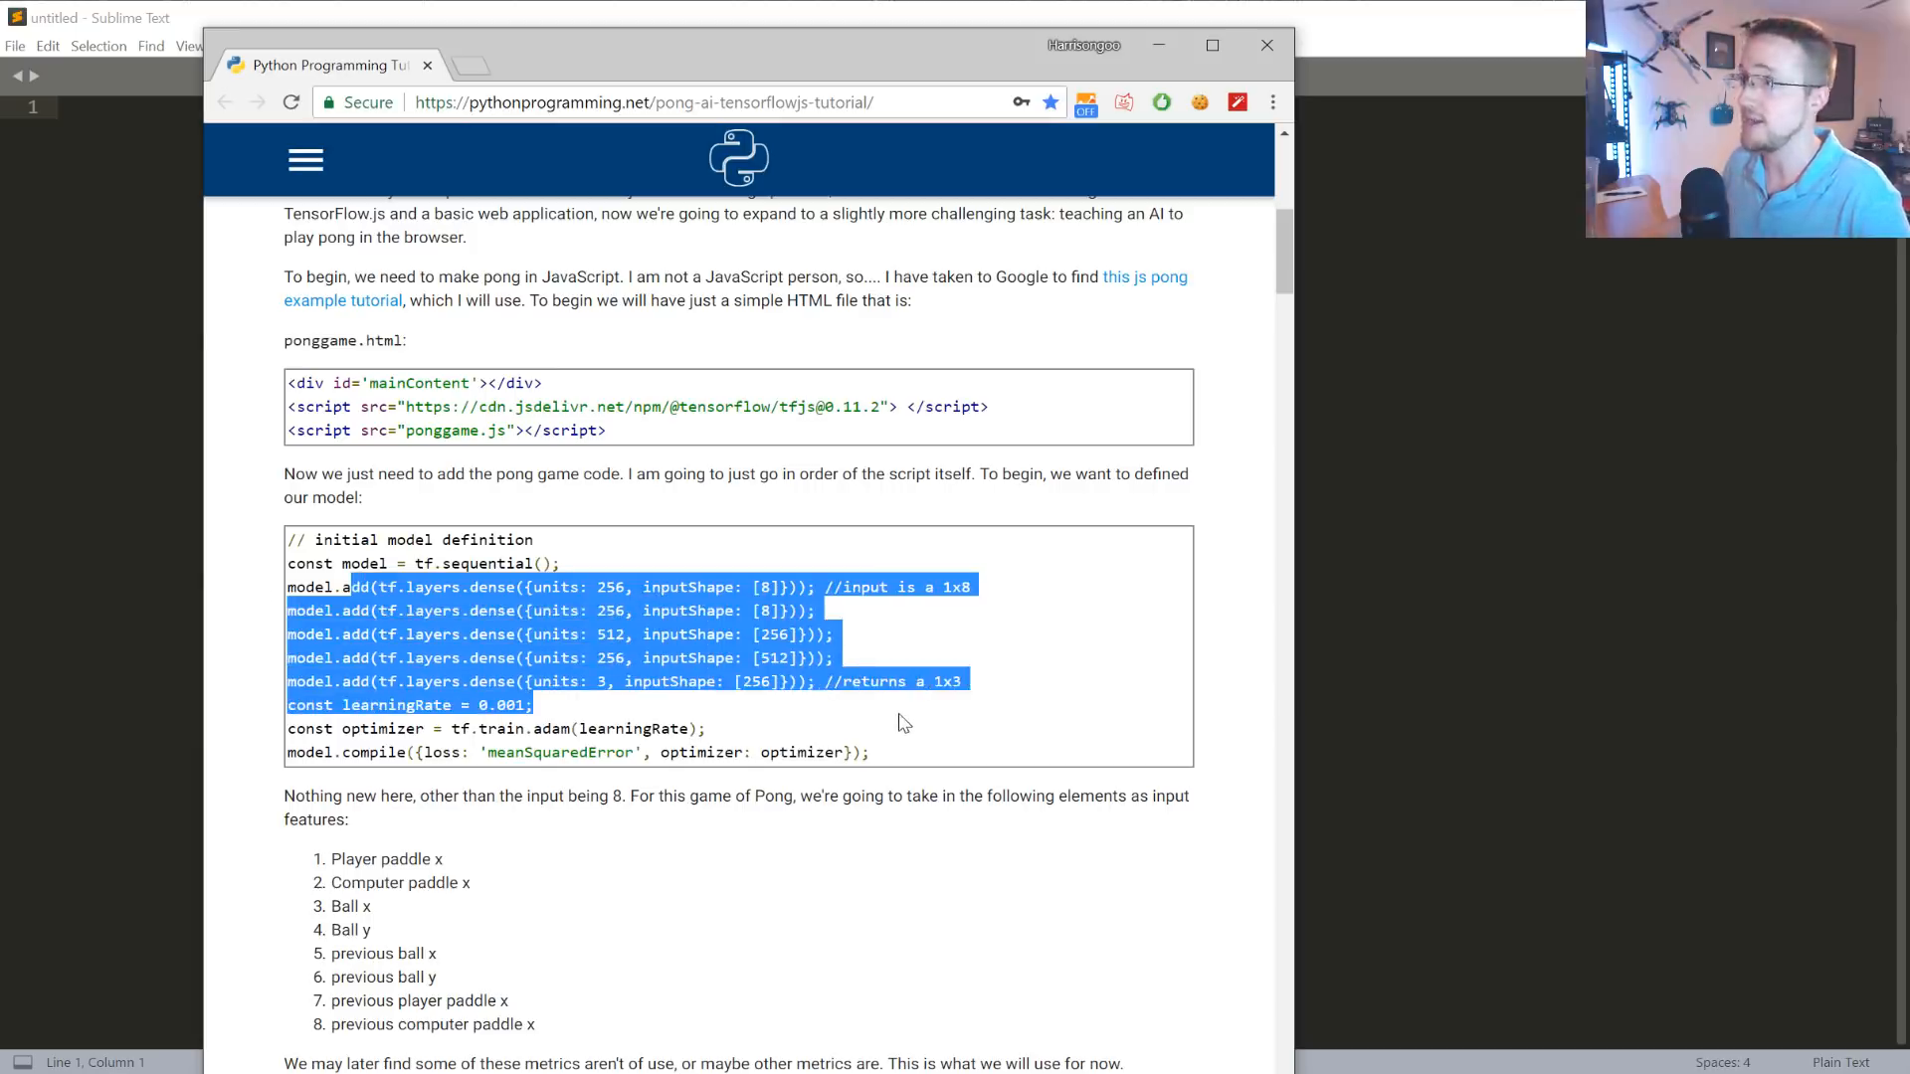
{"action": "scroll", "scroll_direction": "down", "scroll_amount": 3}
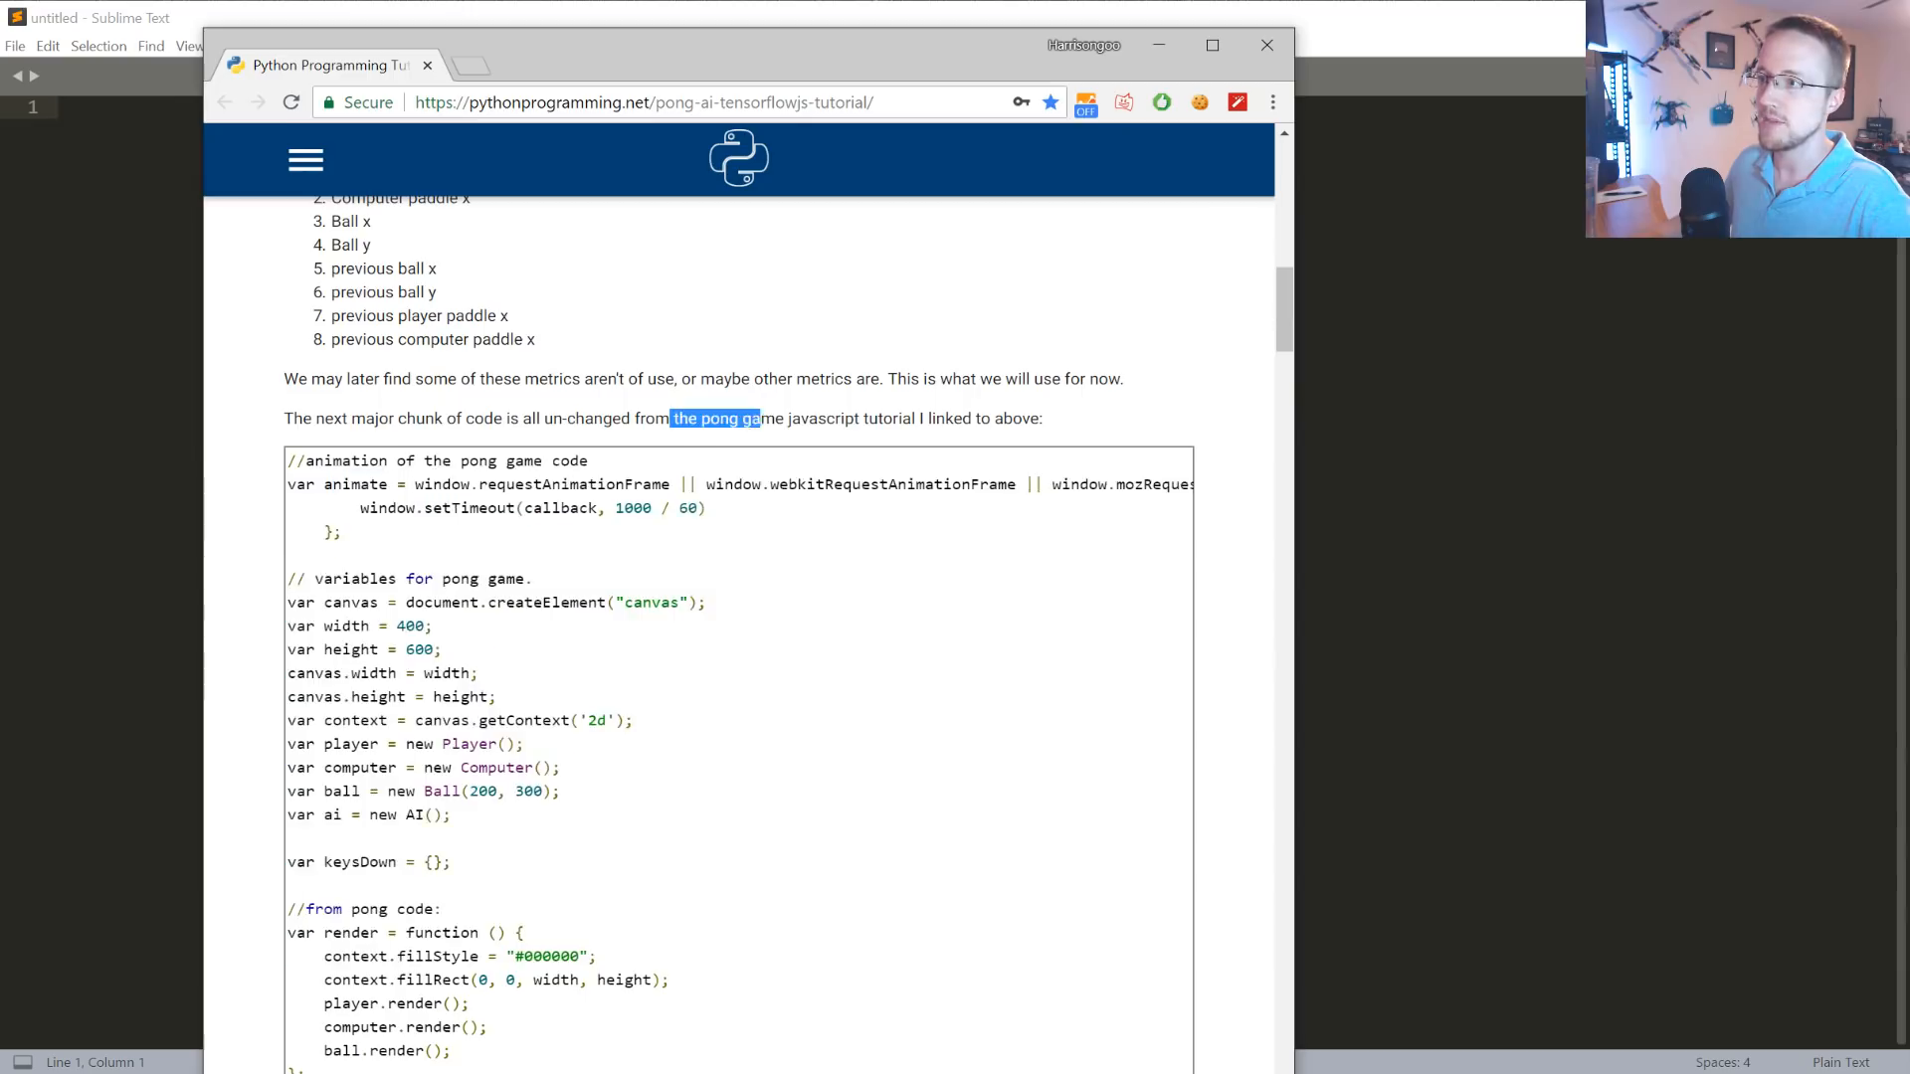
{"action": "scroll", "scroll_direction": "down", "scroll_amount": 3}
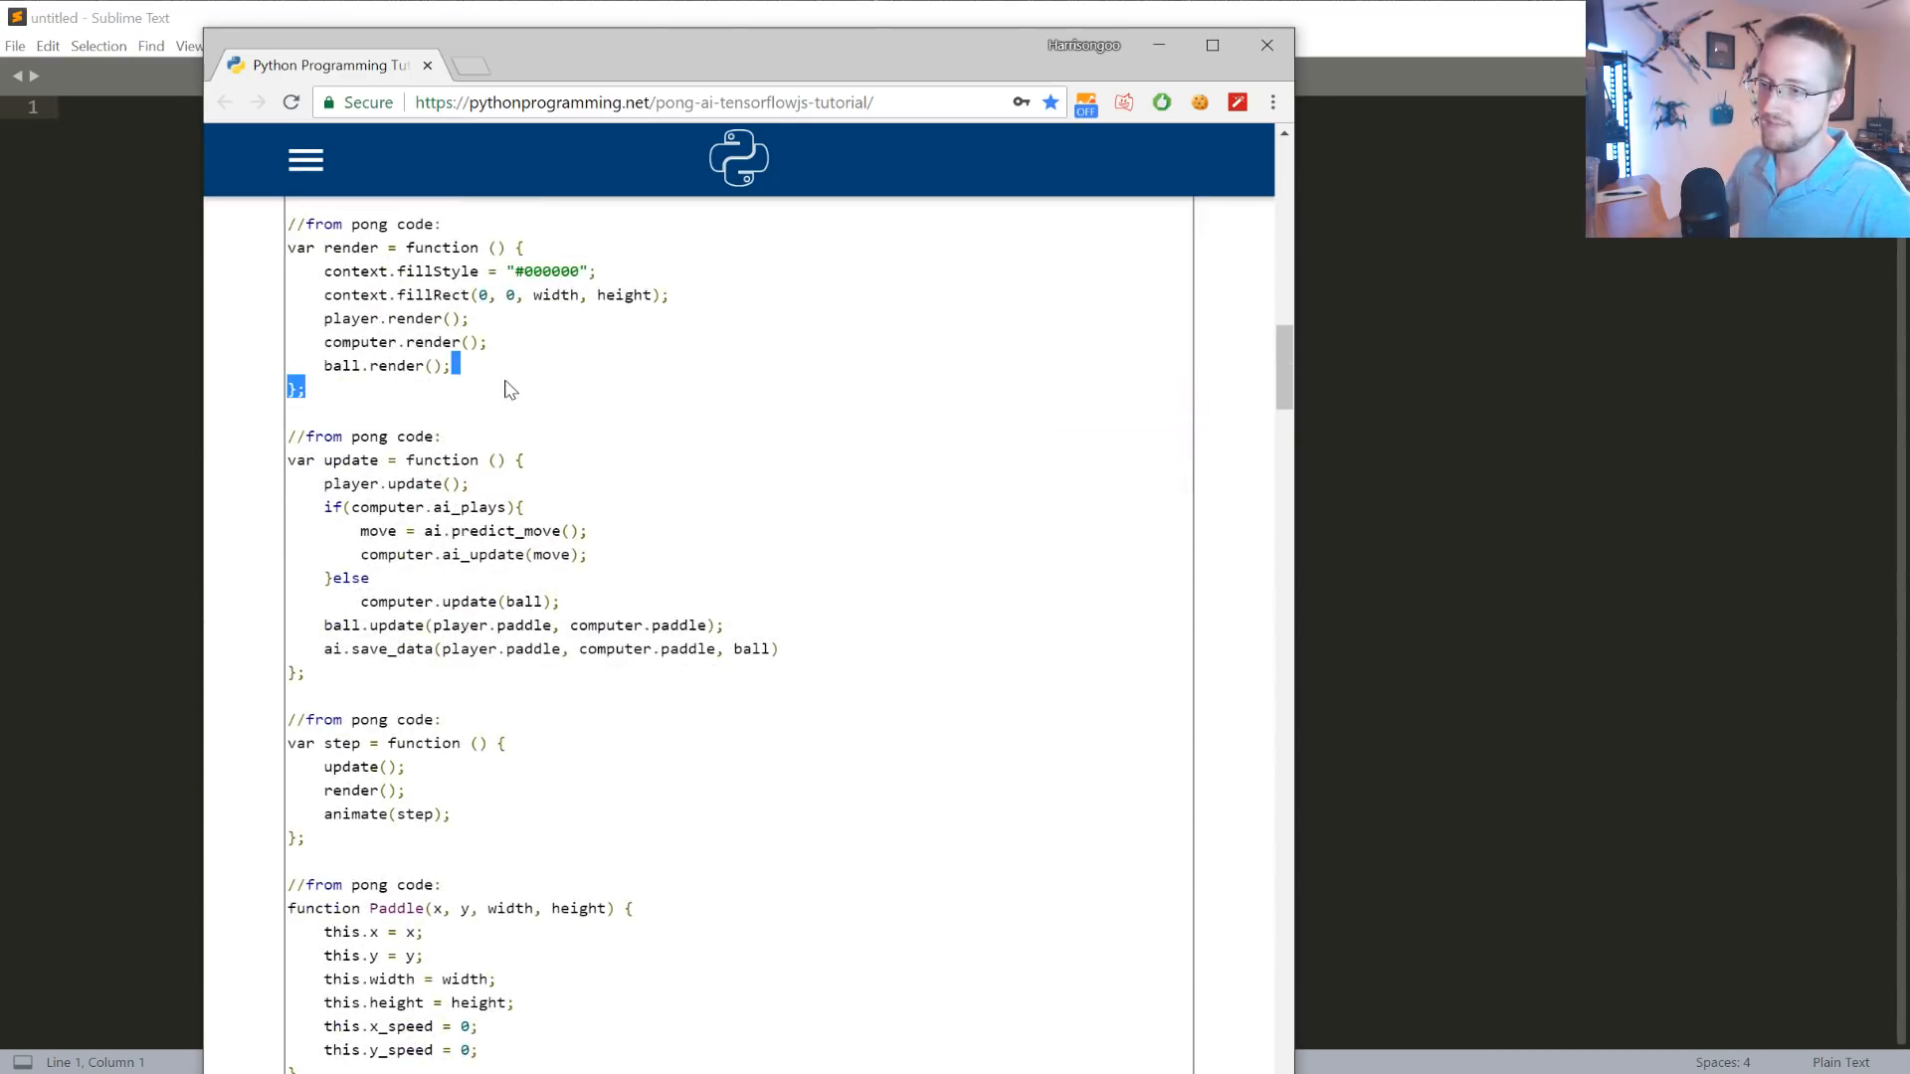
{"action": "mouse_move", "coordinate": [447, 400]}
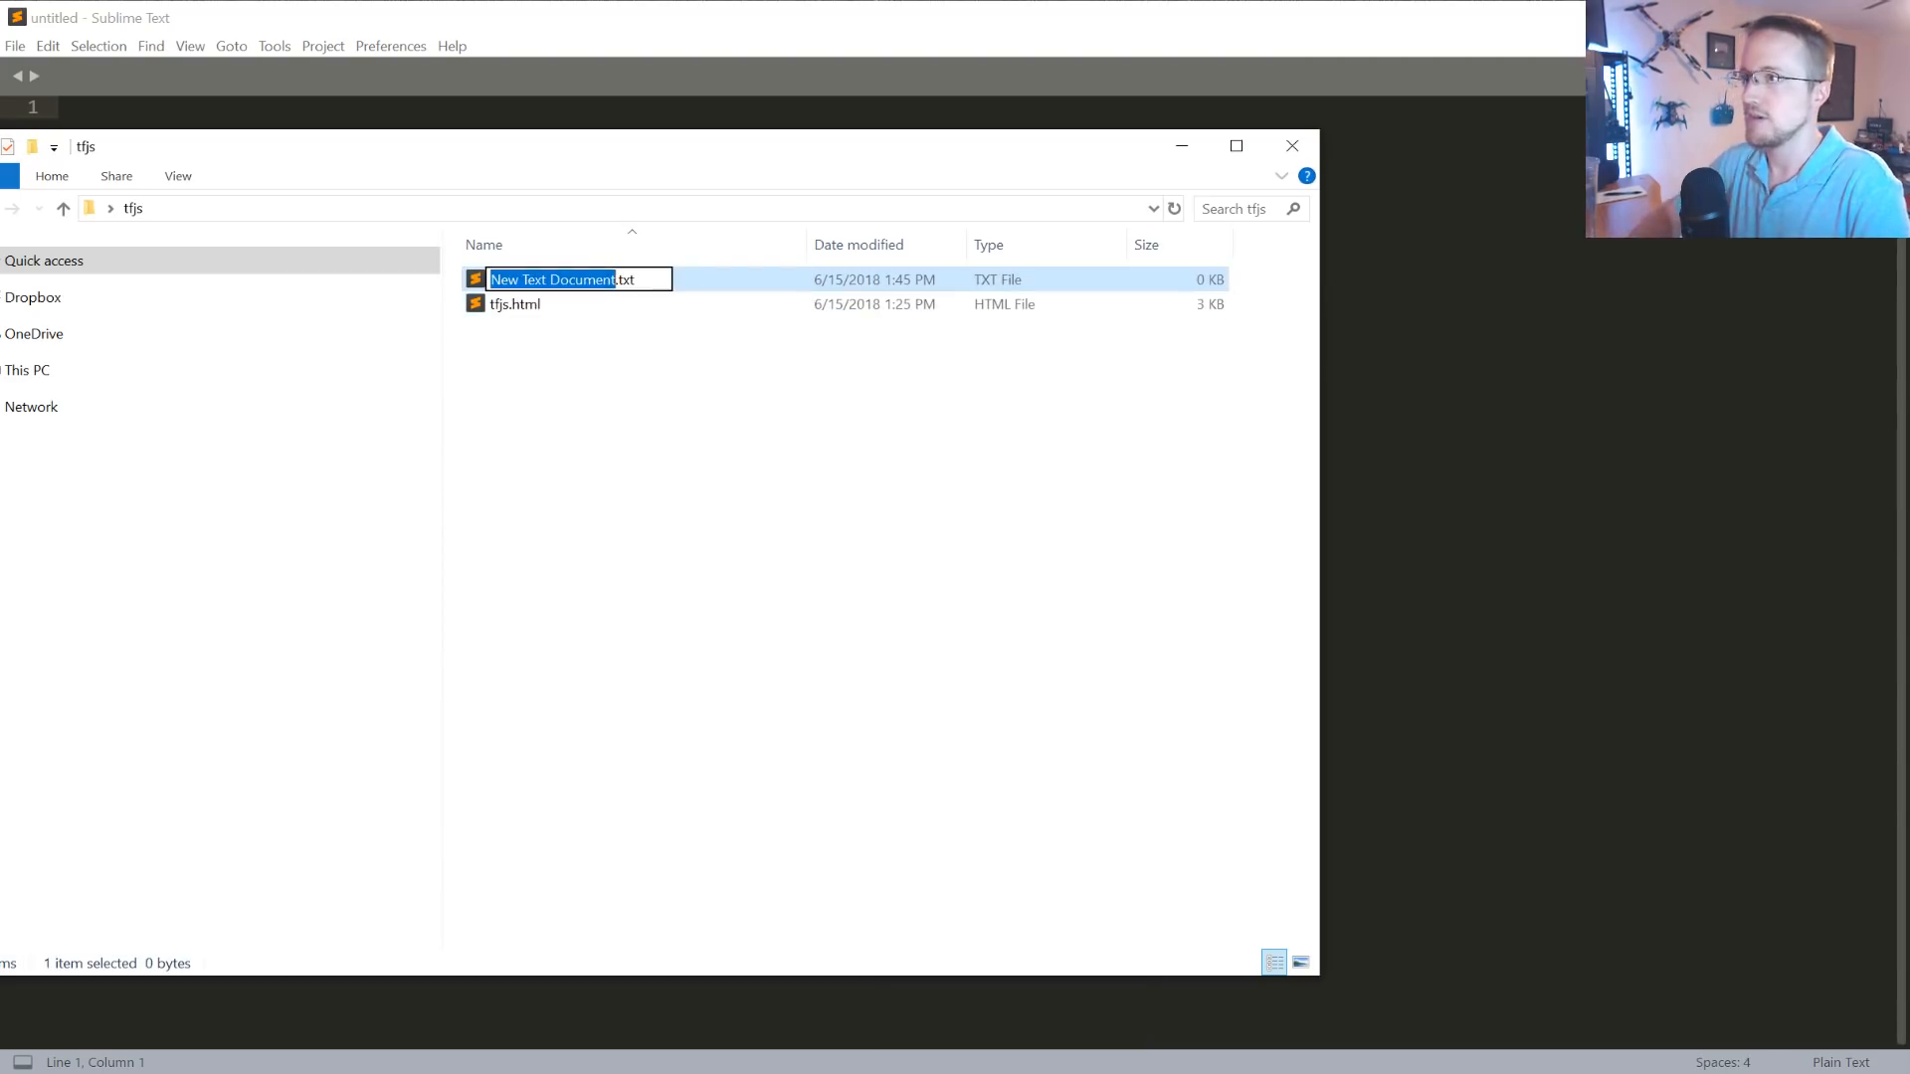
Name the new document ponggame.html and open it in Sublime Text.
{"action": "type", "text": "ponggame.html"}
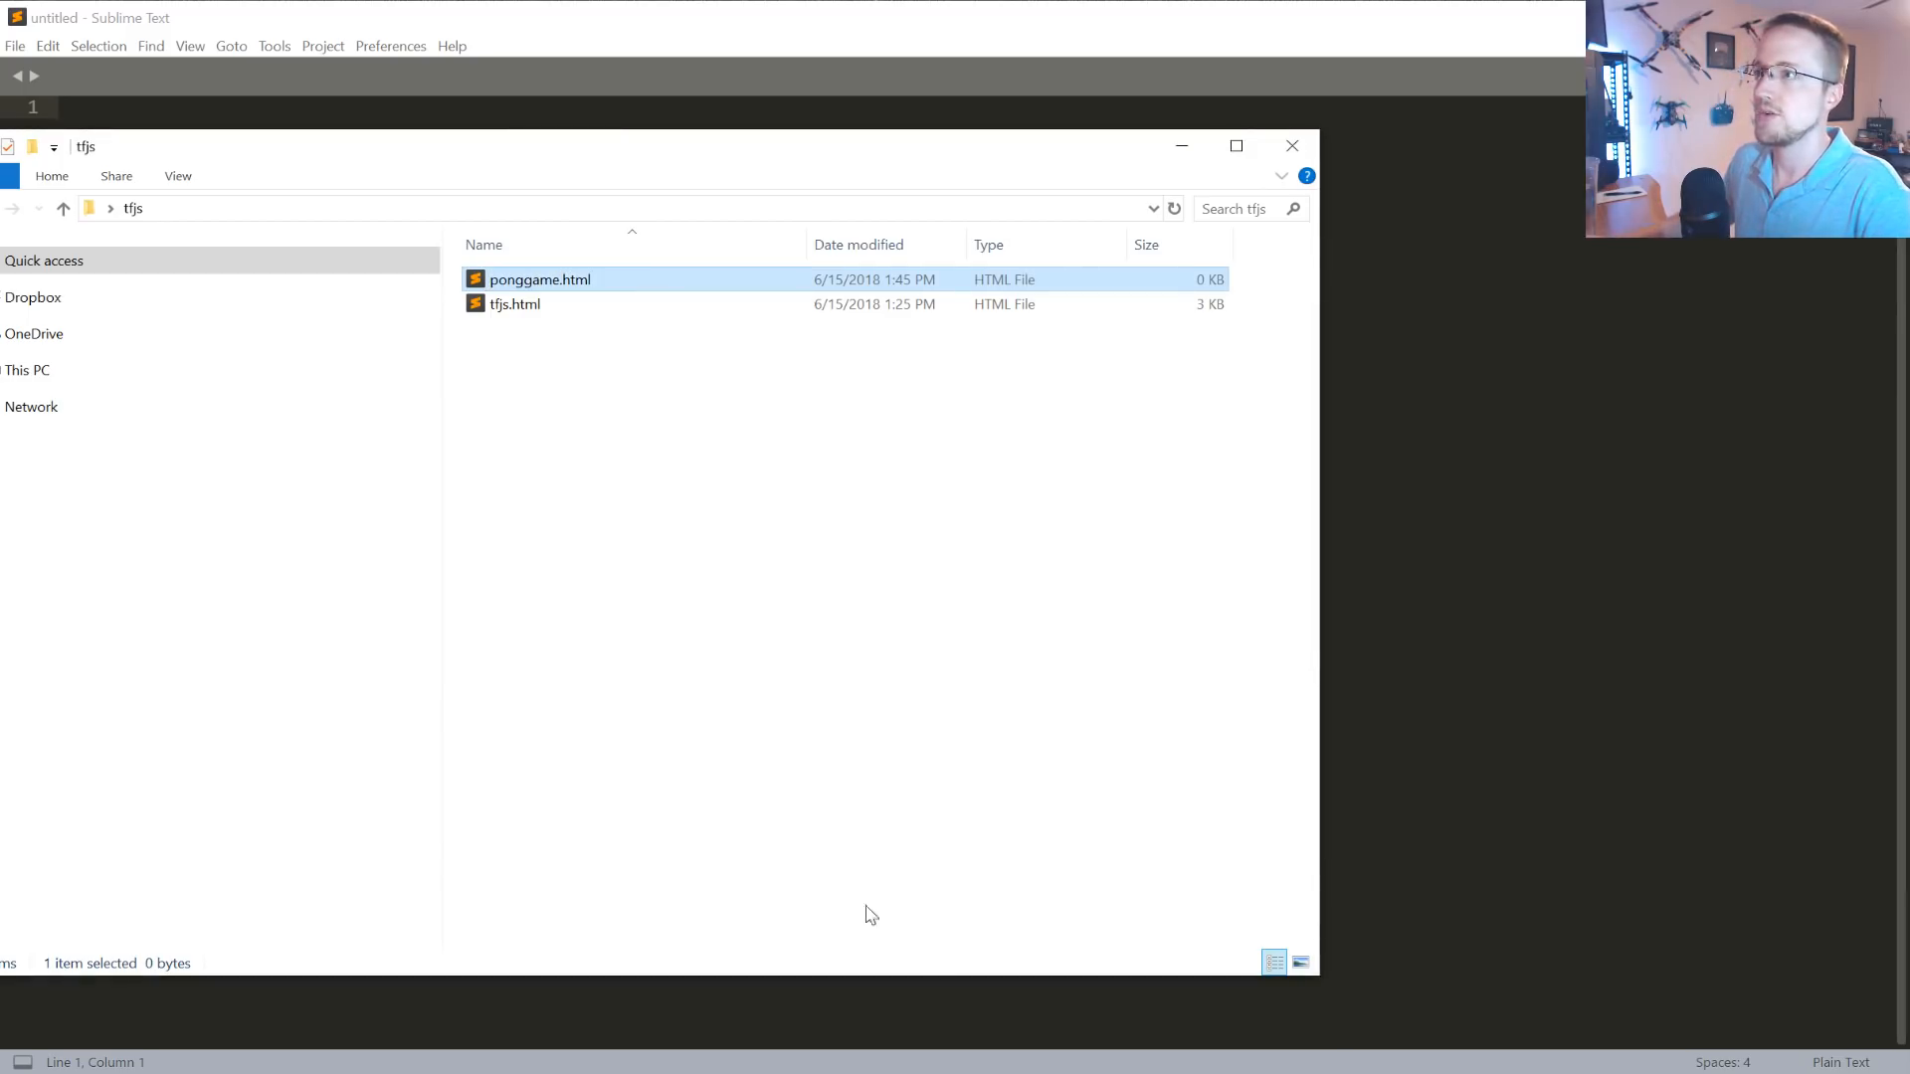
{"action": "double_click", "coordinate": [538, 279]}
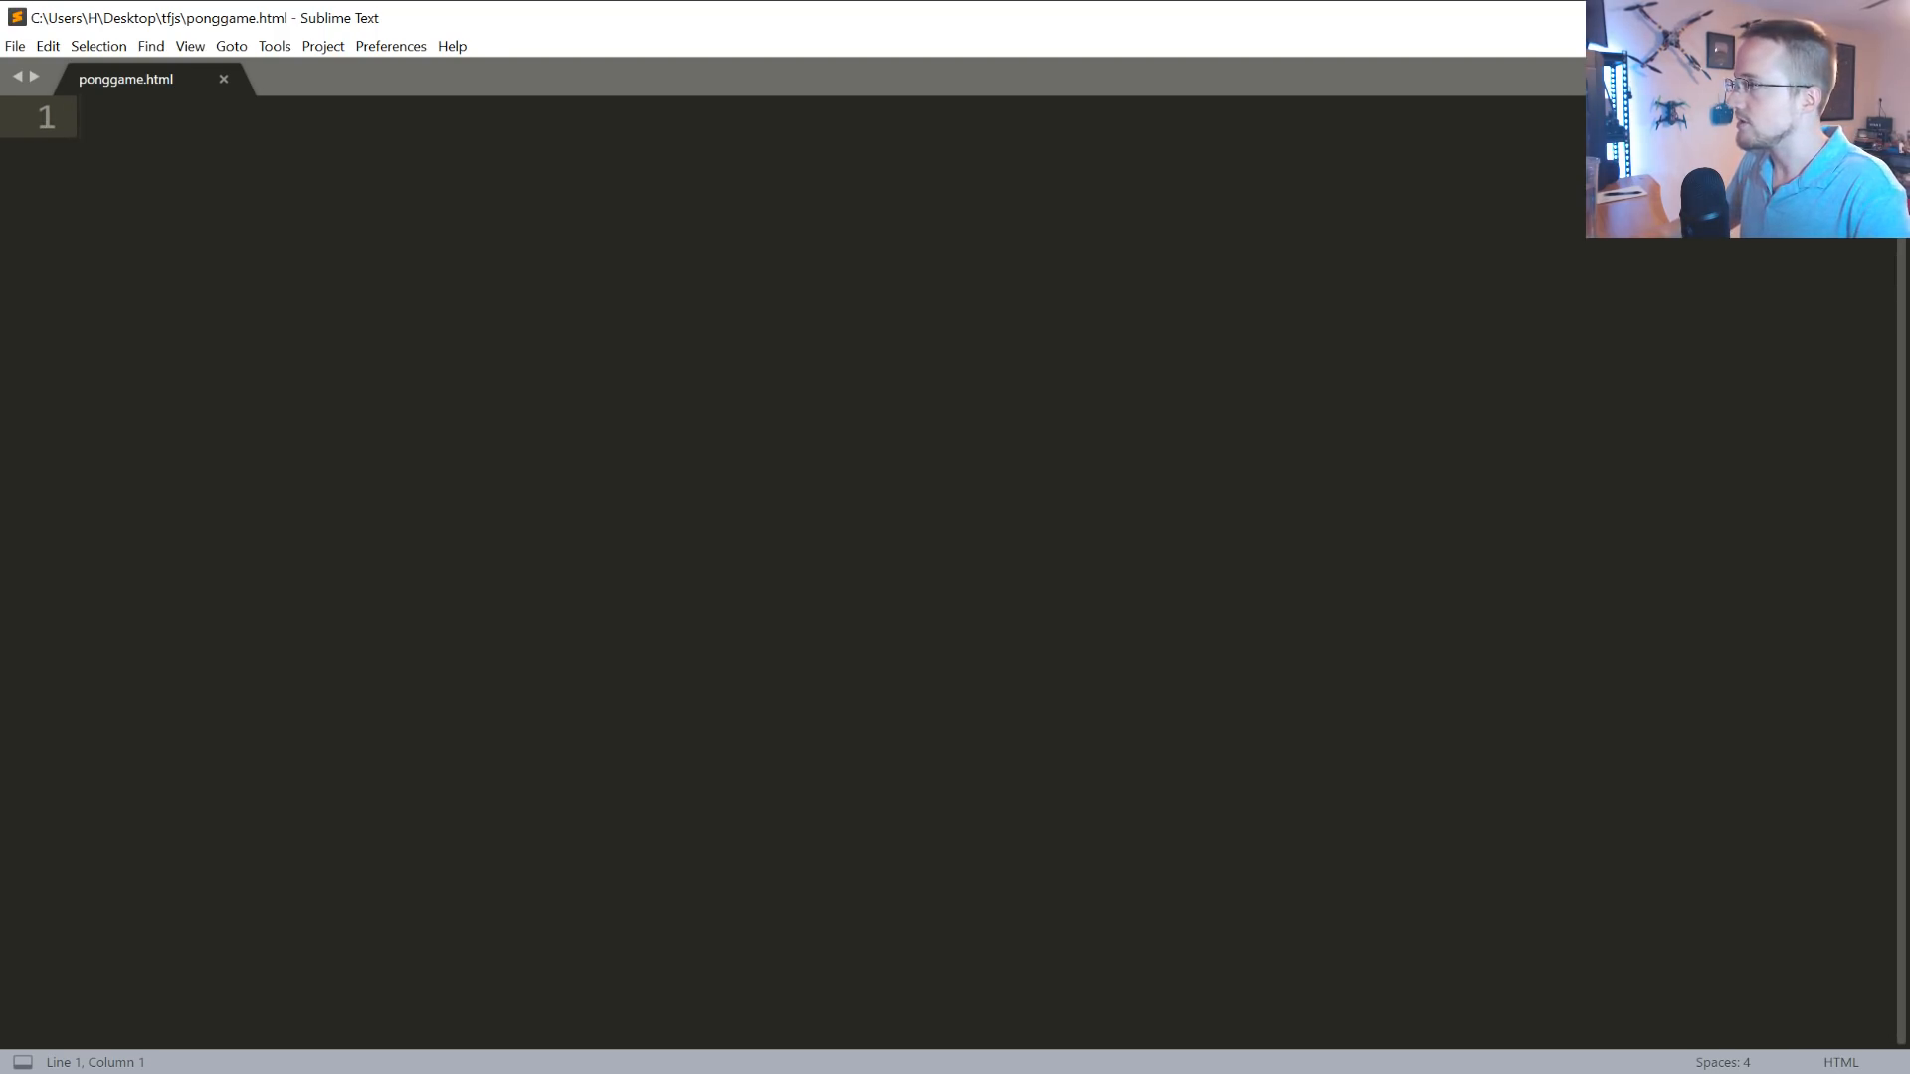
{"action": "type", "text": "<div id='mainContent'></div>"}
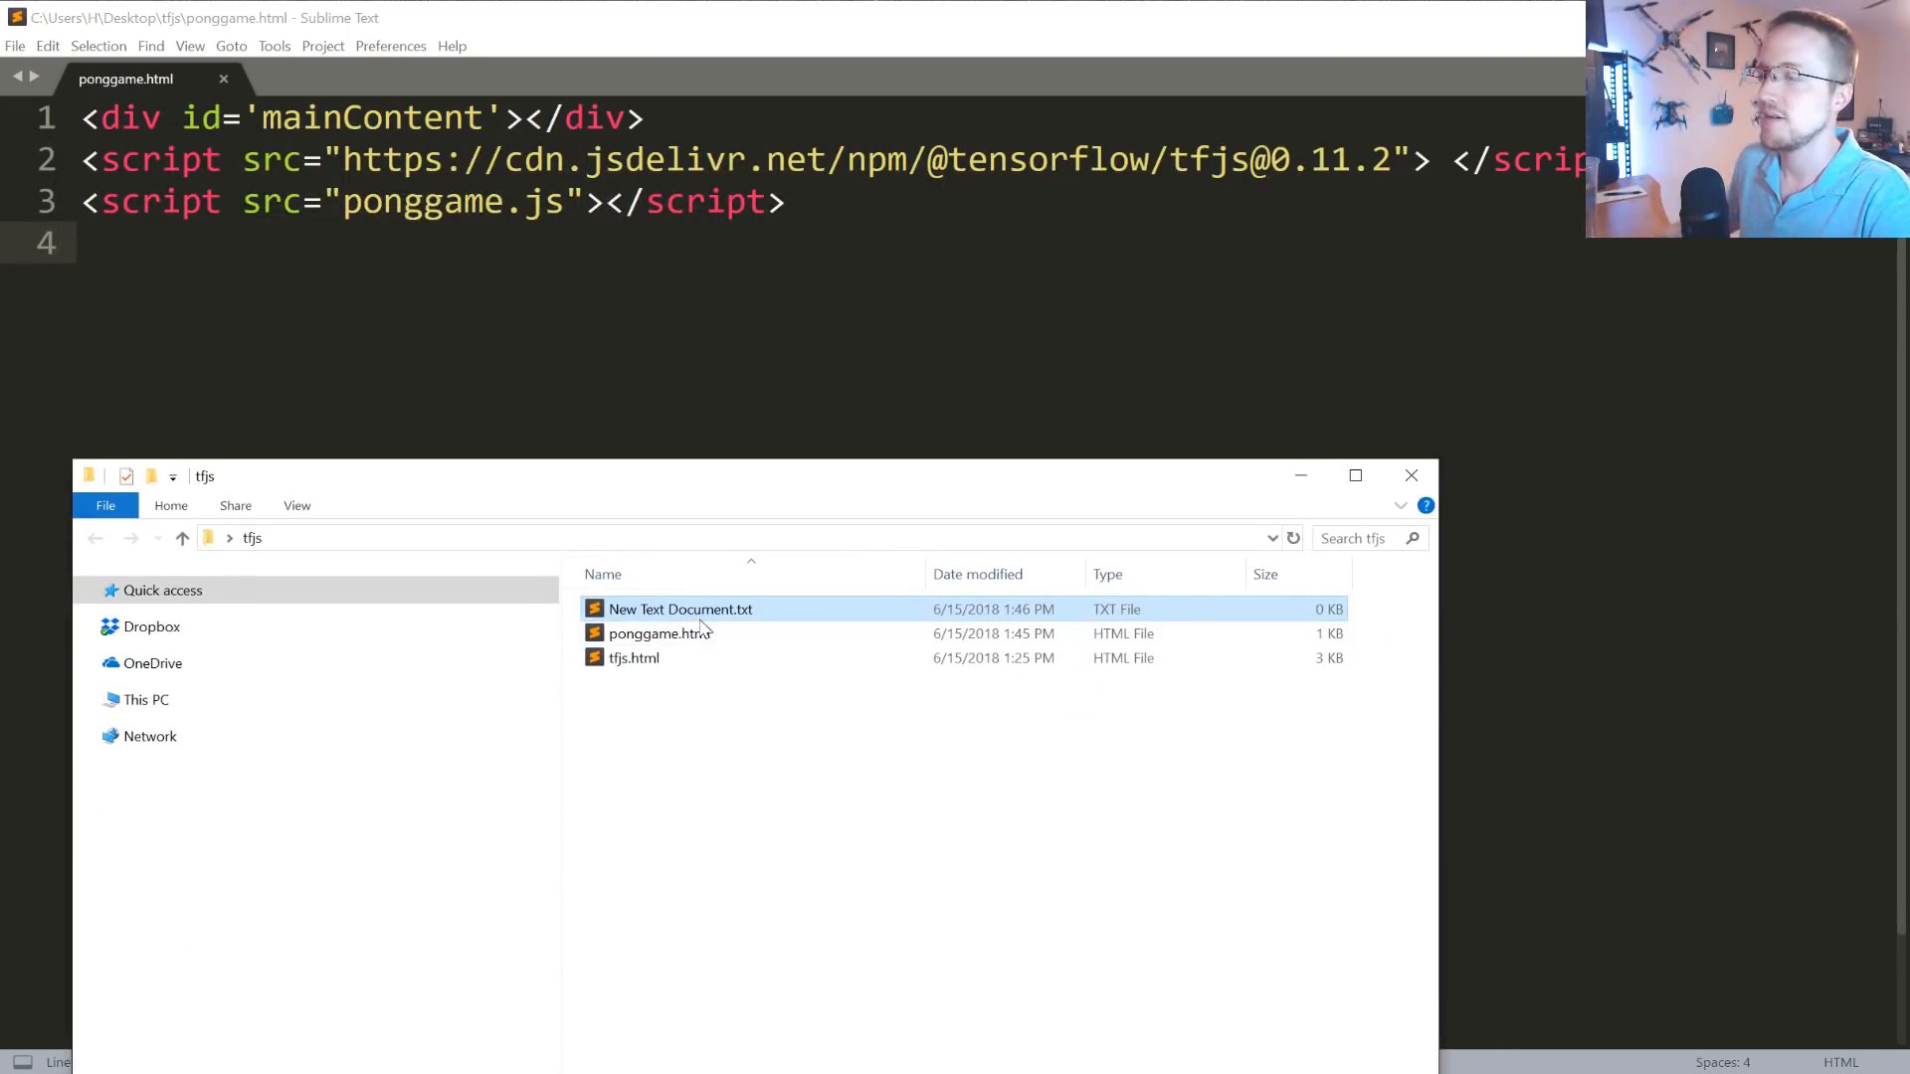
Name the new document ponggame.js and open it with Sublime Text.
{"action": "type", "text": "ponggame.js"}
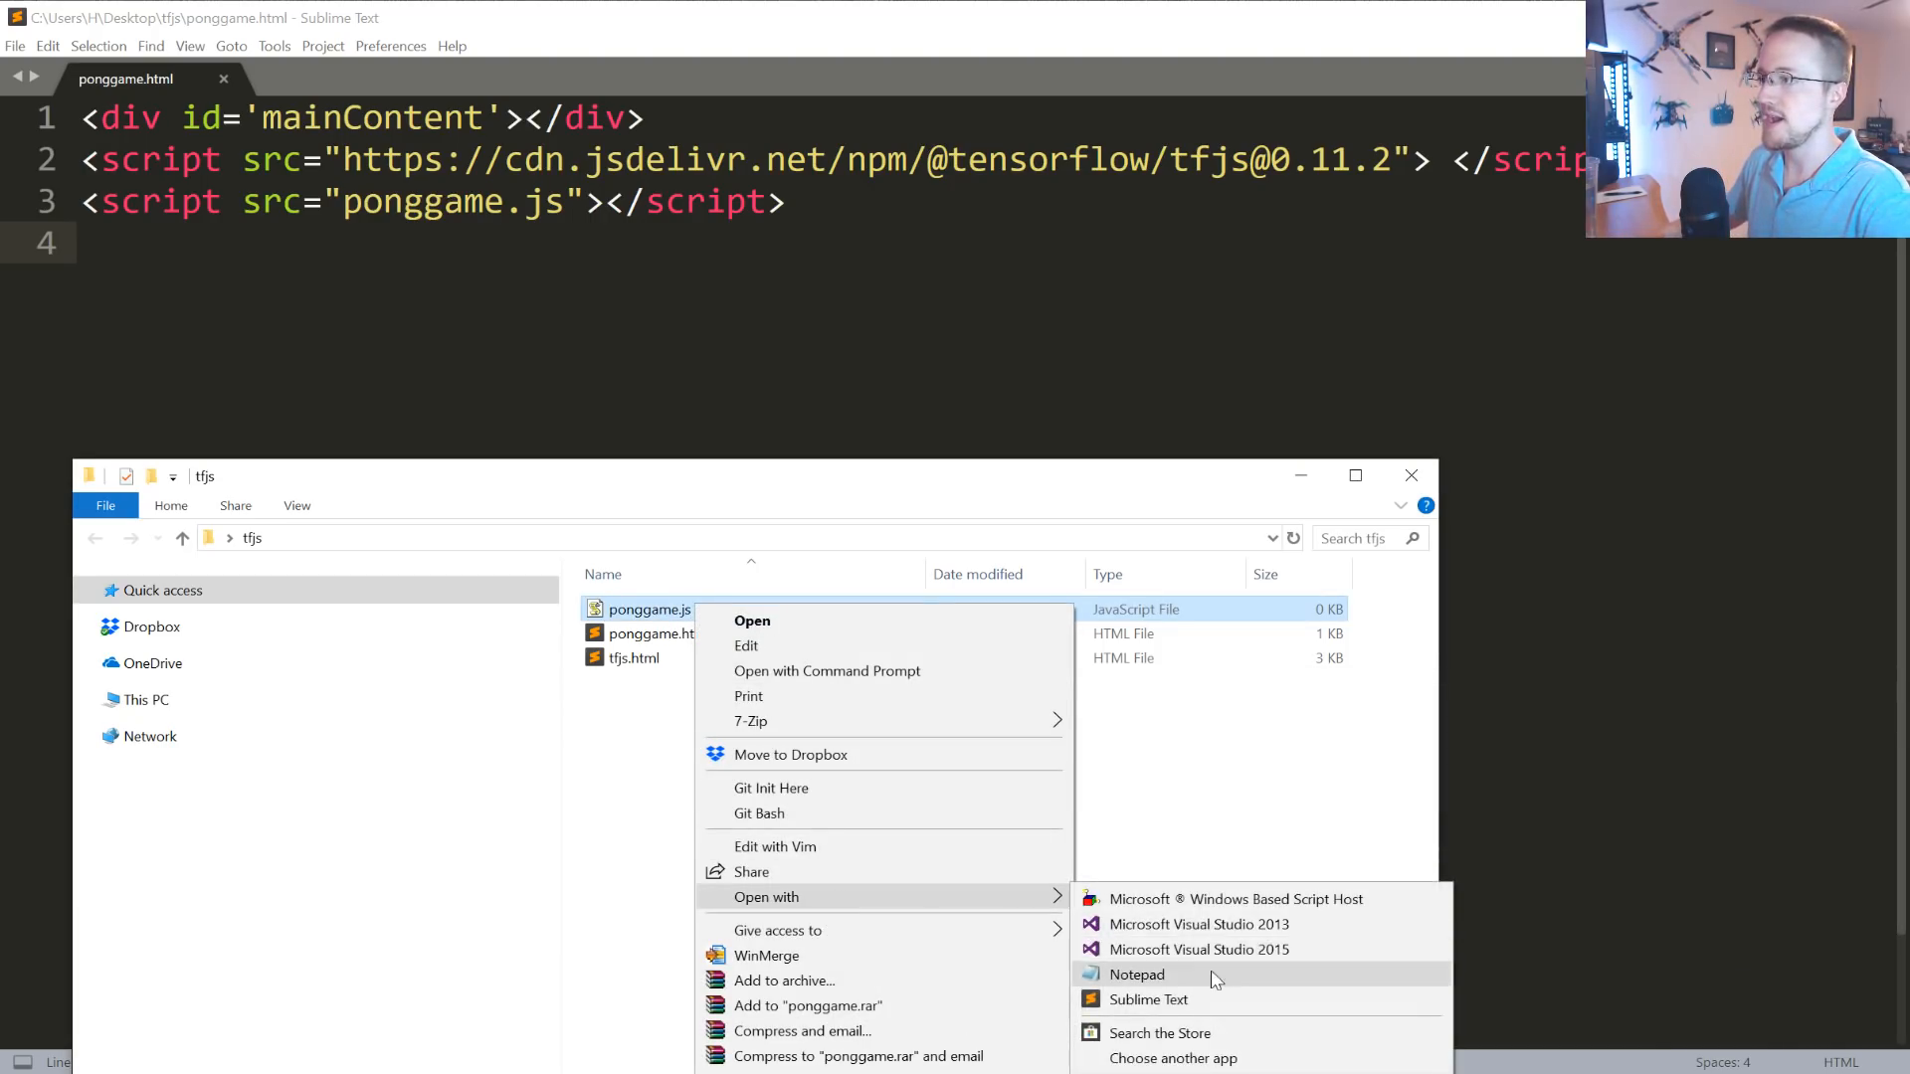
{"action": "left_click", "coordinate": [1147, 999]}
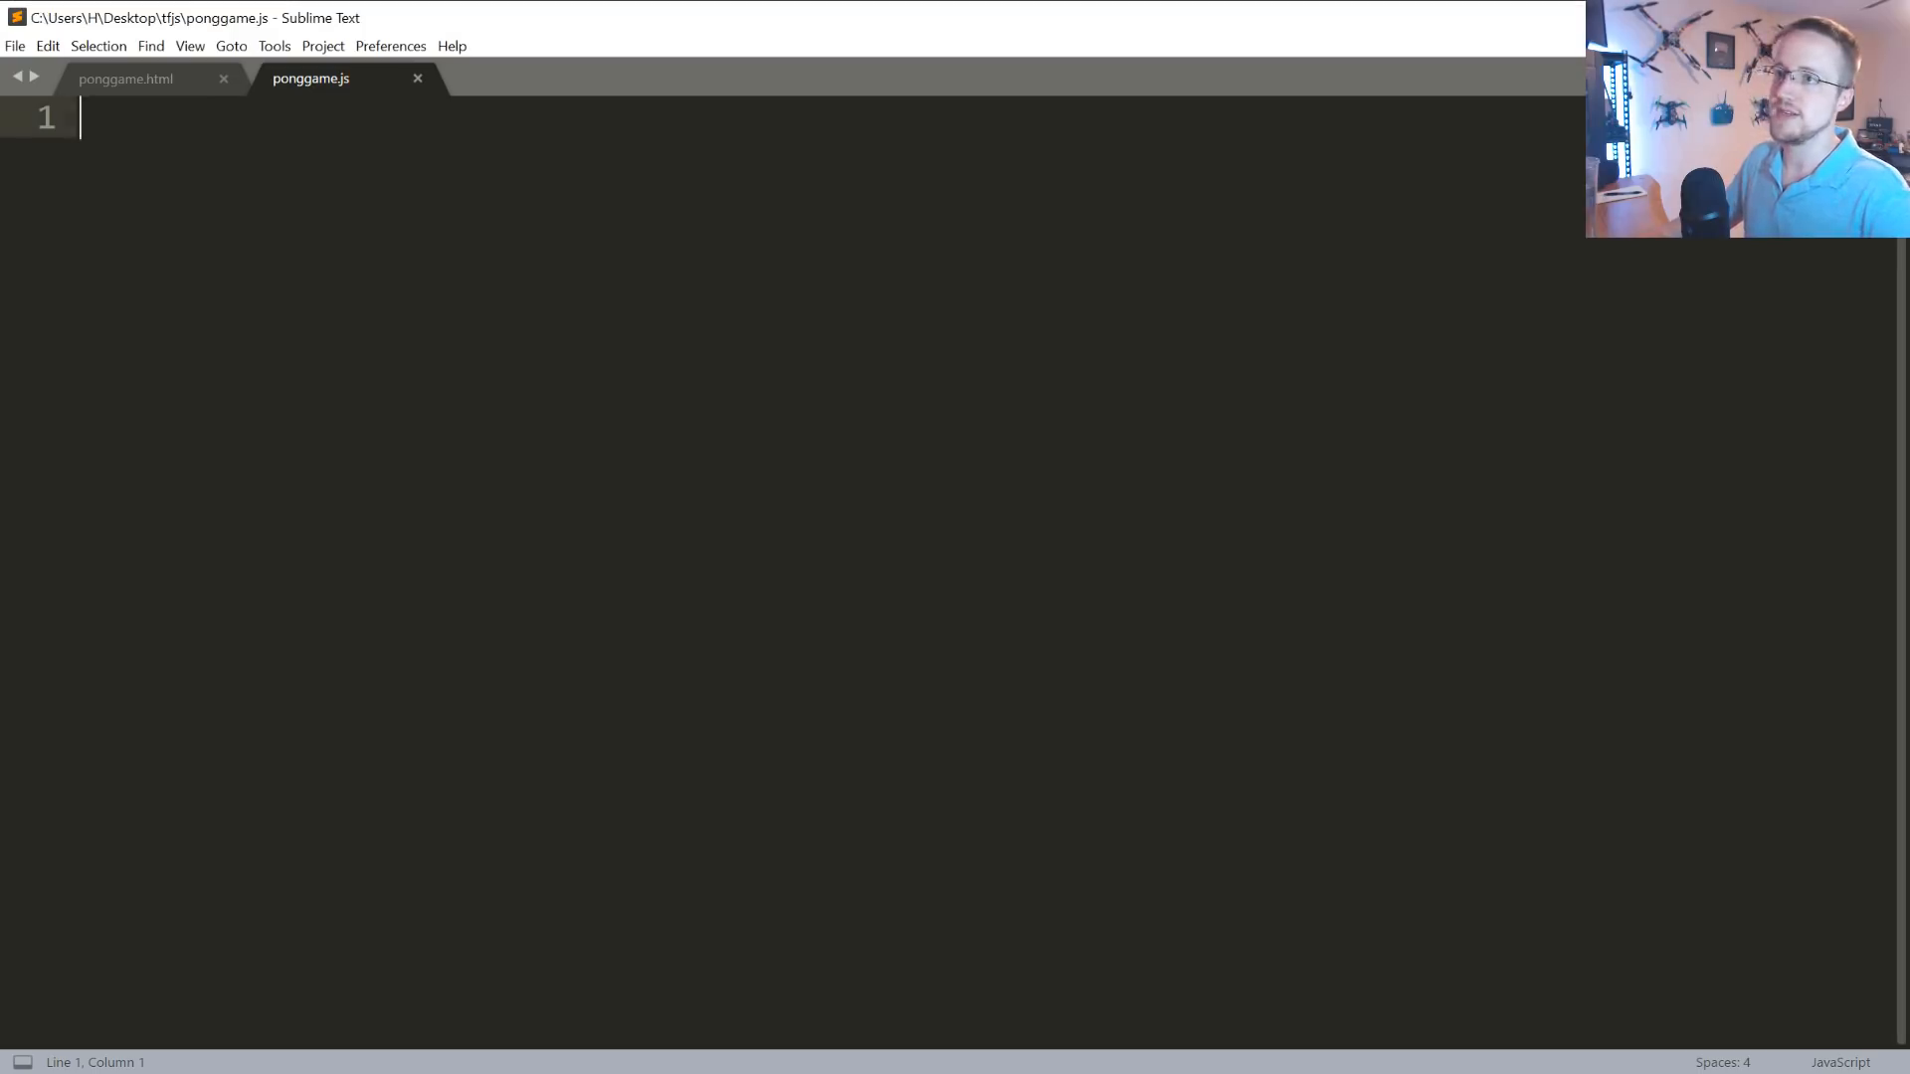
Add the '// initial model definition' comment and remove the duplicated dense layer line.
{"action": "type", "text": "// initial model definition"}
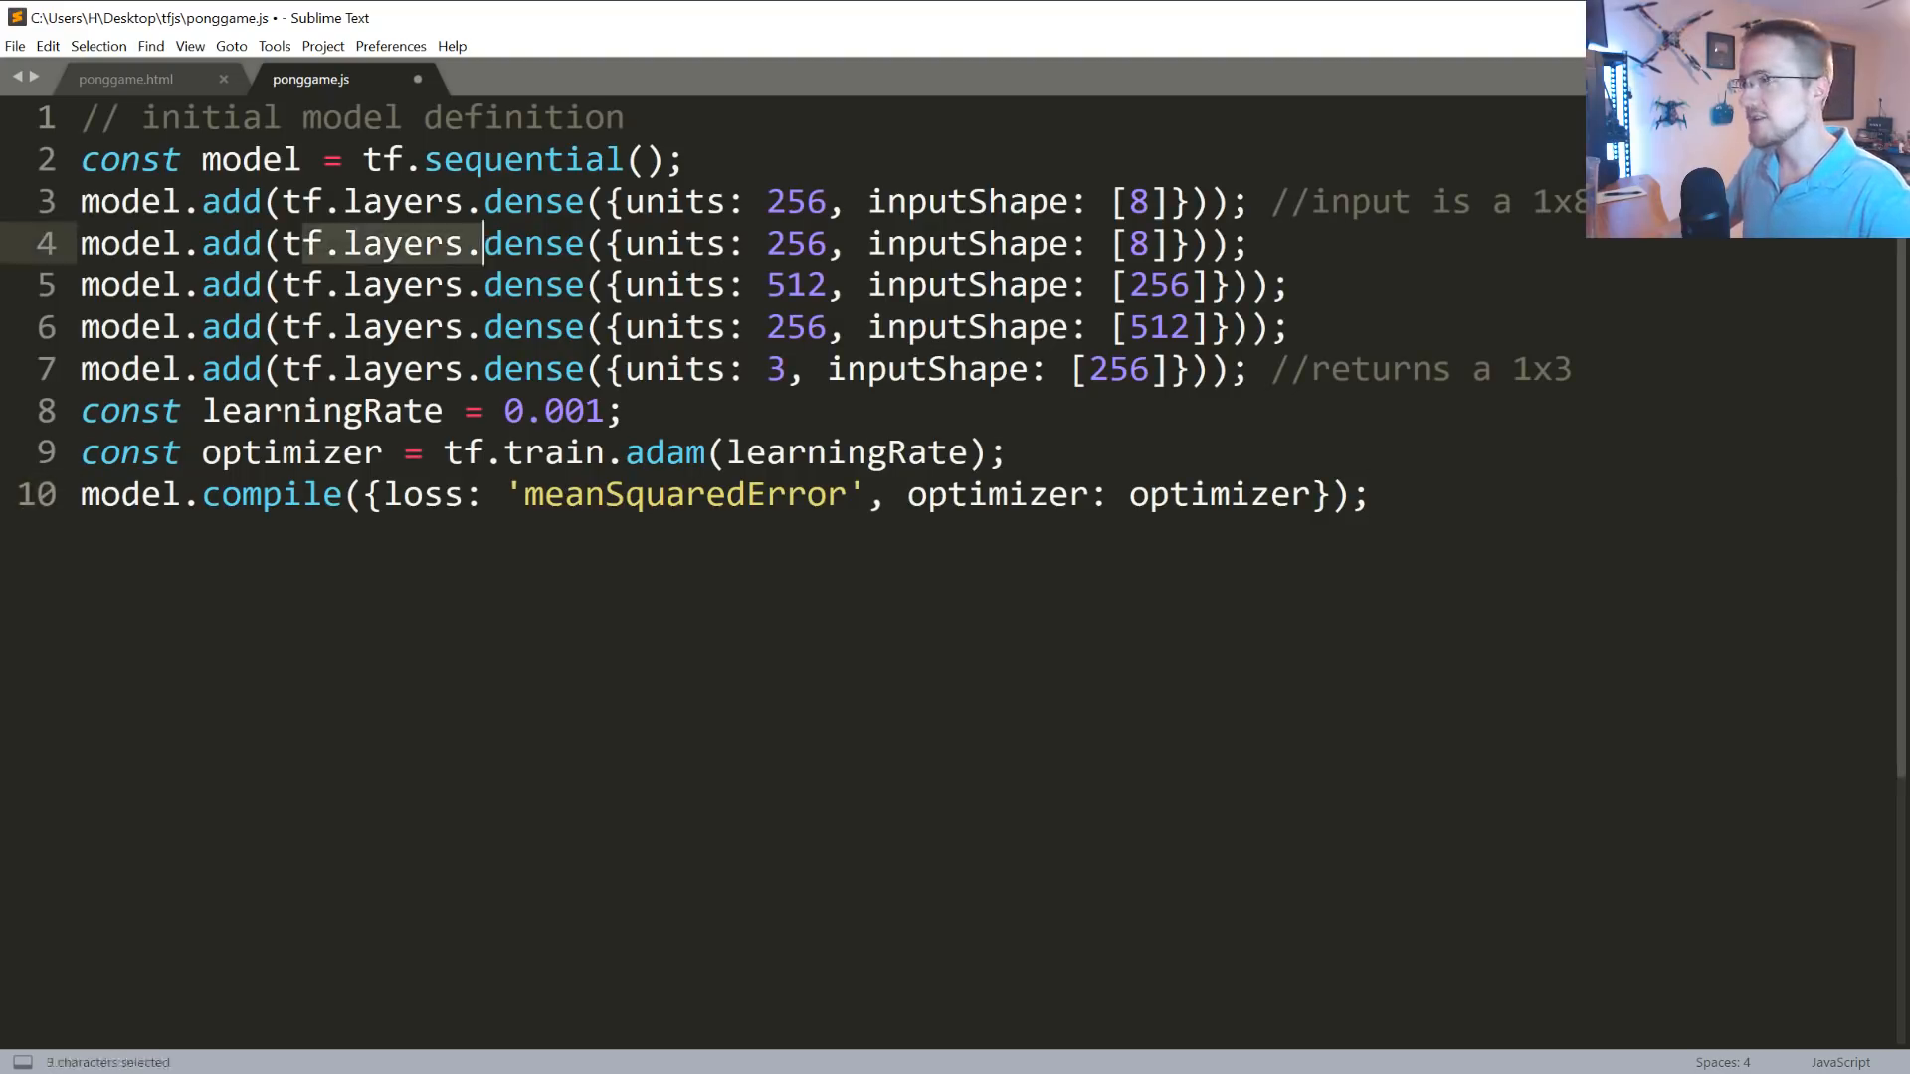
{"action": "left_click_drag", "start_coordinate": [485, 243], "coordinate": [1046, 369]}
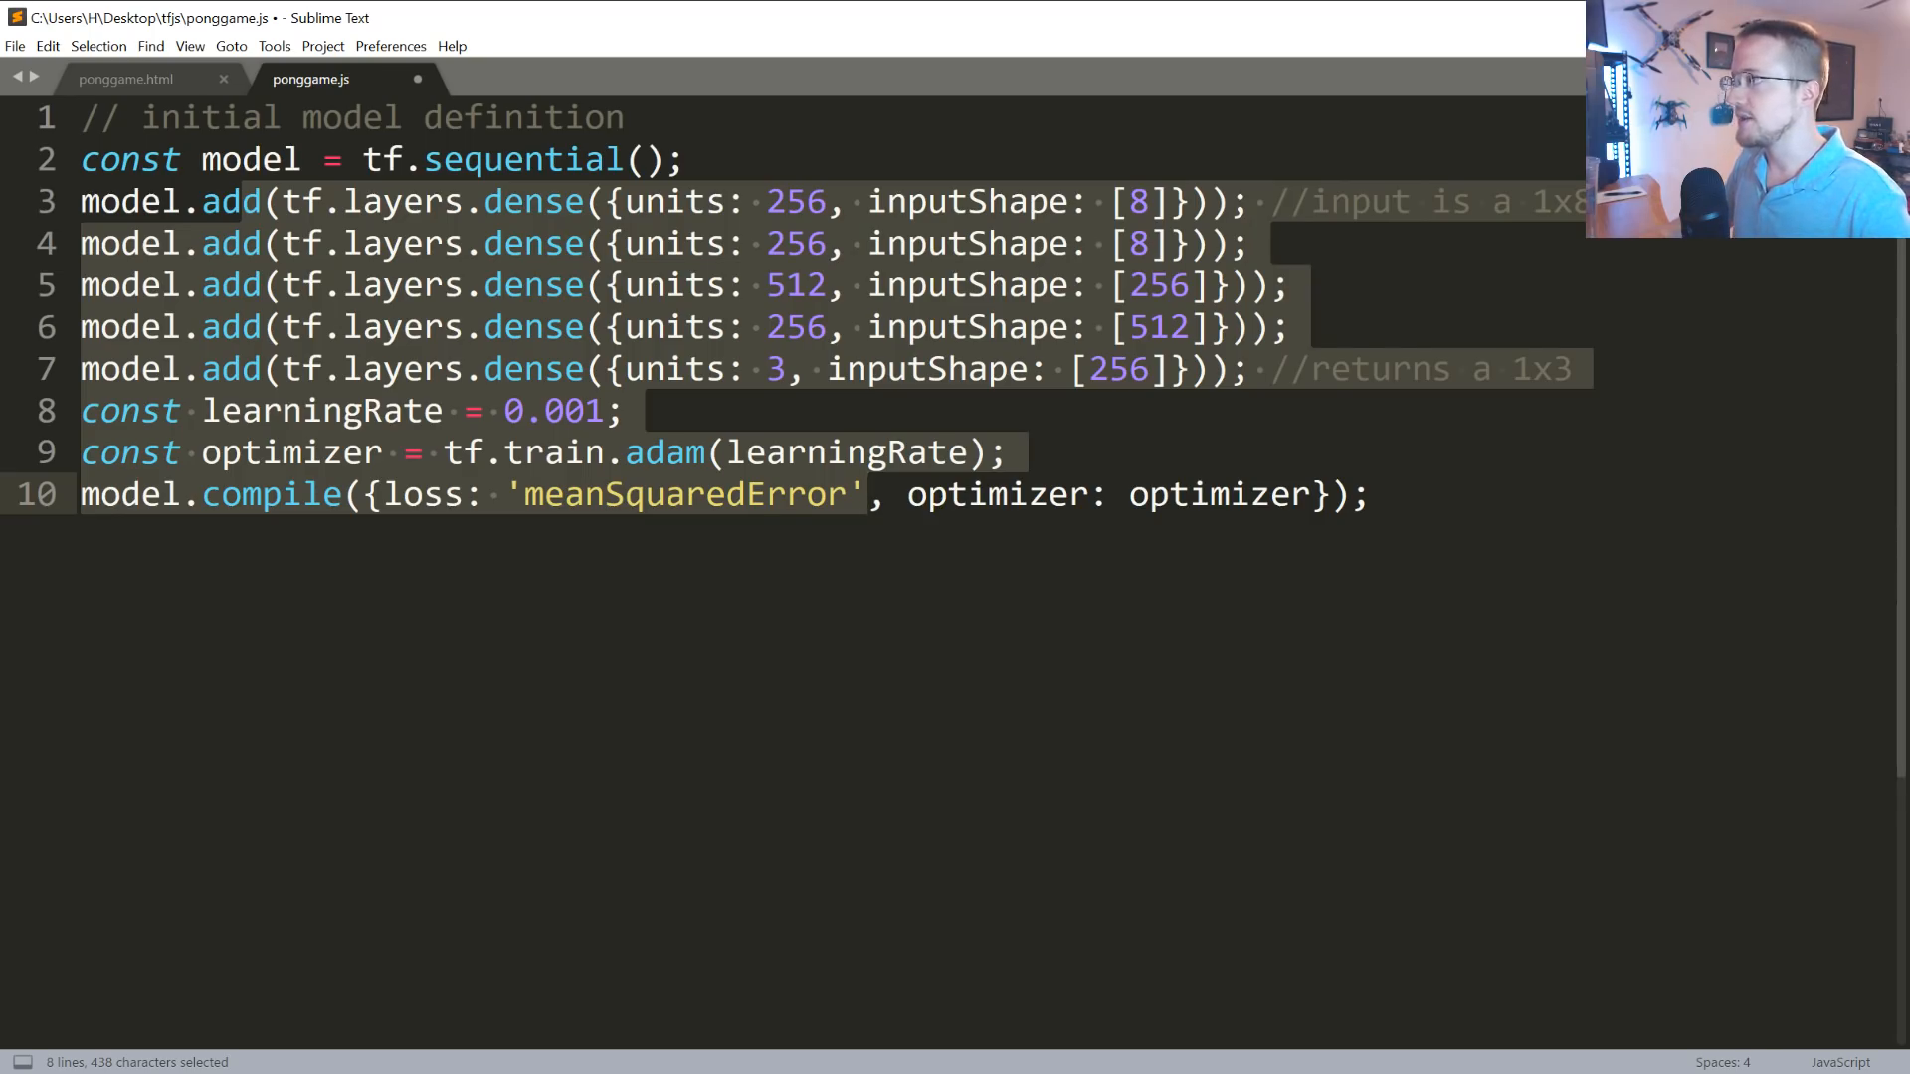
{"action": "left_click", "coordinate": [1127, 201]}
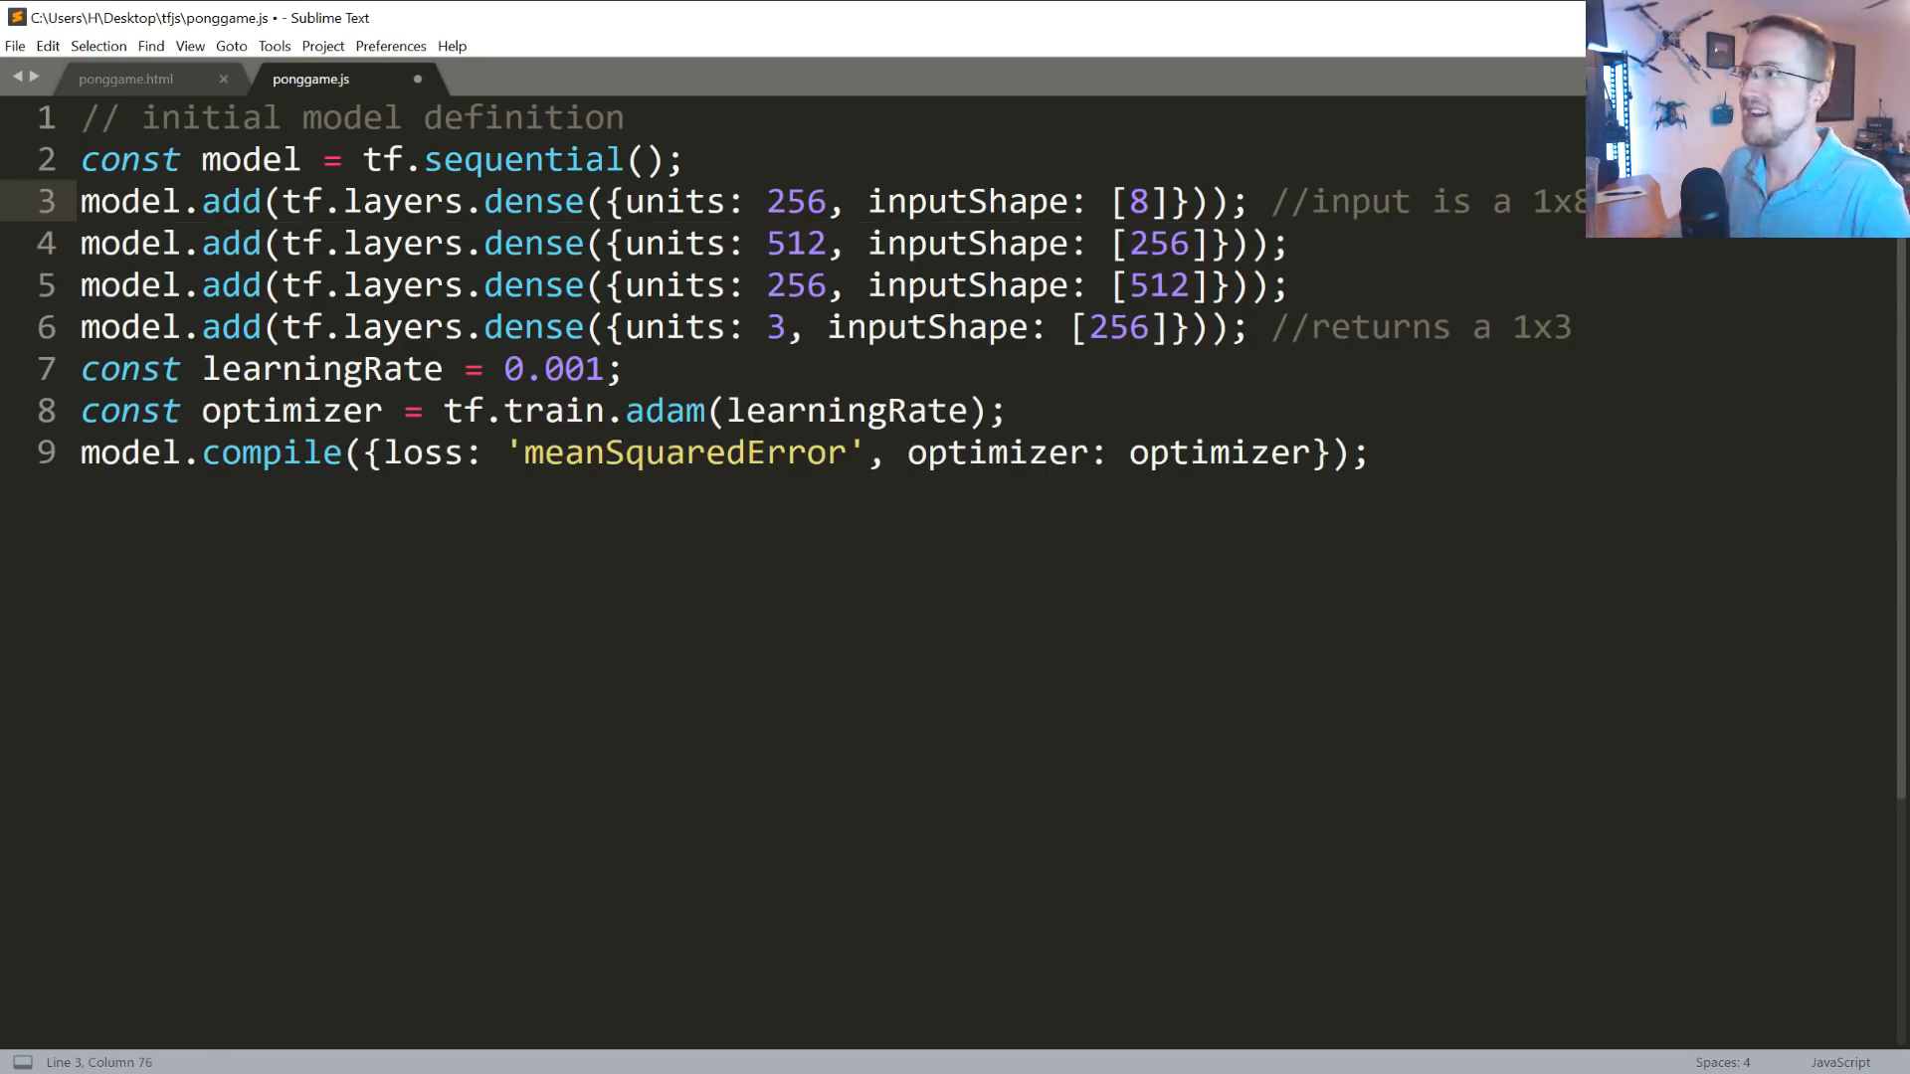
{"action": "left_click", "coordinate": [1291, 242]}
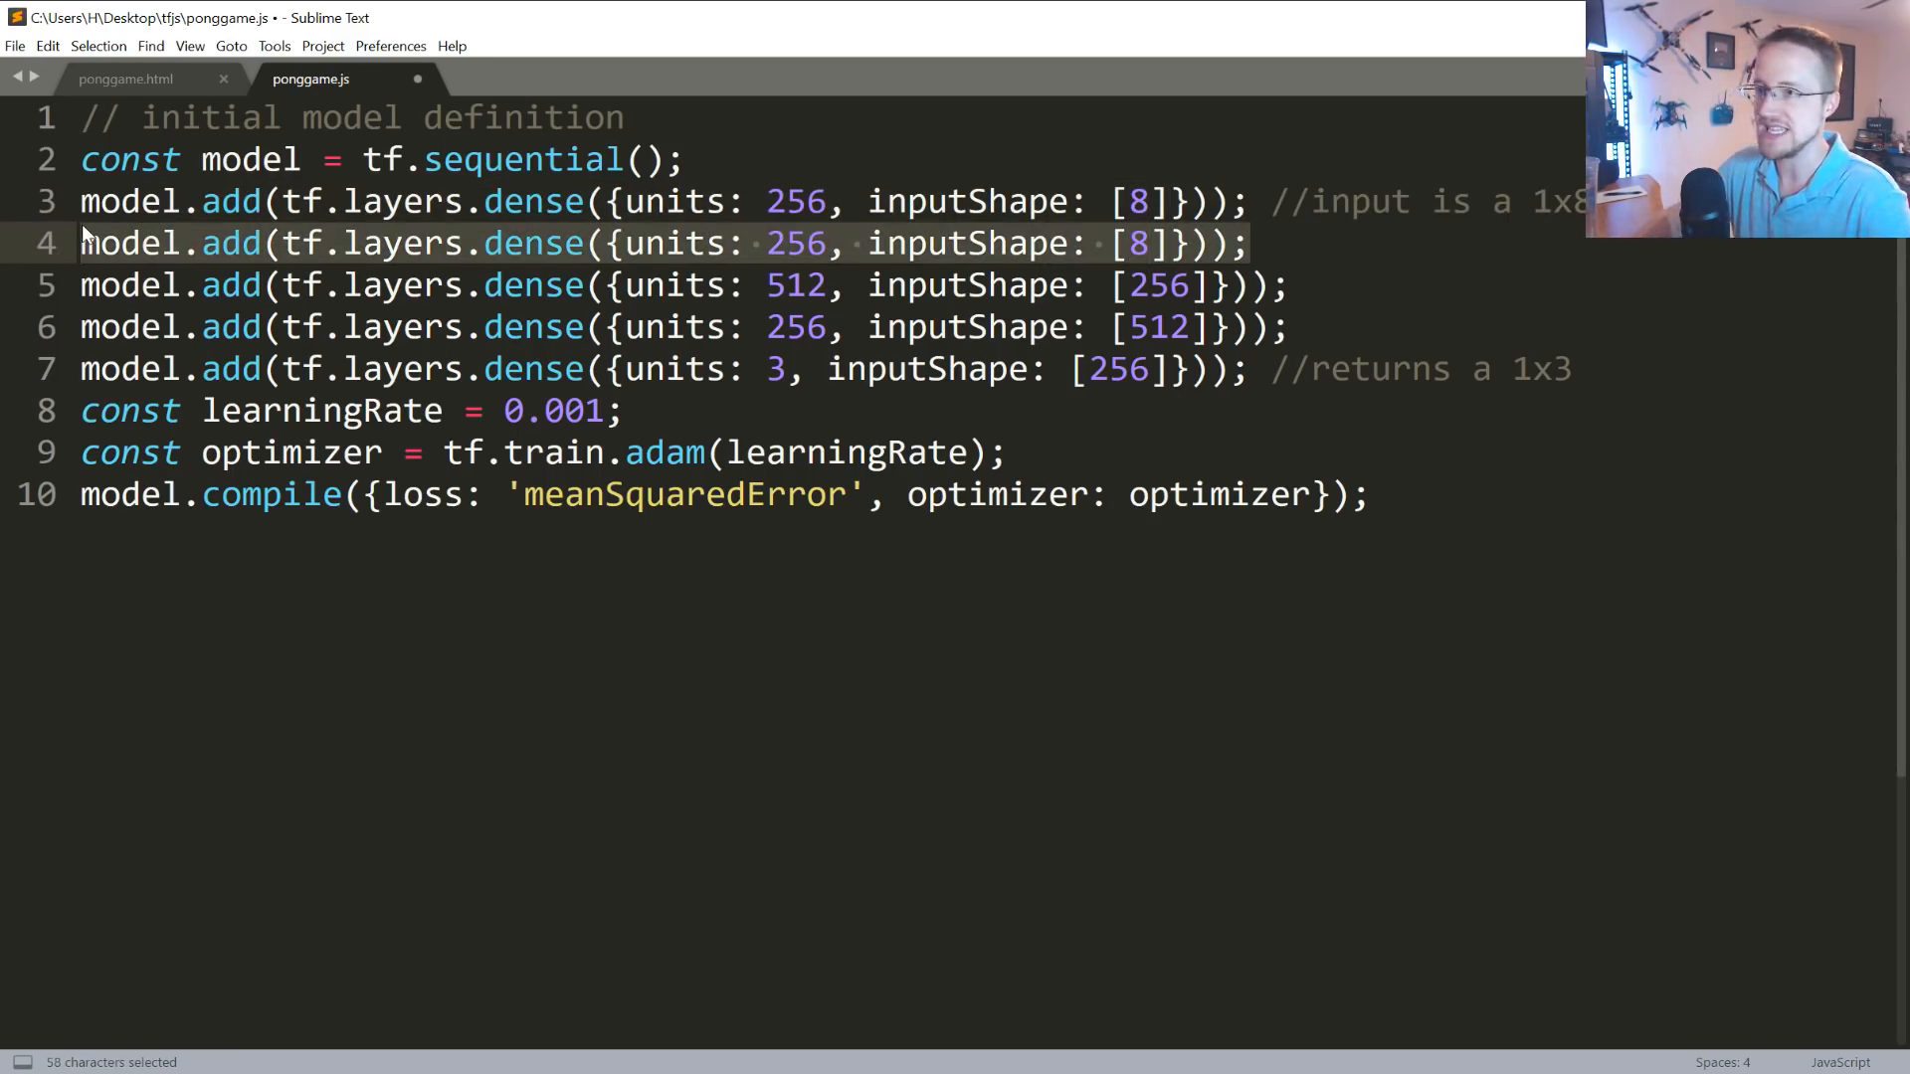
{"action": "key", "text": "Delete"}
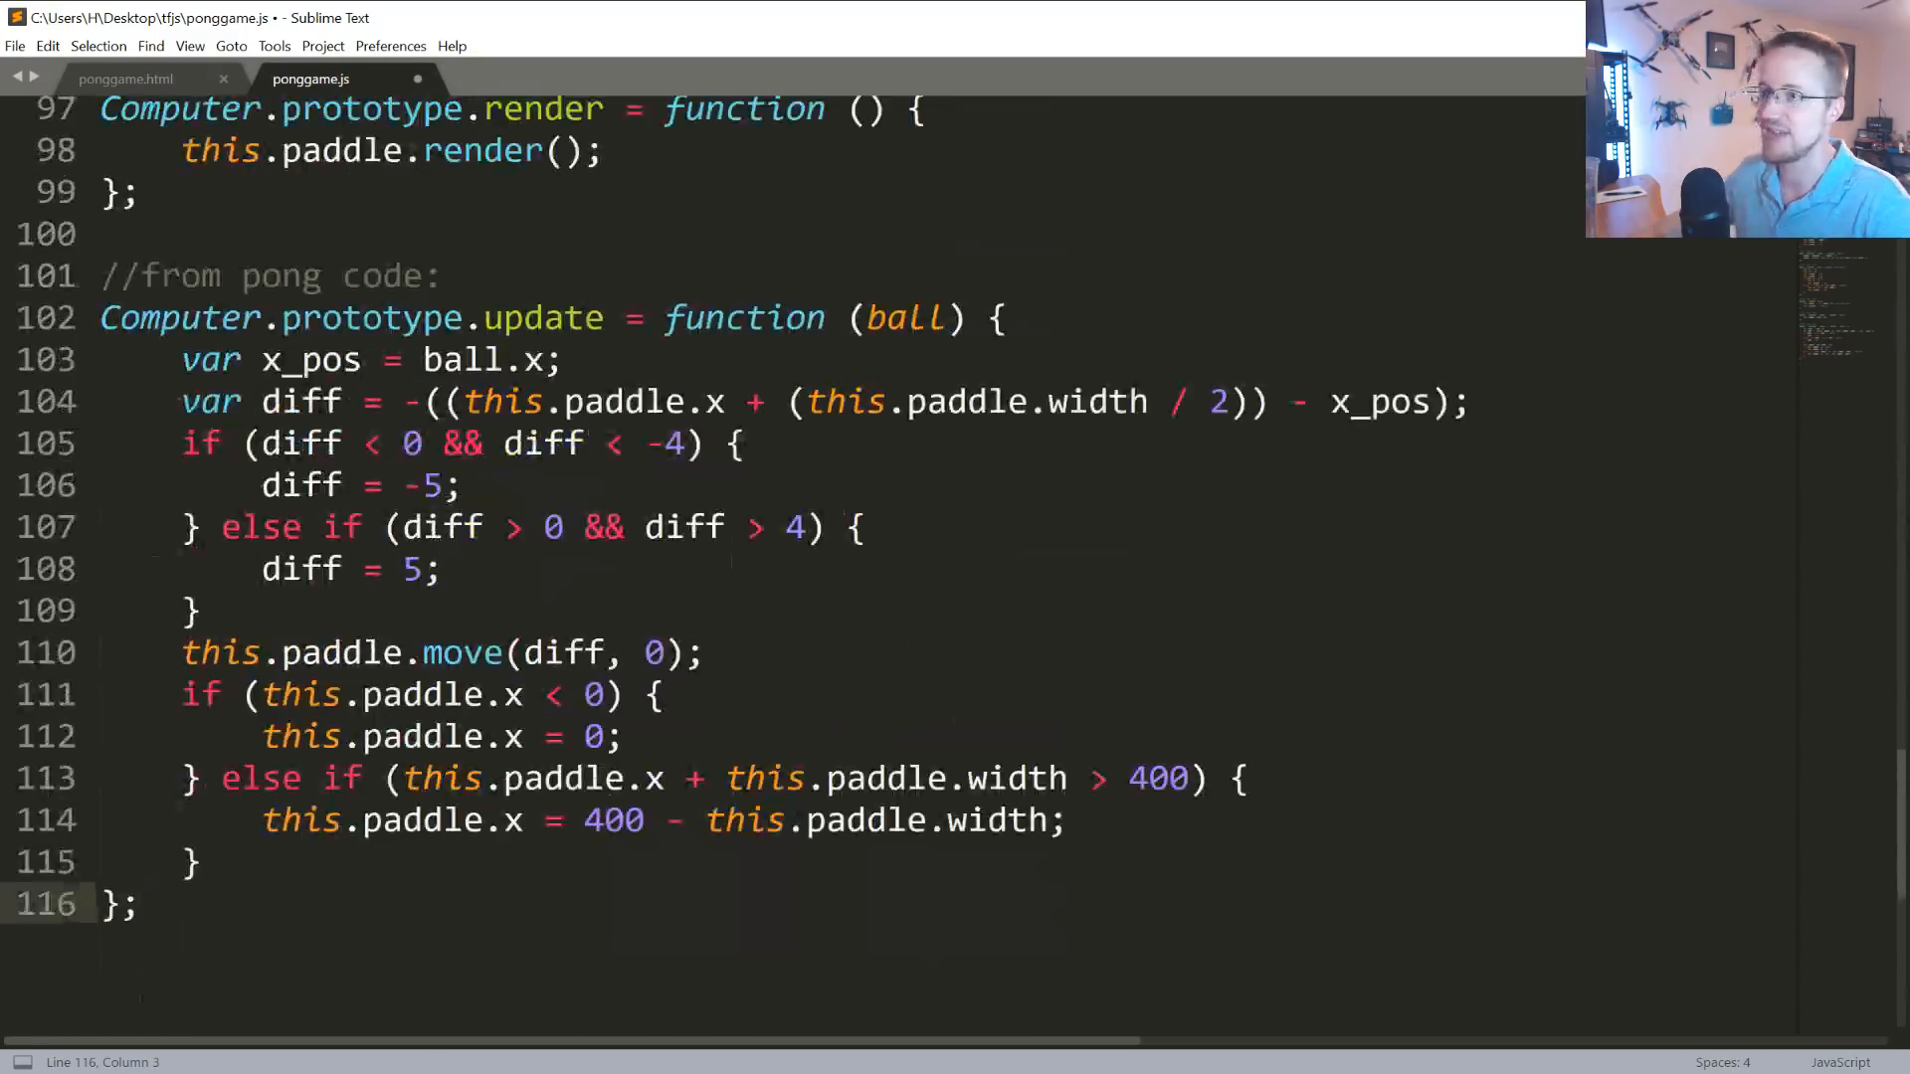
Scroll down to the end of the pasted pong game code.
{"action": "scroll", "scroll_direction": "down", "scroll_amount": 3}
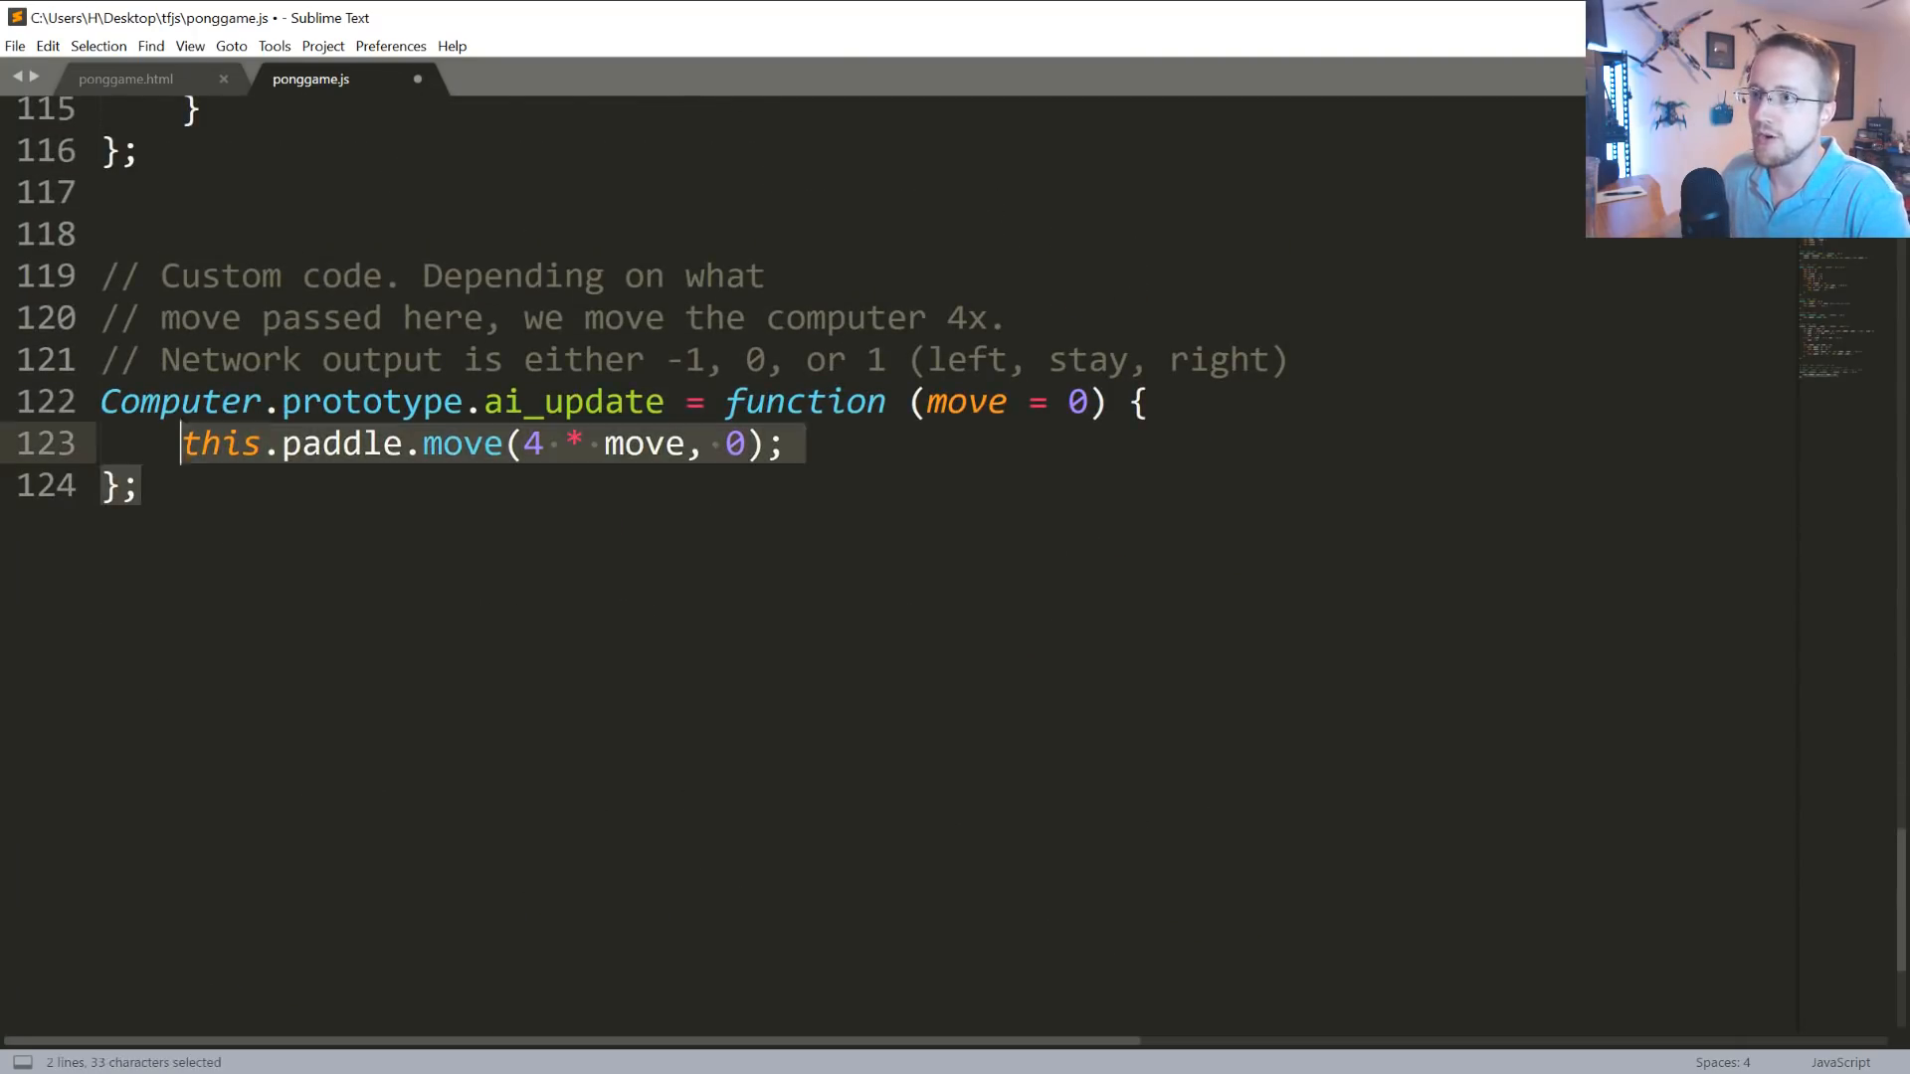
{"action": "double_click", "coordinate": [966, 402]}
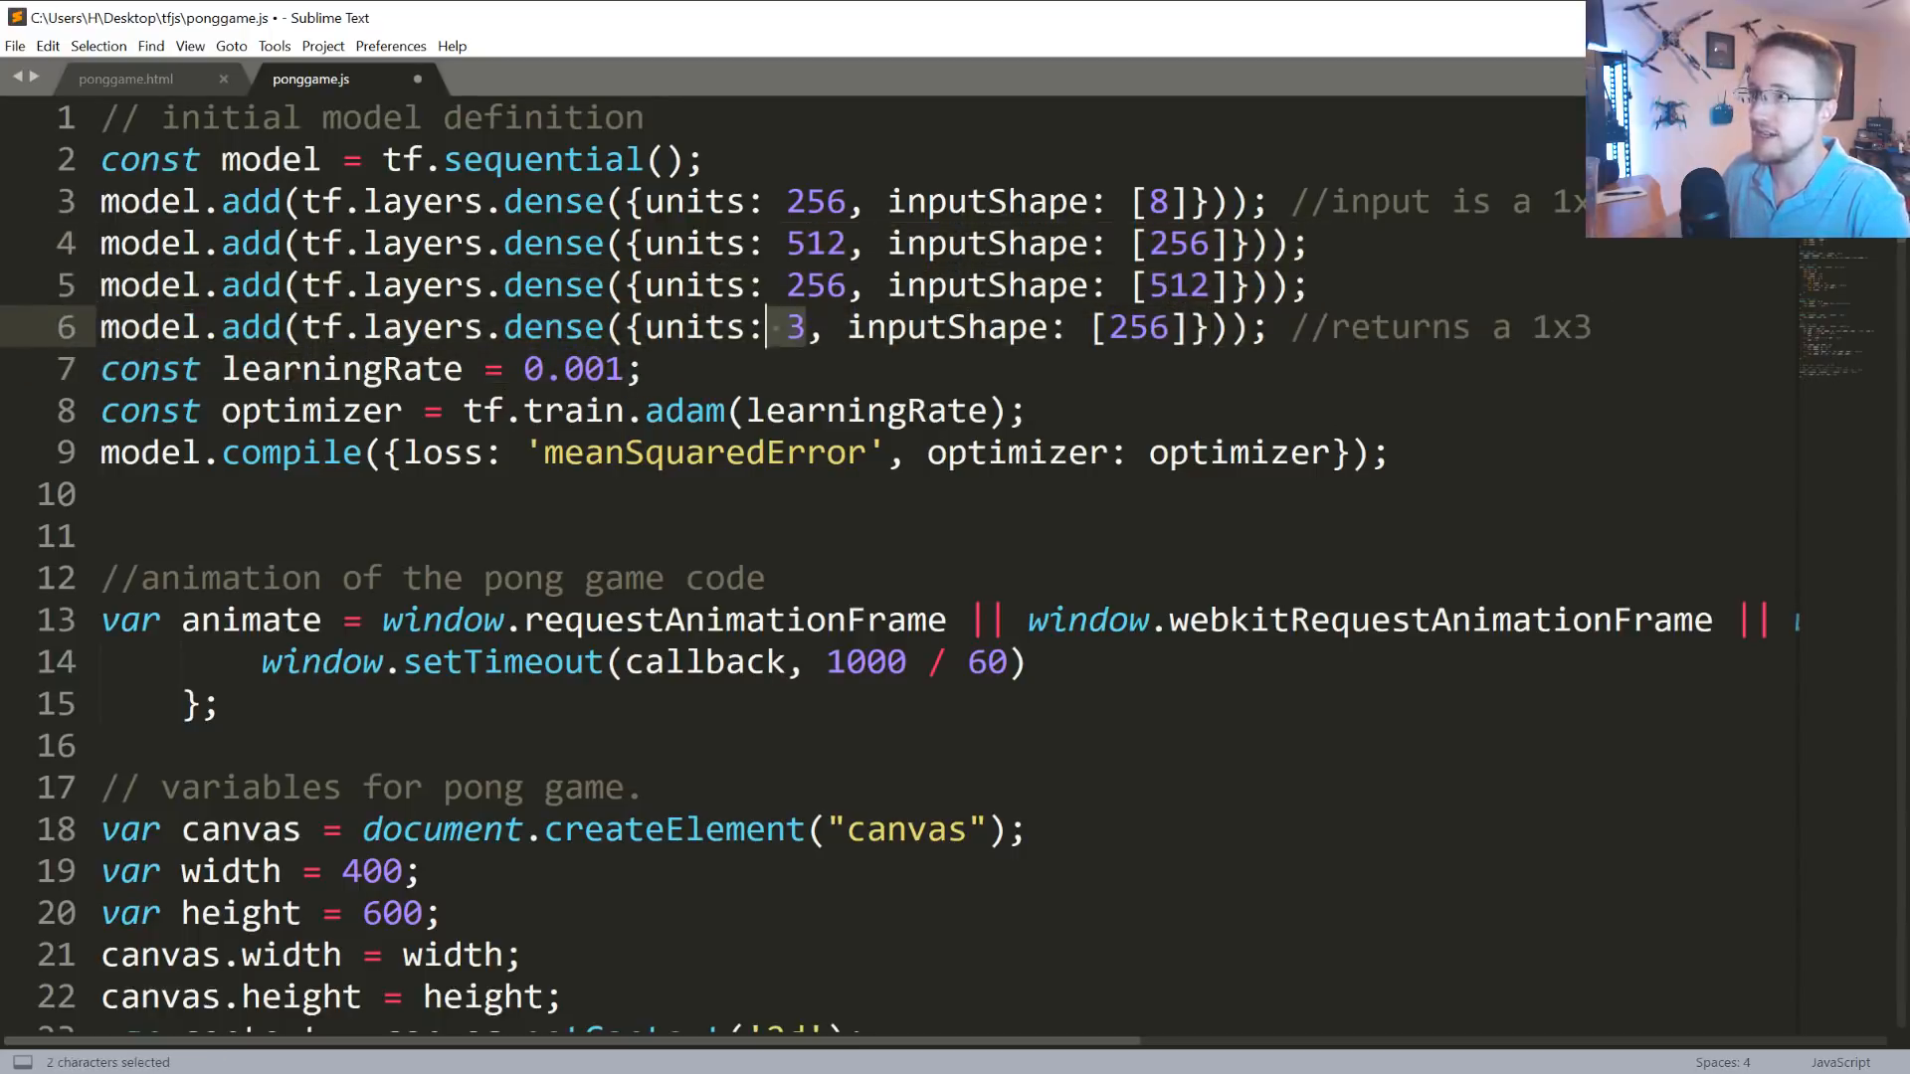
{"action": "scroll", "scroll_direction": "down", "scroll_amount": 3}
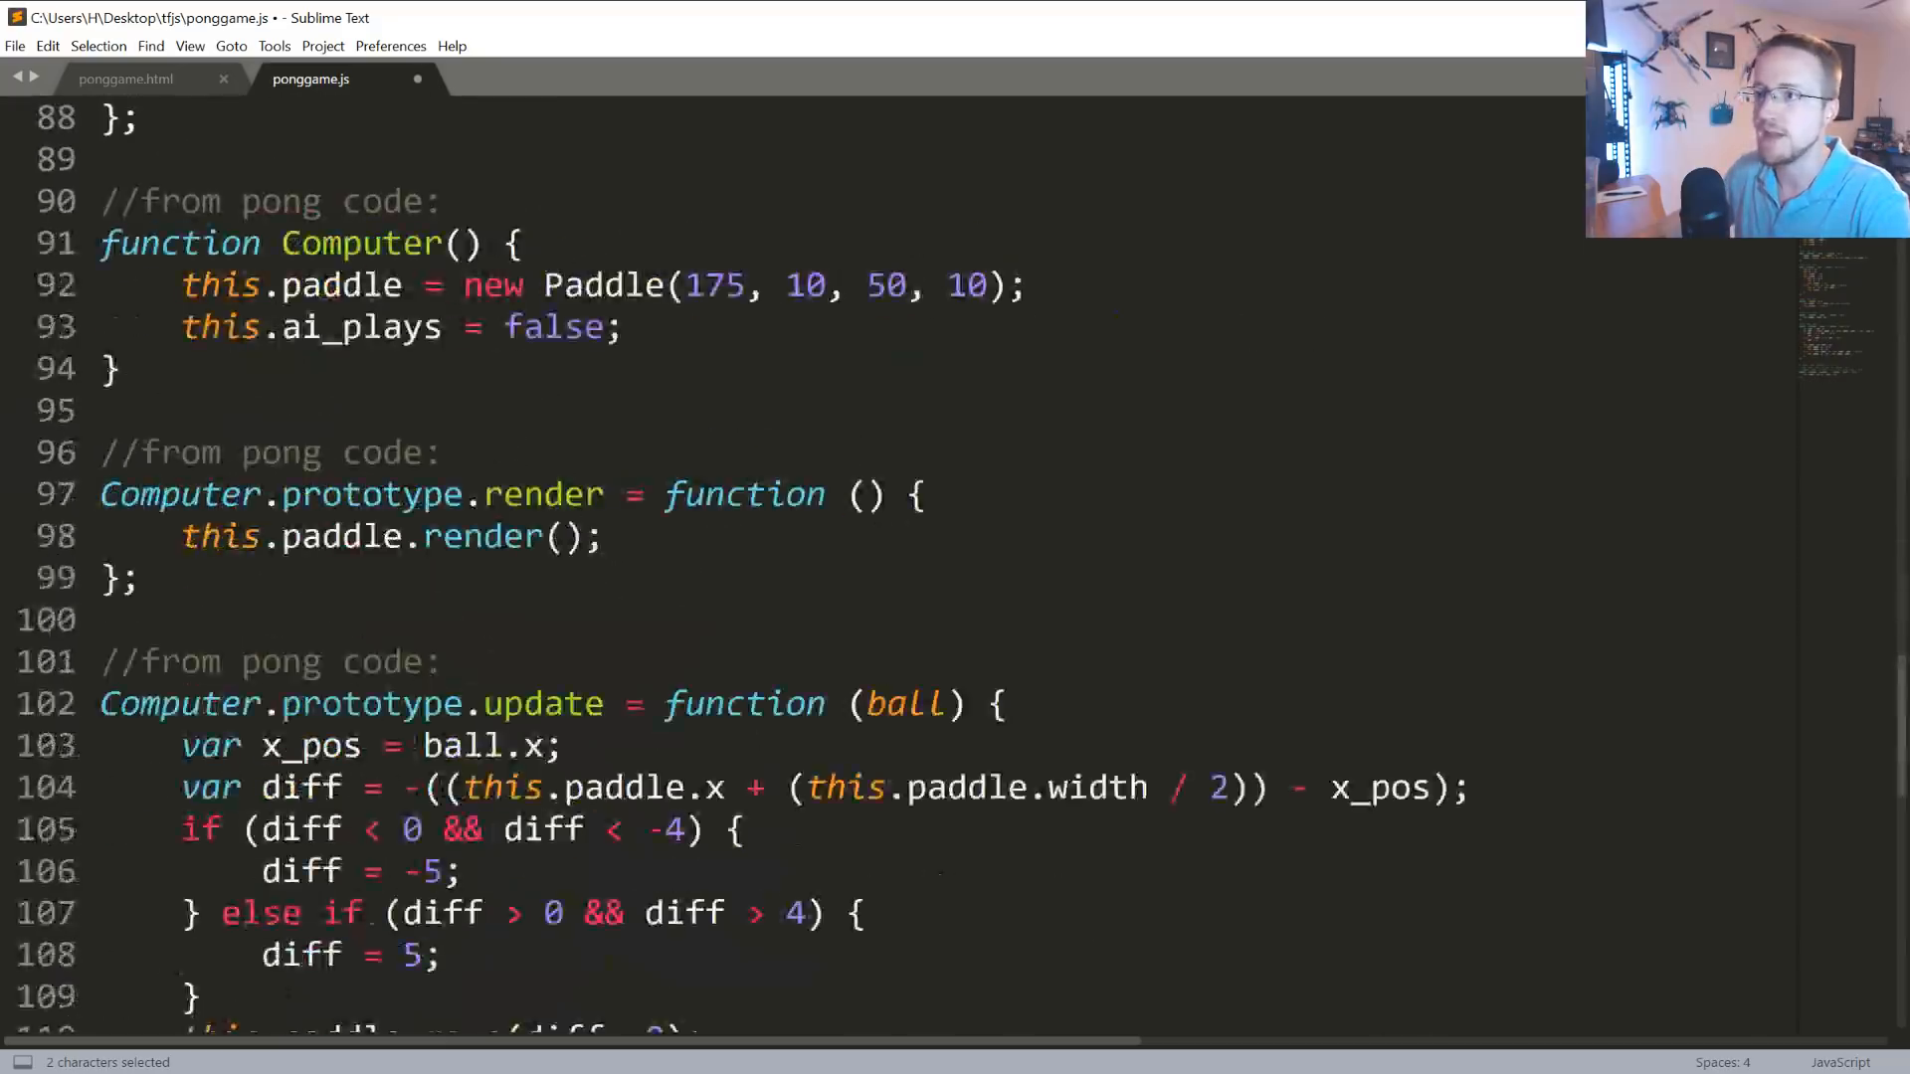
{"action": "scroll", "scroll_direction": "down", "scroll_amount": 3}
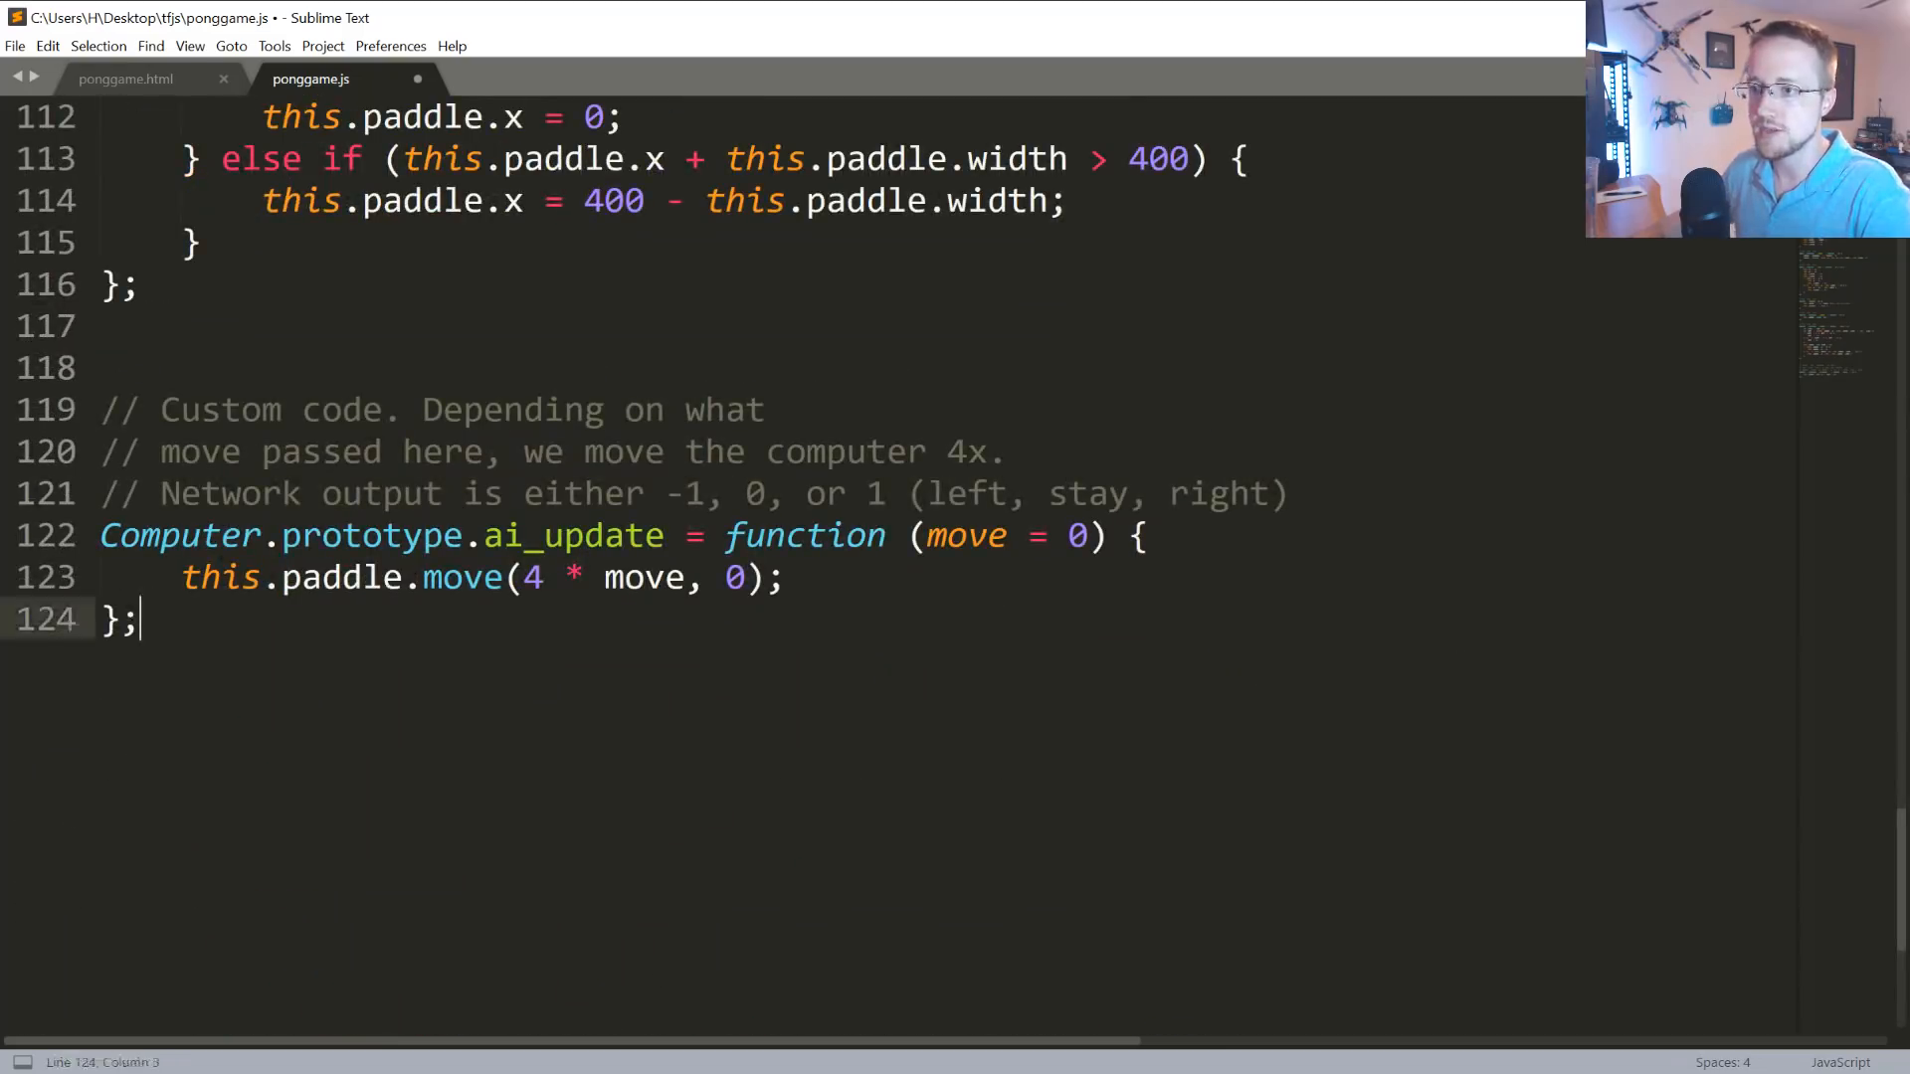
{"action": "type", "text": "[1]"}
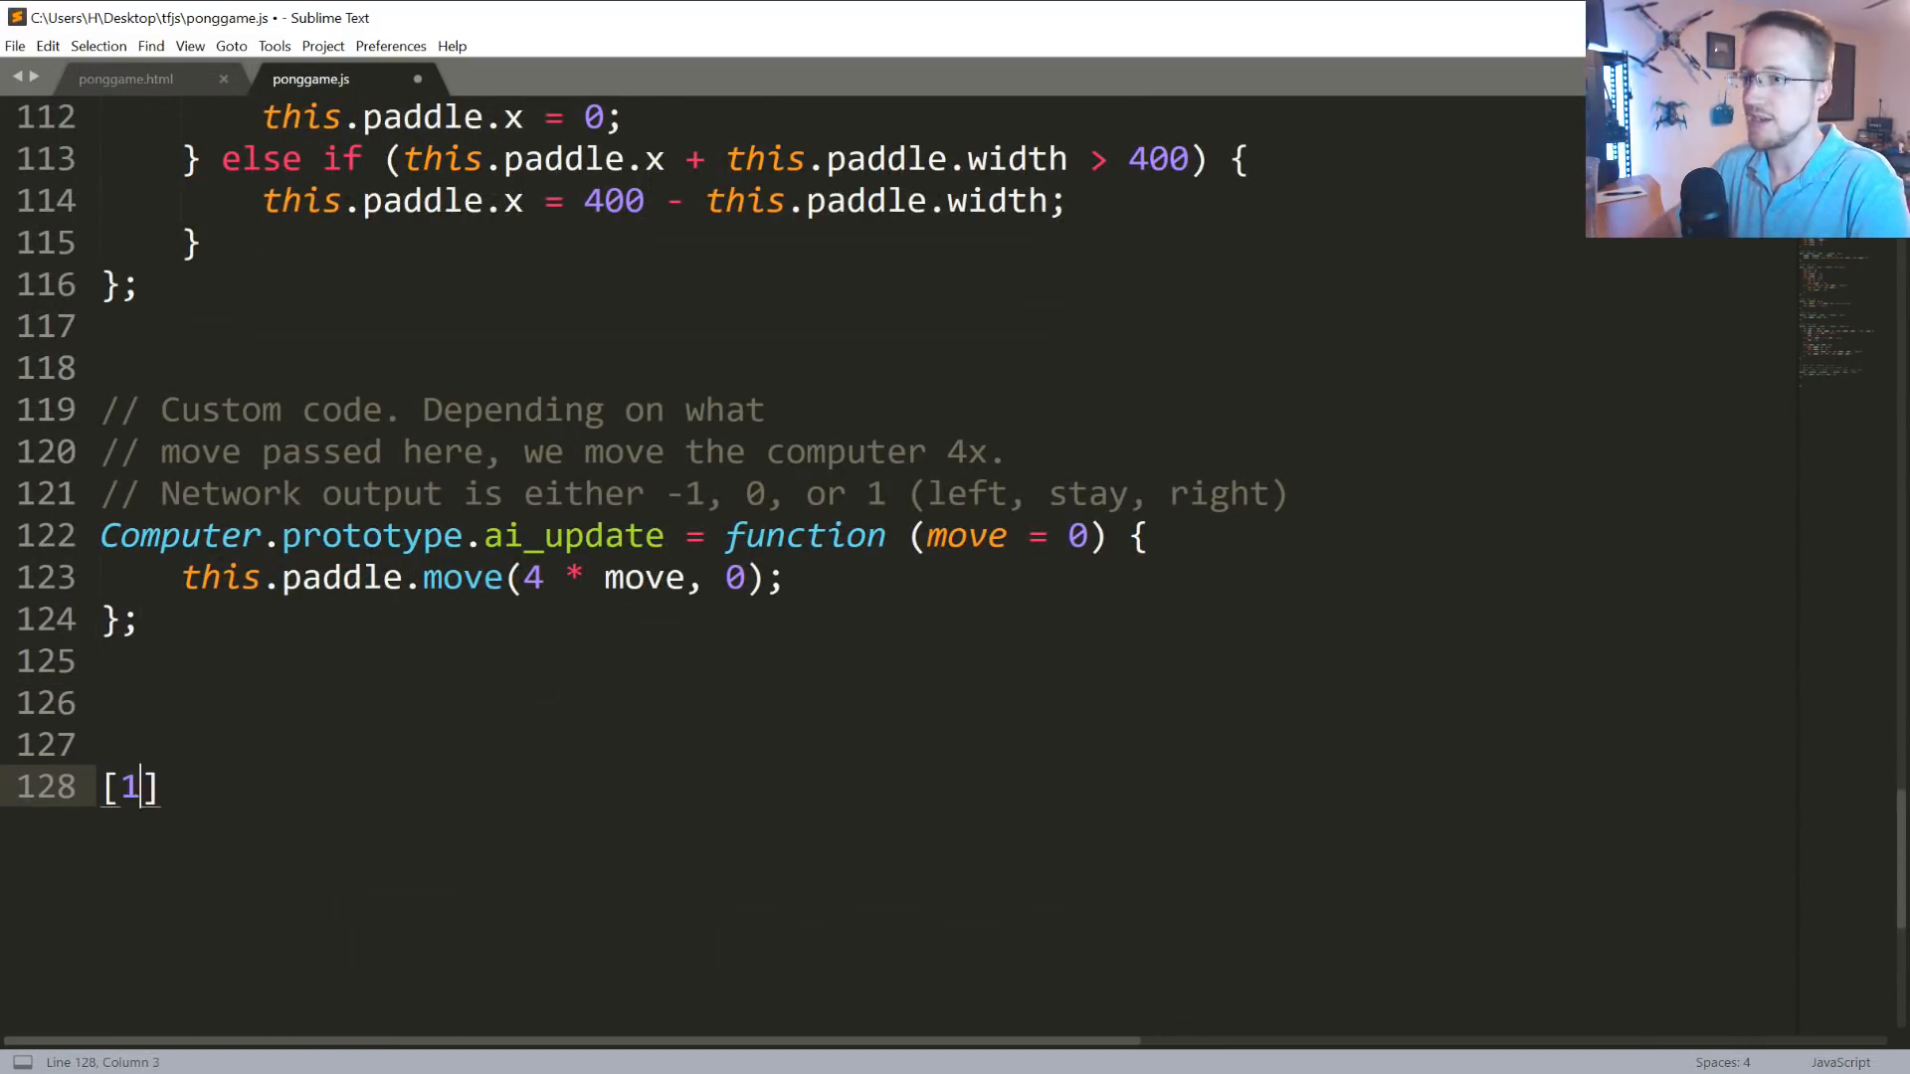
{"action": "type", "text": ",0,0"}
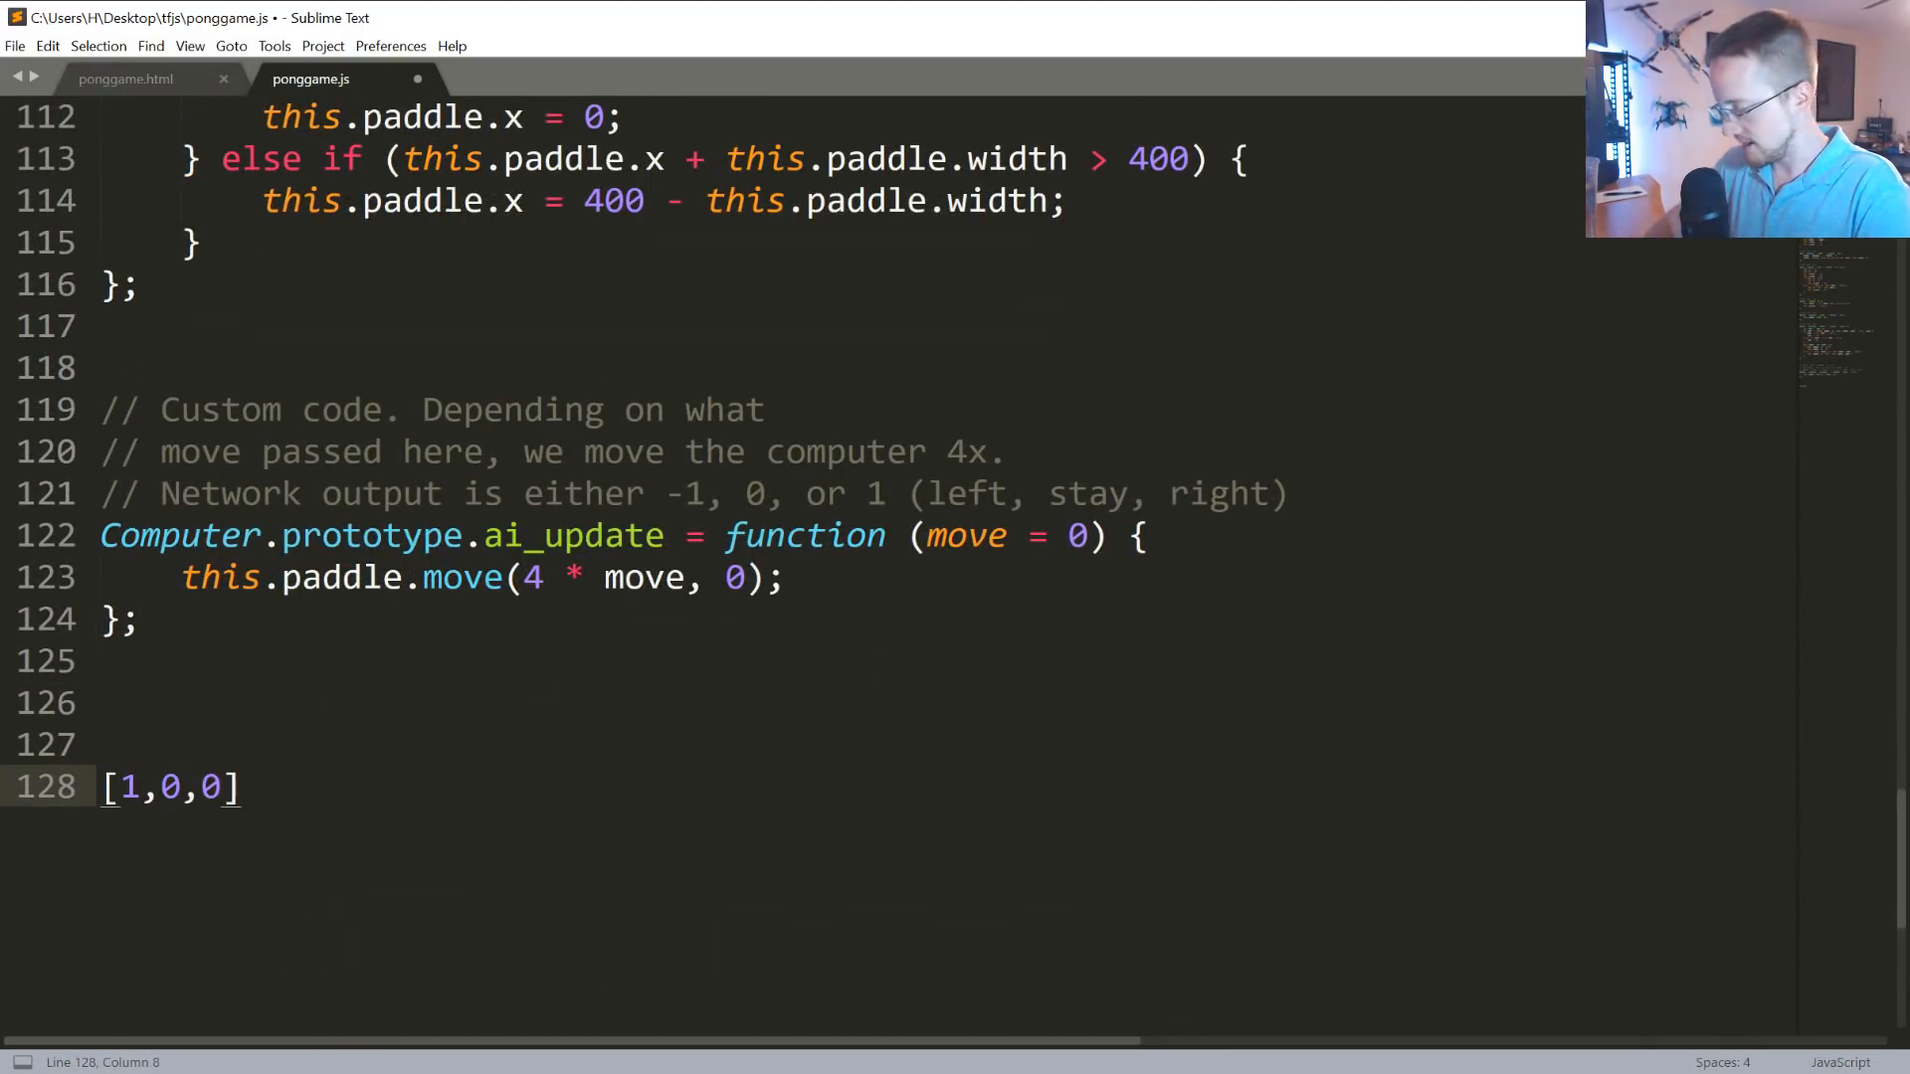
{"action": "type", "text": ", [0,1,0], ["}
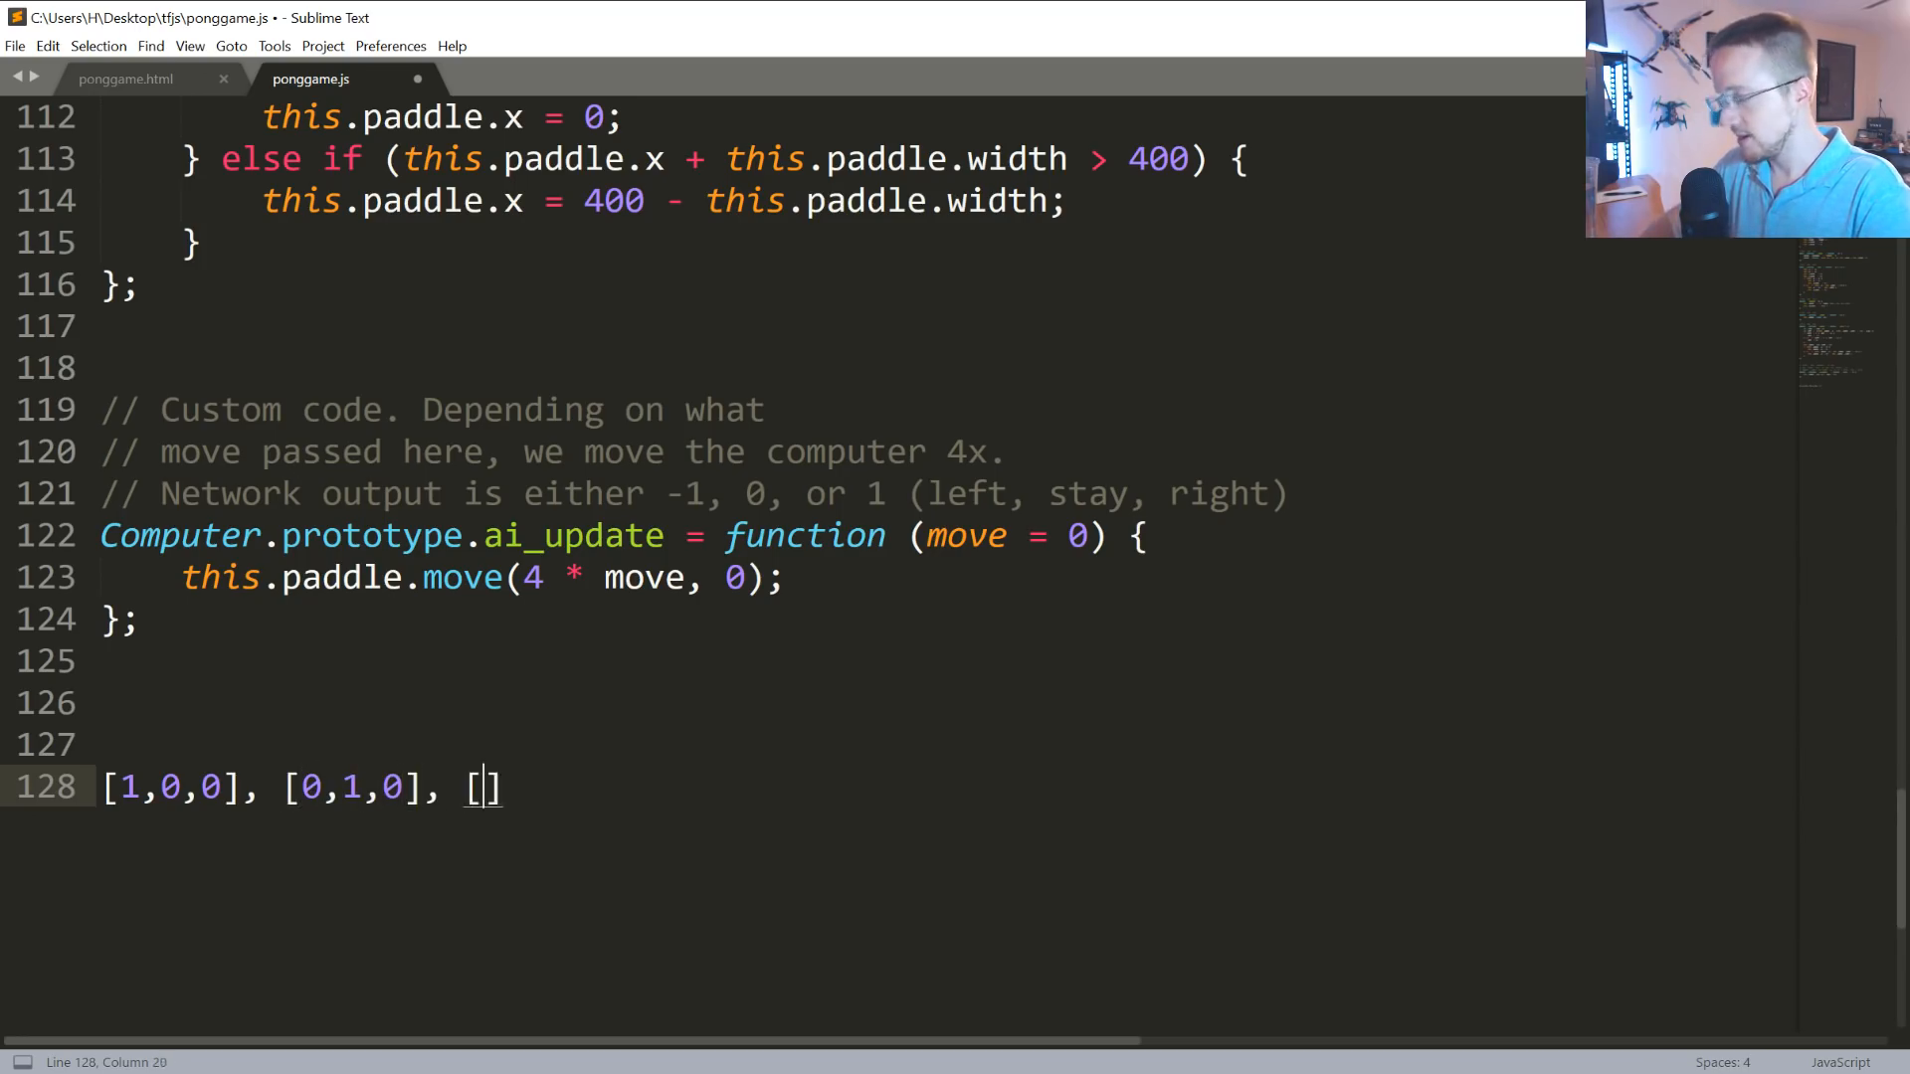
{"action": "type", "text": "00,1"}
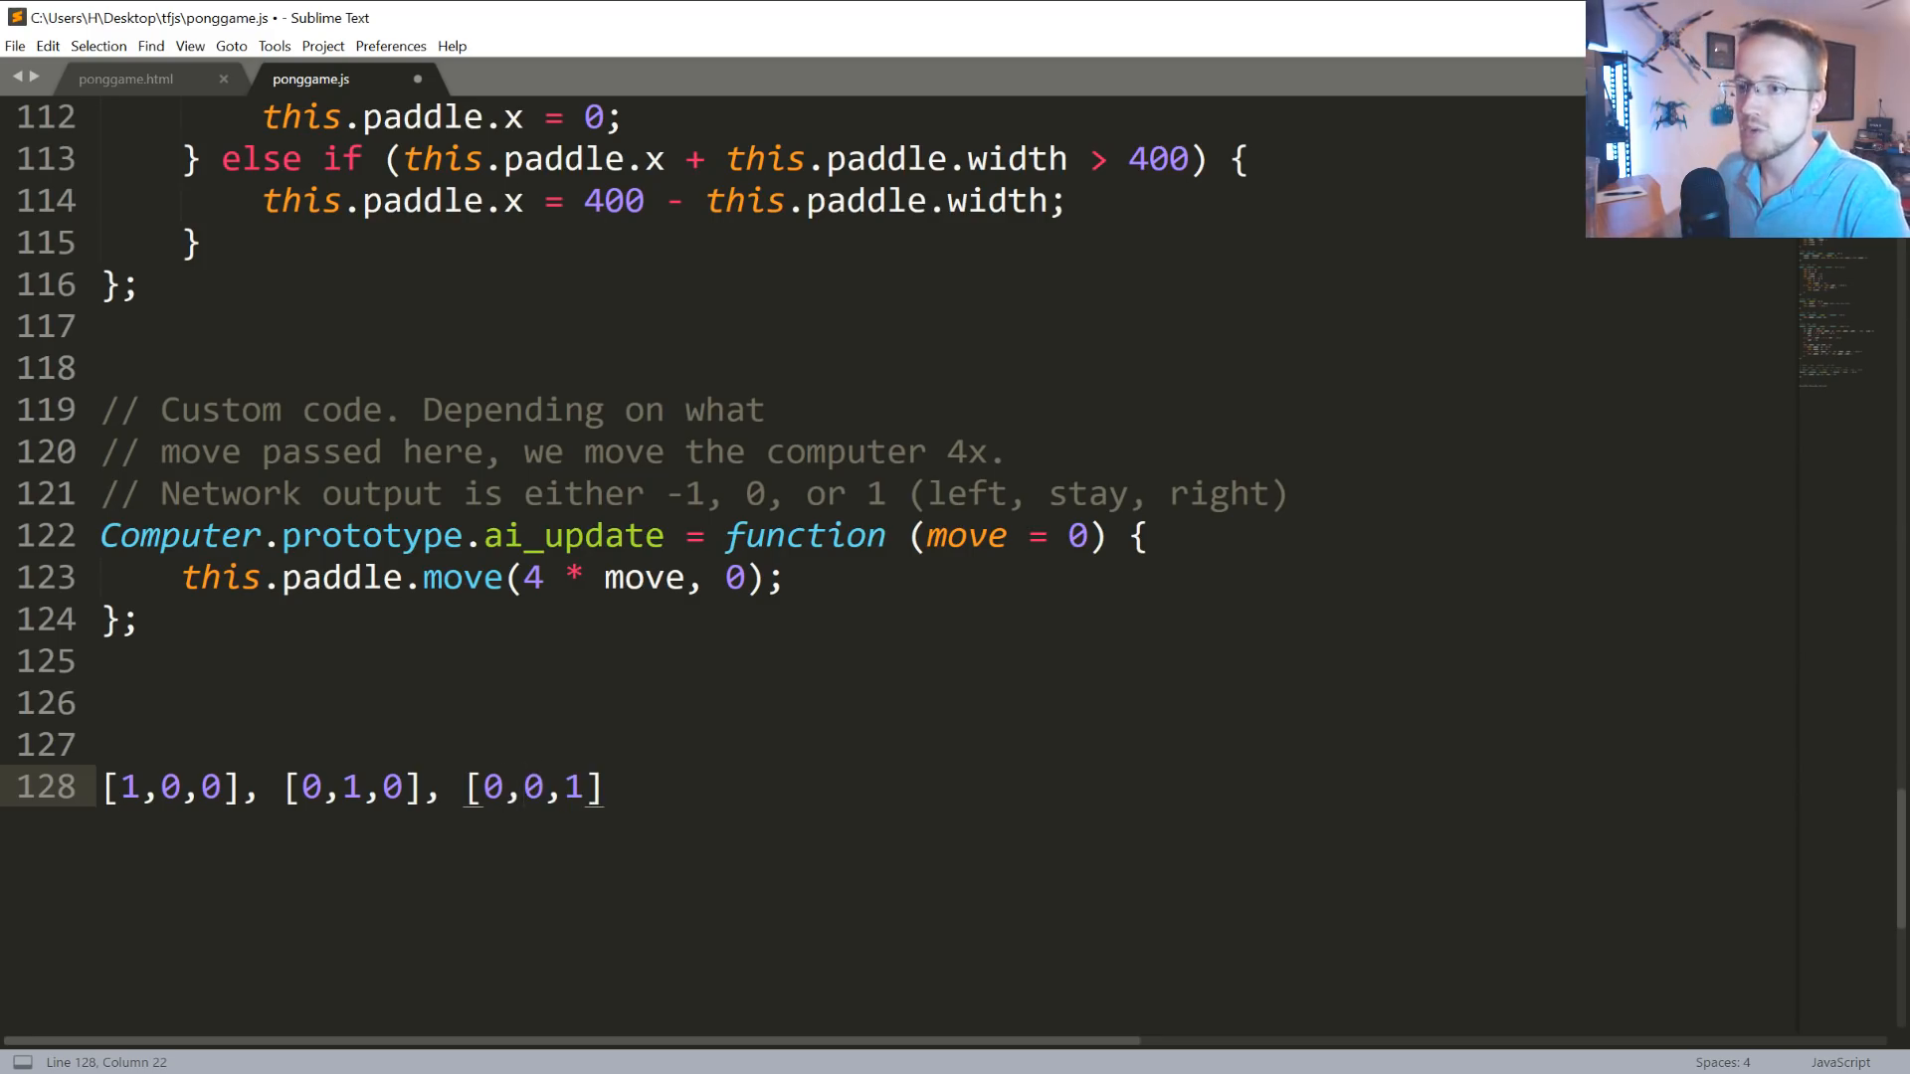
{"action": "left_click_drag", "start_coordinate": [291, 787], "coordinate": [427, 787]}
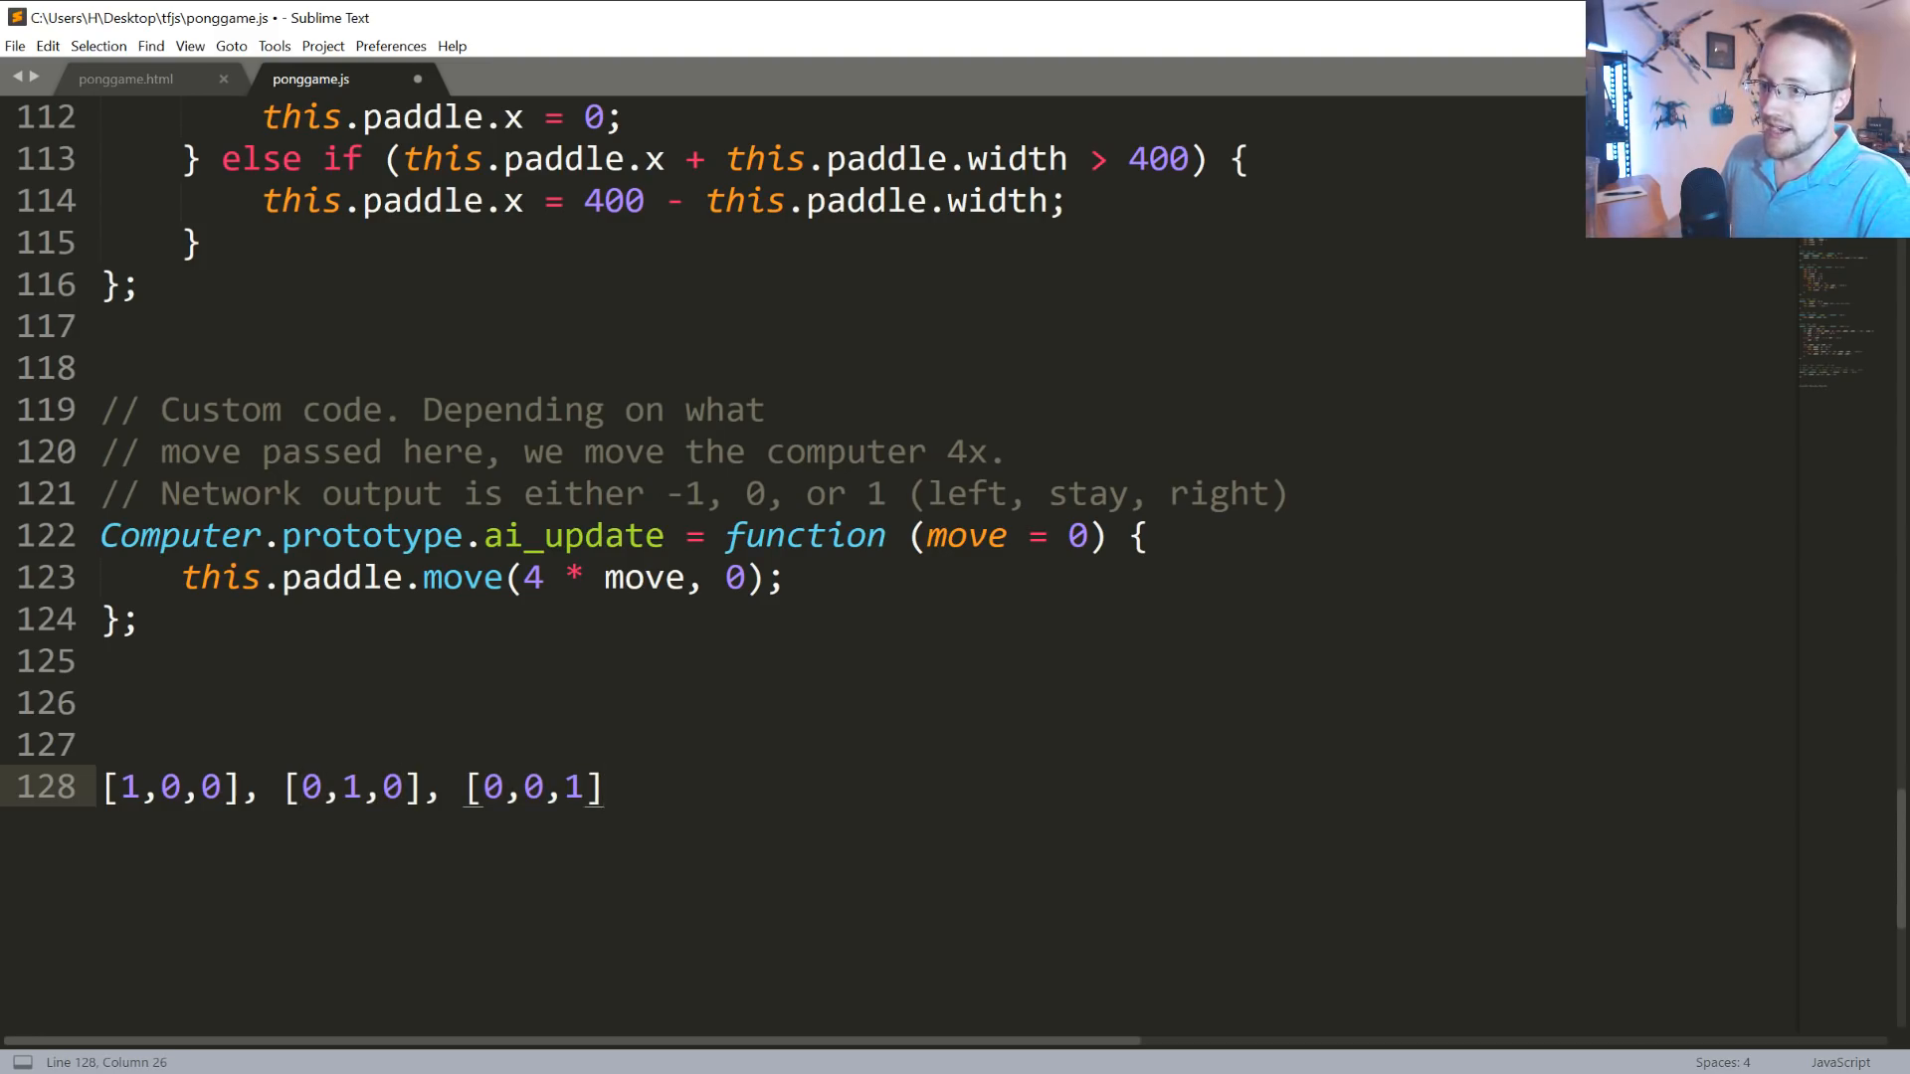
{"action": "type", "text": "tf"}
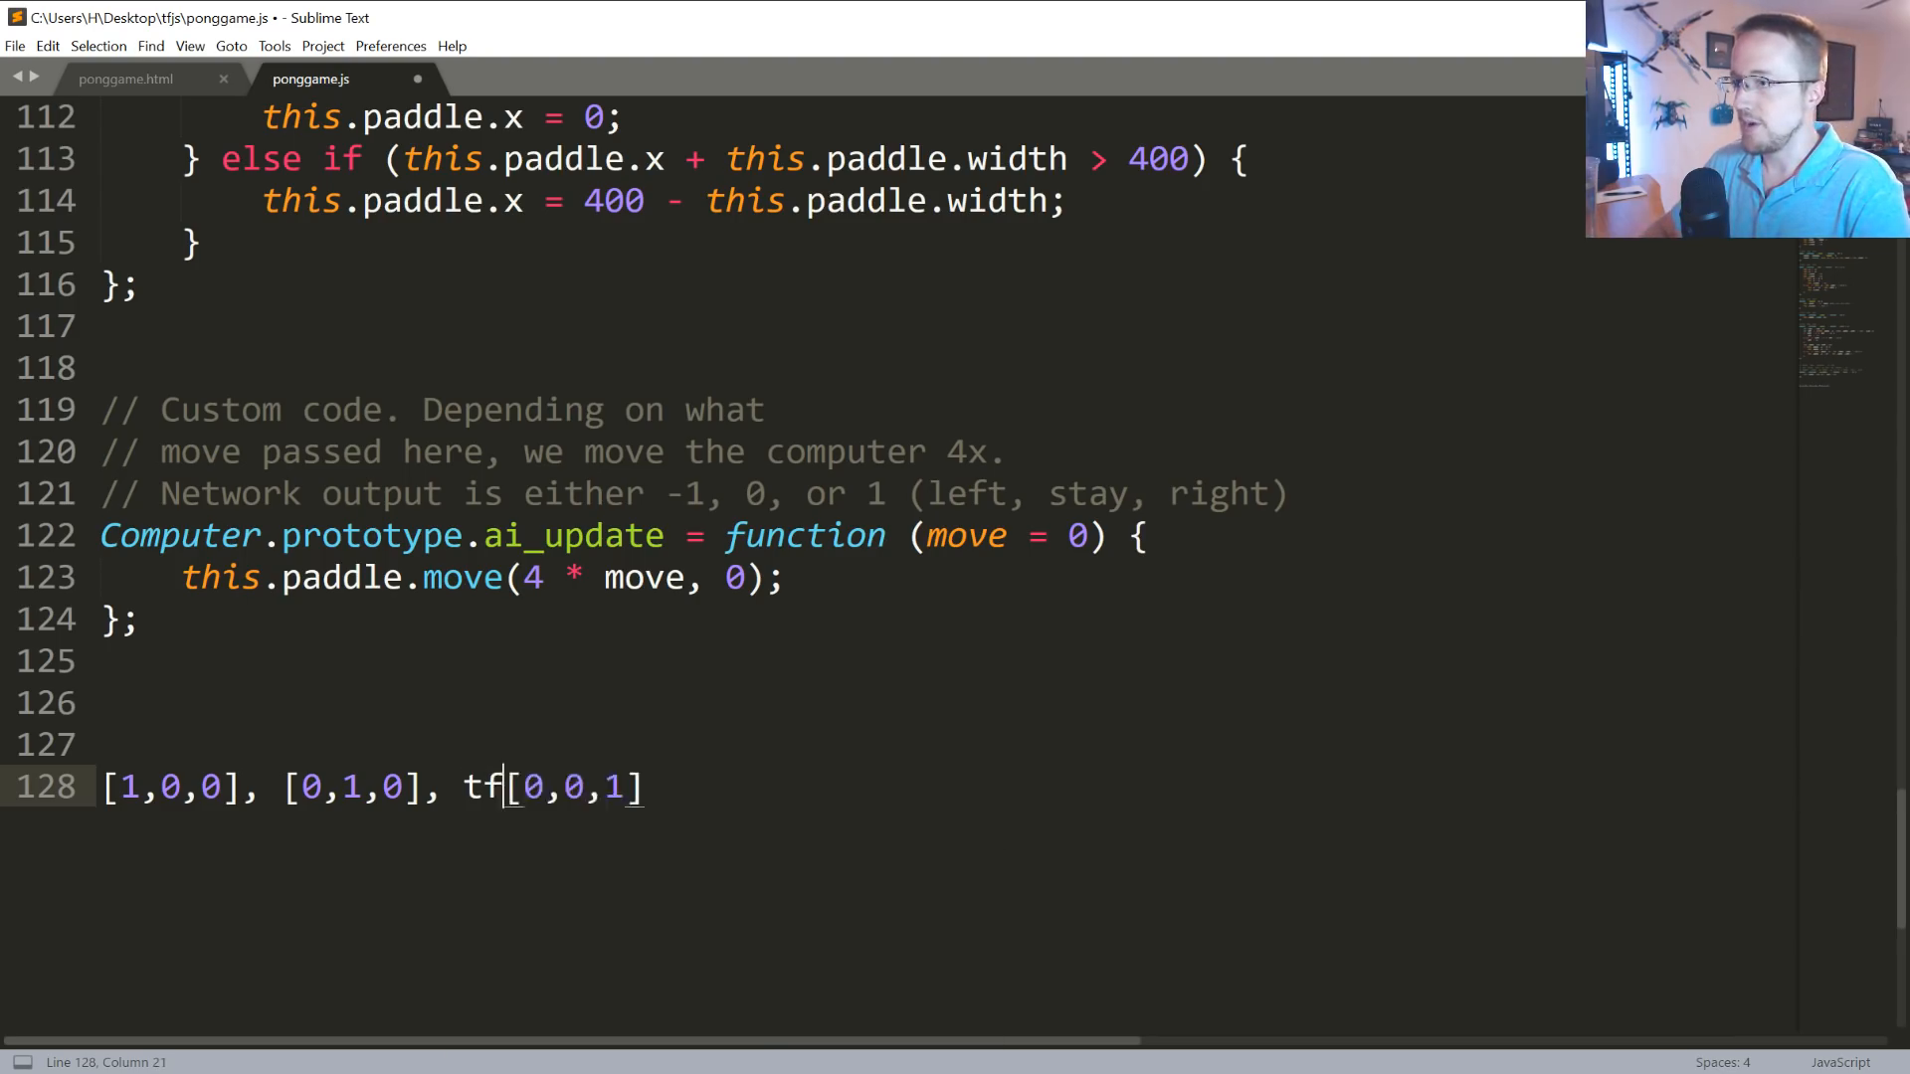
{"action": "type", "text": ".argmax("}
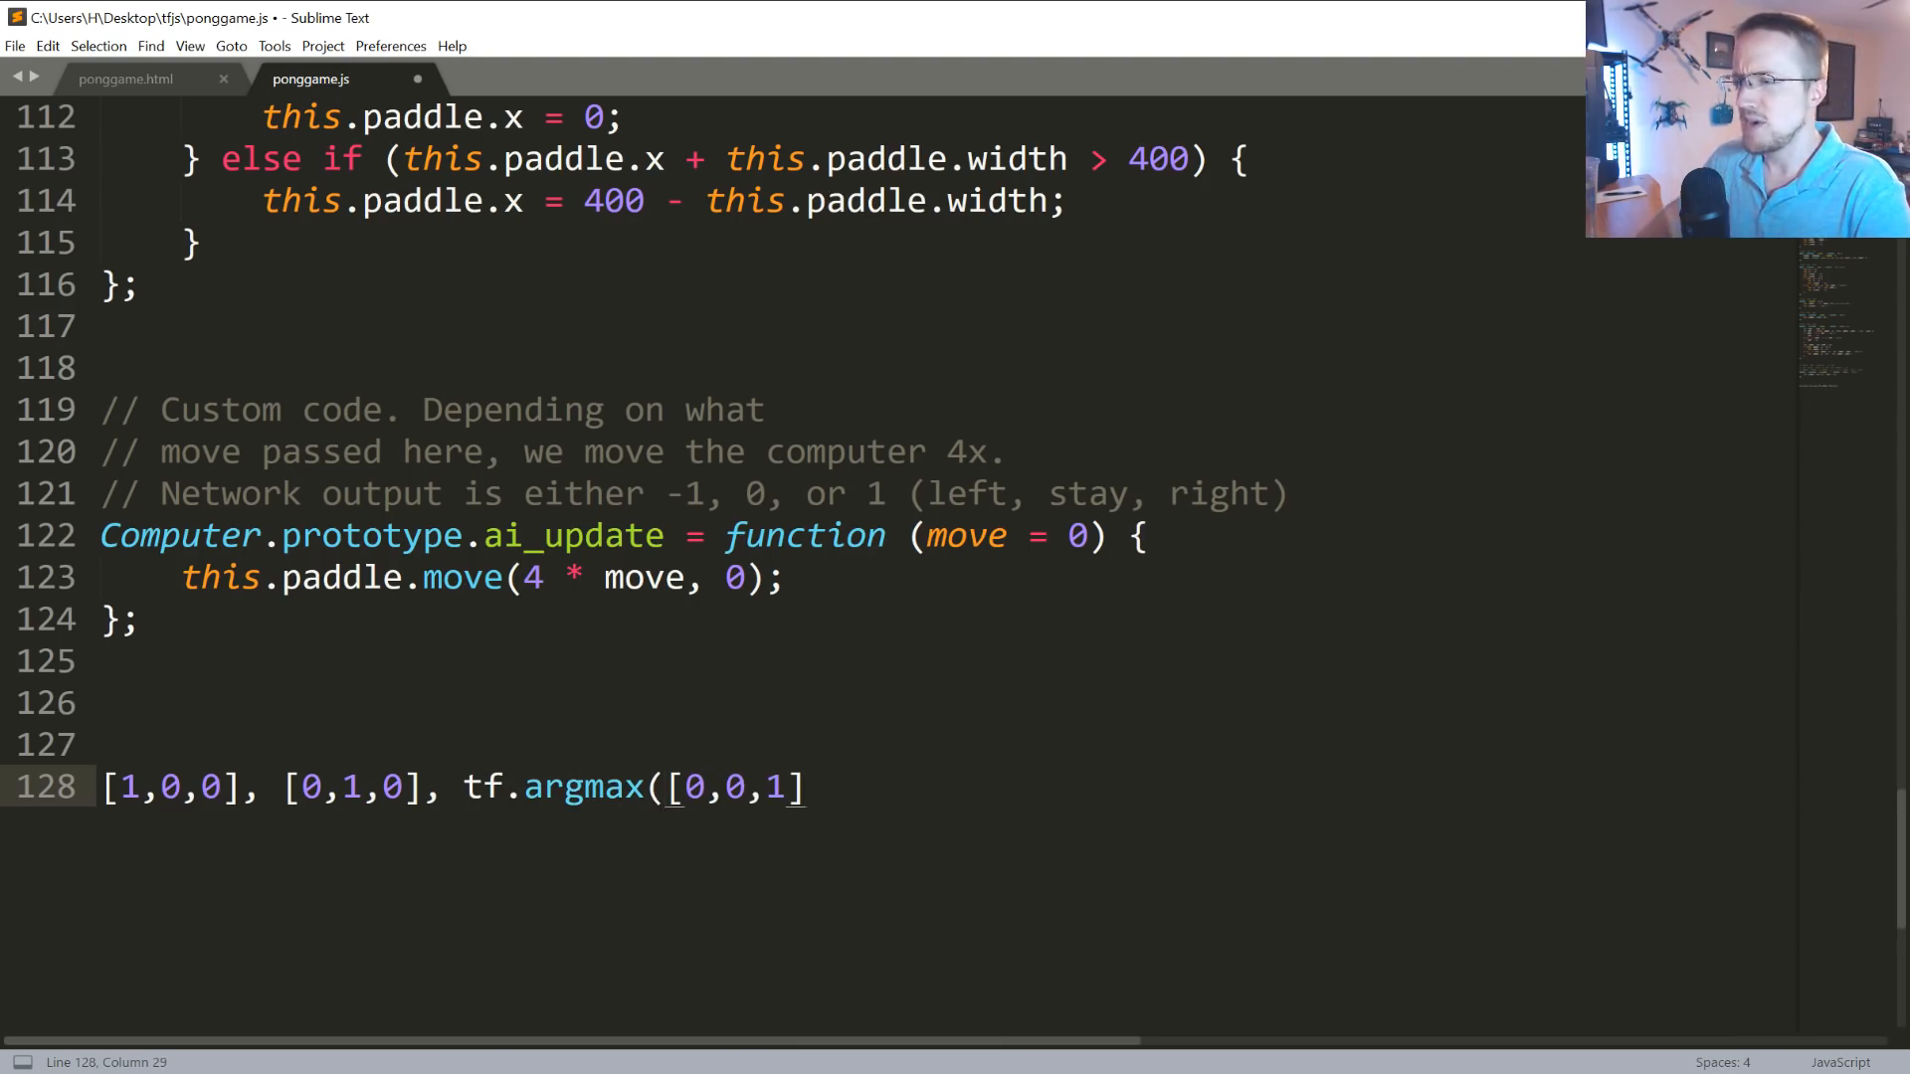
{"action": "type", "text": "N"}
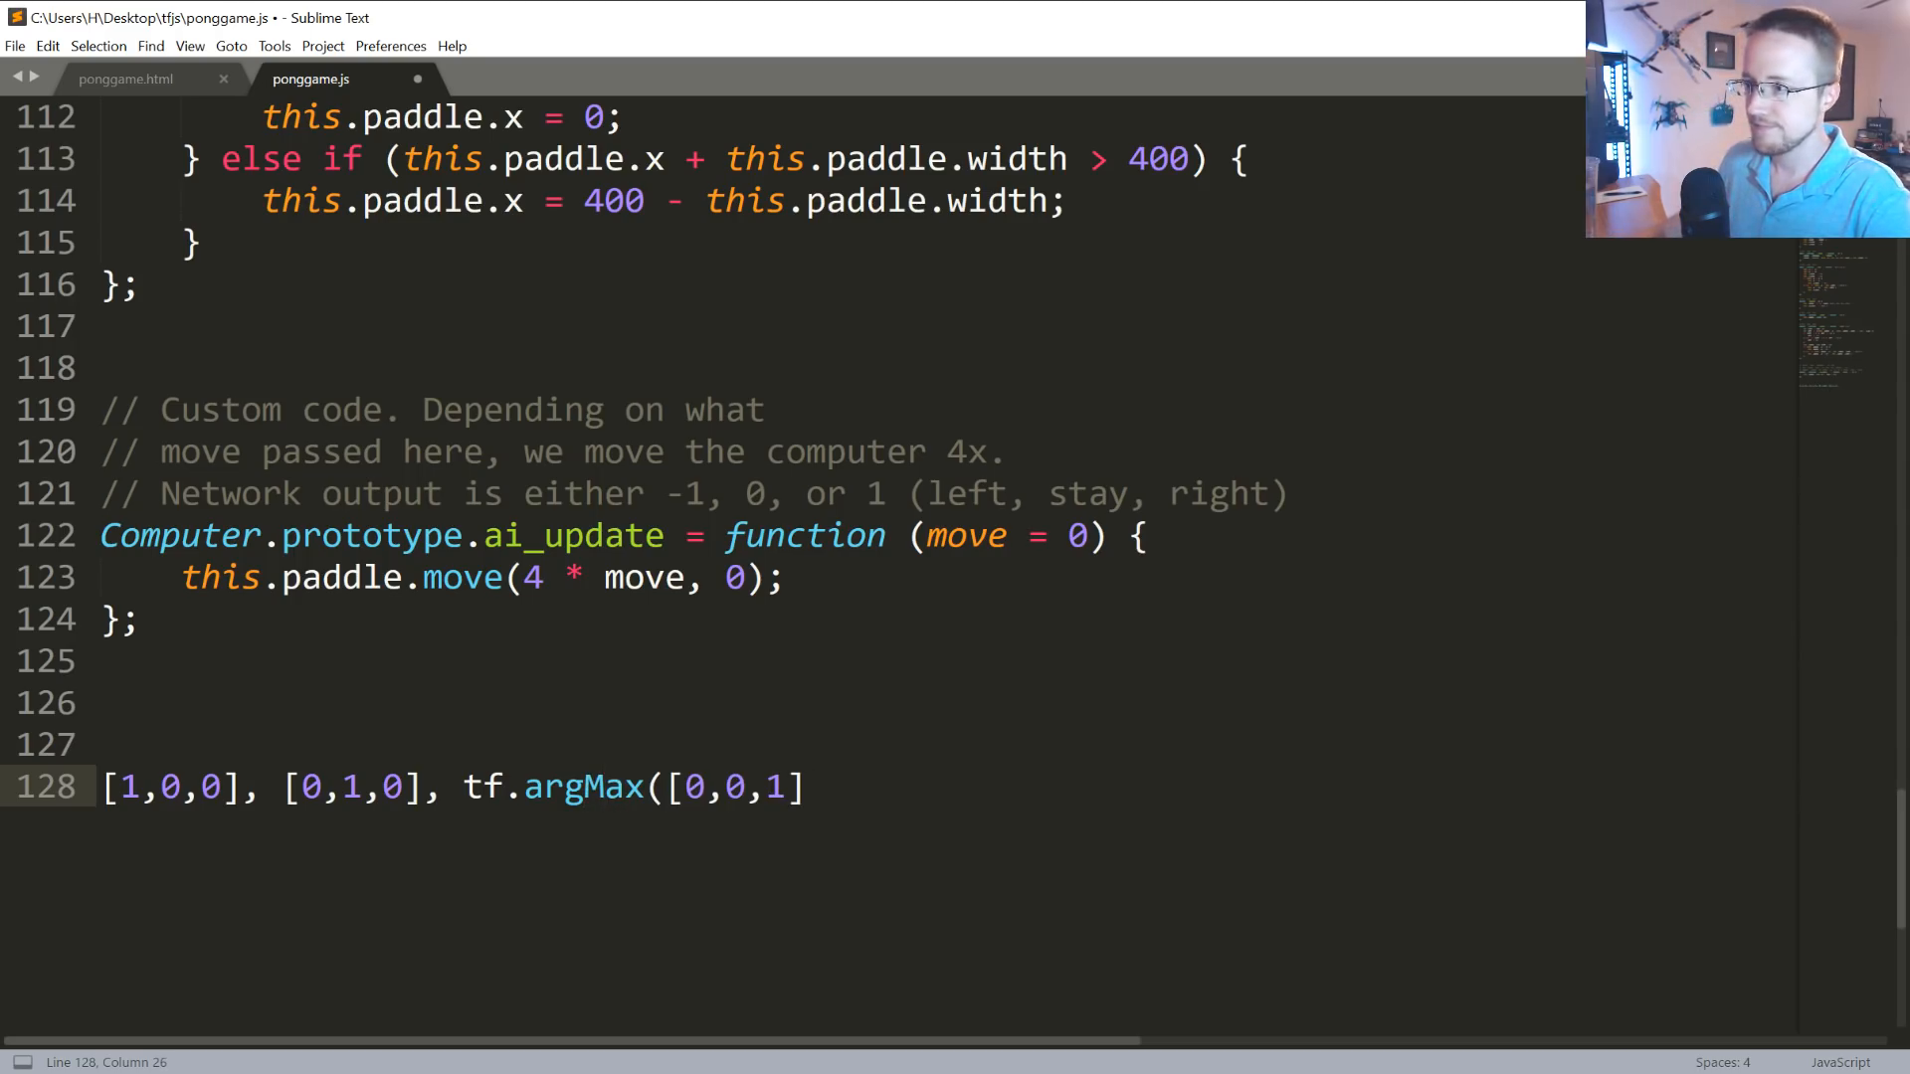
{"action": "type", "text": ")"}
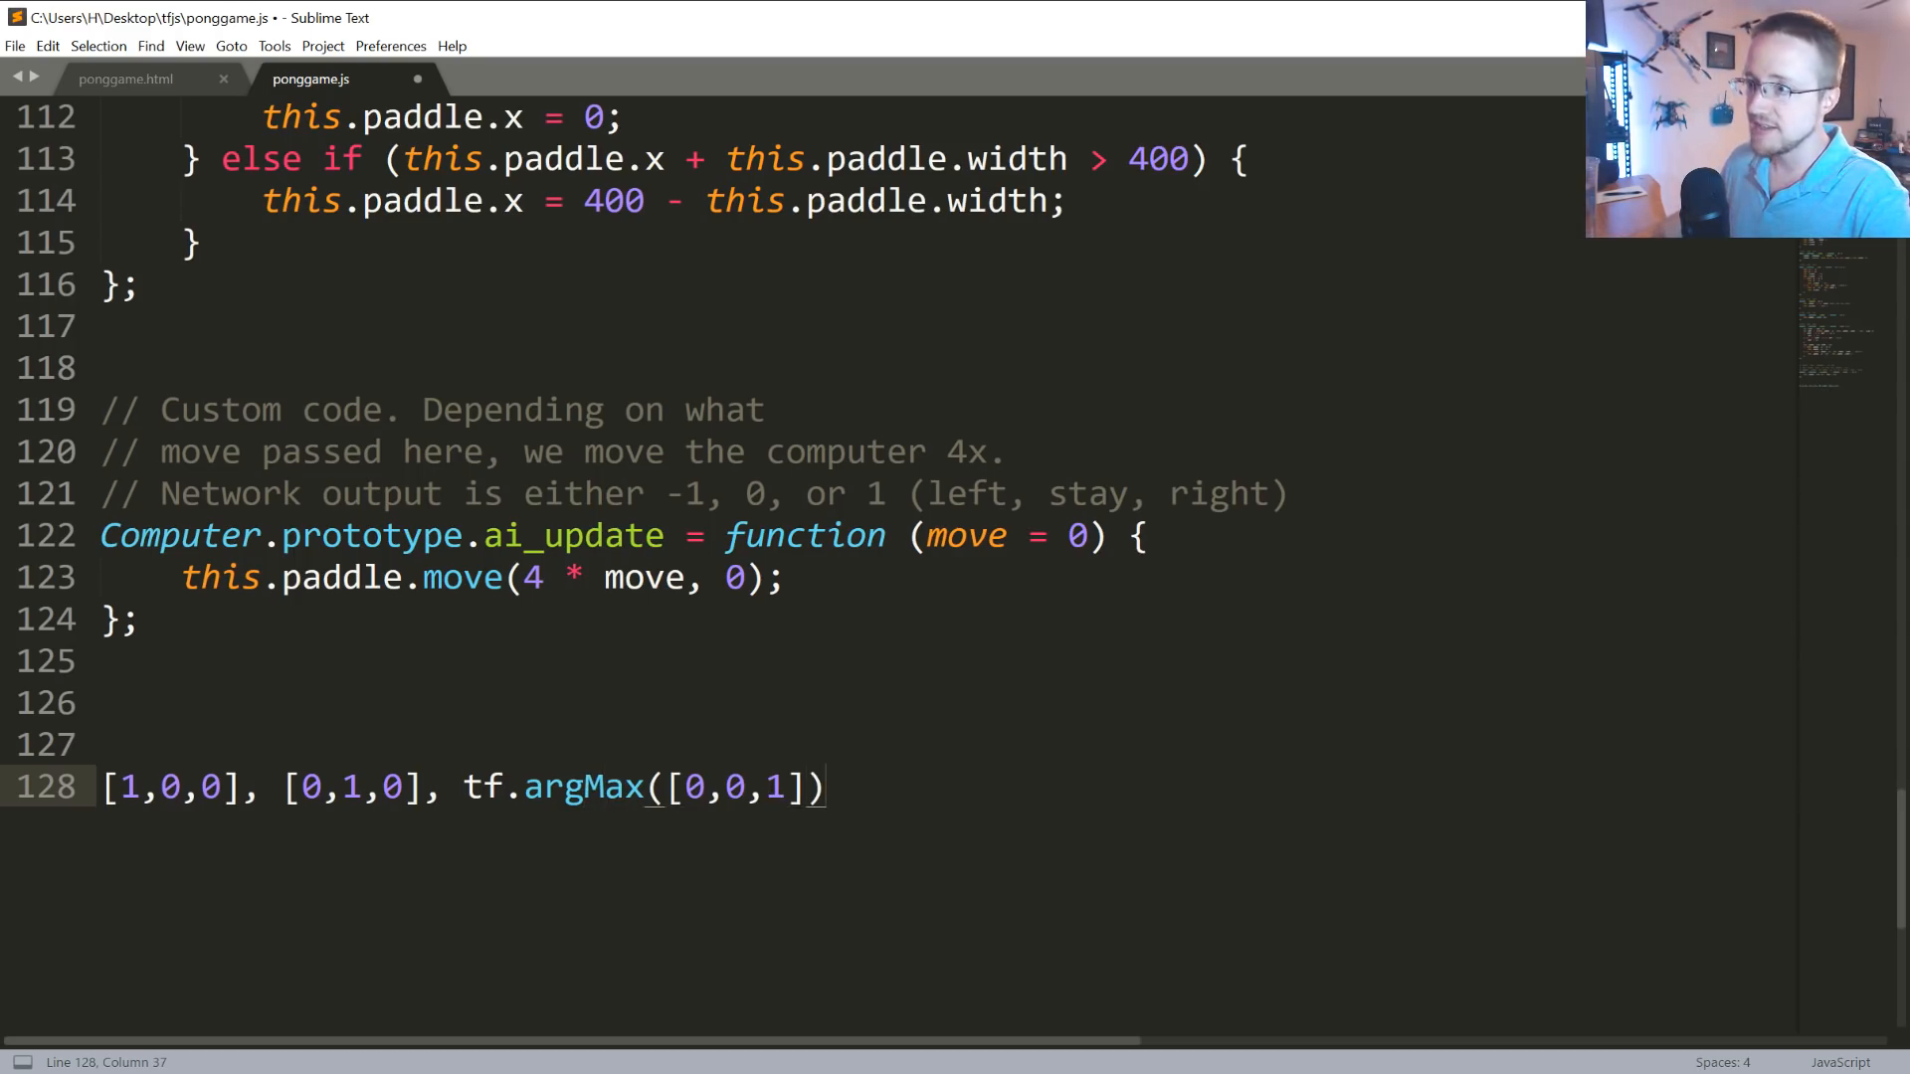
{"action": "left_click", "coordinate": [746, 787]}
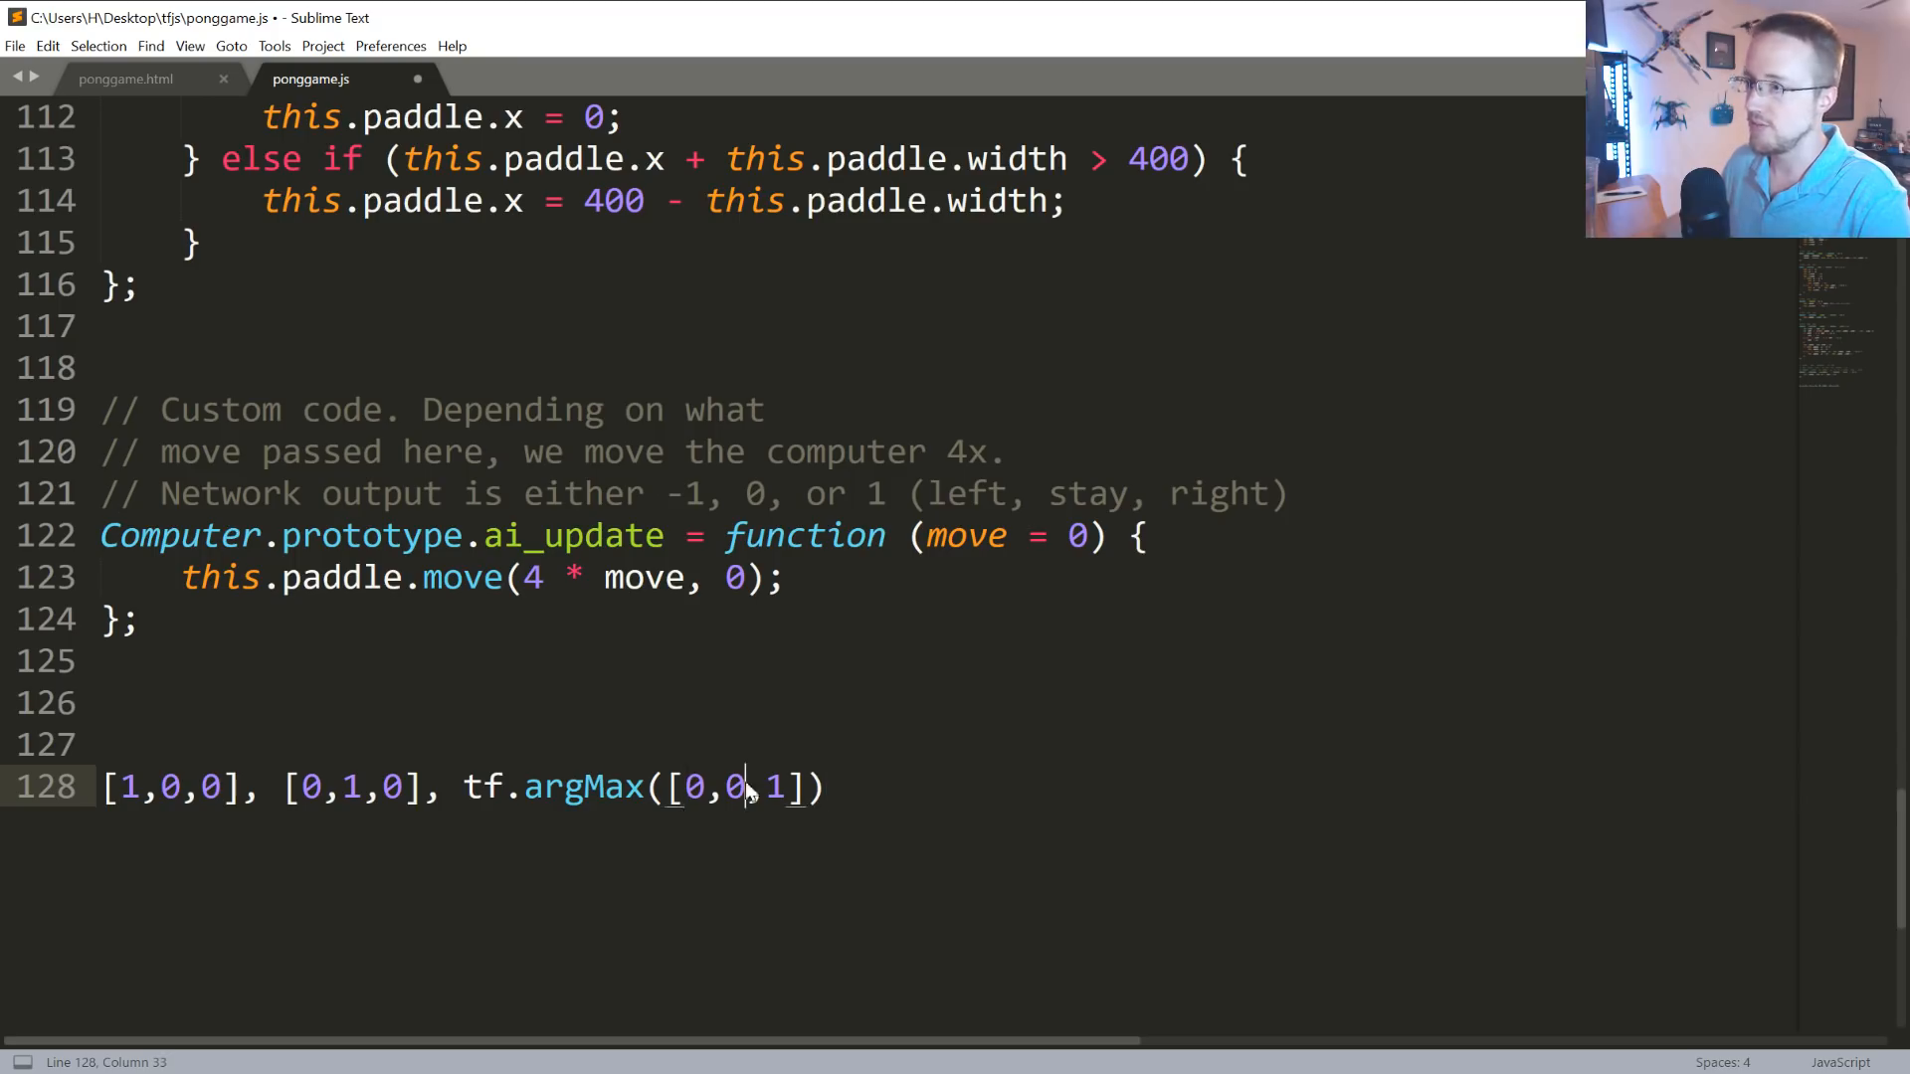
{"action": "key", "text": "enter"}
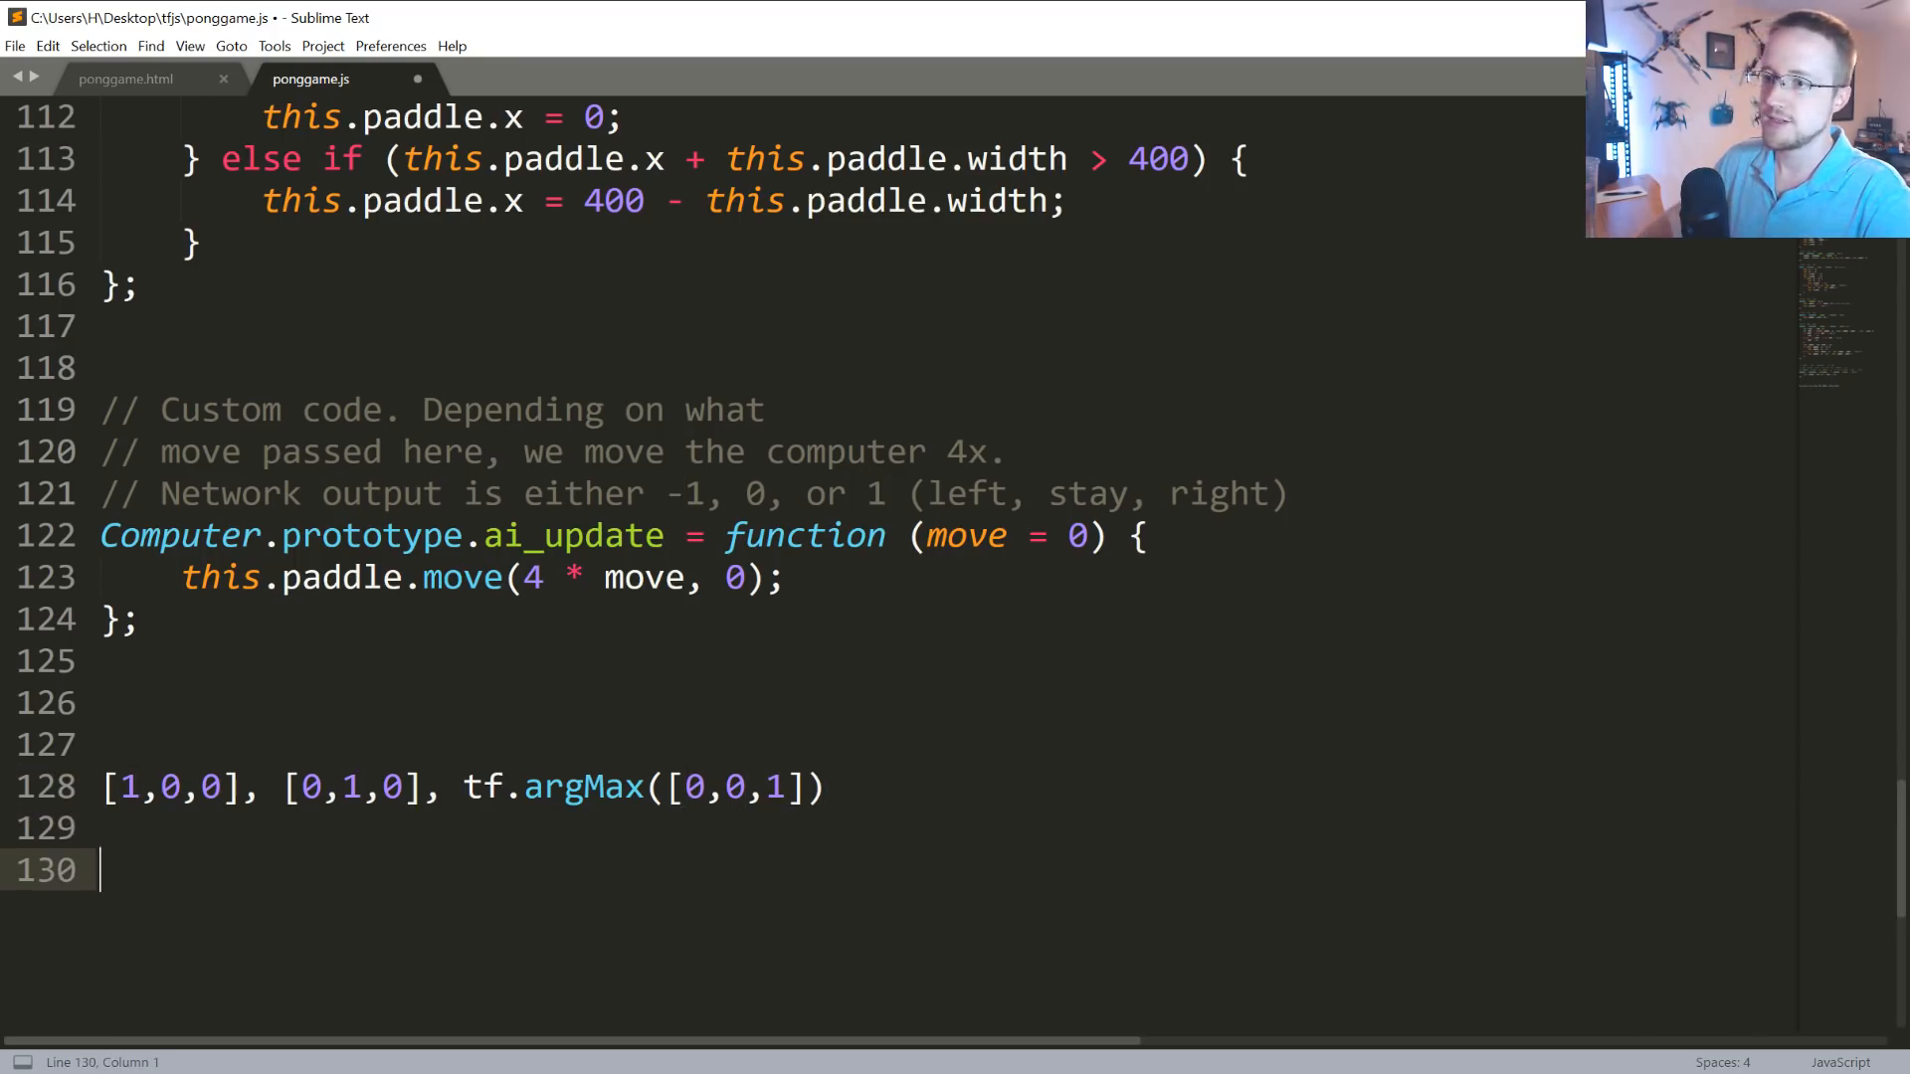
{"action": "type", "text": "2"}
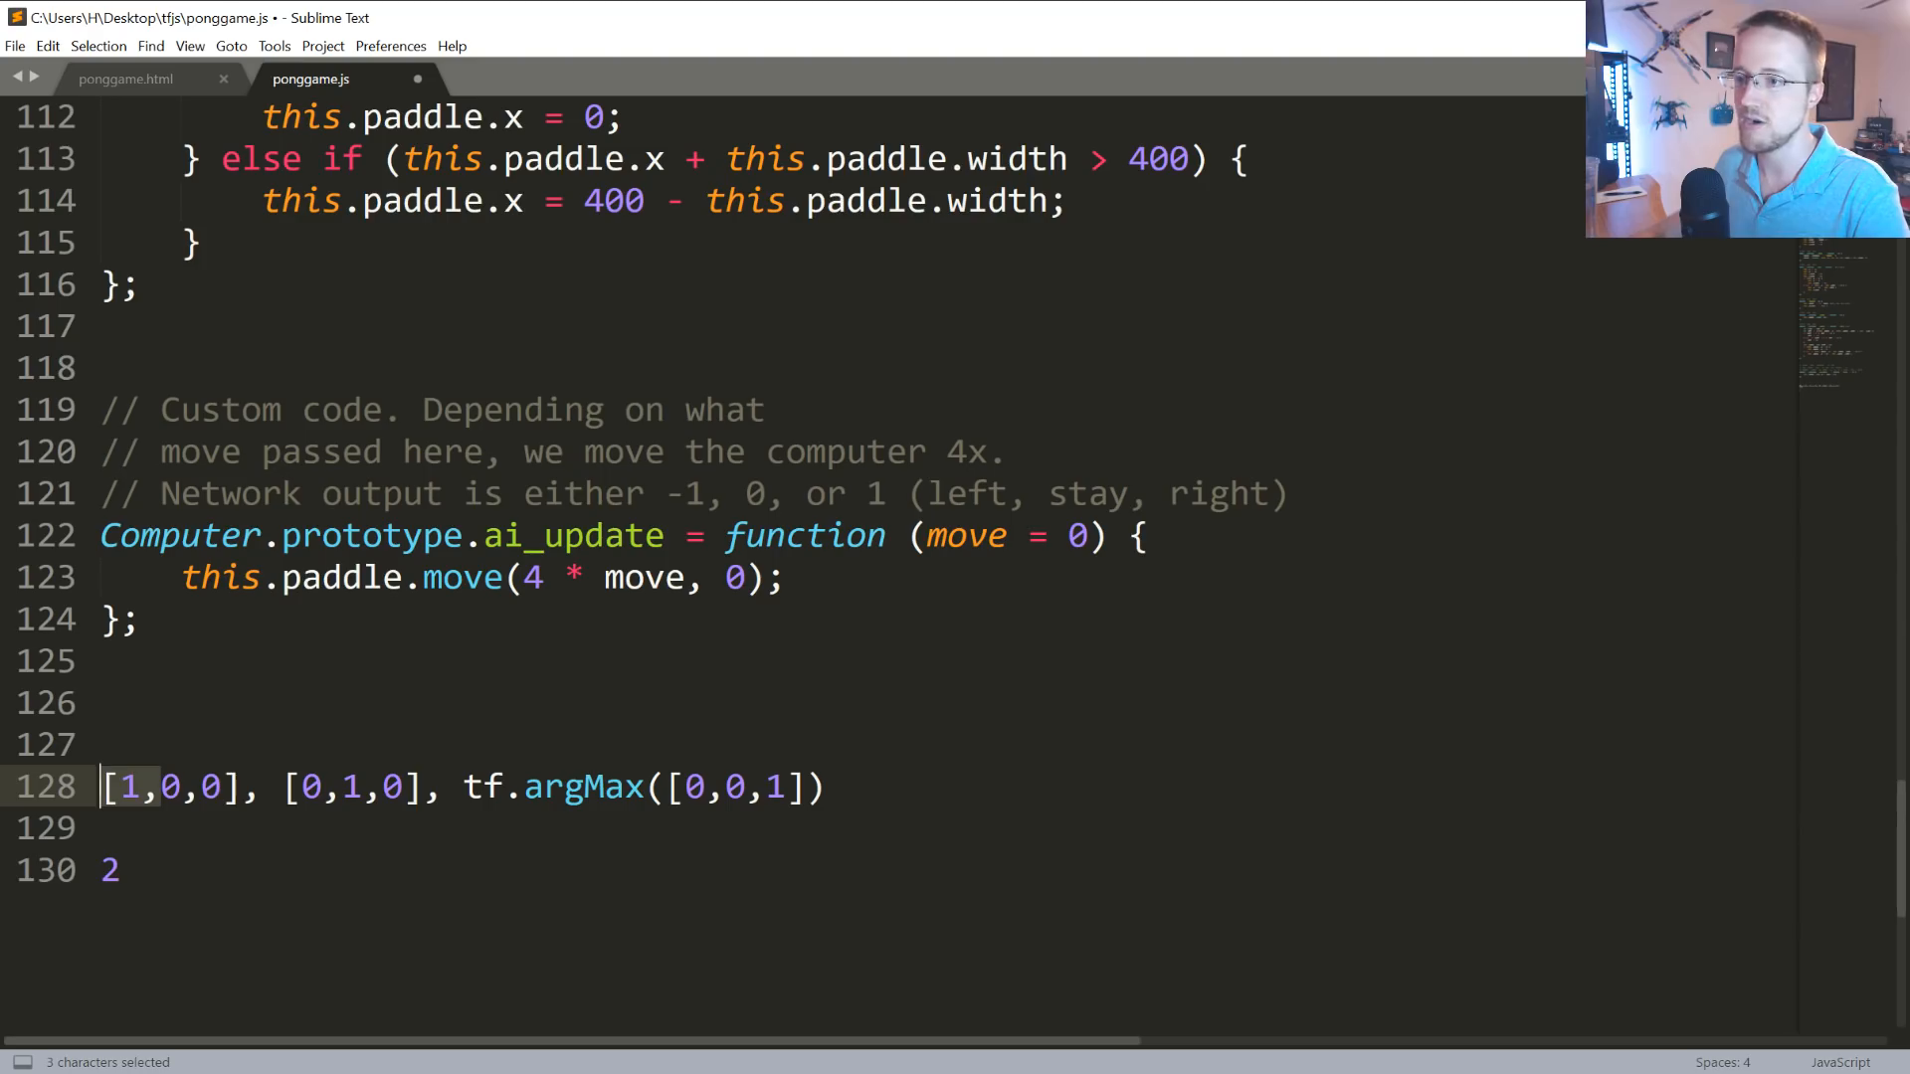
{"action": "type", "text": "-1"}
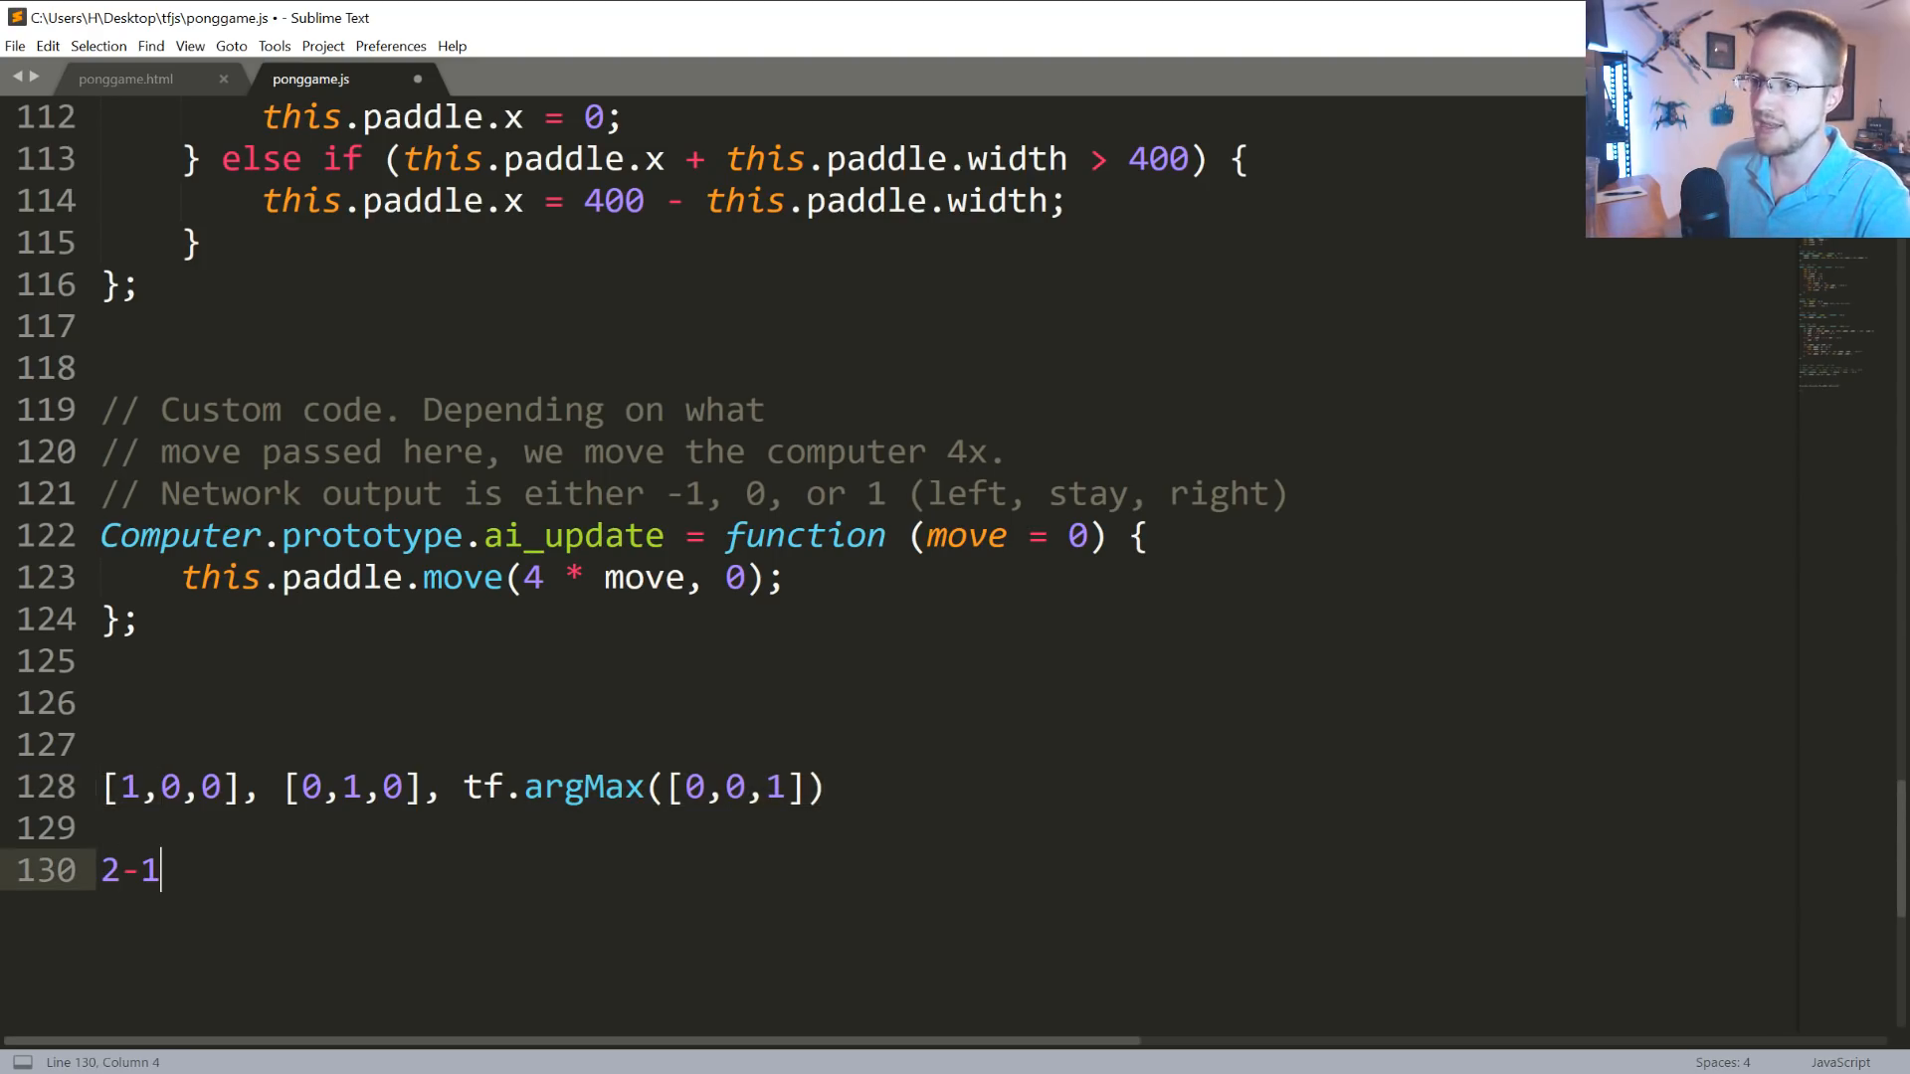
{"action": "type", "text": "= 1"}
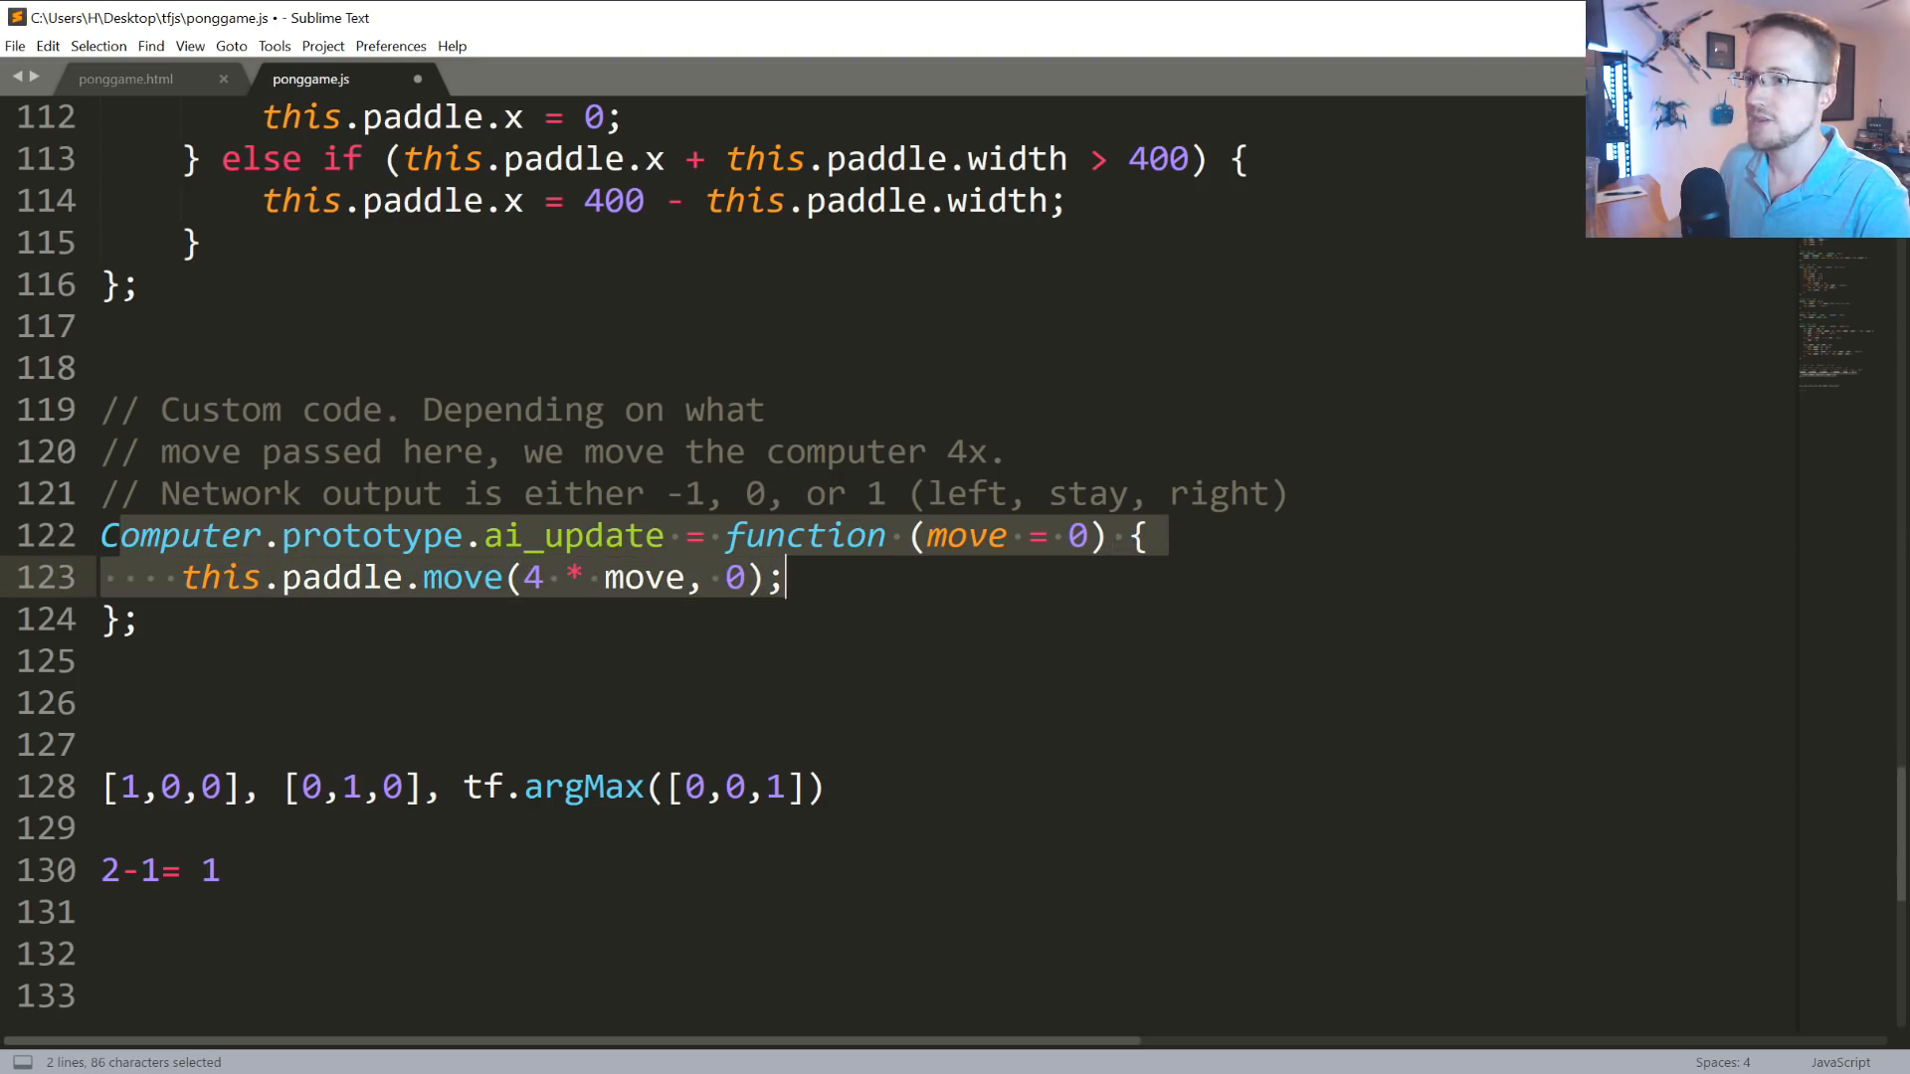
{"action": "left_click", "coordinate": [590, 577]}
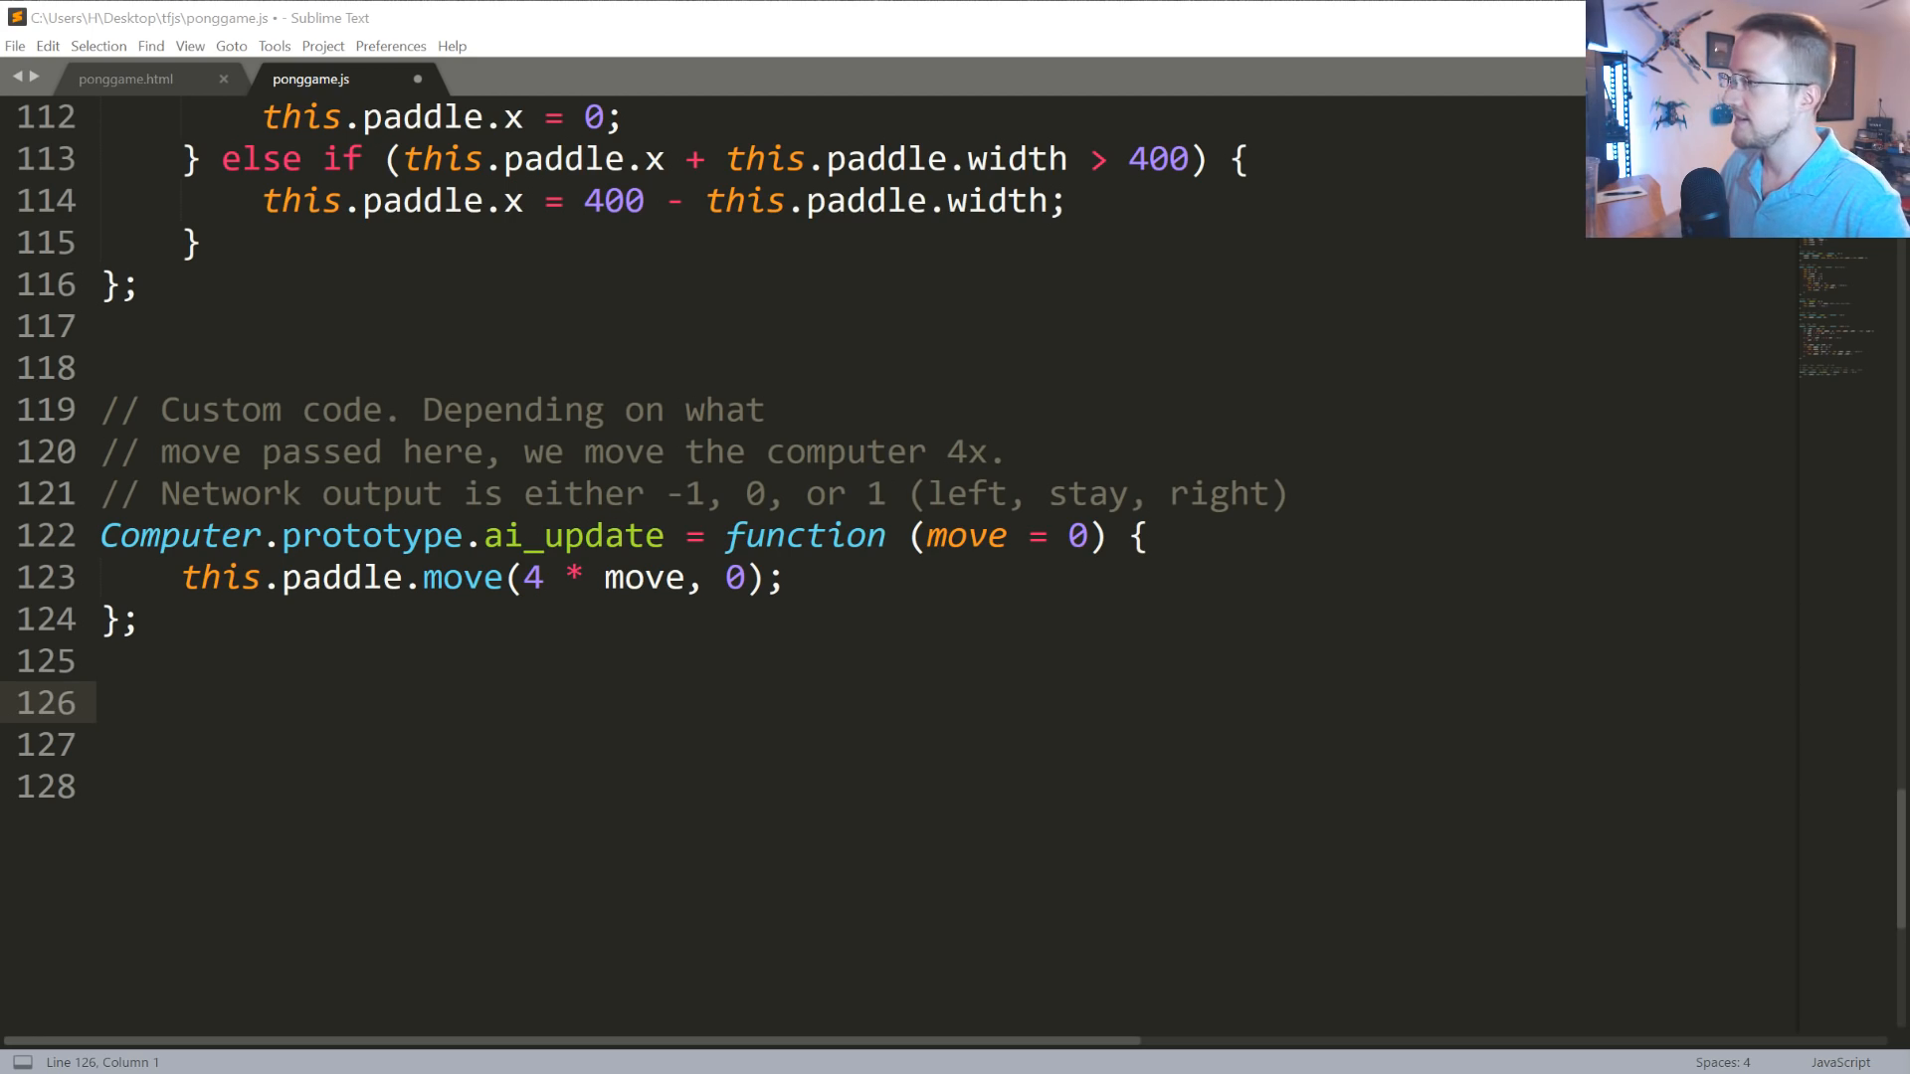
Paste the AI() data-storage constructor below the Ball update function.
{"action": "scroll", "scroll_direction": "down", "scroll_amount": 3}
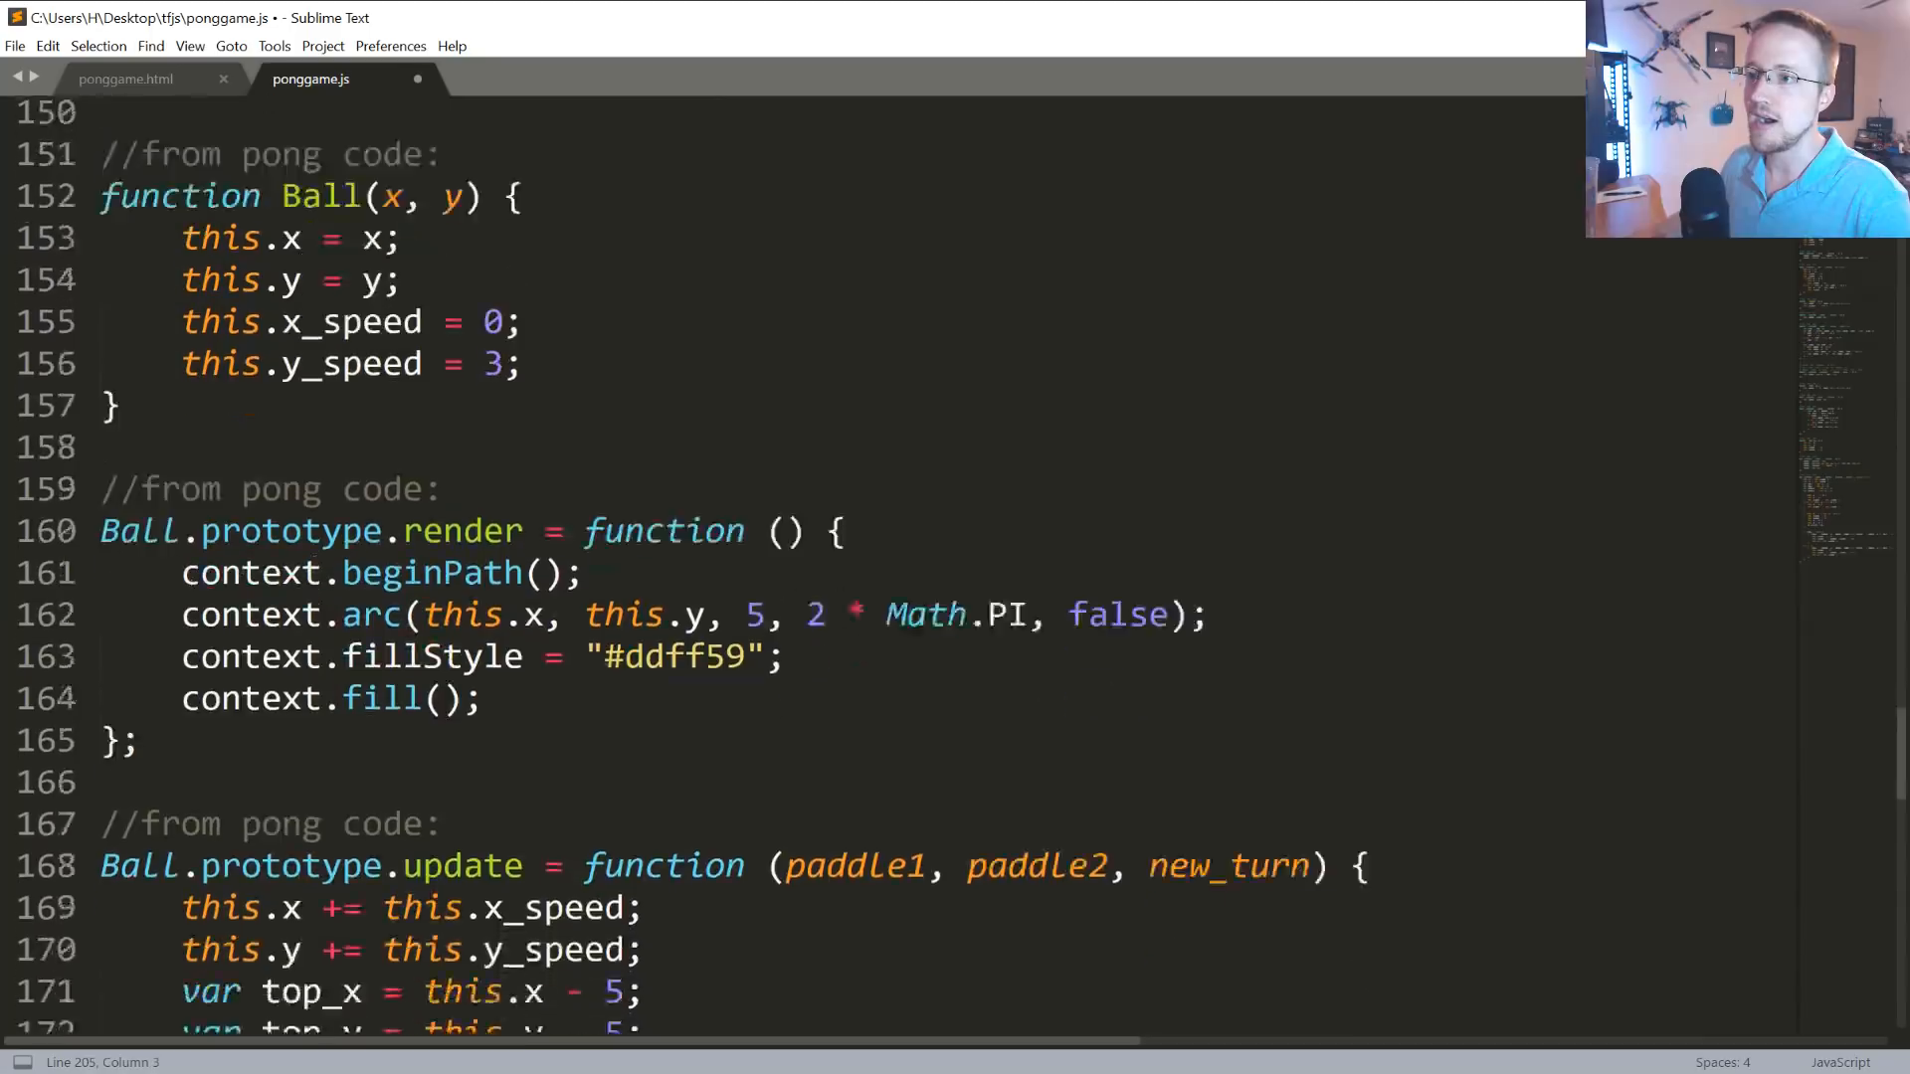
{"action": "scroll", "scroll_direction": "down", "scroll_amount": 3}
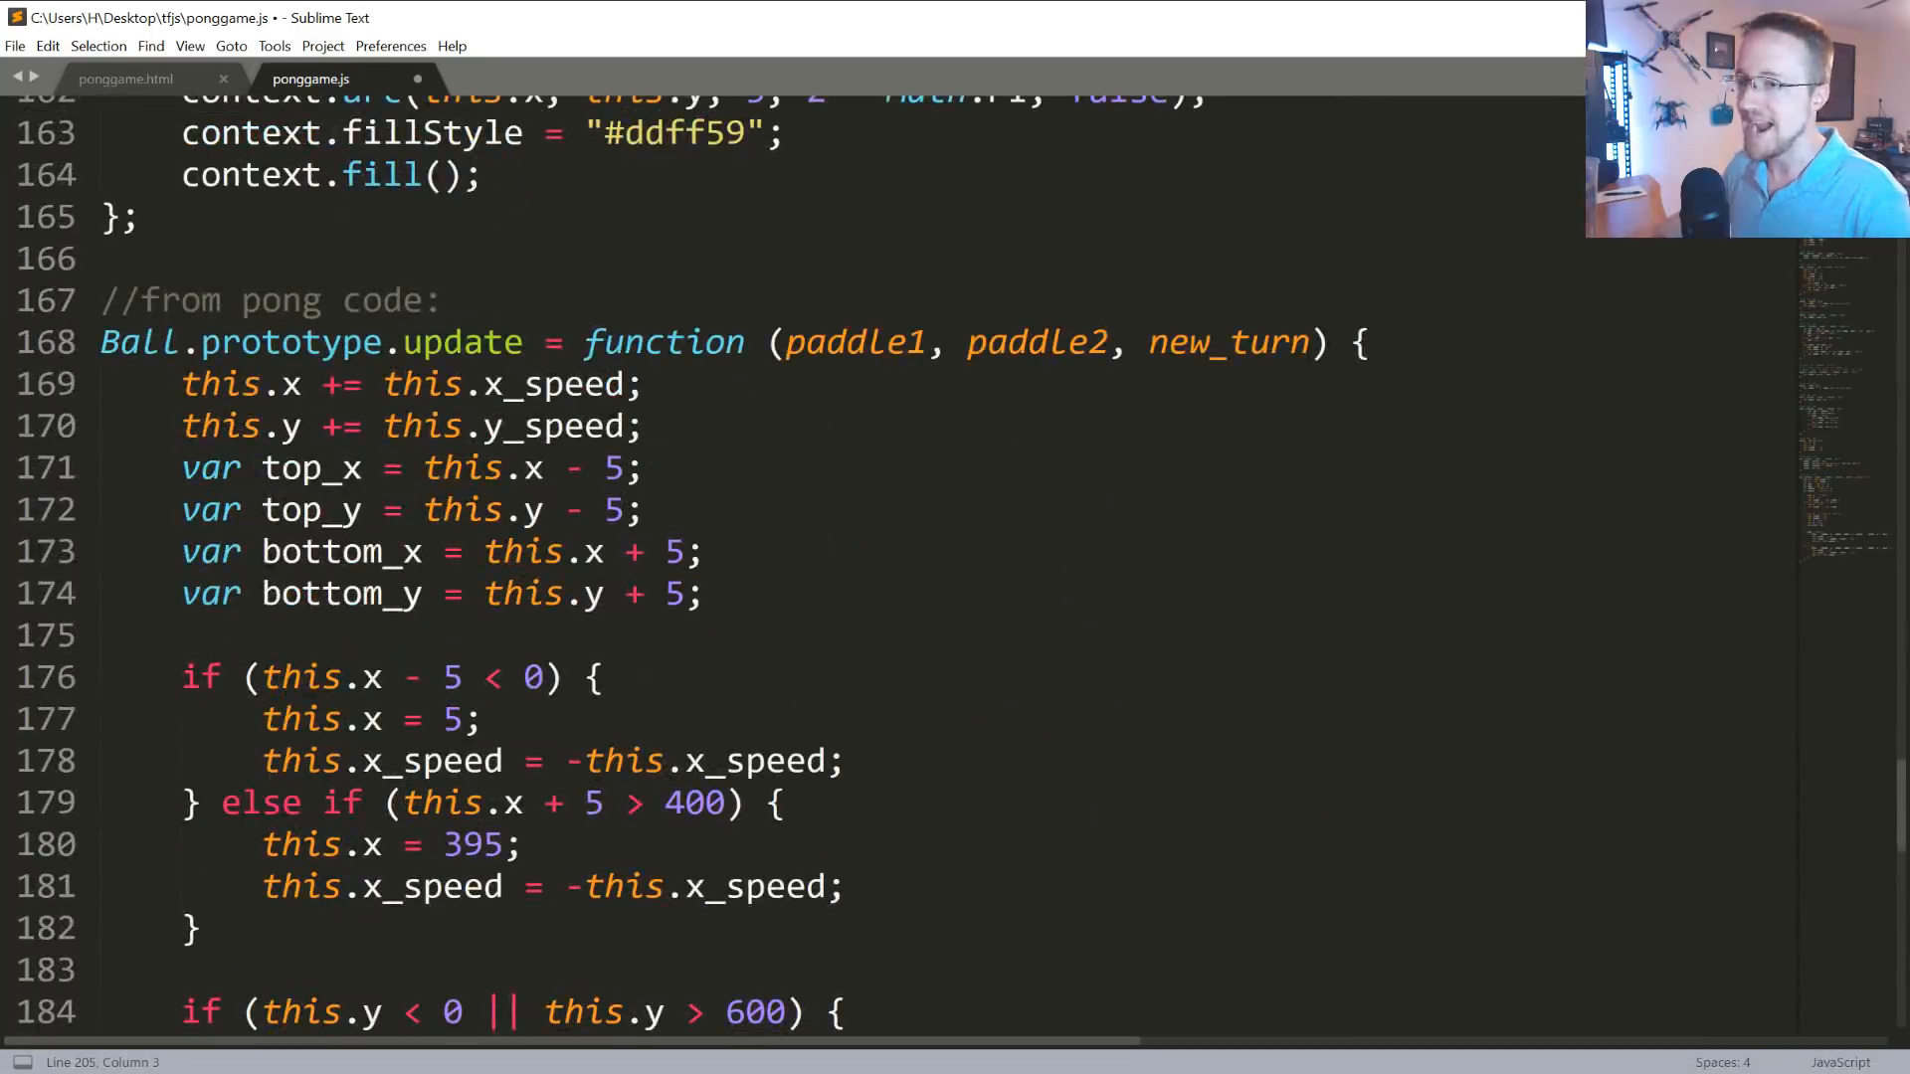
{"action": "scroll", "scroll_direction": "down", "scroll_amount": 3}
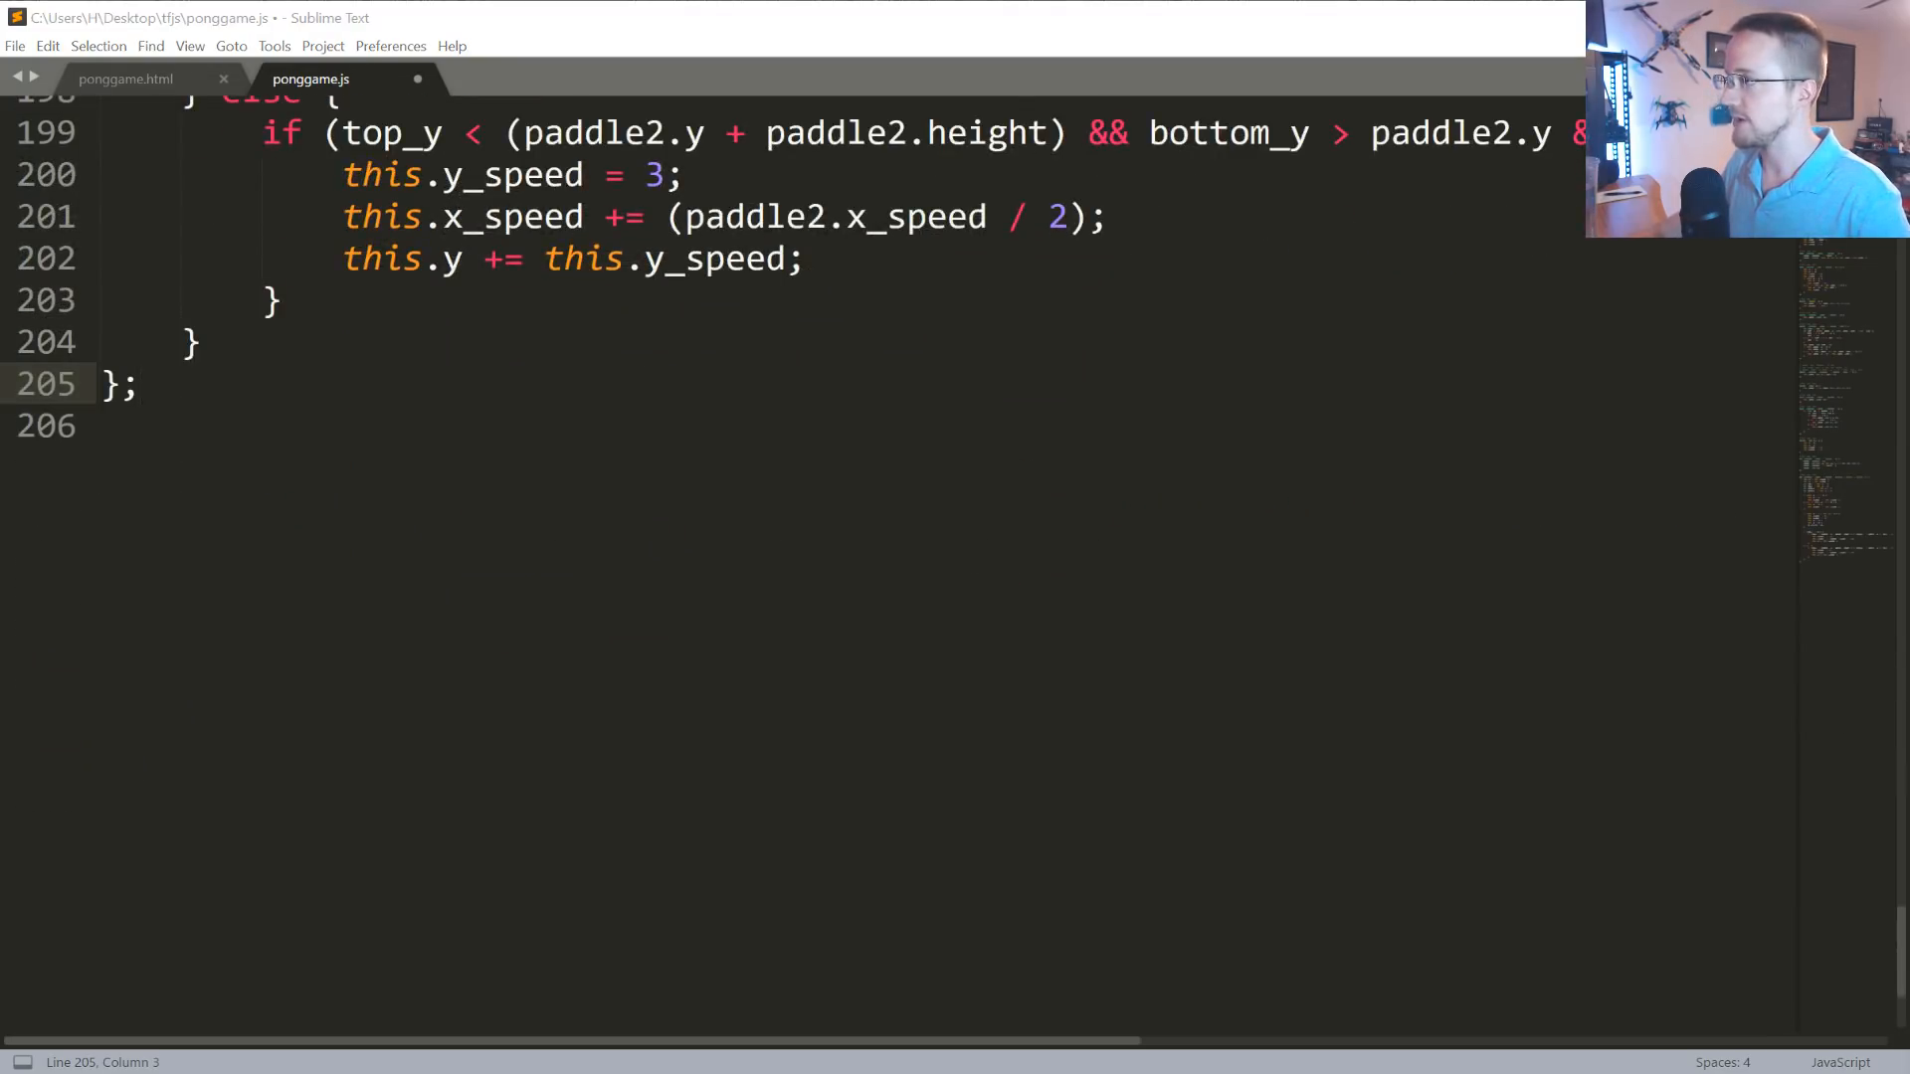
{"action": "key", "text": "Enter"}
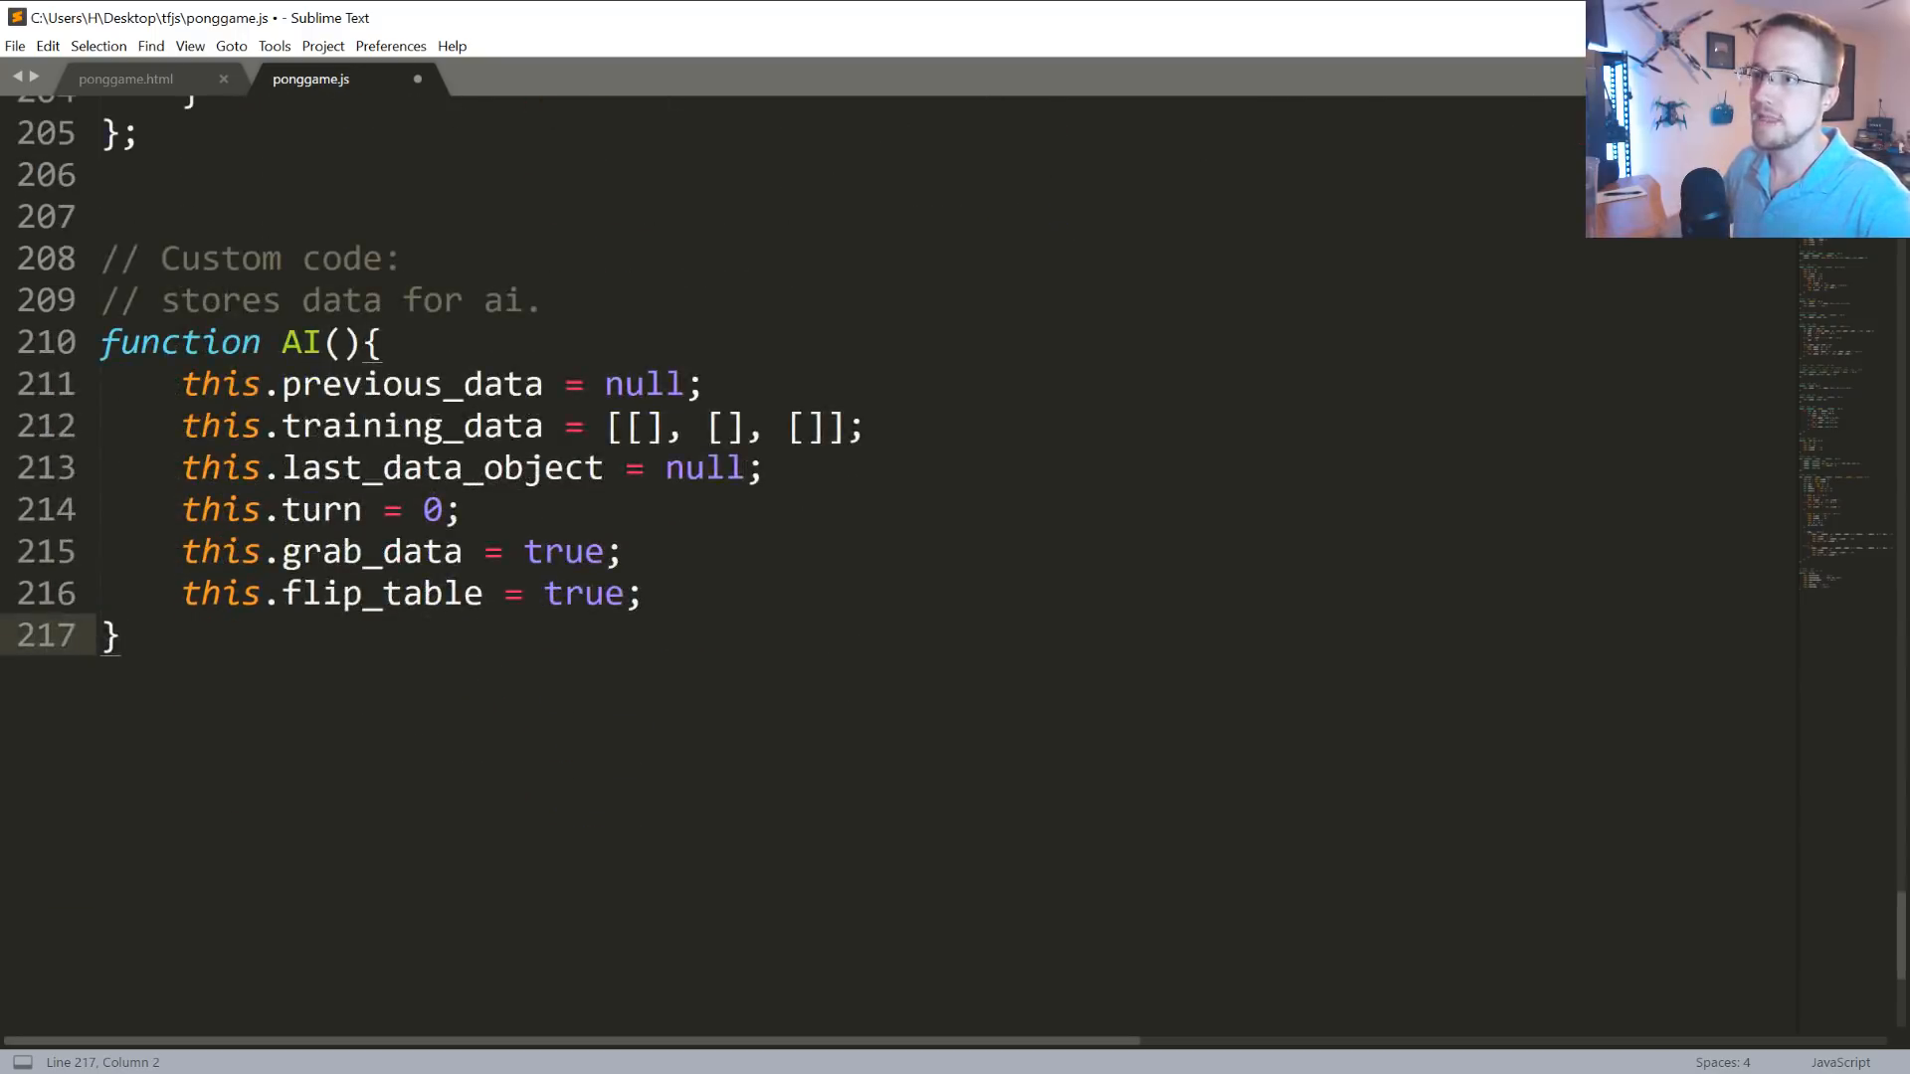
Paste AI.prototype.save_data under the constructor, checking grab_data, previous_data and training_data.
{"action": "left_click_drag", "start_coordinate": [99, 343], "coordinate": [543, 593]}
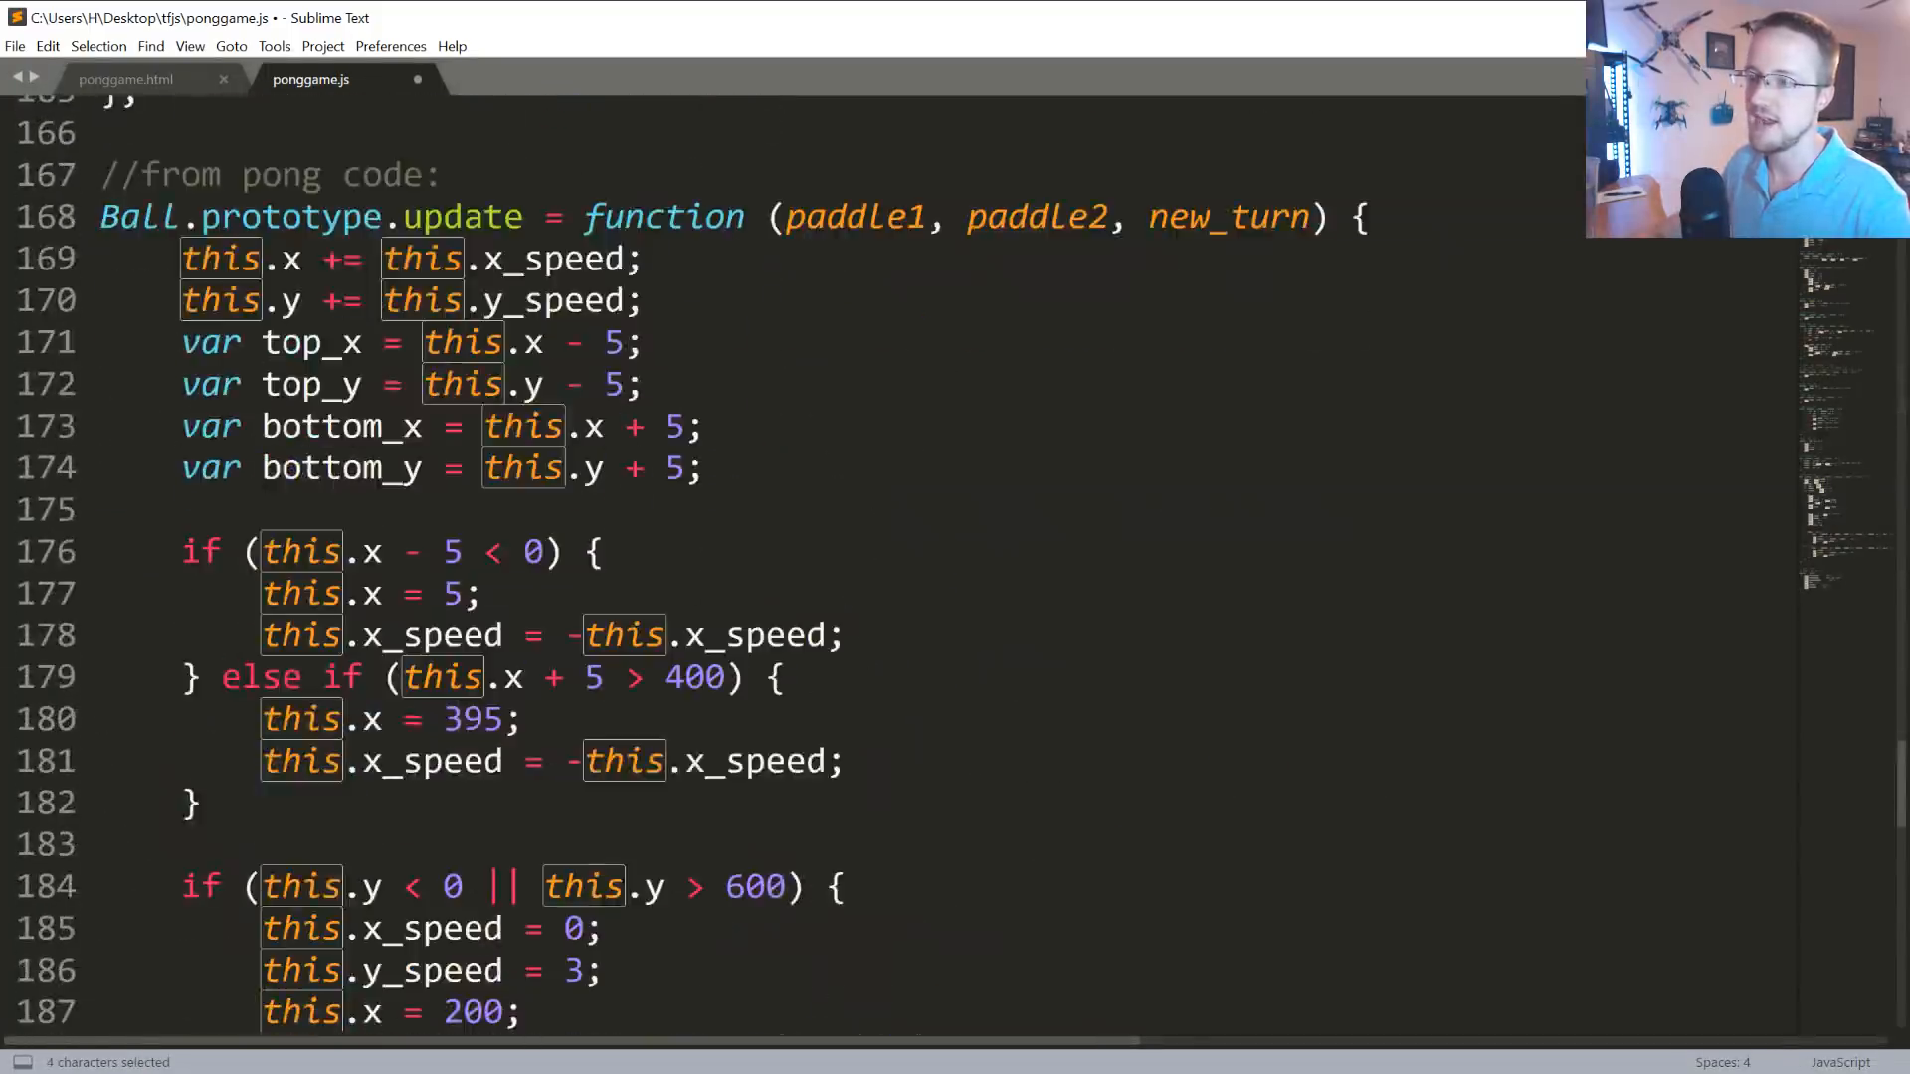
{"action": "scroll", "scroll_direction": "down", "scroll_amount": 3}
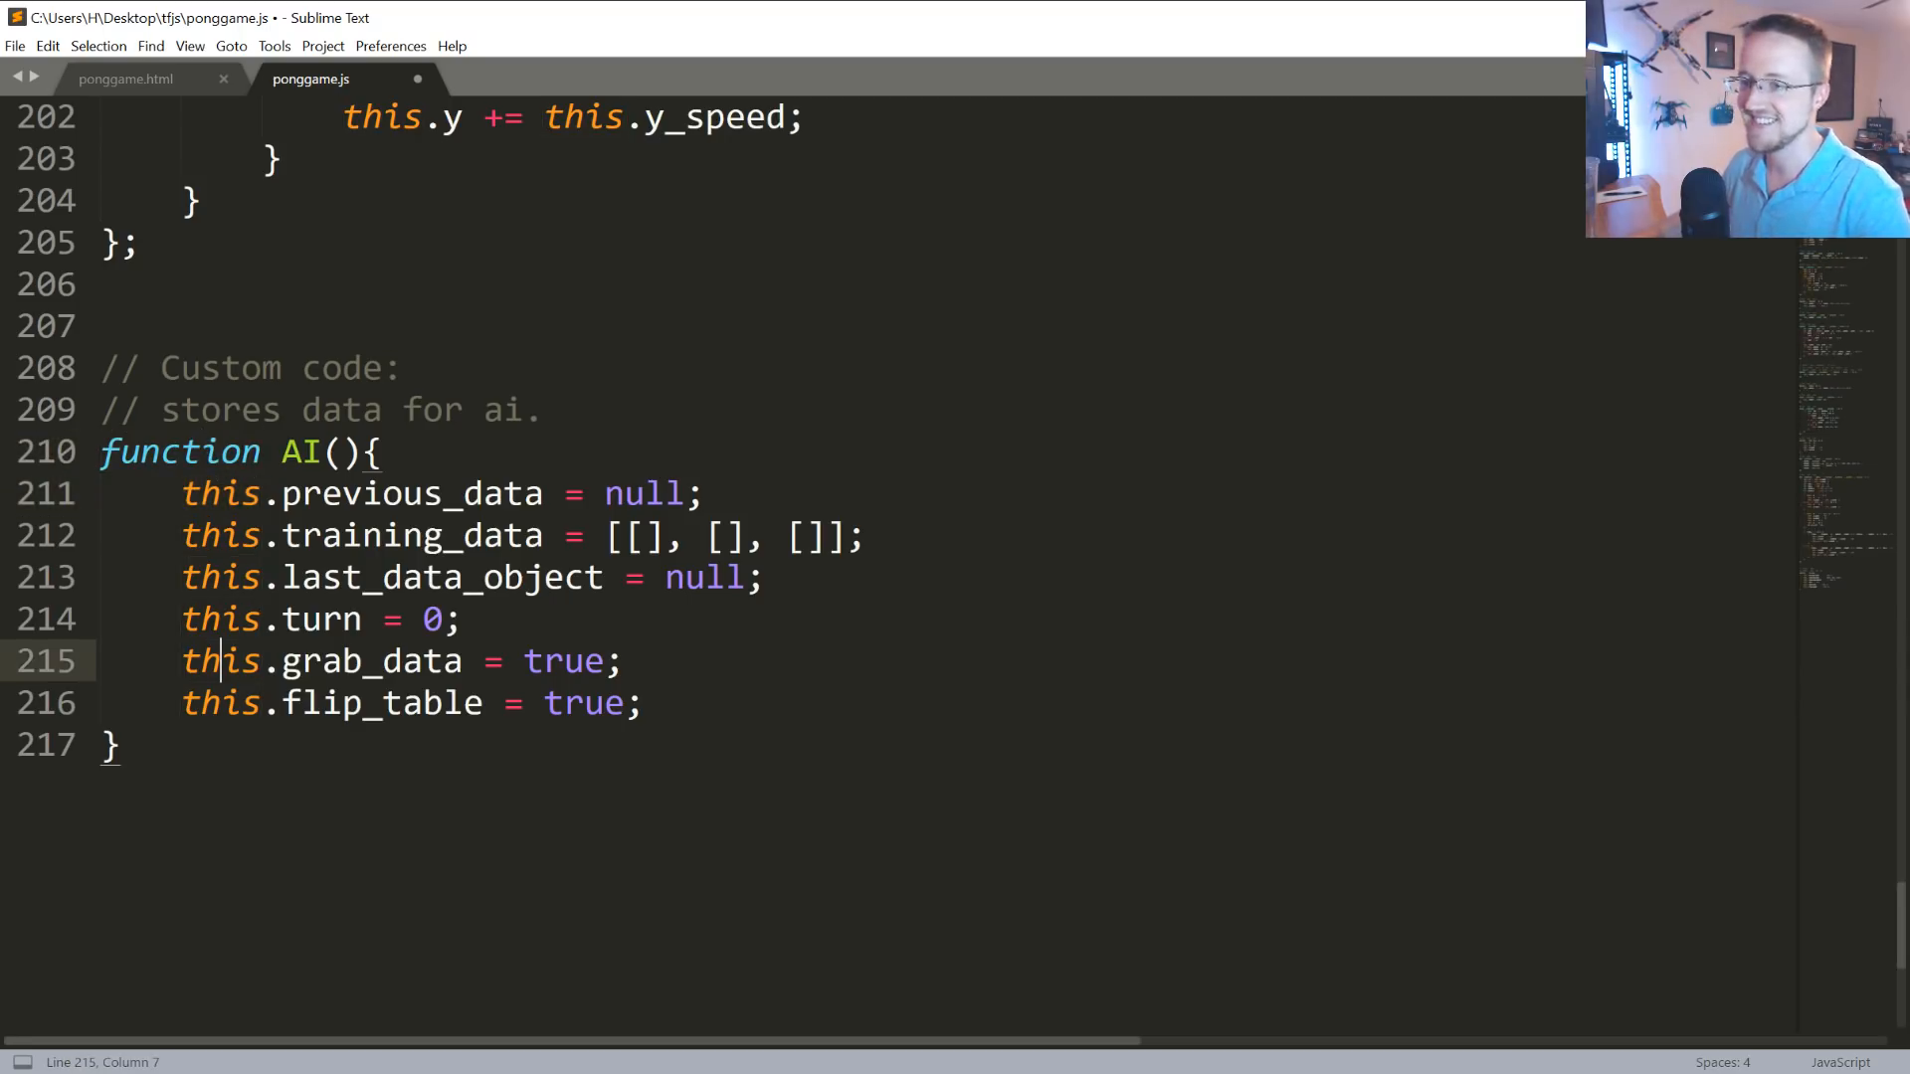
{"action": "left_click", "coordinate": [219, 493]}
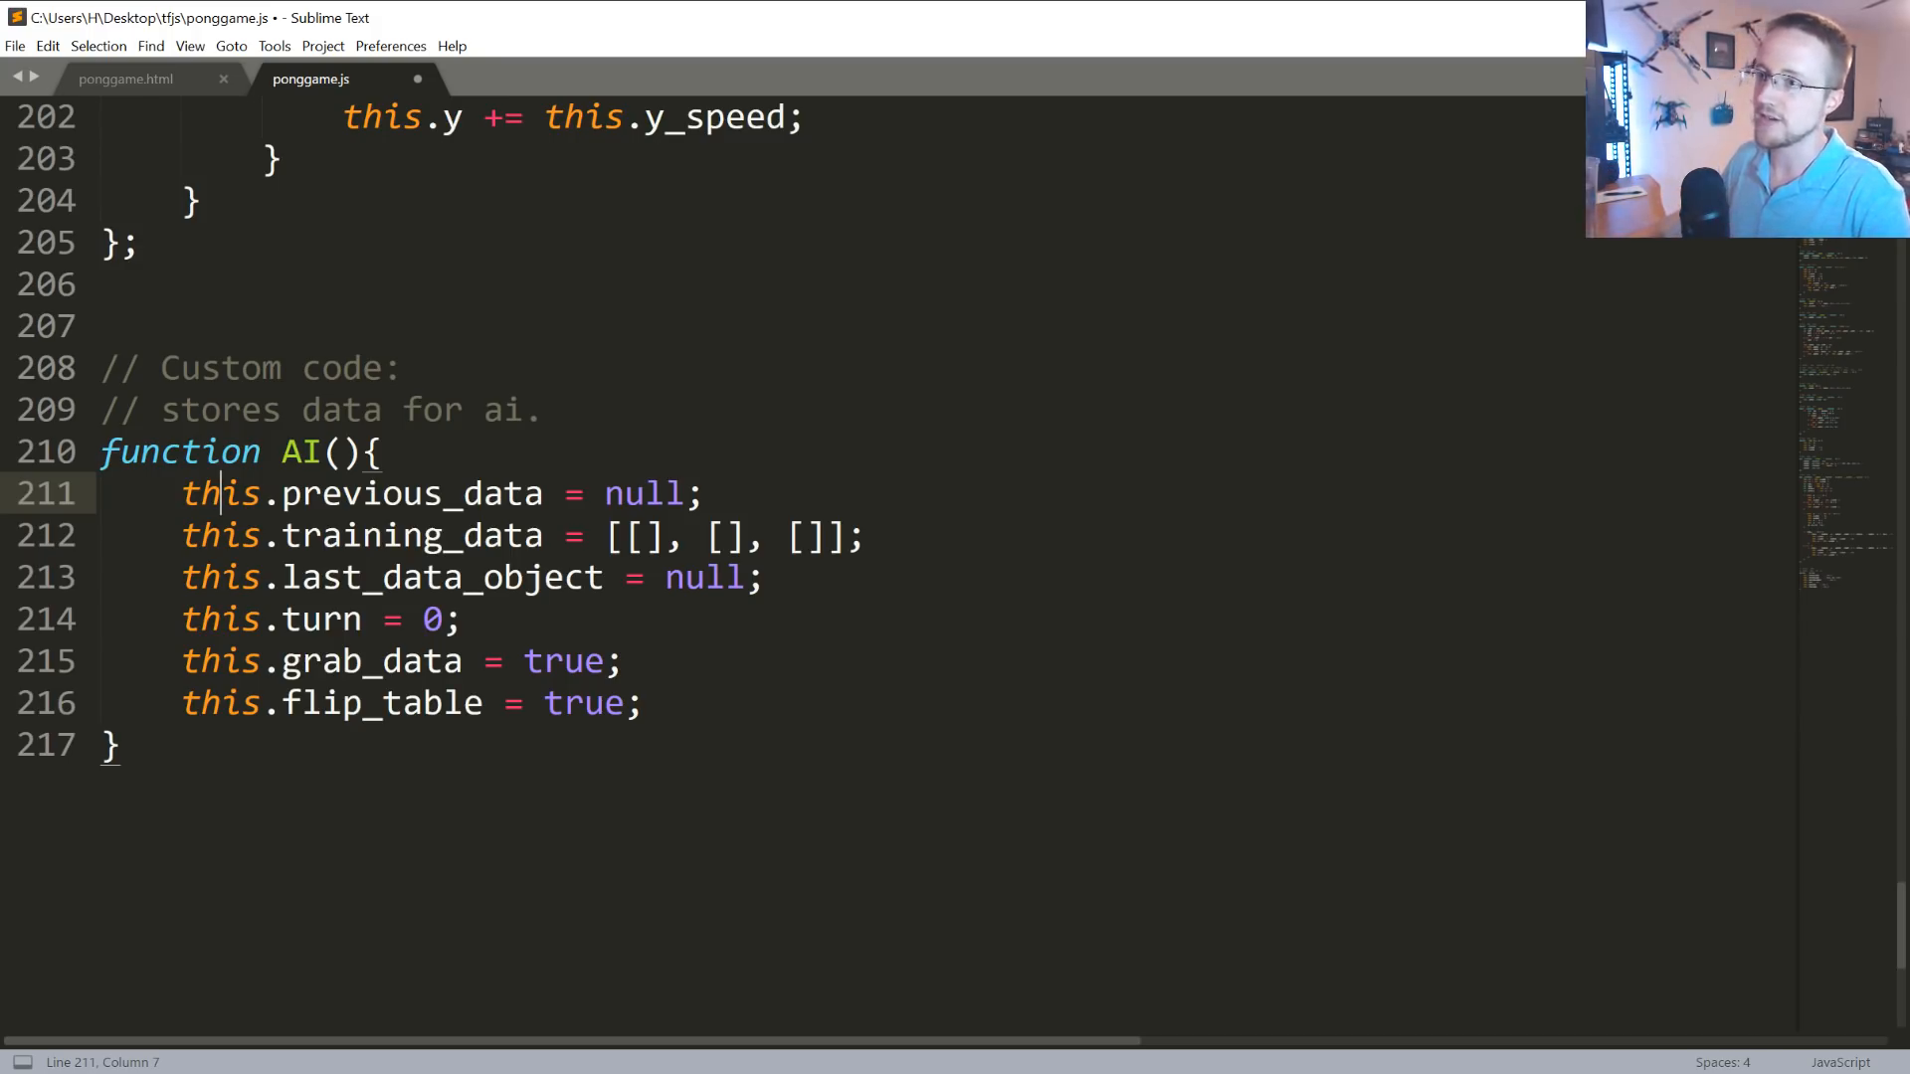
{"action": "double_click", "coordinate": [220, 493]}
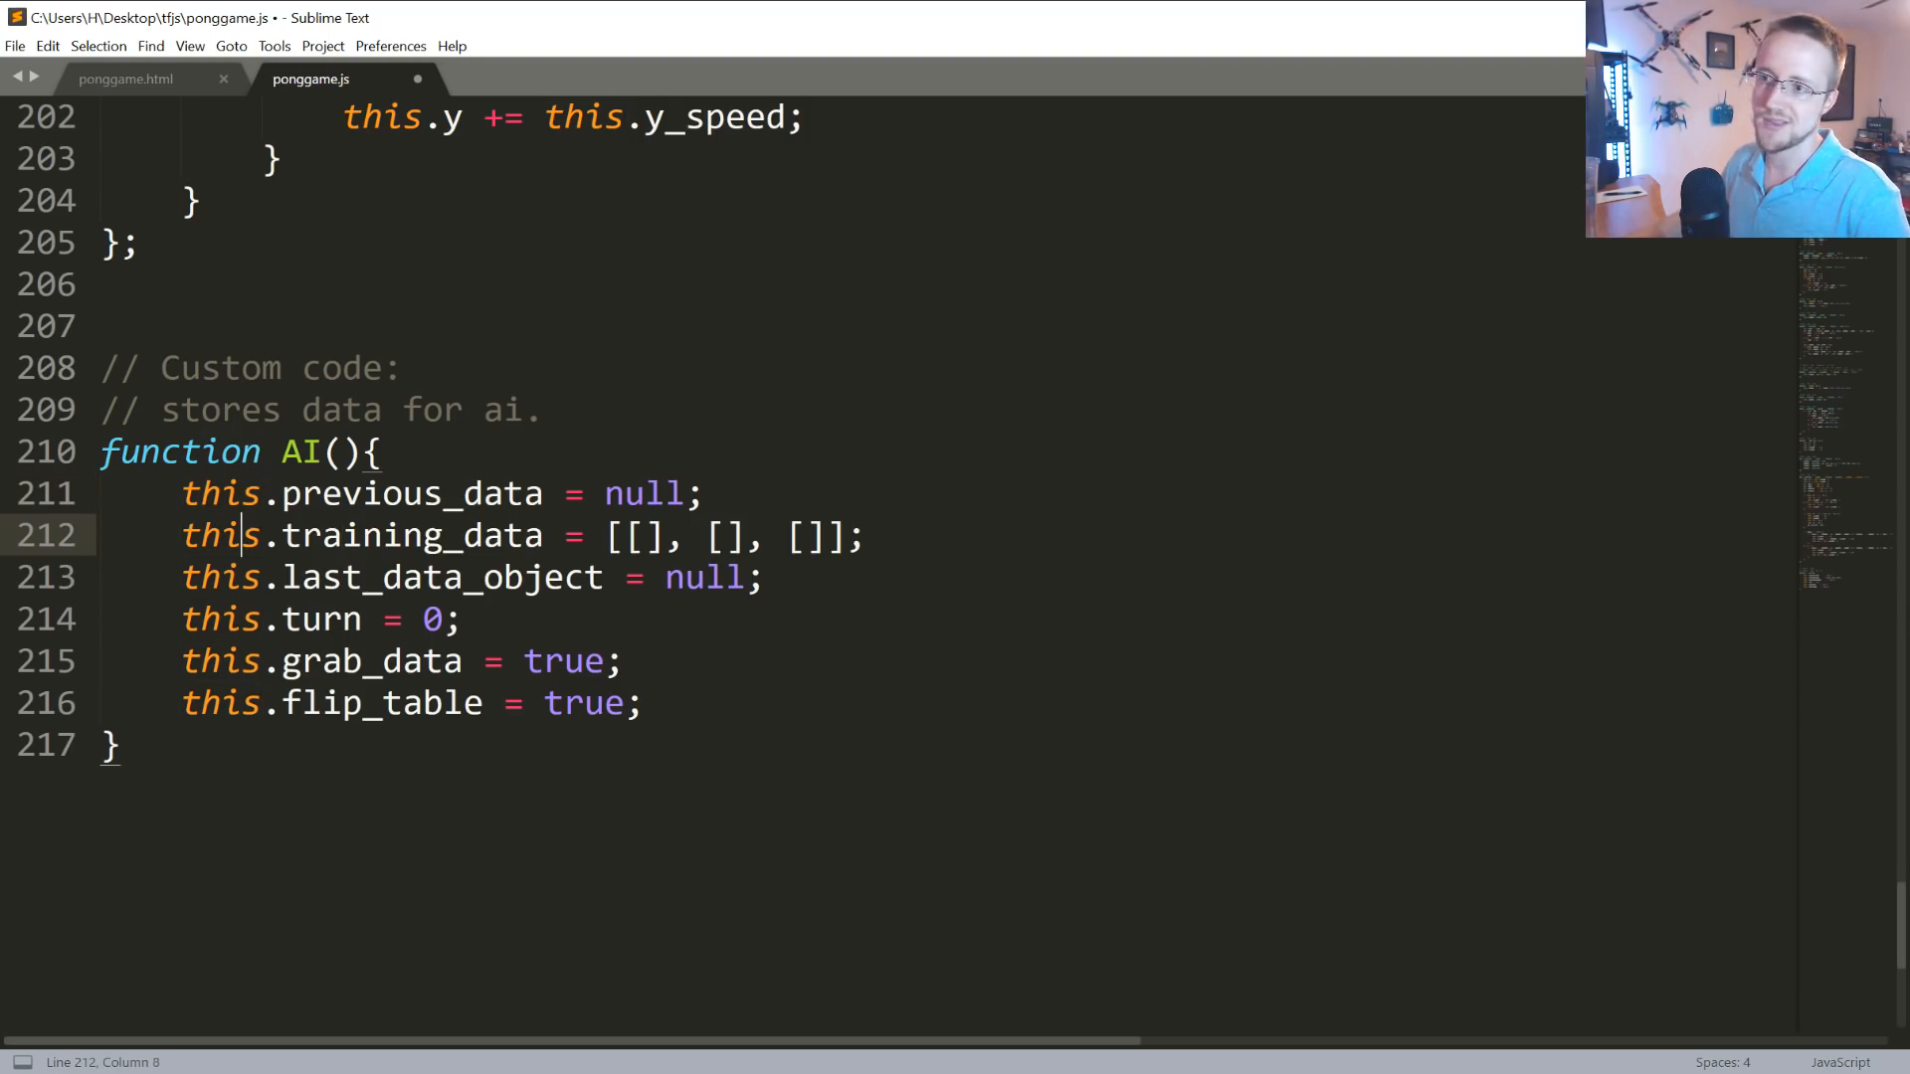
{"action": "left_click", "coordinate": [281, 493]}
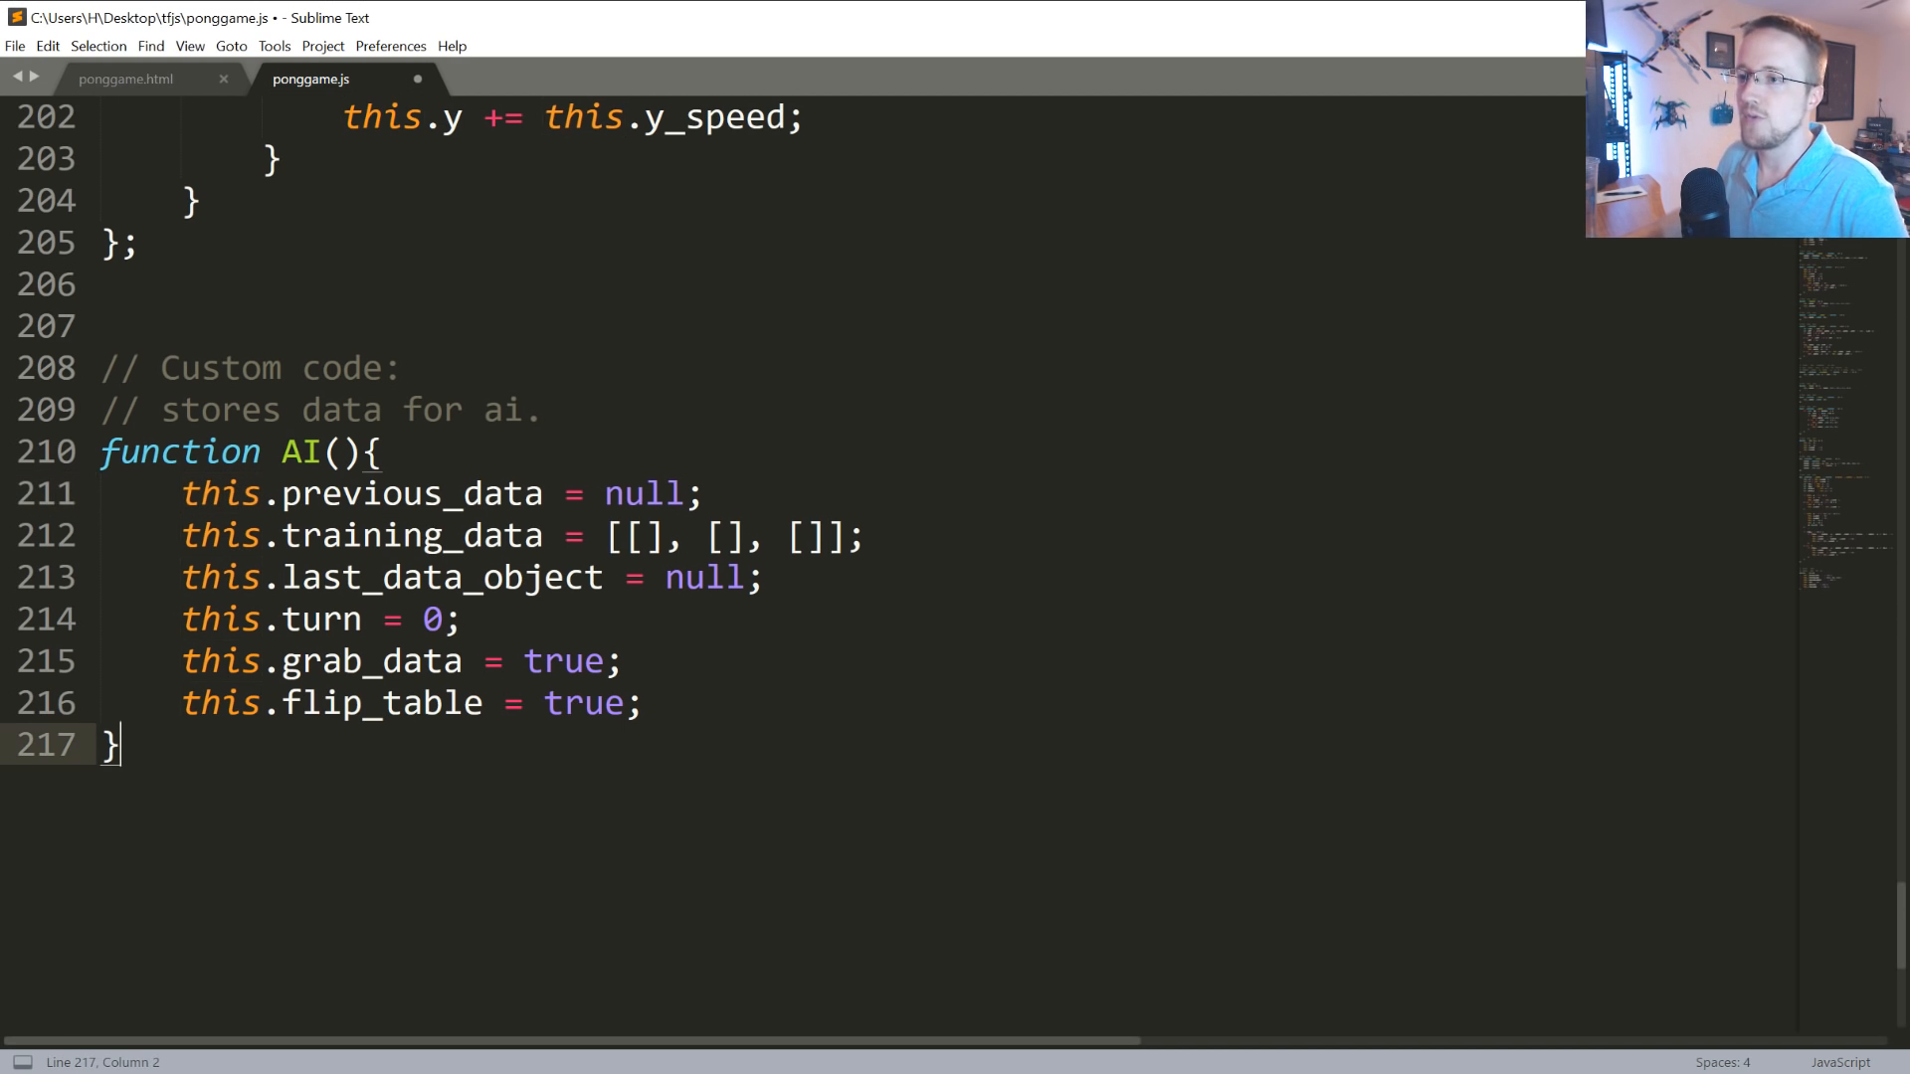
{"action": "scroll", "scroll_direction": "down", "scroll_amount": 3}
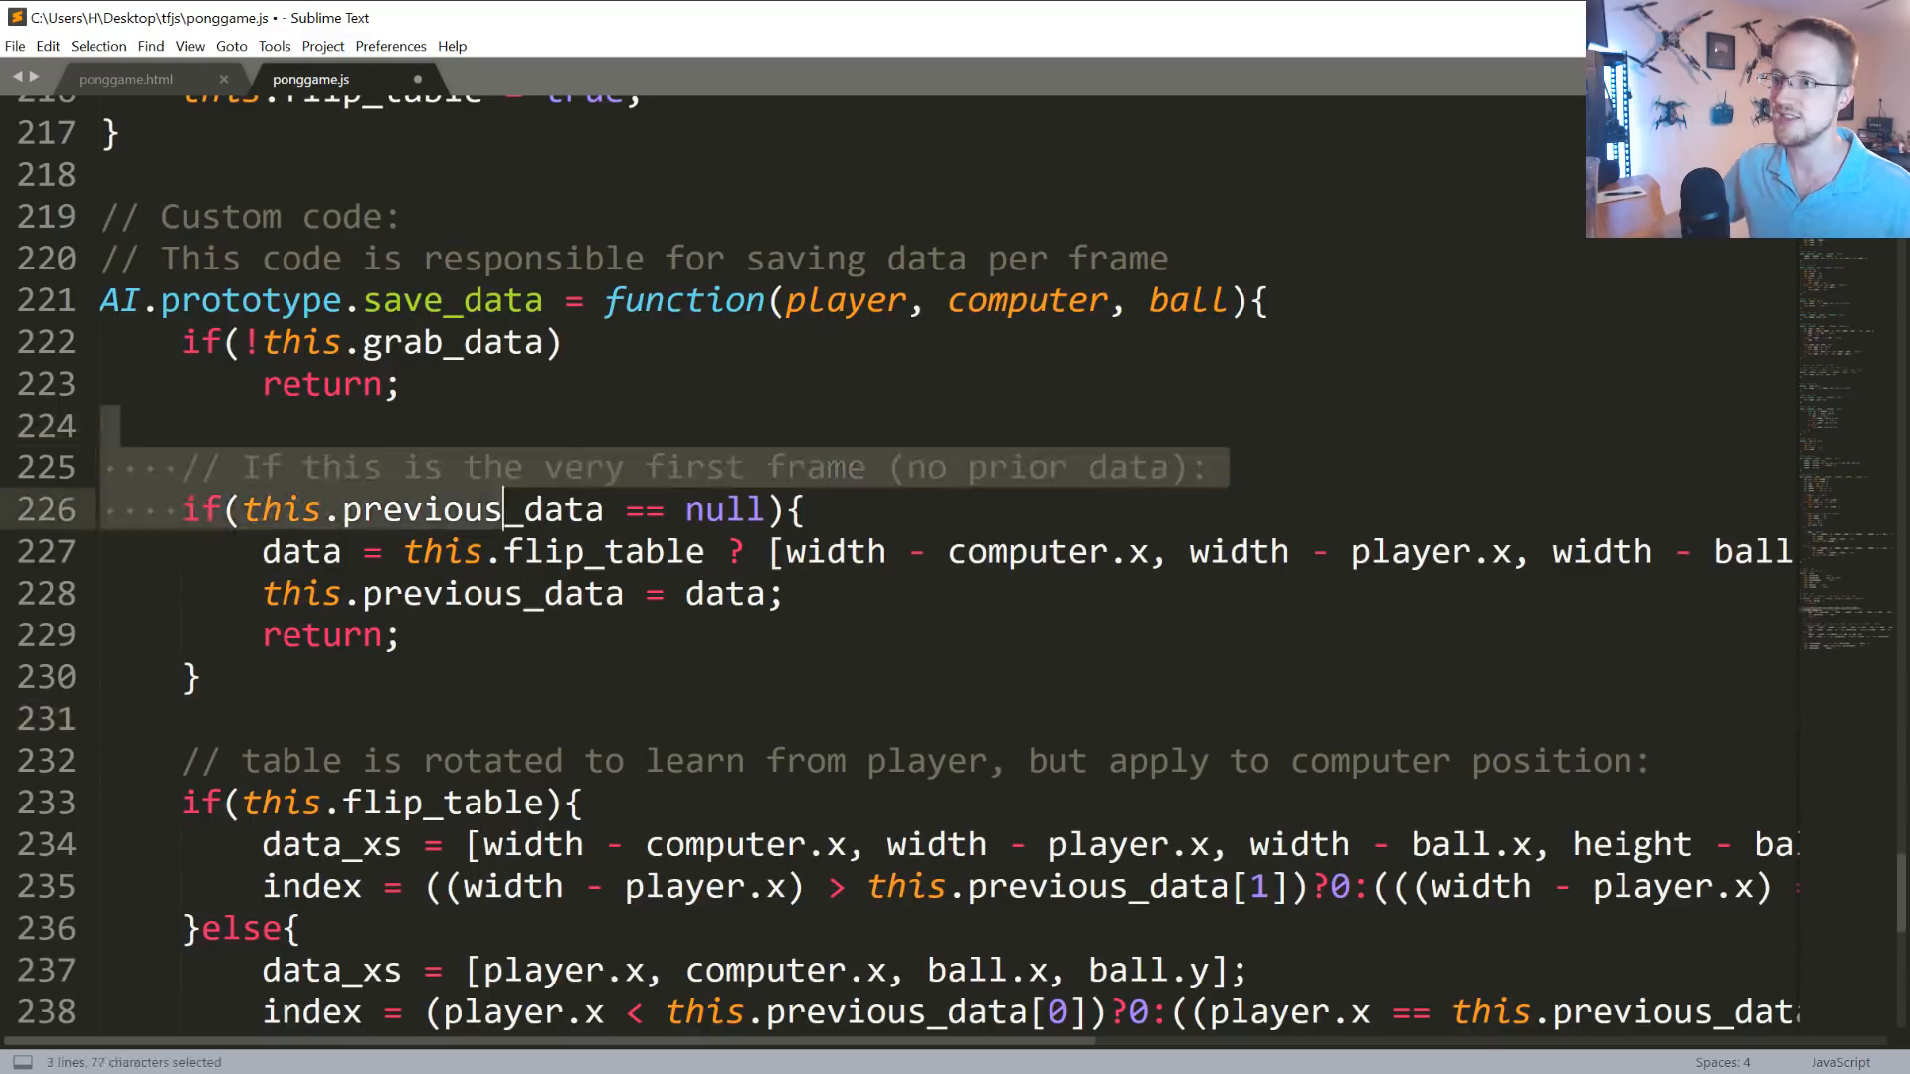
Scroll to the closing lines of save_data and add blank lines below it.
{"action": "scroll", "scroll_direction": "down", "scroll_amount": 3}
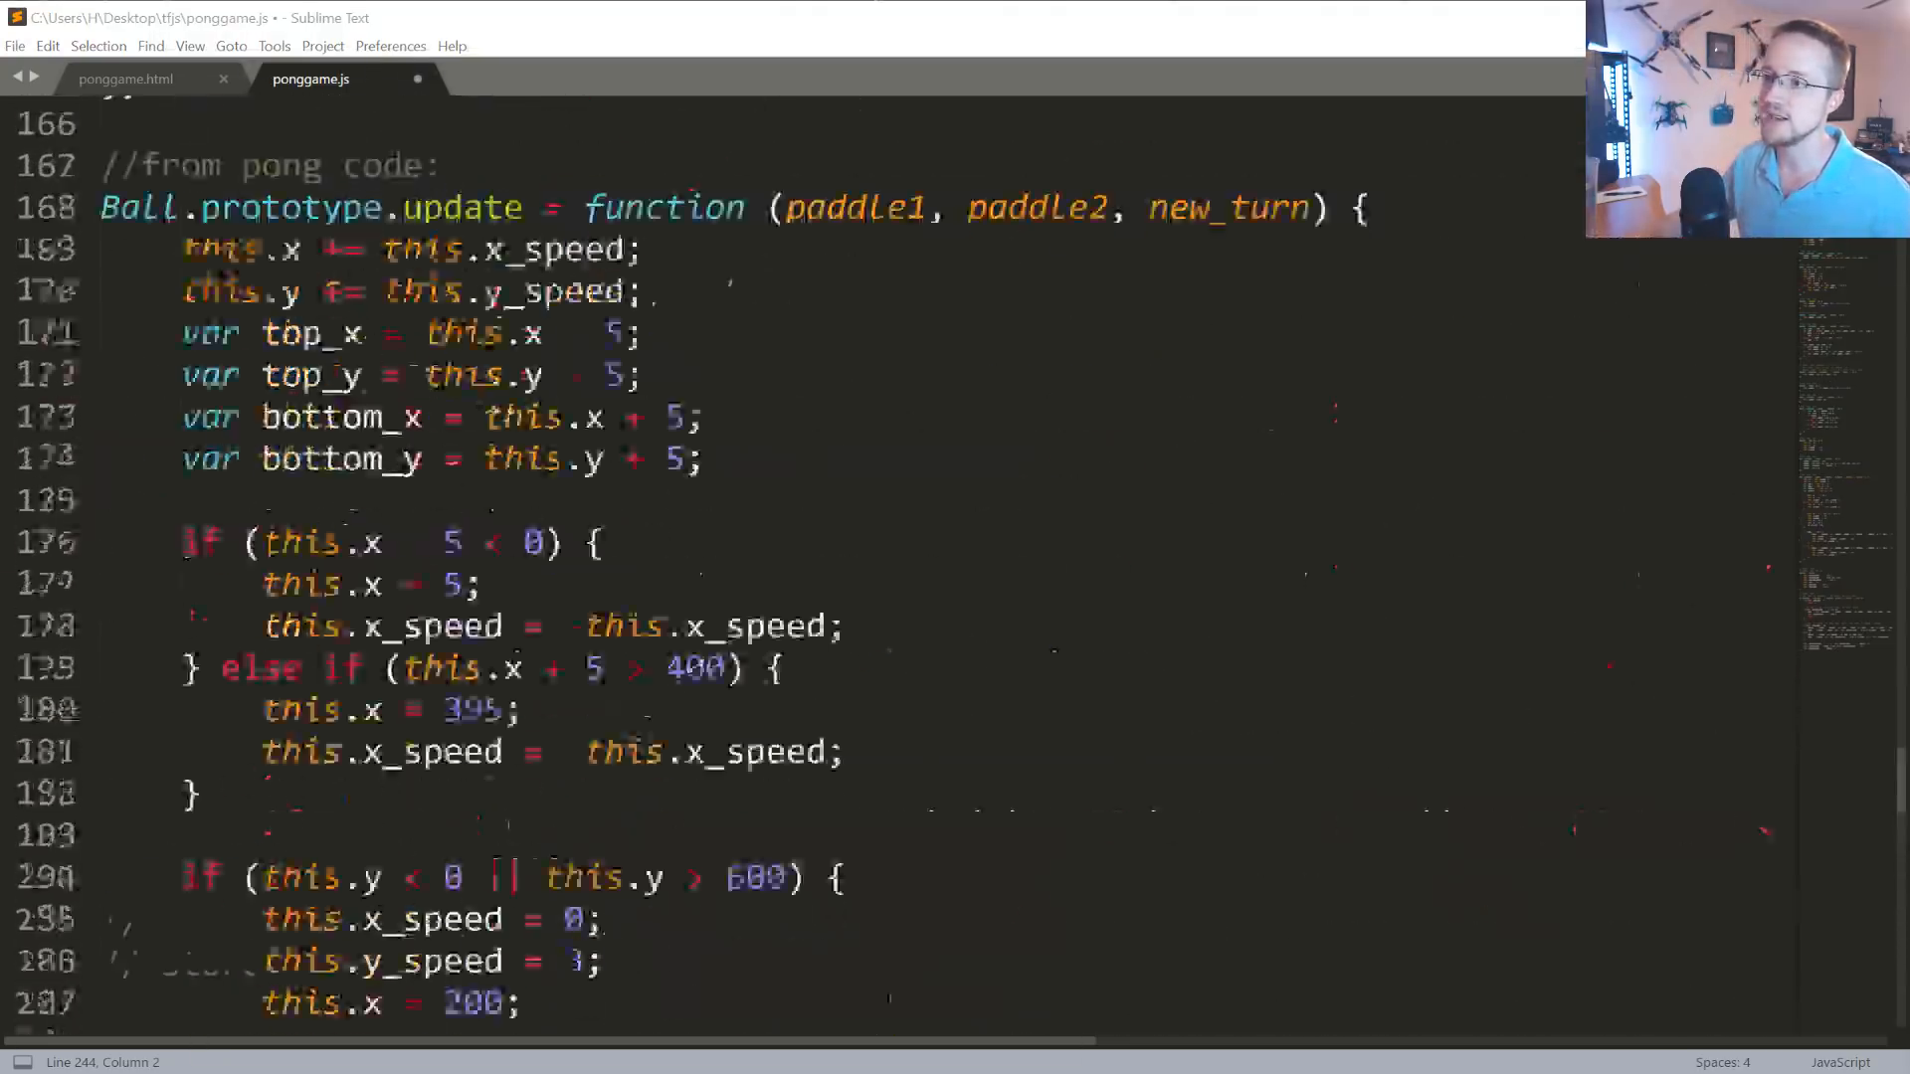
{"action": "scroll", "scroll_direction": "down", "scroll_amount": 3}
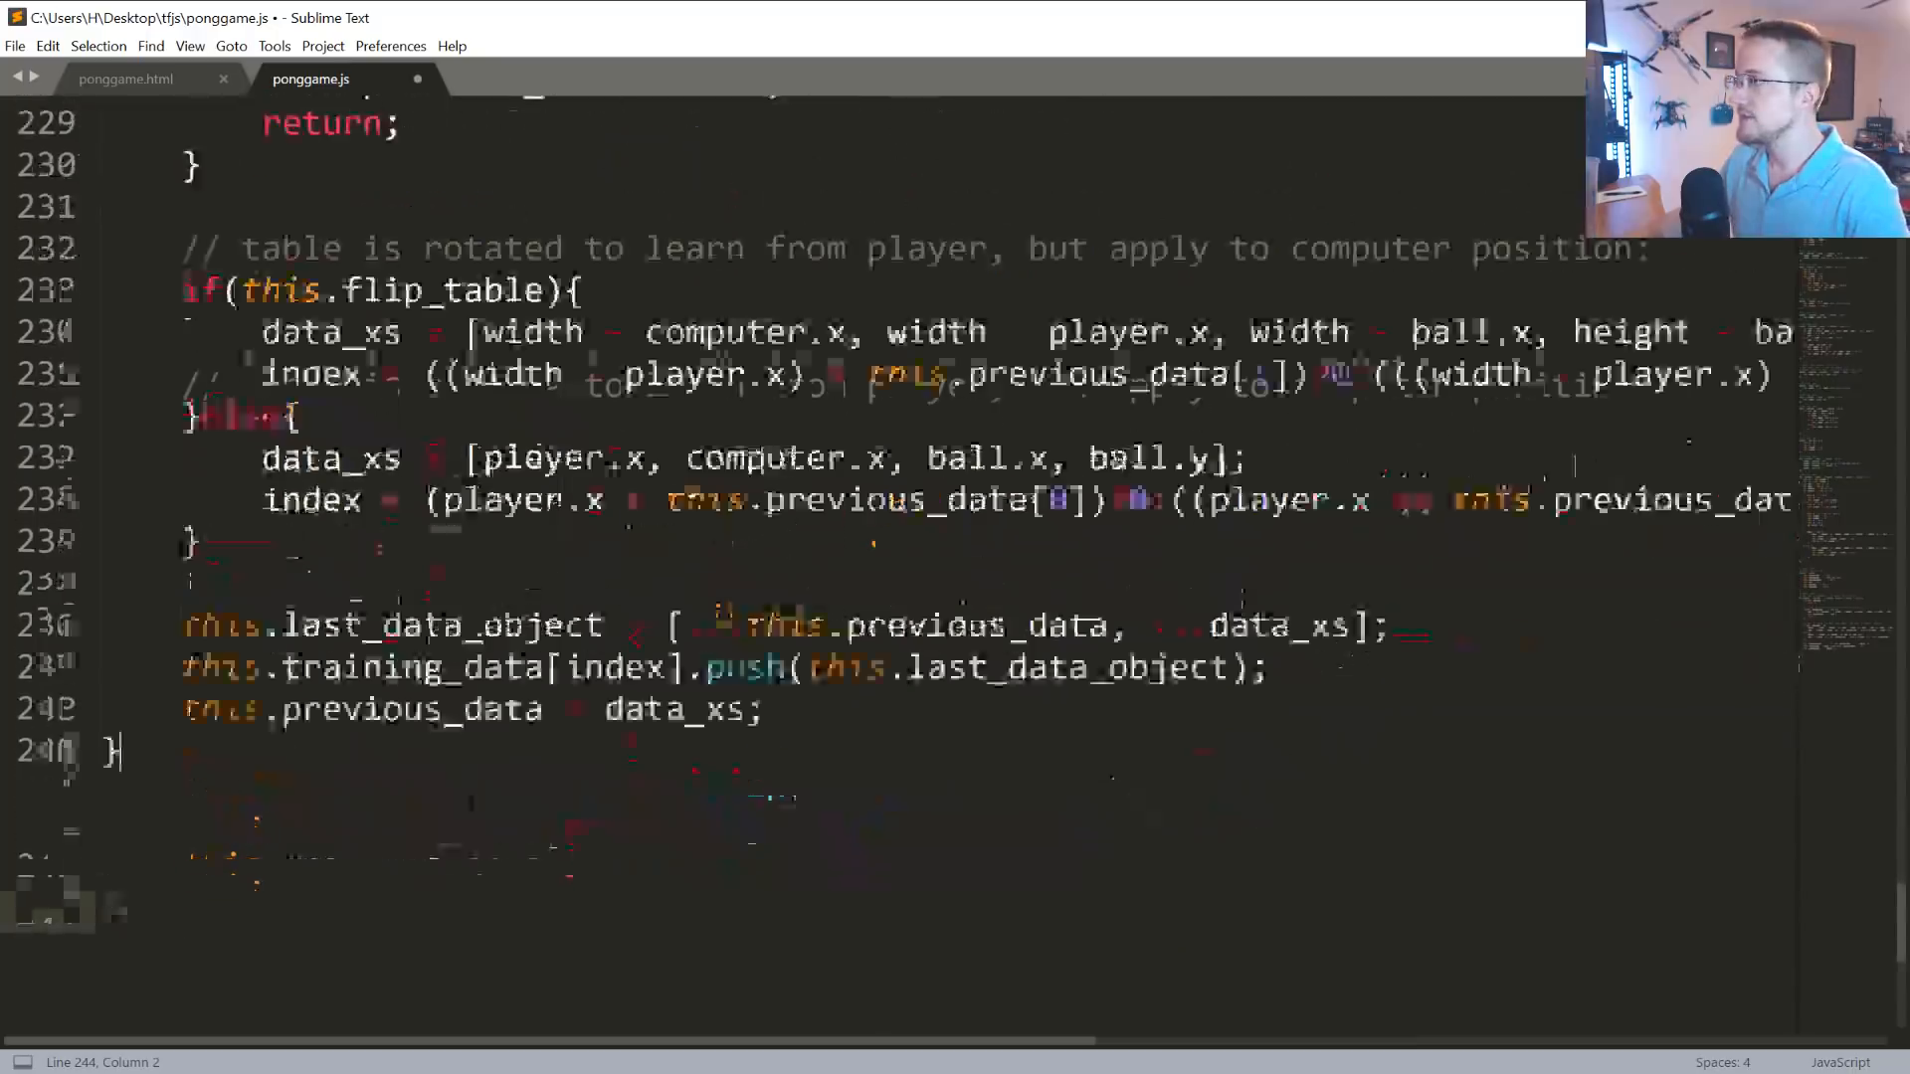
{"action": "scroll", "scroll_direction": "down", "scroll_amount": 3}
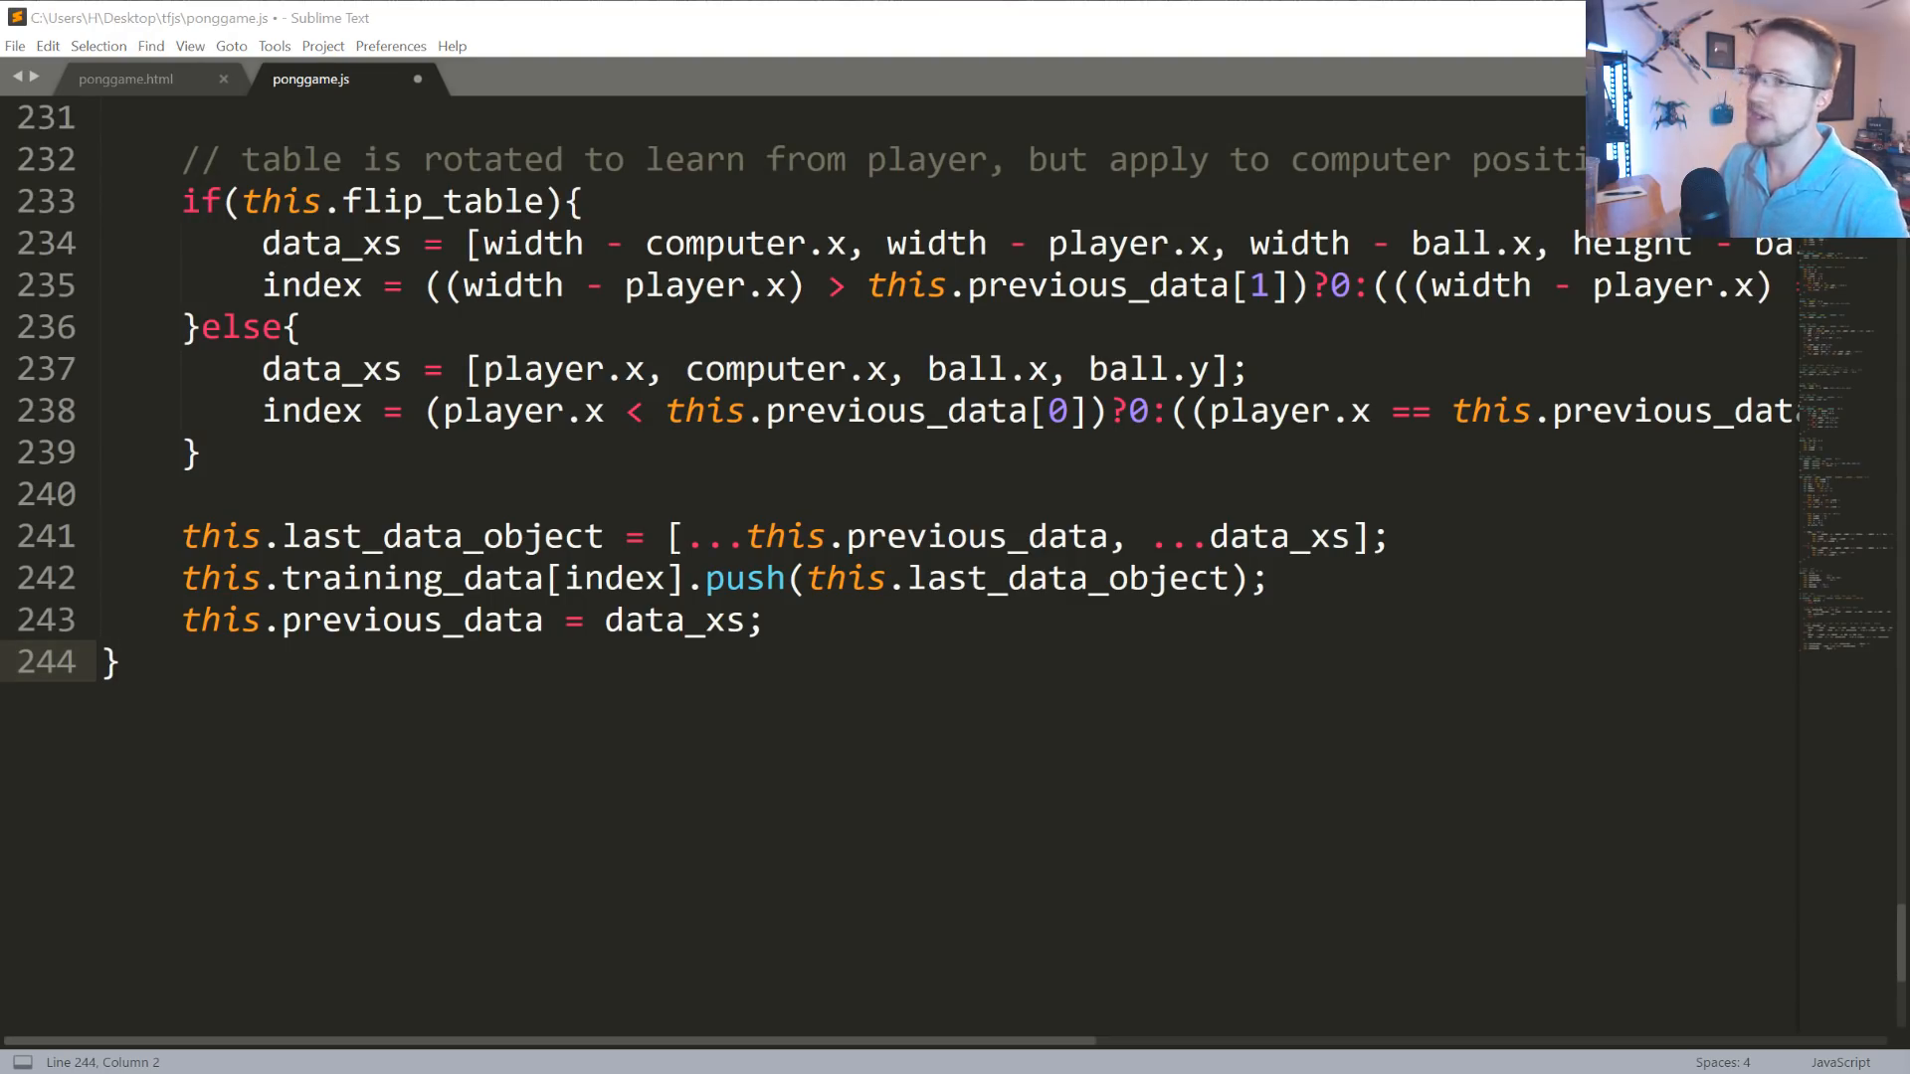
{"action": "key", "text": "Enter"}
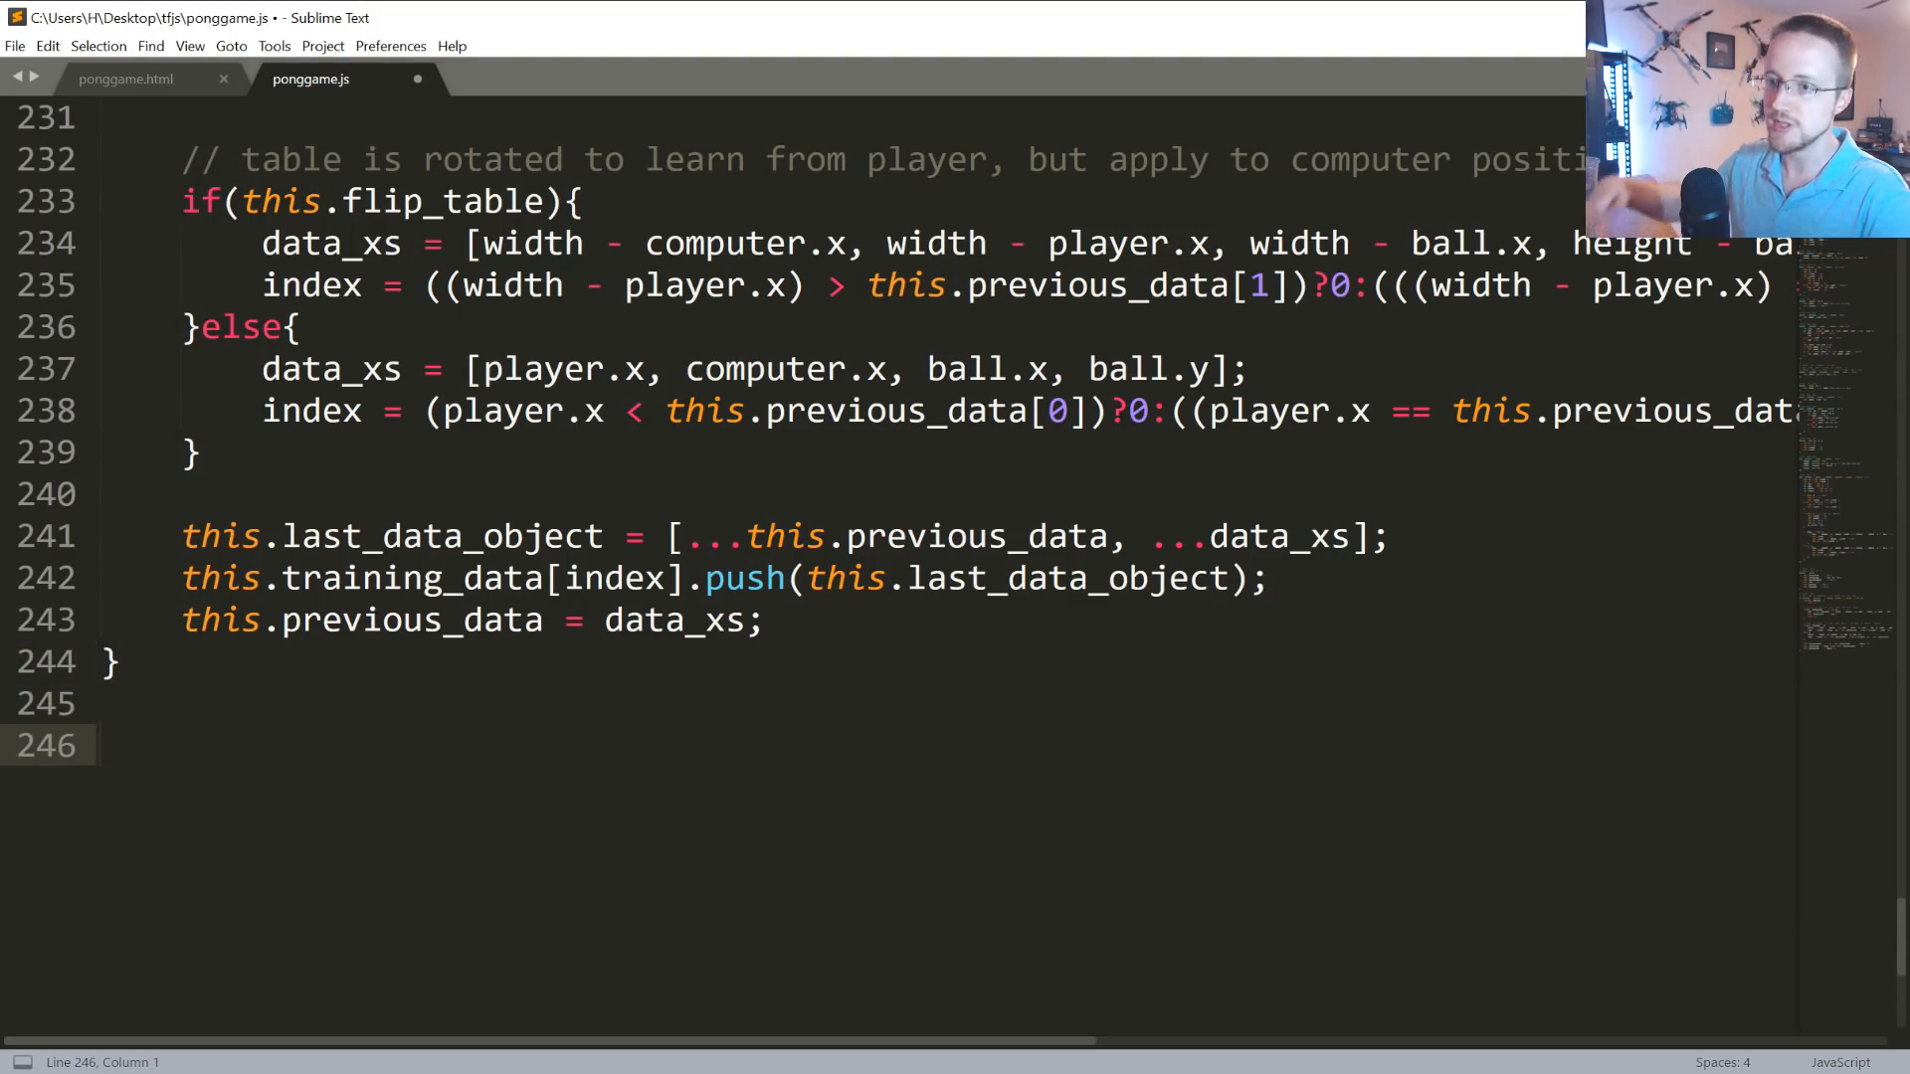
Insert AI.prototype.new_turn and try a turn threshold of 20.
{"action": "scroll", "scroll_direction": "down", "scroll_amount": 3}
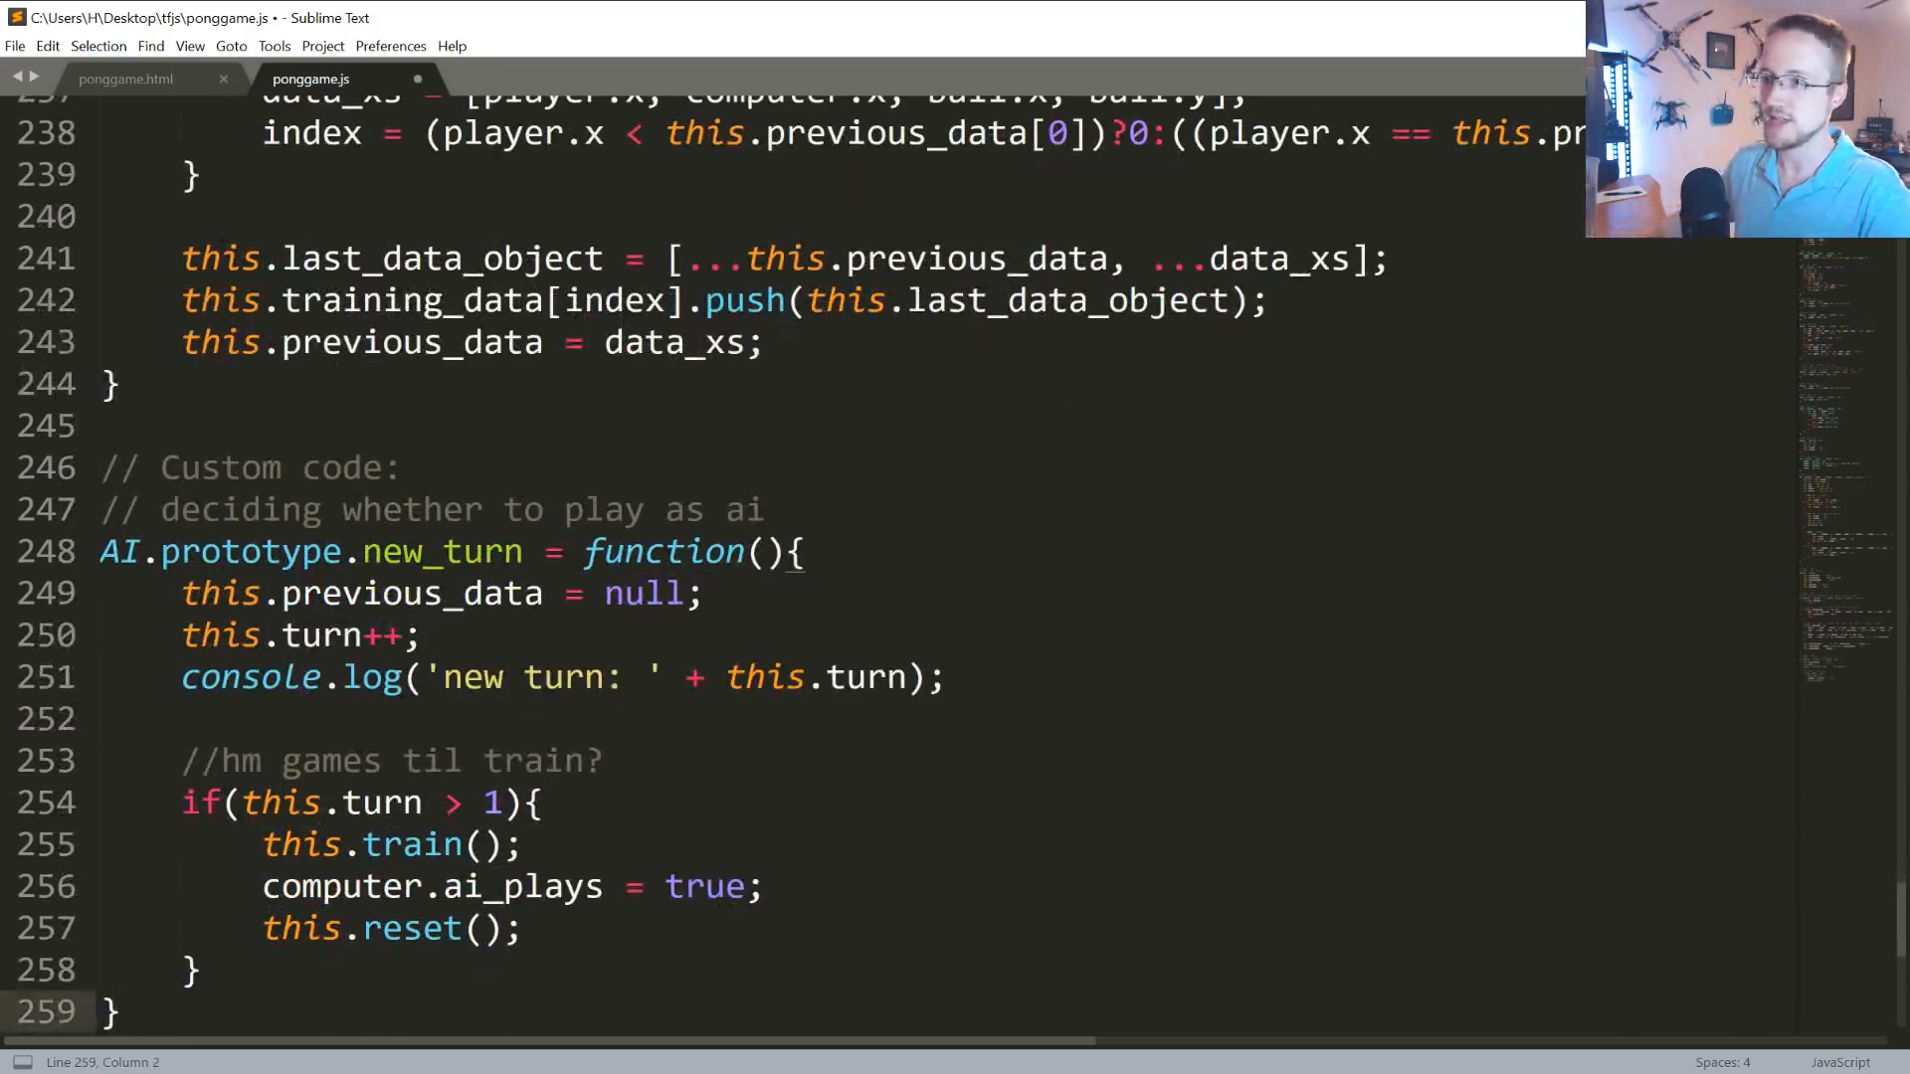
{"action": "double_click", "coordinate": [441, 550]}
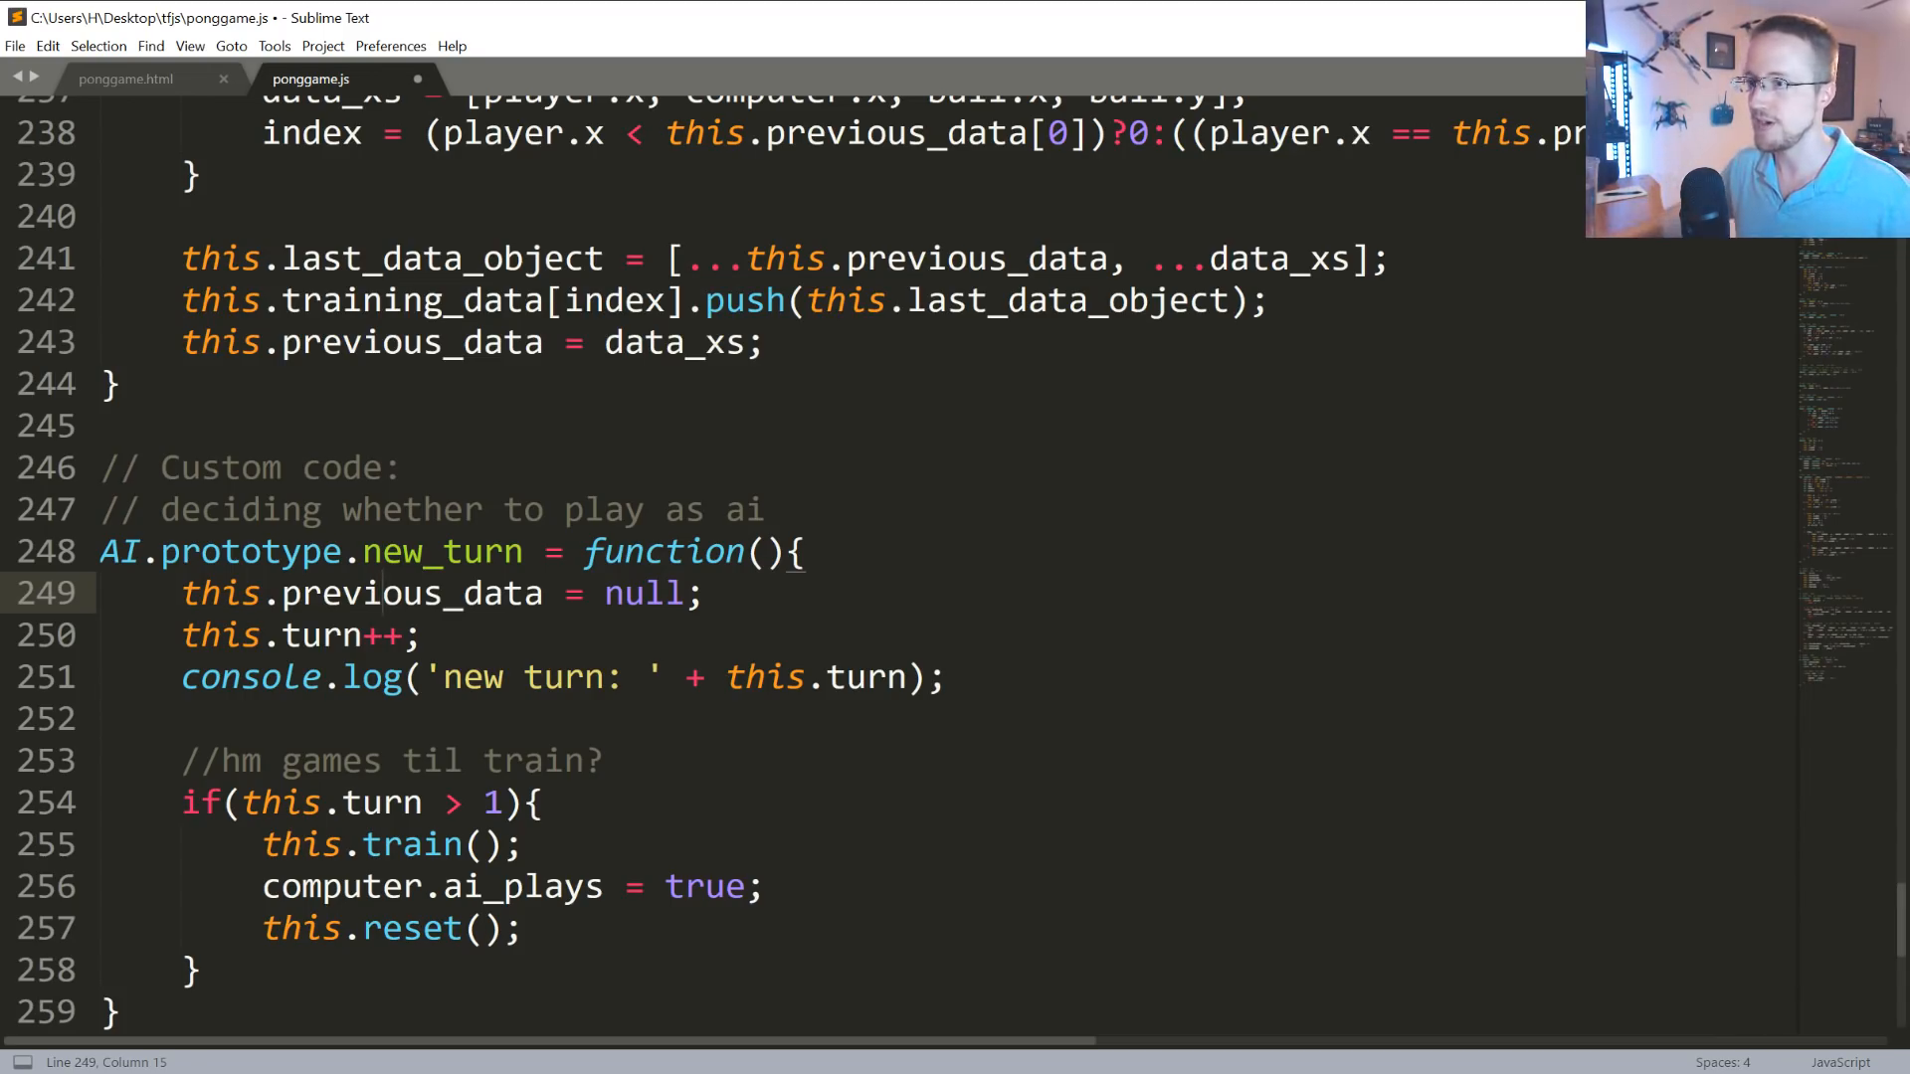
{"action": "double_click", "coordinate": [490, 803]}
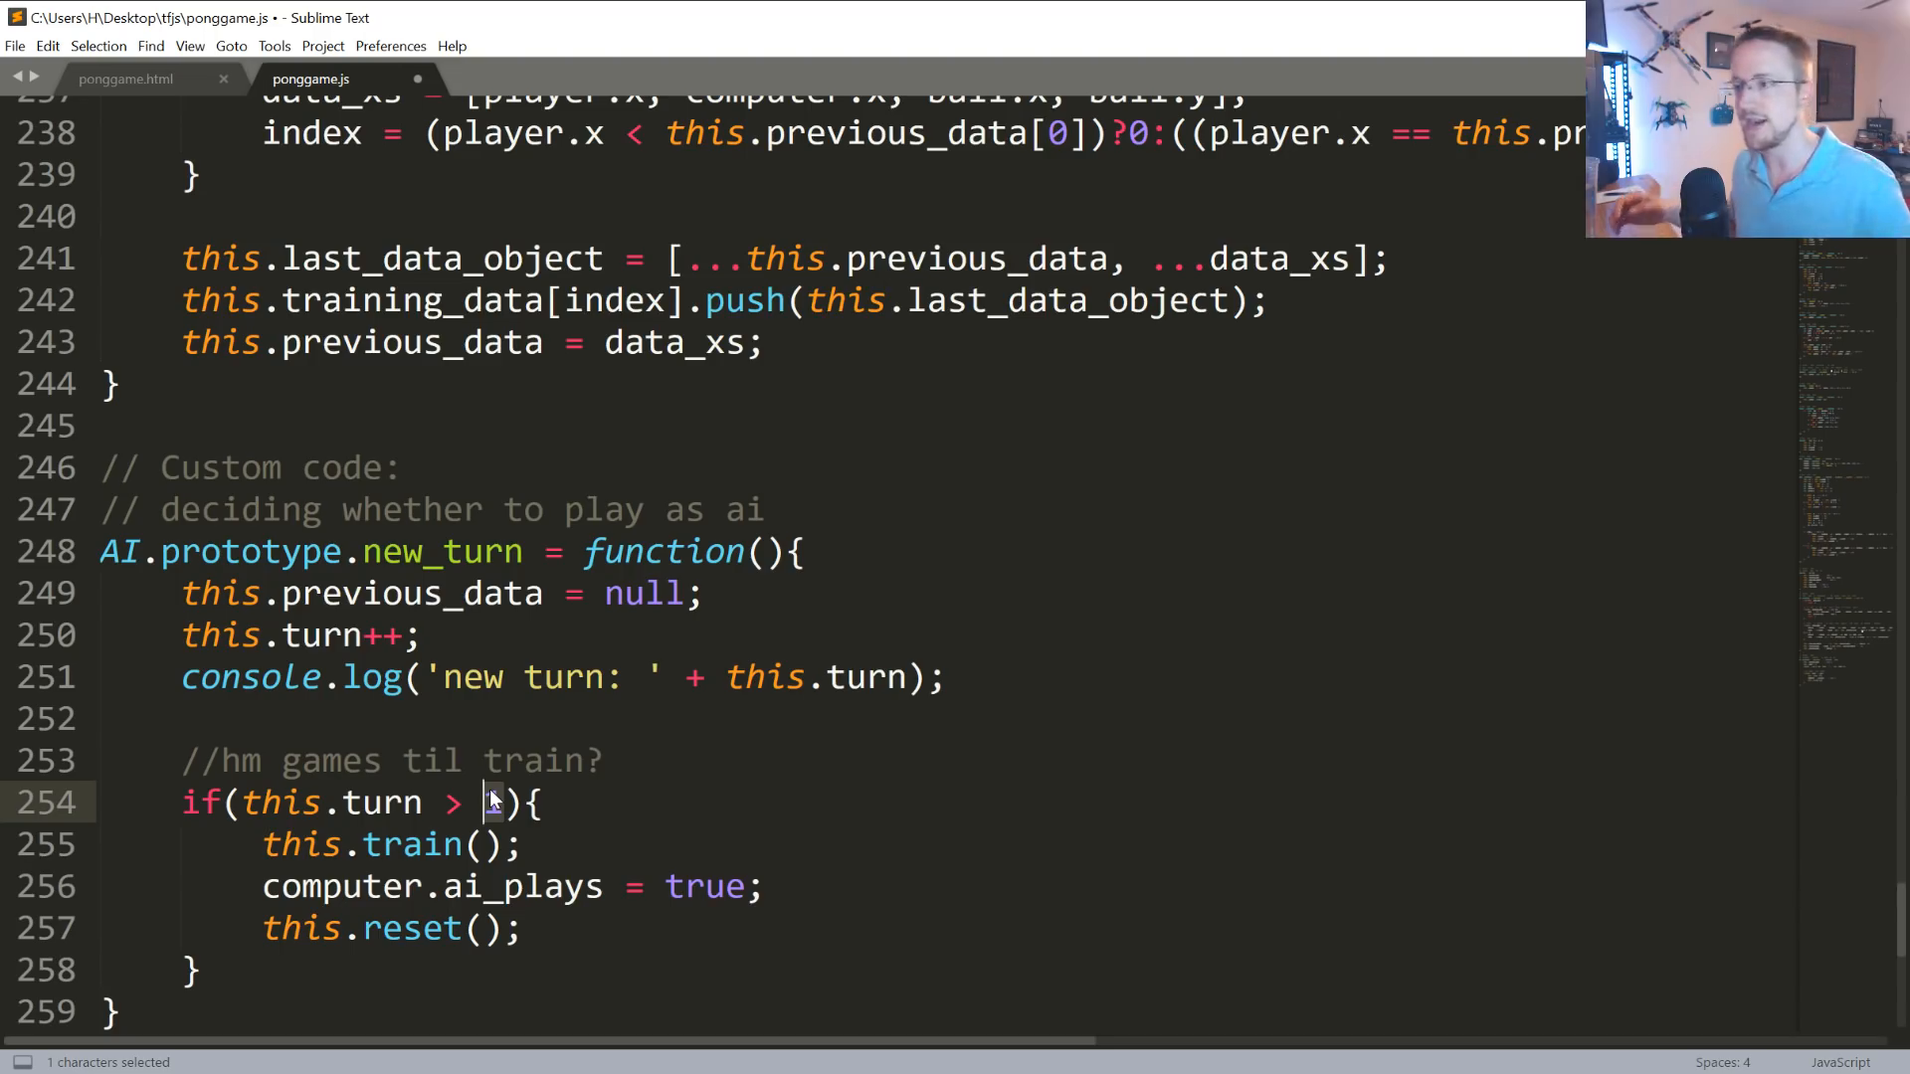
{"action": "type", "text": "0"}
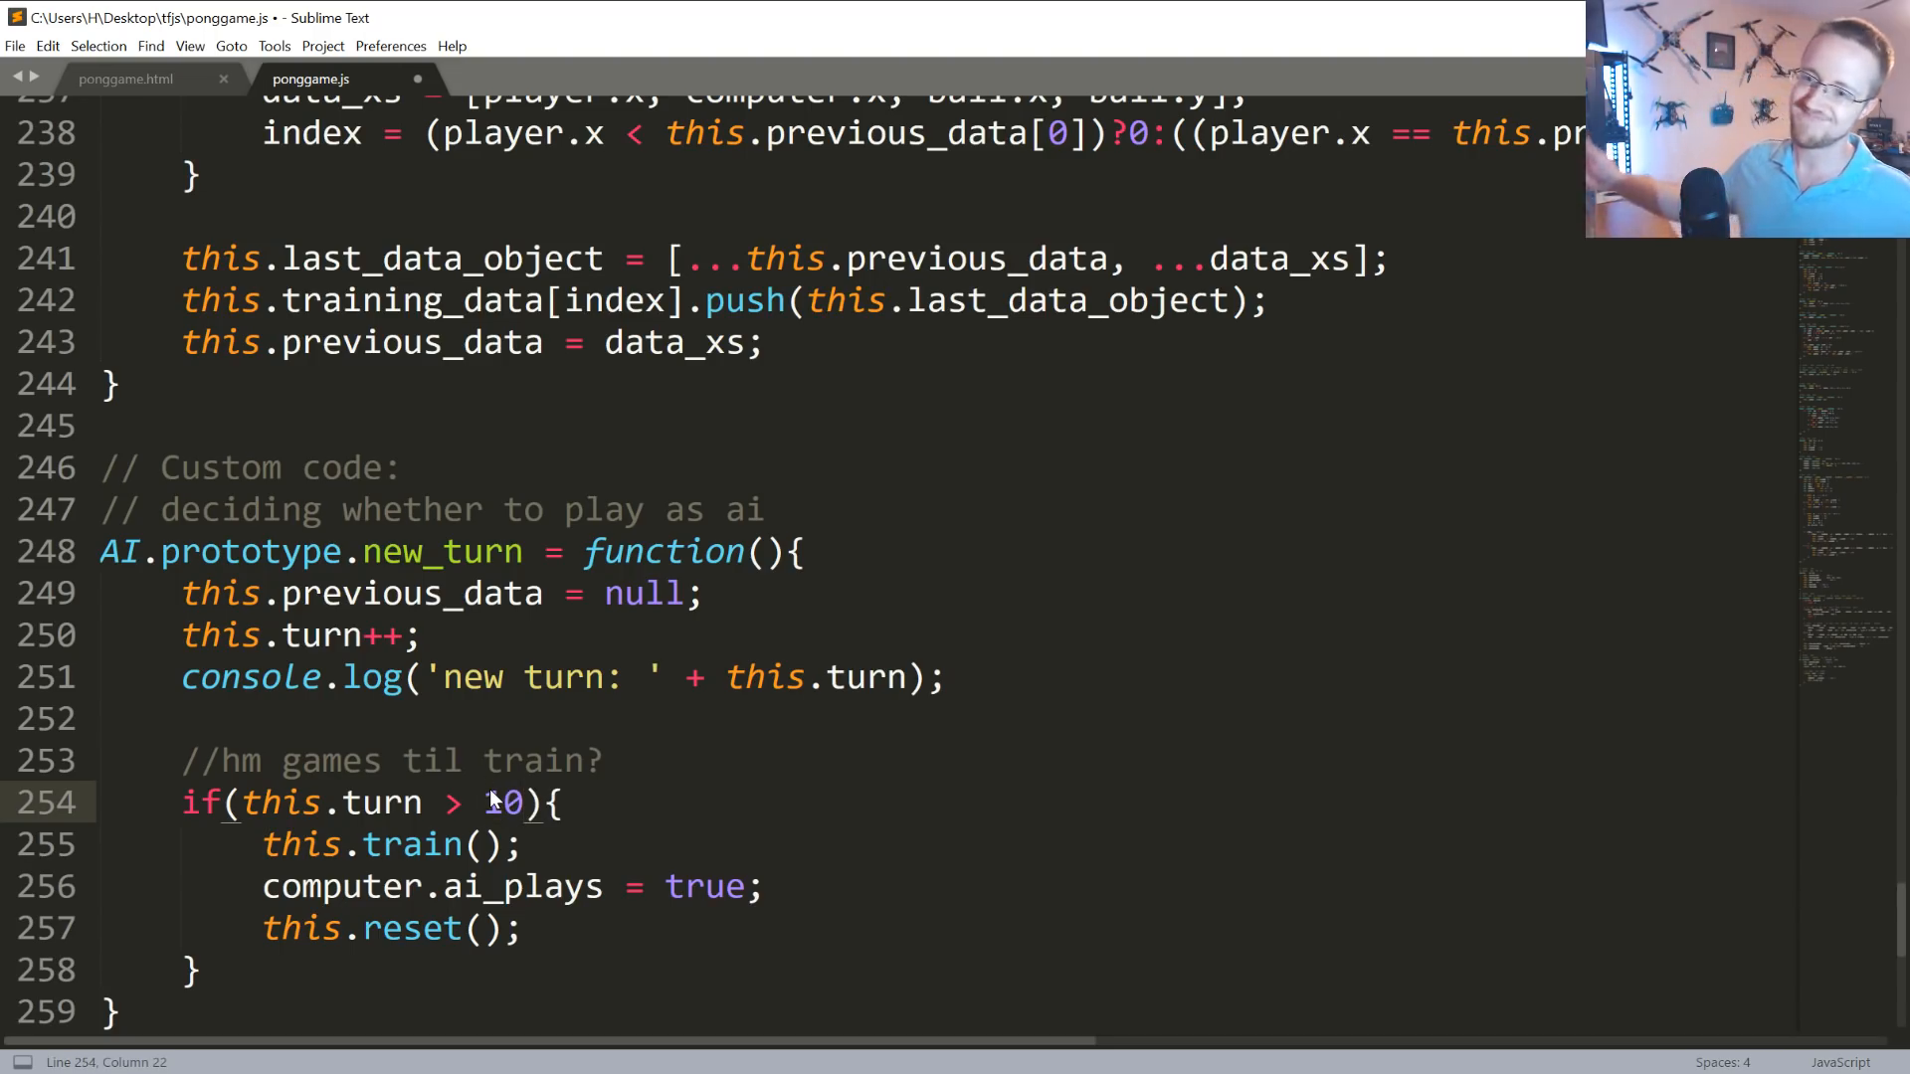
{"action": "key", "text": "BackSpace"}
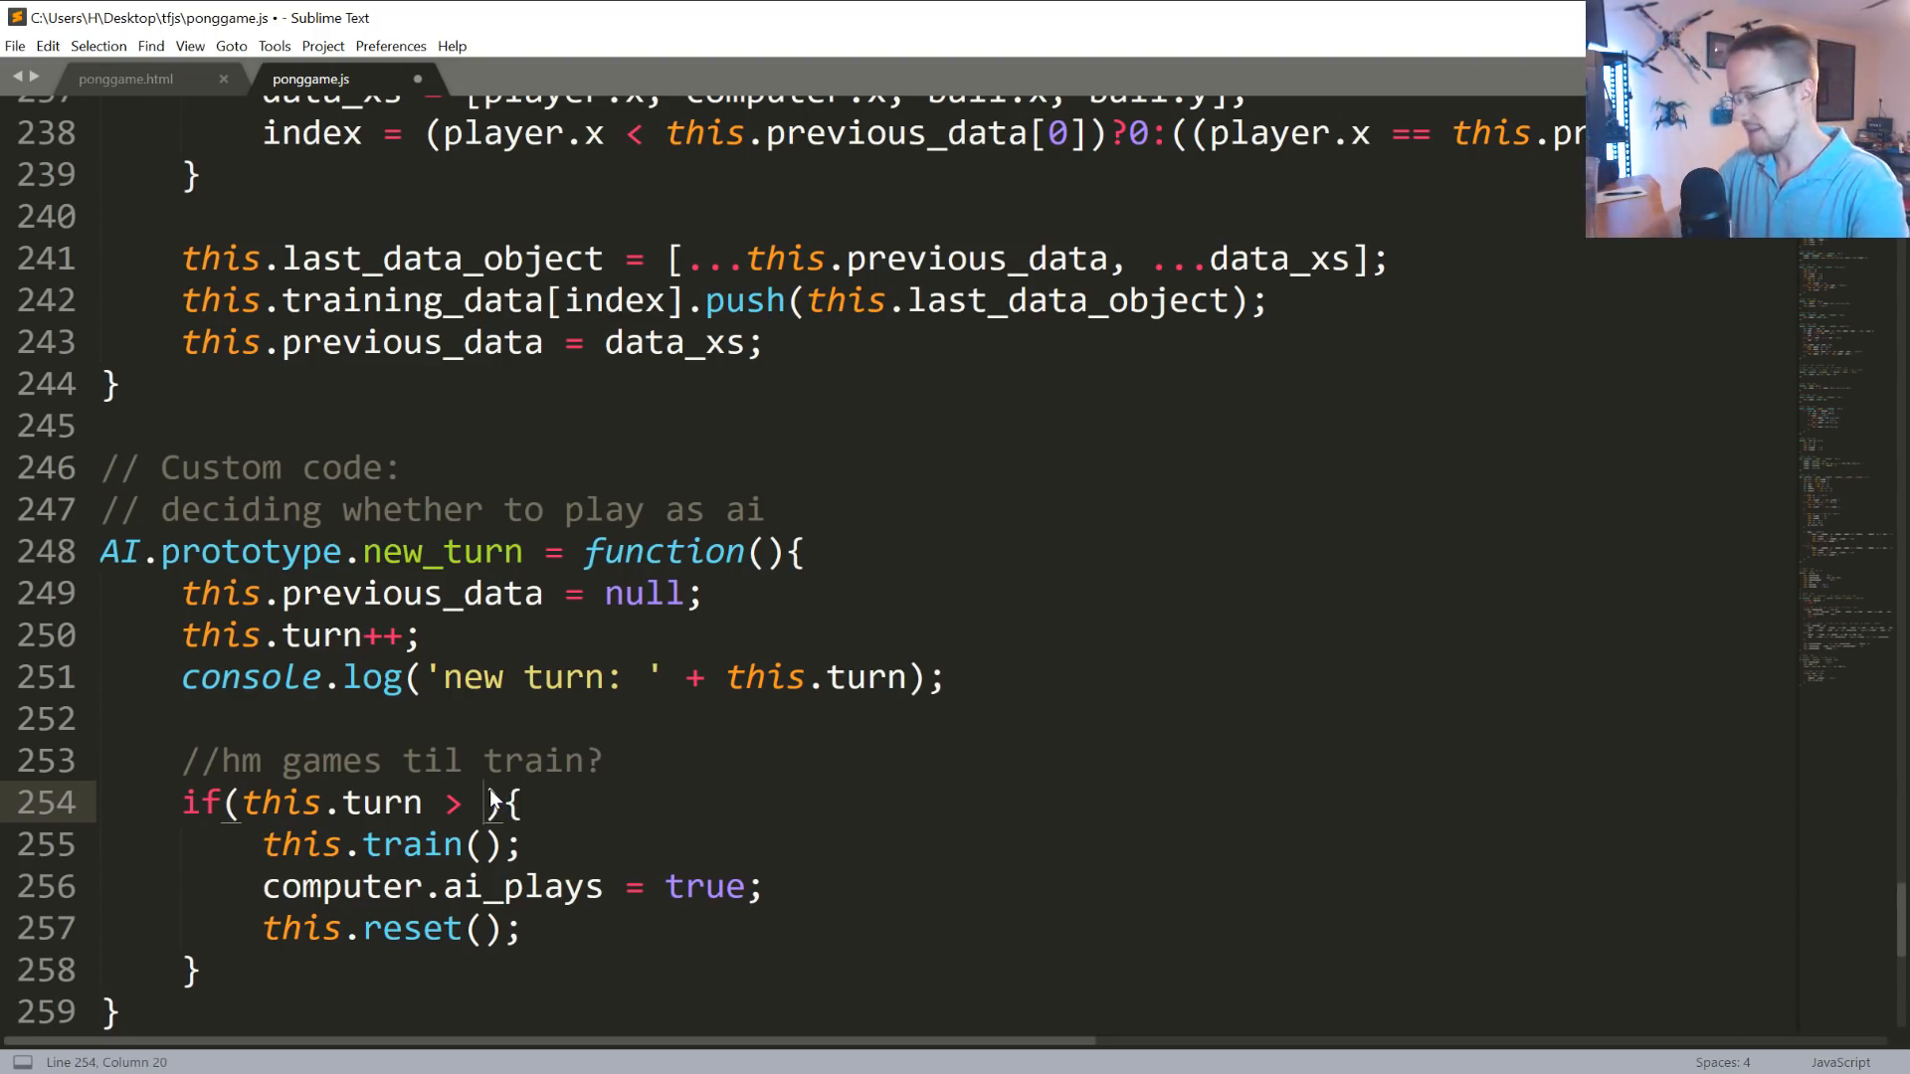
{"action": "type", "text": "20"}
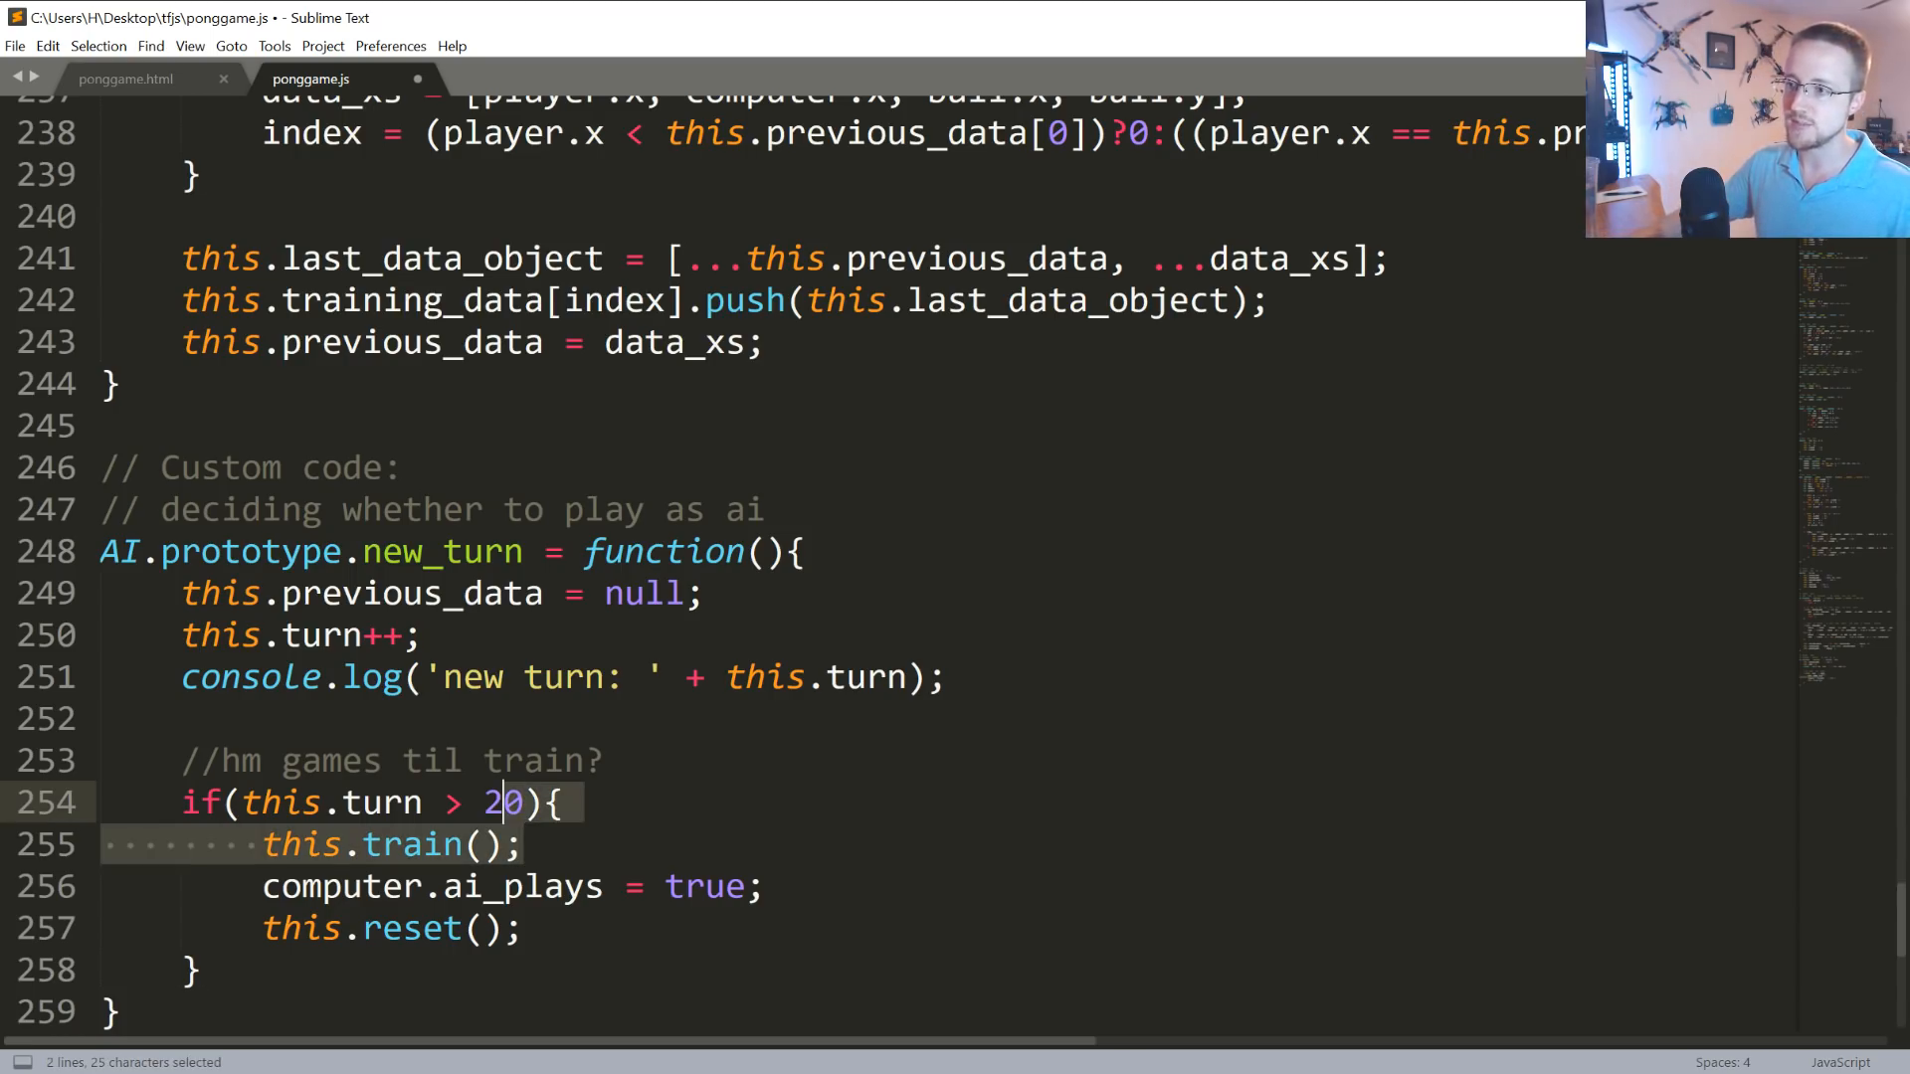
Set the new_turn training threshold back to 1.
{"action": "left_click", "coordinate": [522, 803]}
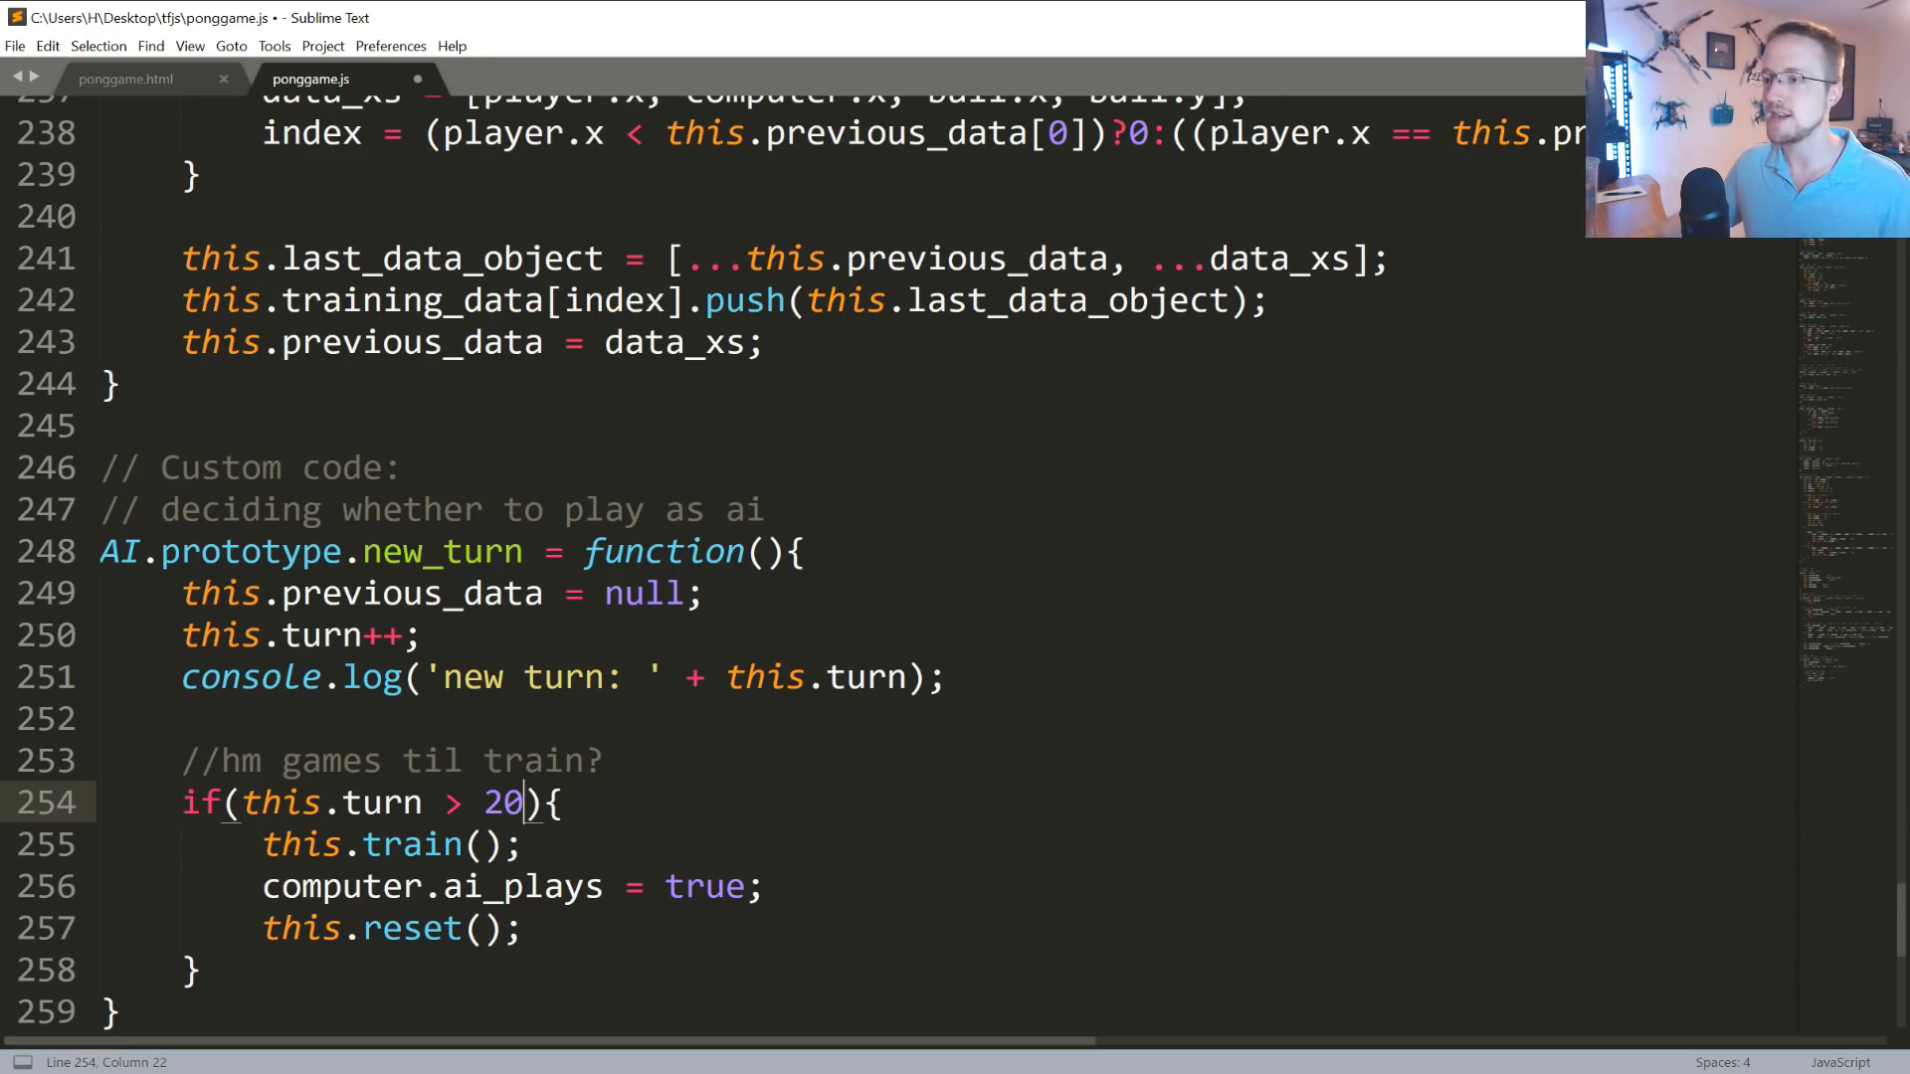
{"action": "double_click", "coordinate": [501, 802]}
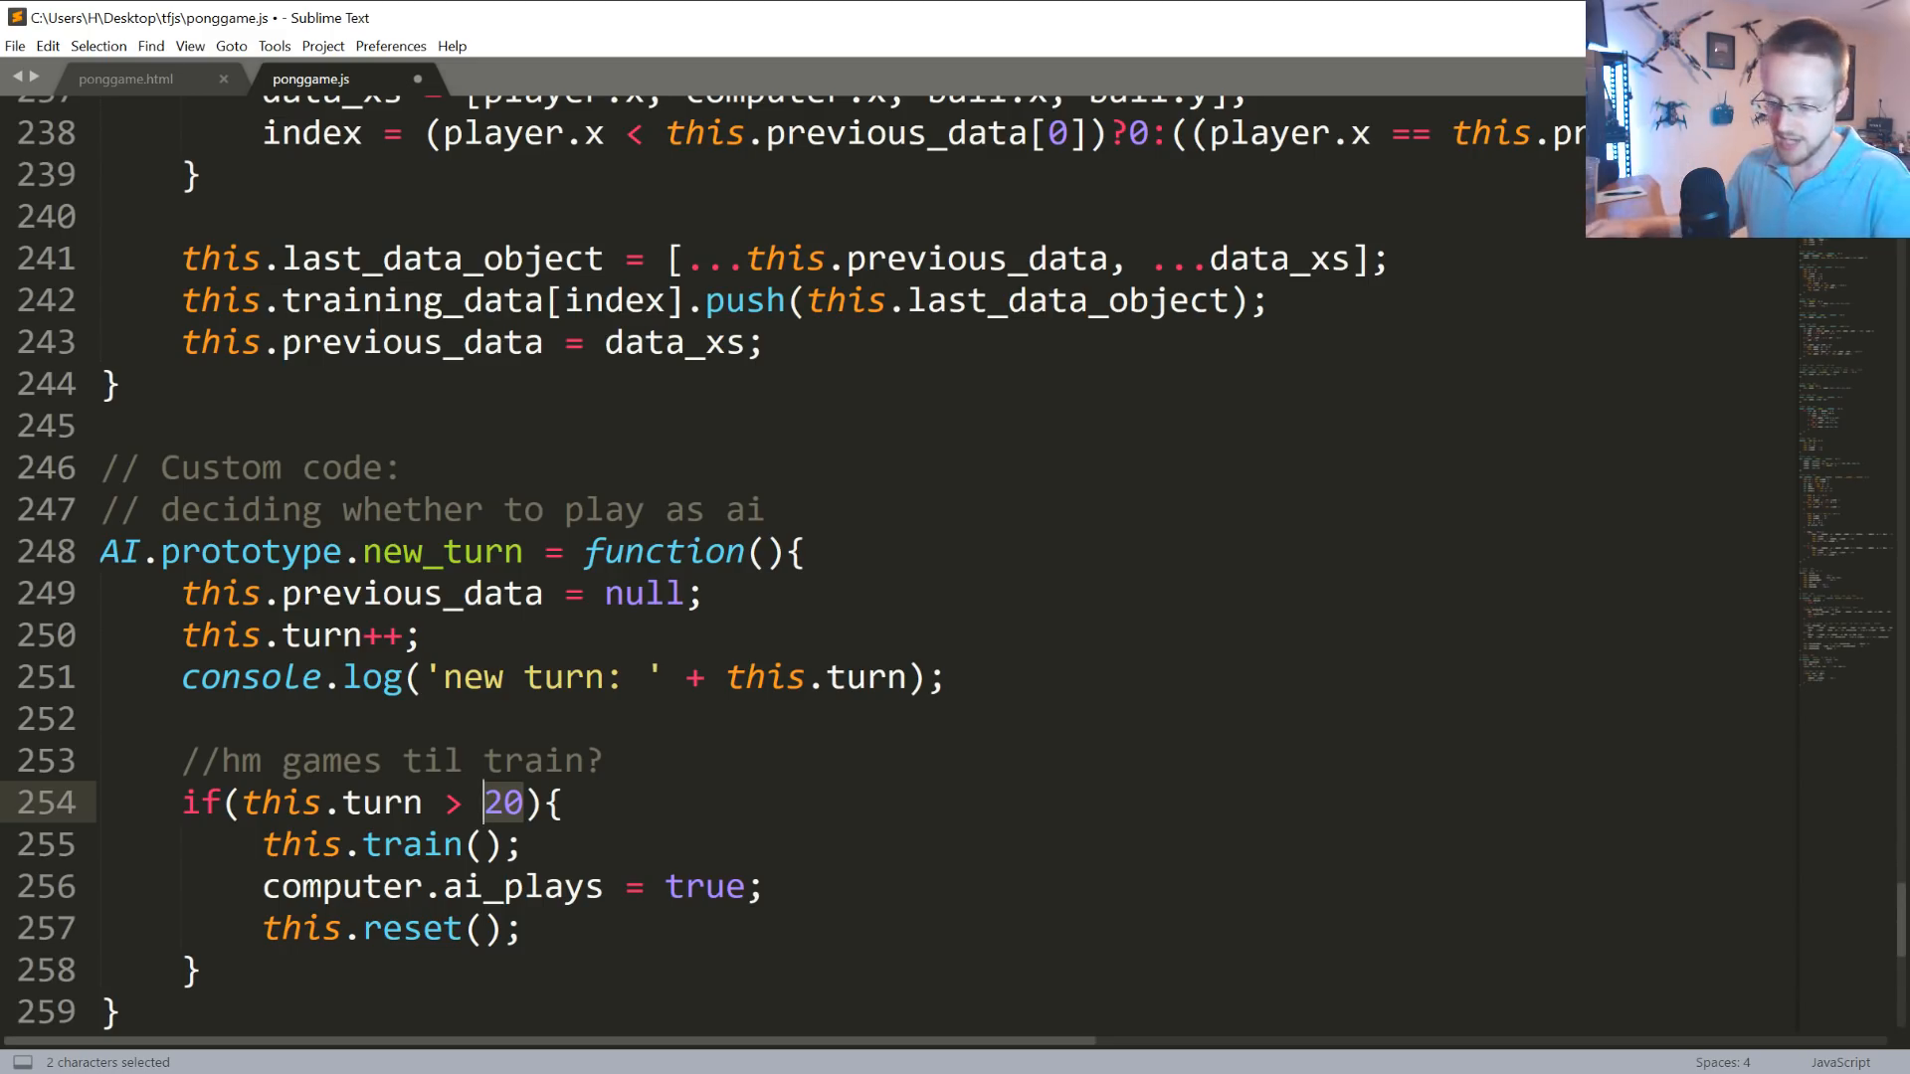
{"action": "type", "text": "1"}
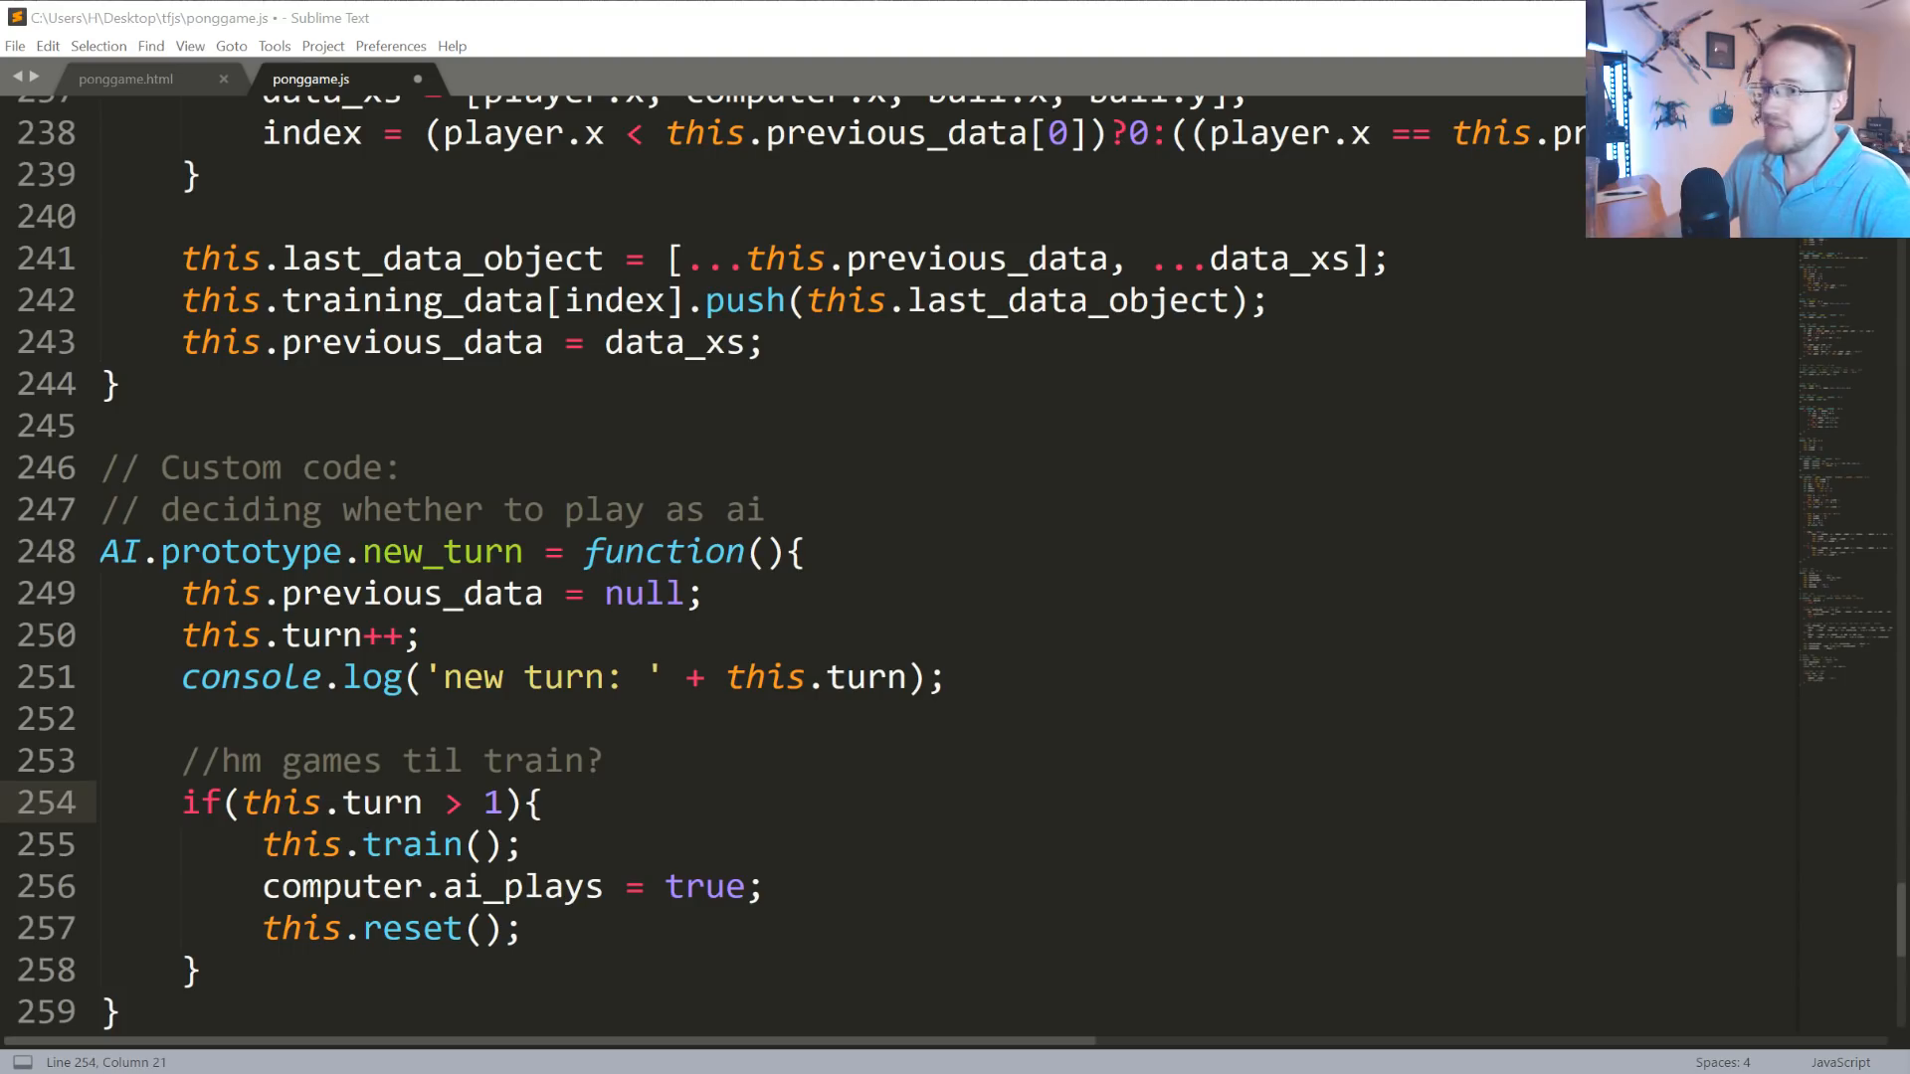
Scroll to just after new_turn to place the AI.prototype.reset function.
{"action": "scroll", "scroll_direction": "down", "scroll_amount": 3}
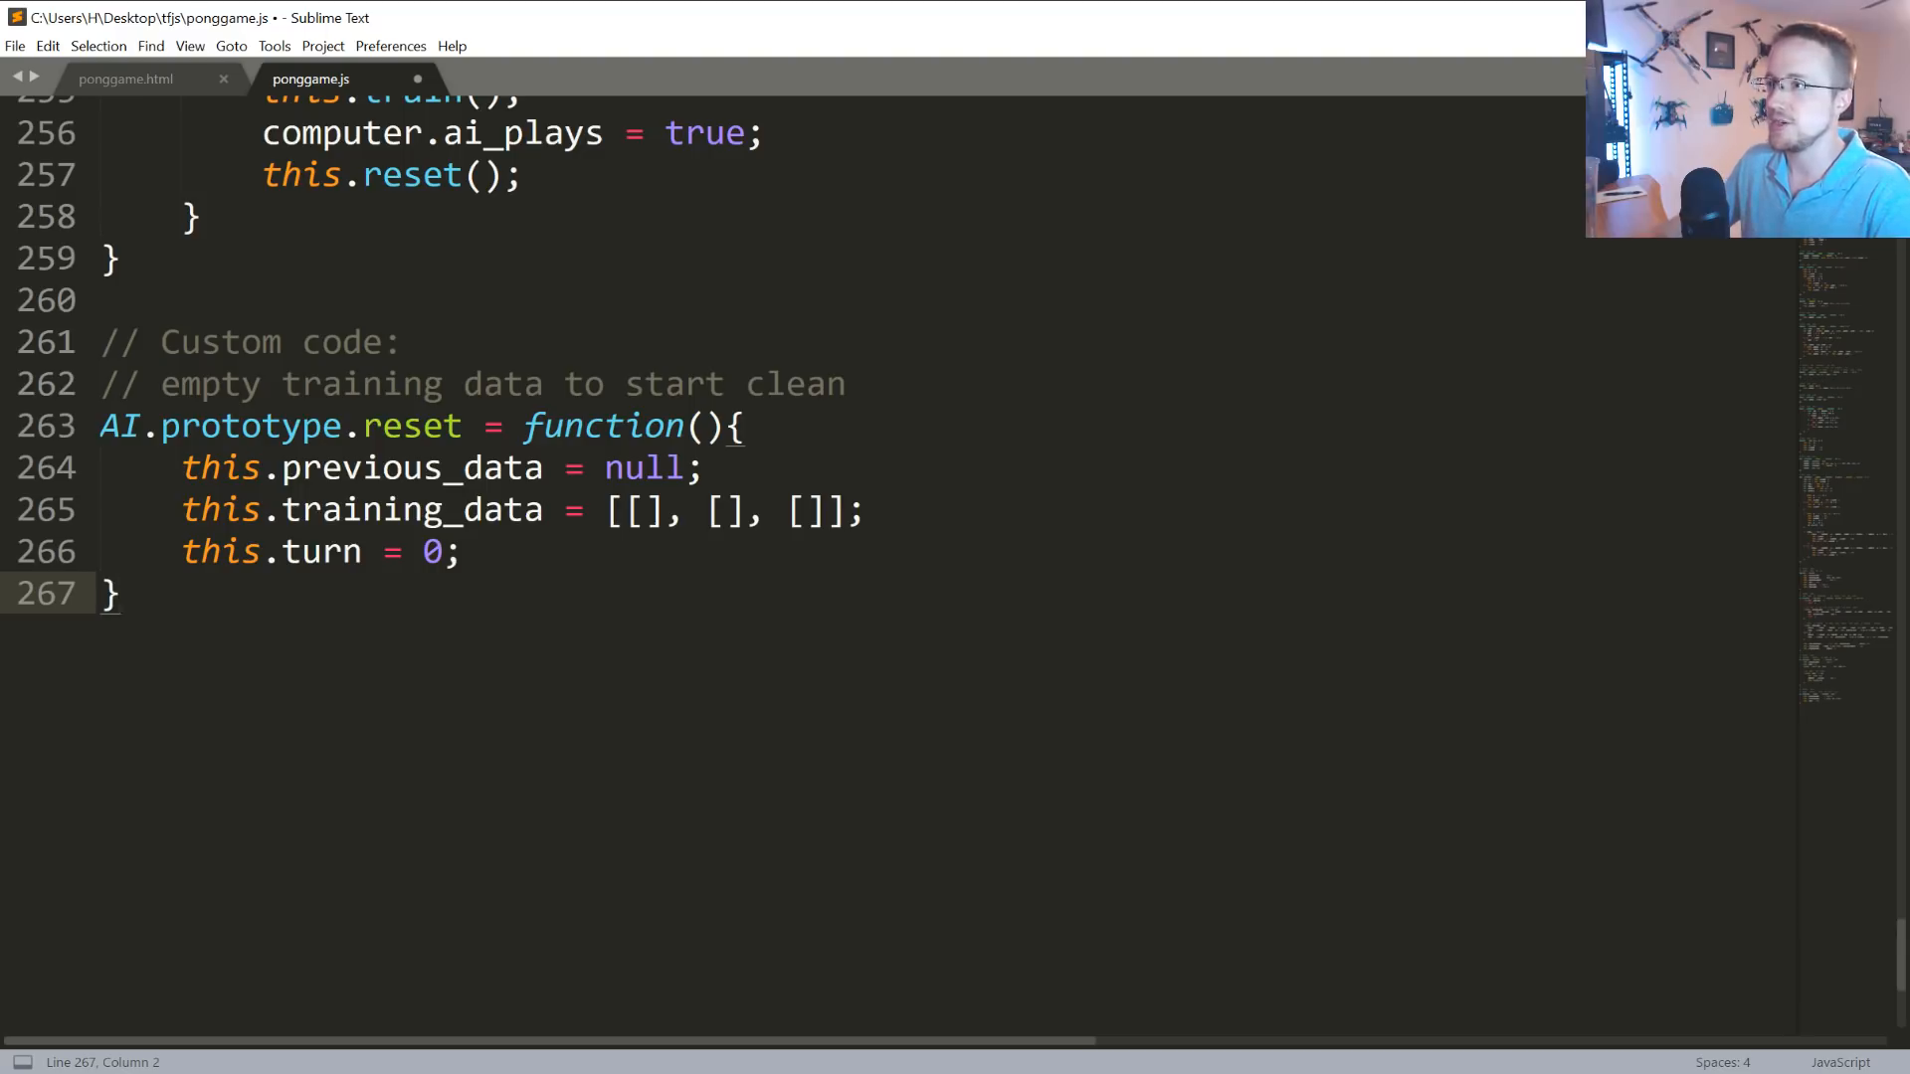
{"action": "scroll", "scroll_direction": "up", "scroll_amount": 3}
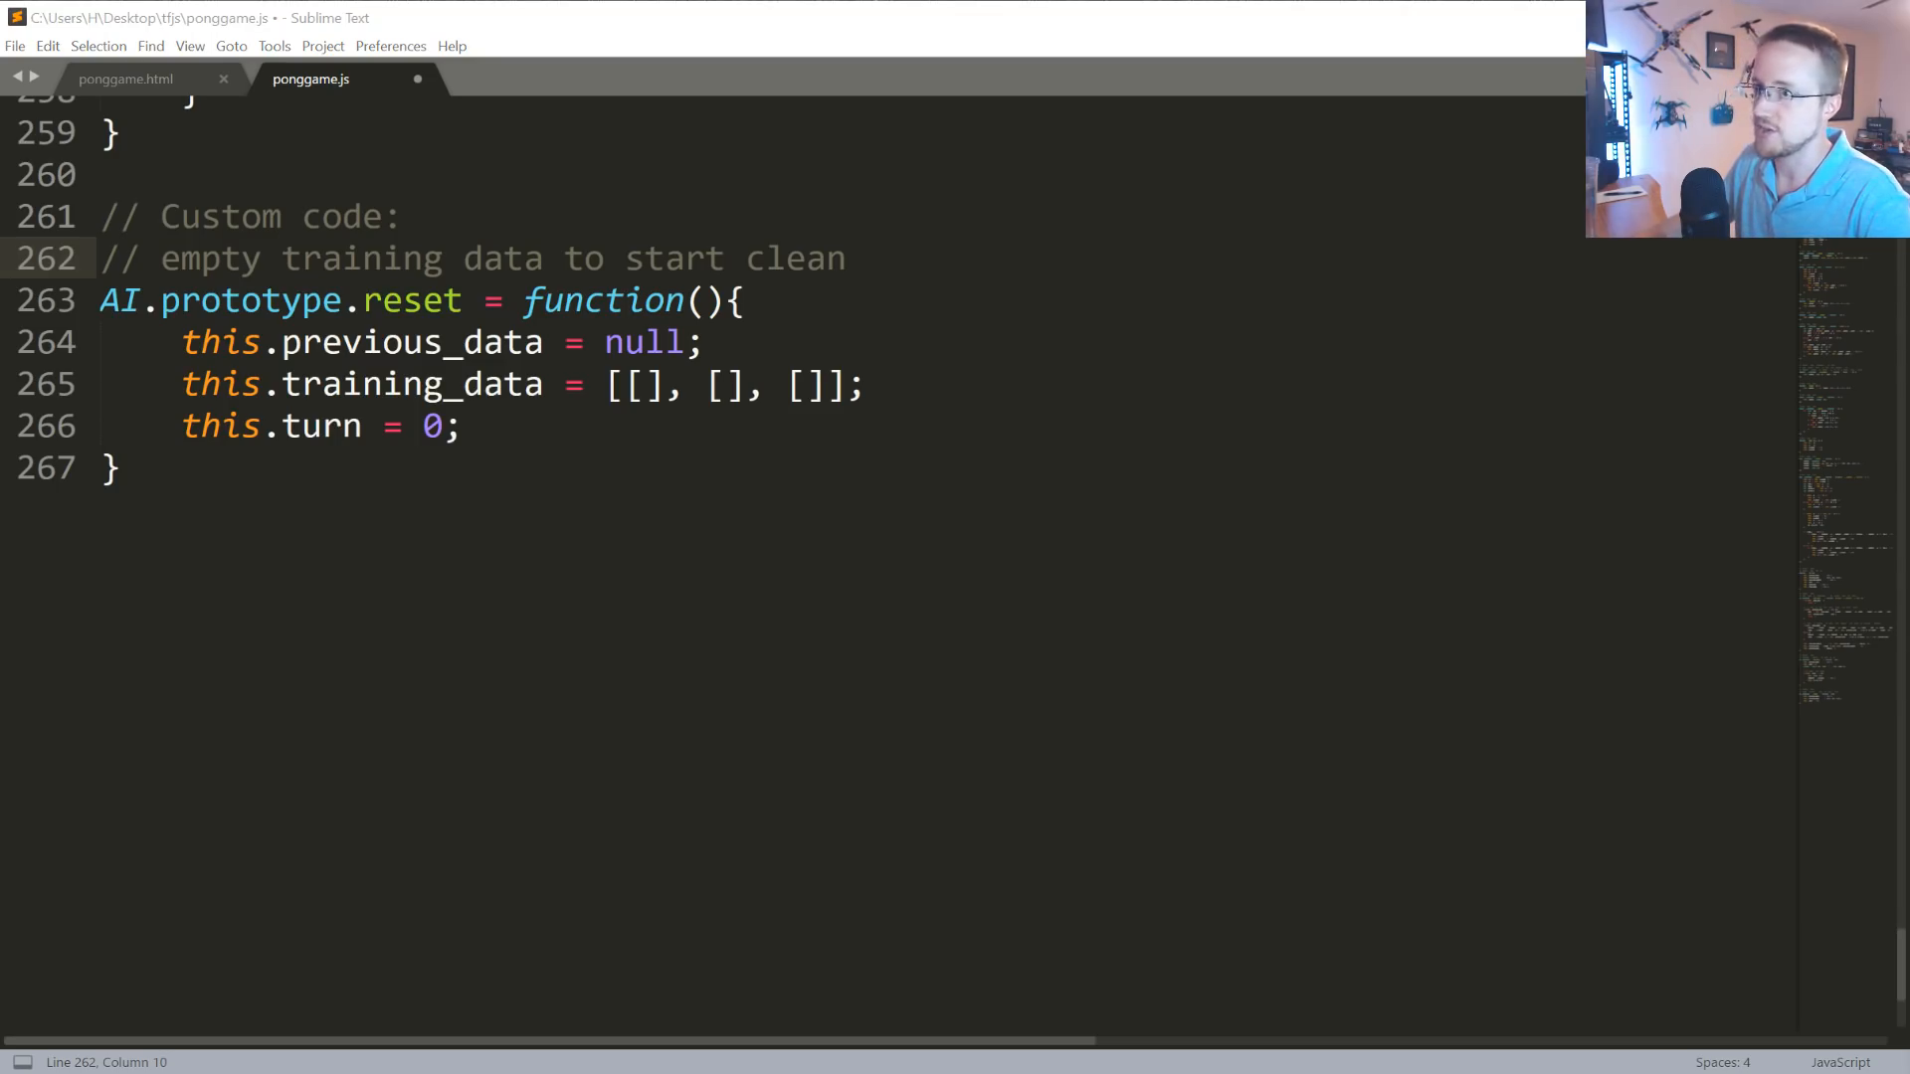
Insert AI.prototype.train and AI.prototype.predict_move below reset, replacing the highlighted training loop lines.
{"action": "scroll", "scroll_direction": "down", "scroll_amount": 3}
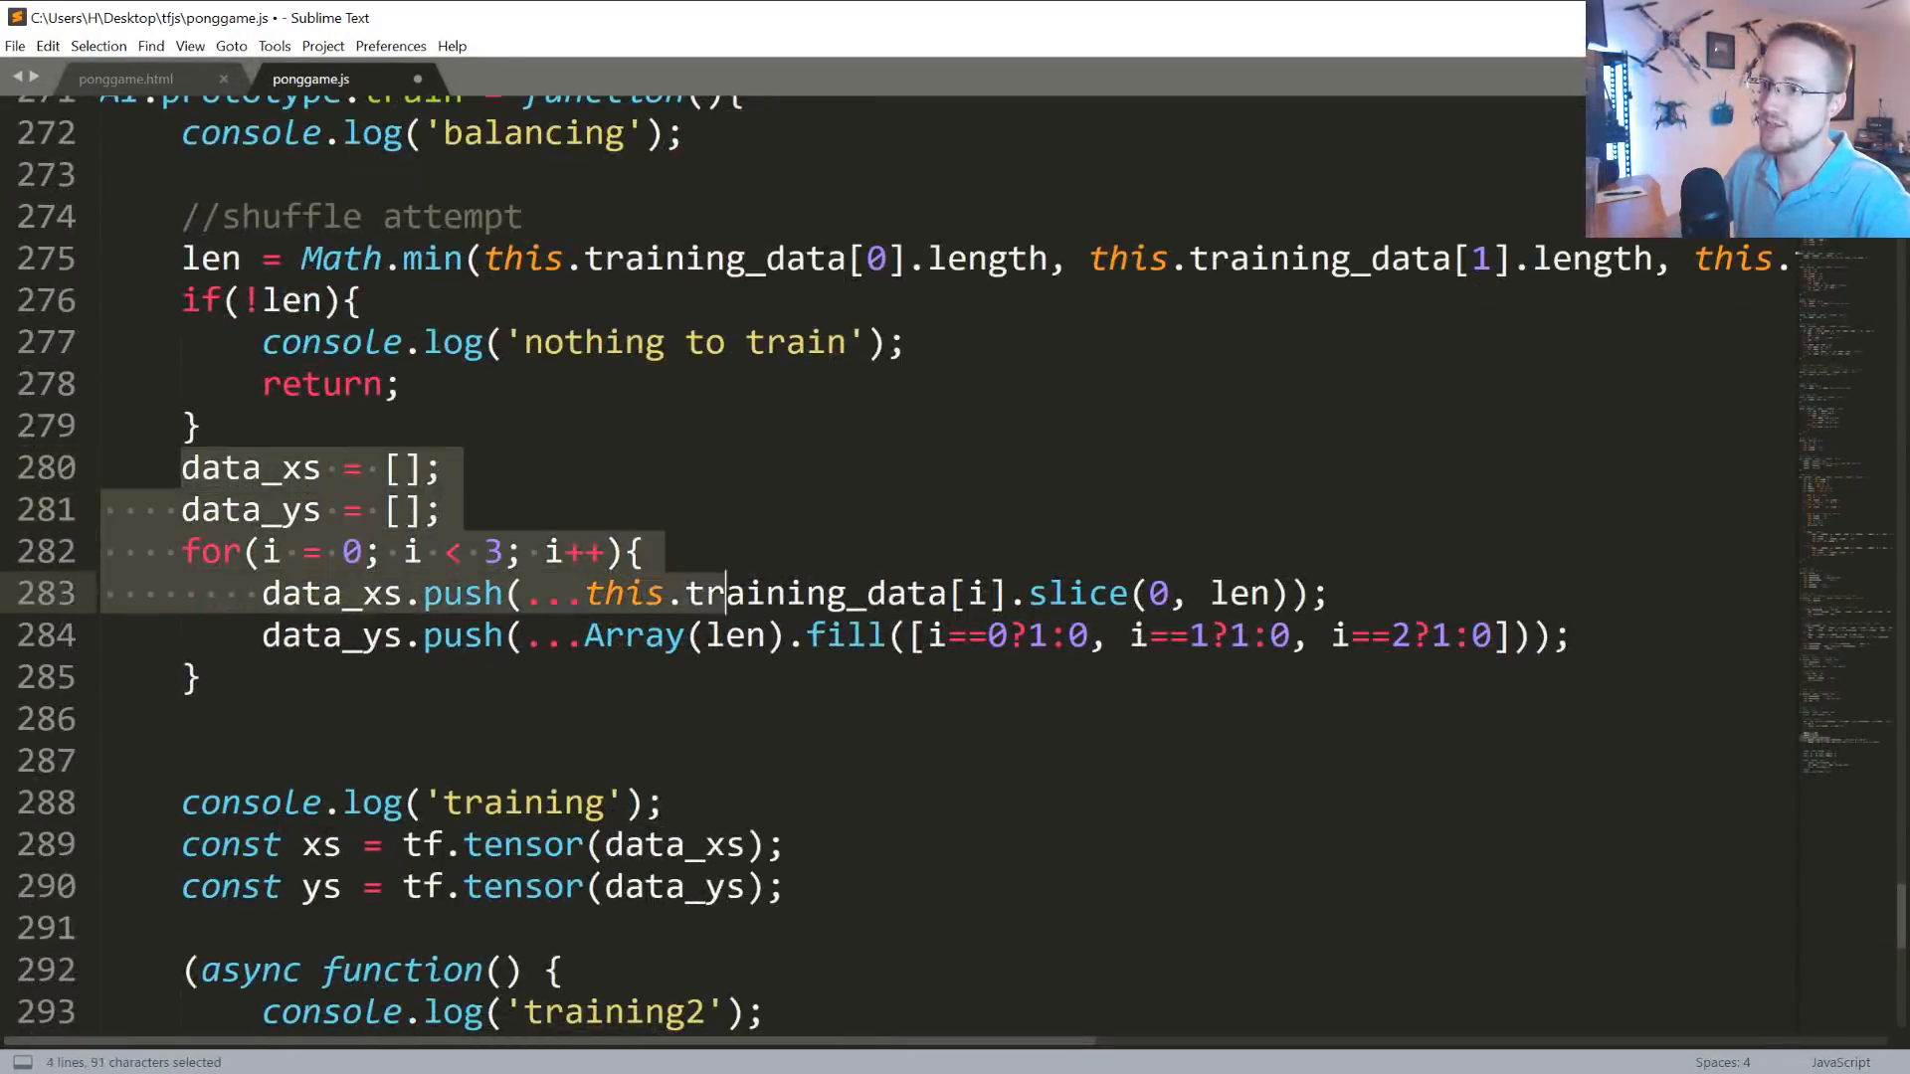
{"action": "left_click", "coordinate": [1026, 635]}
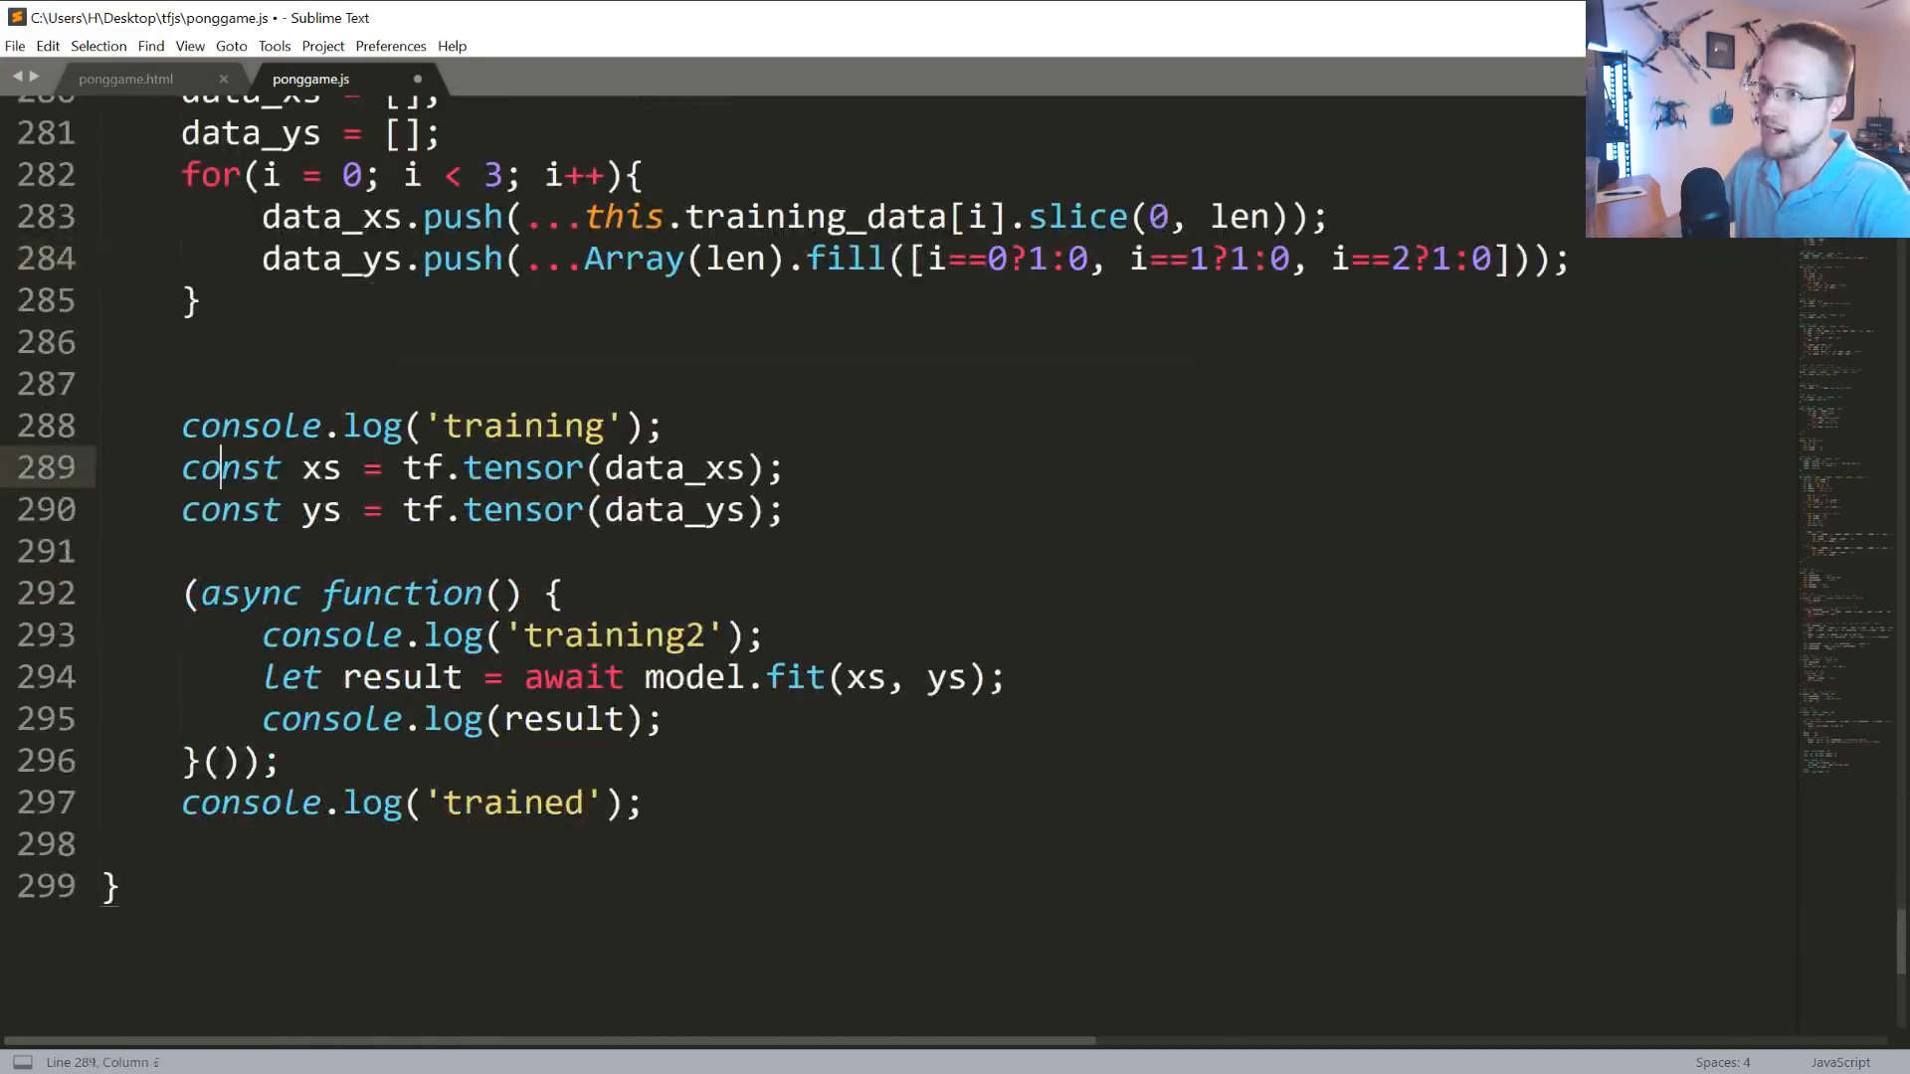
{"action": "left_click_drag", "start_coordinate": [183, 468], "coordinate": [783, 510]}
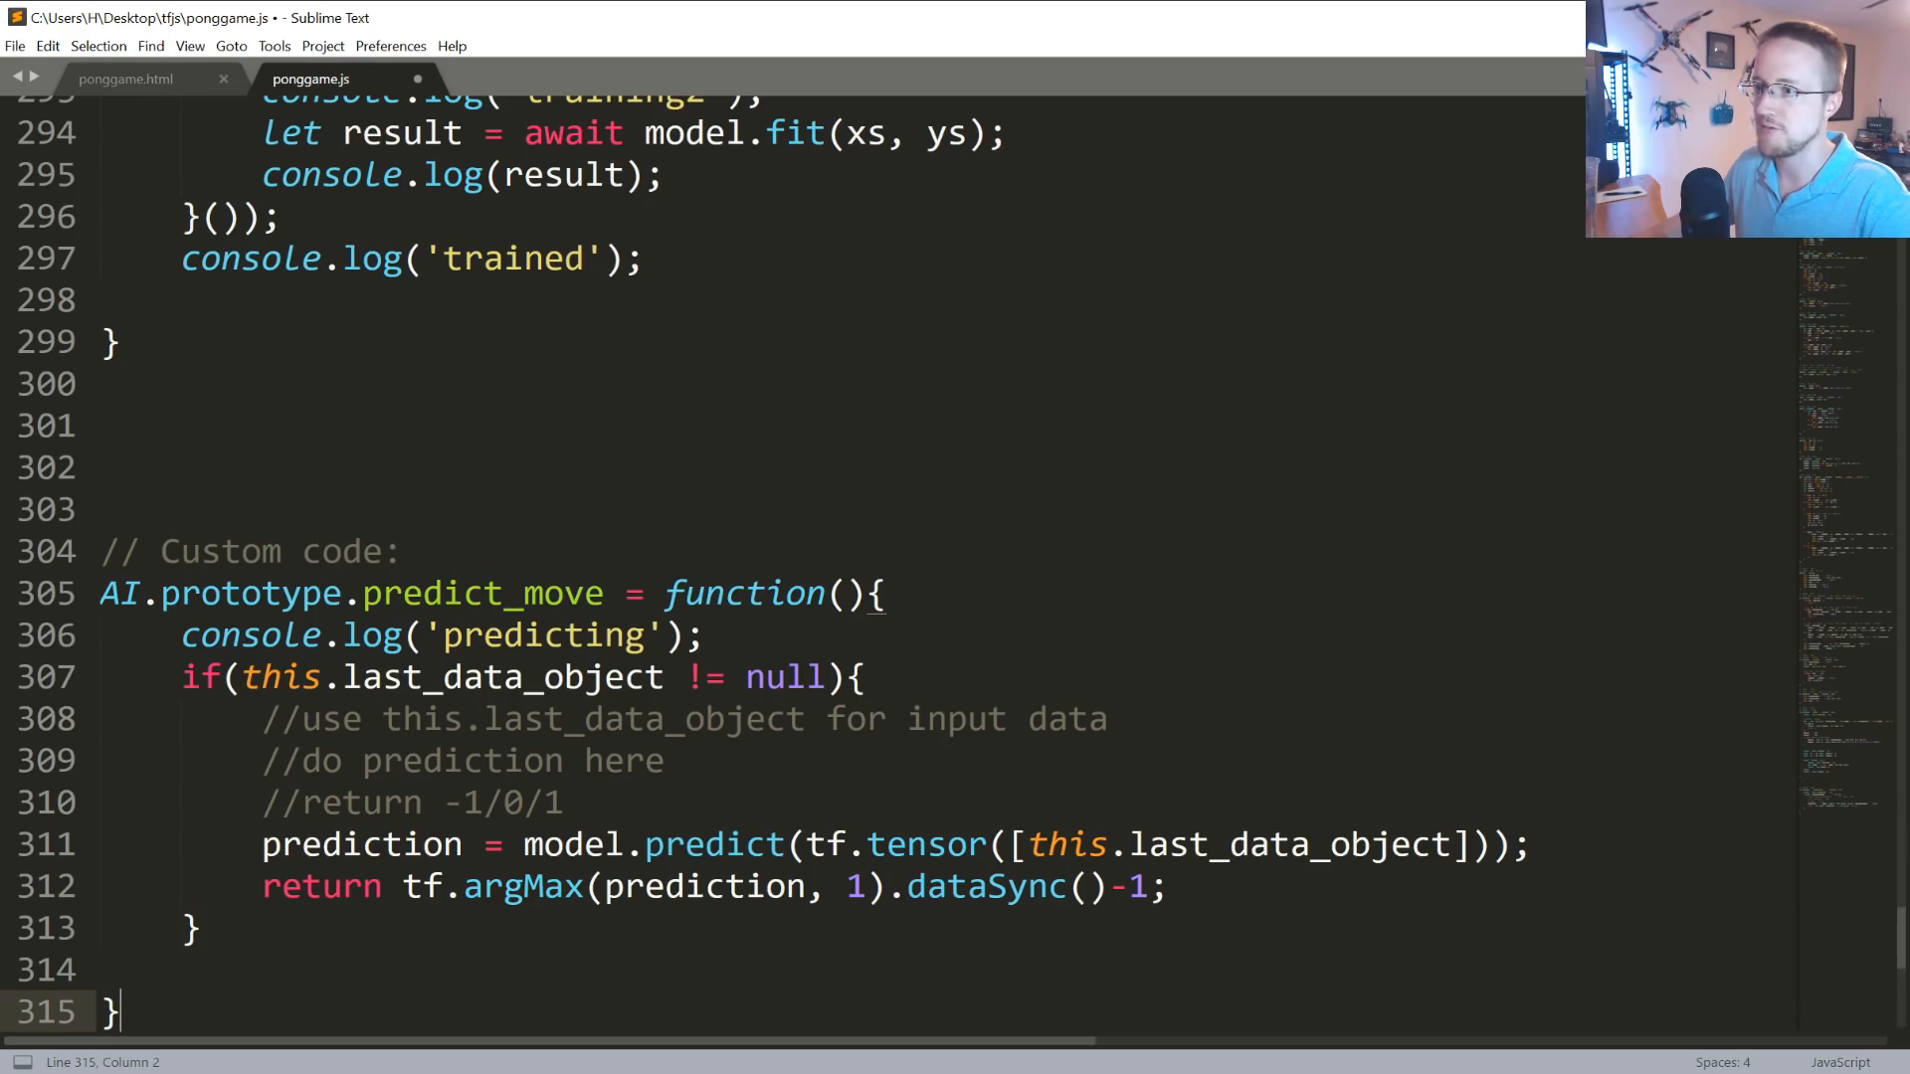
{"action": "left_click_drag", "start_coordinate": [667, 678], "coordinate": [829, 678]}
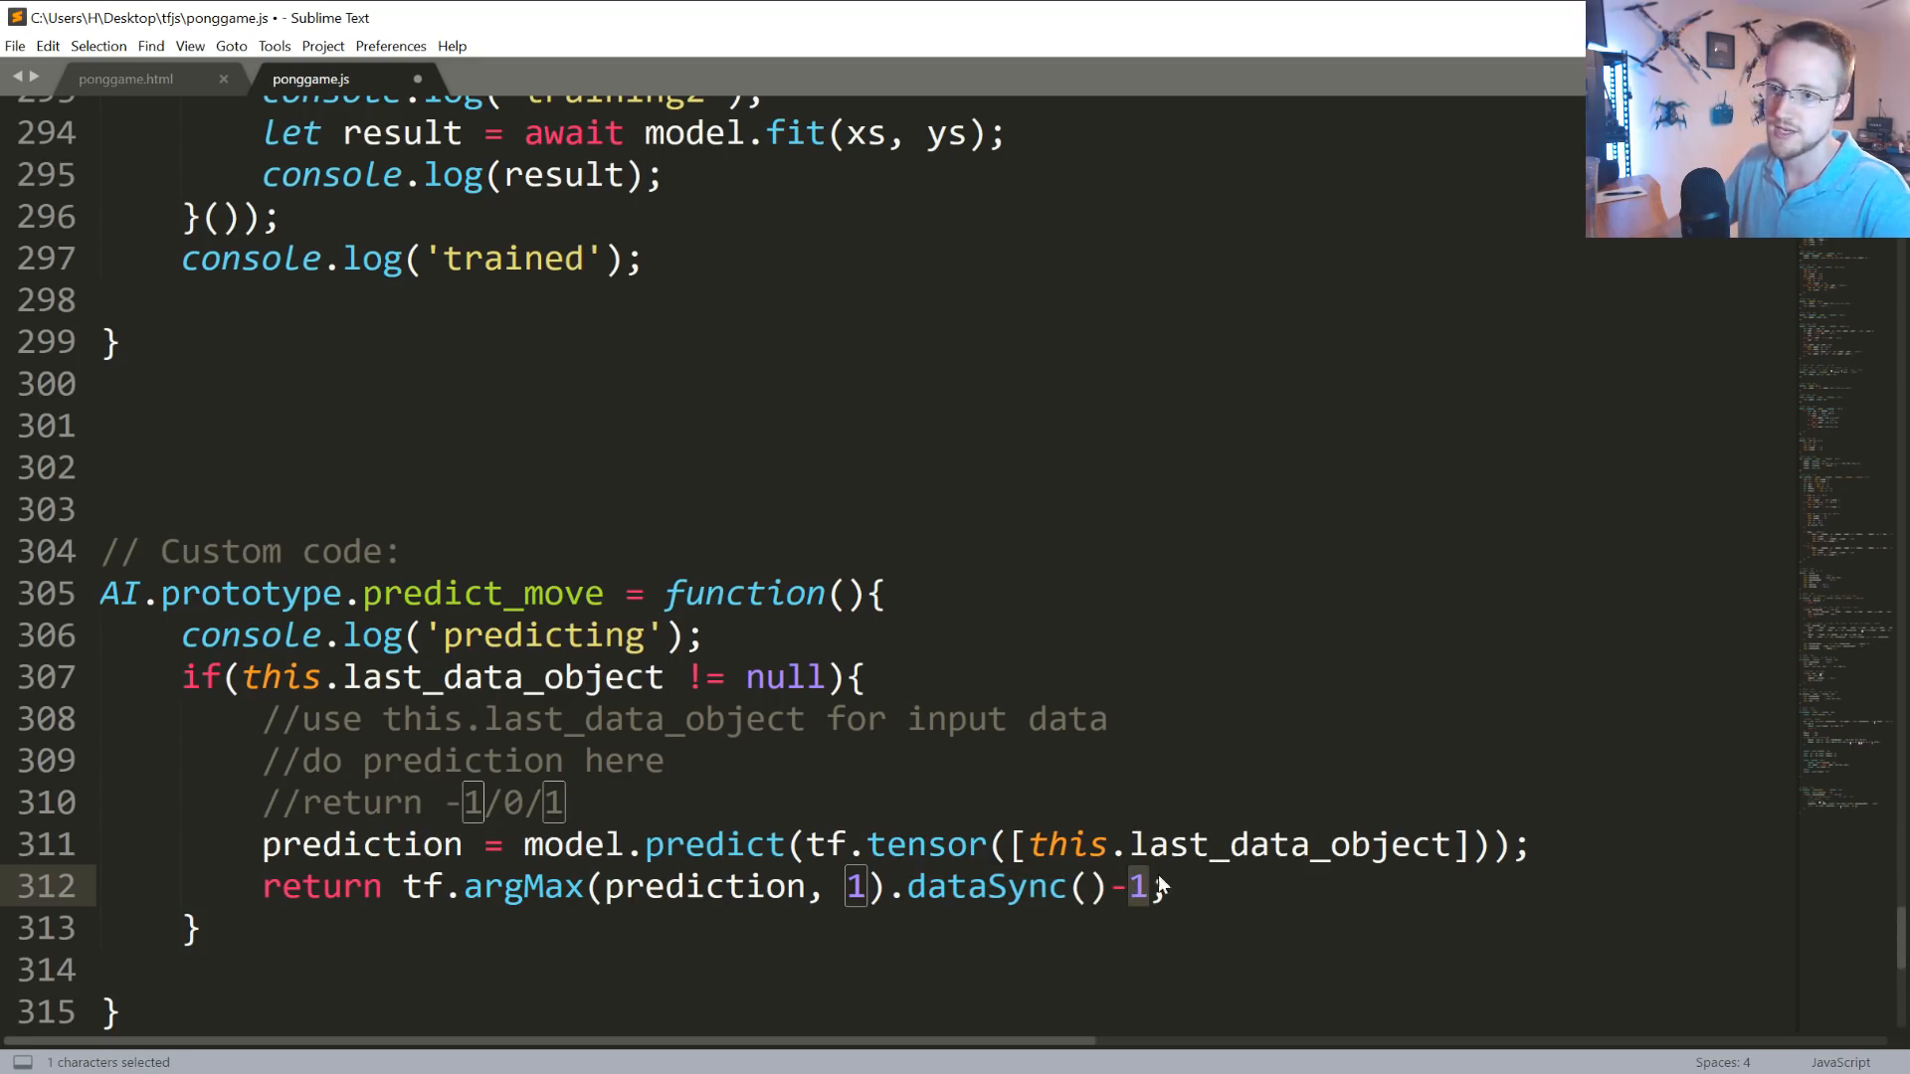
{"action": "right_click", "coordinate": [1157, 886]}
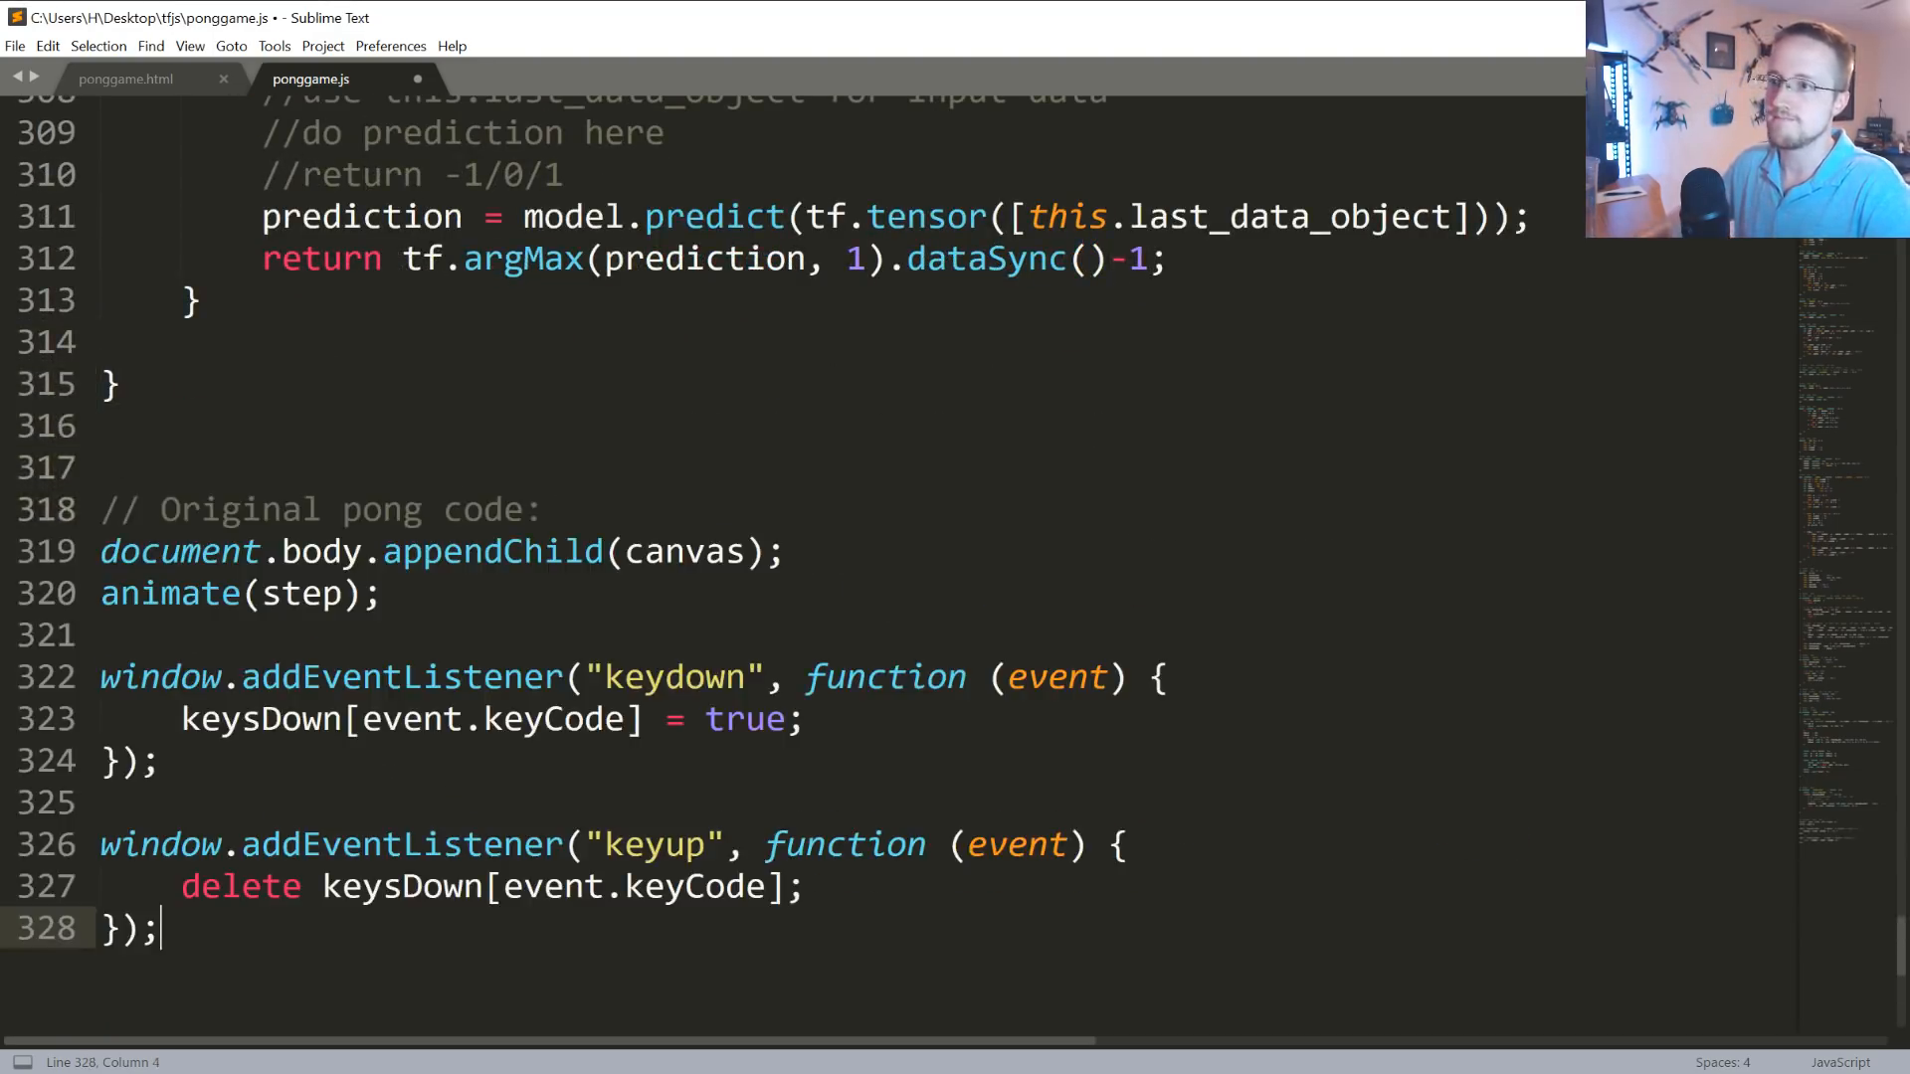
Save ponggame.js and launch ponggame.html from the tfjs folder in Chrome.
{"action": "key", "text": "ctrl+s"}
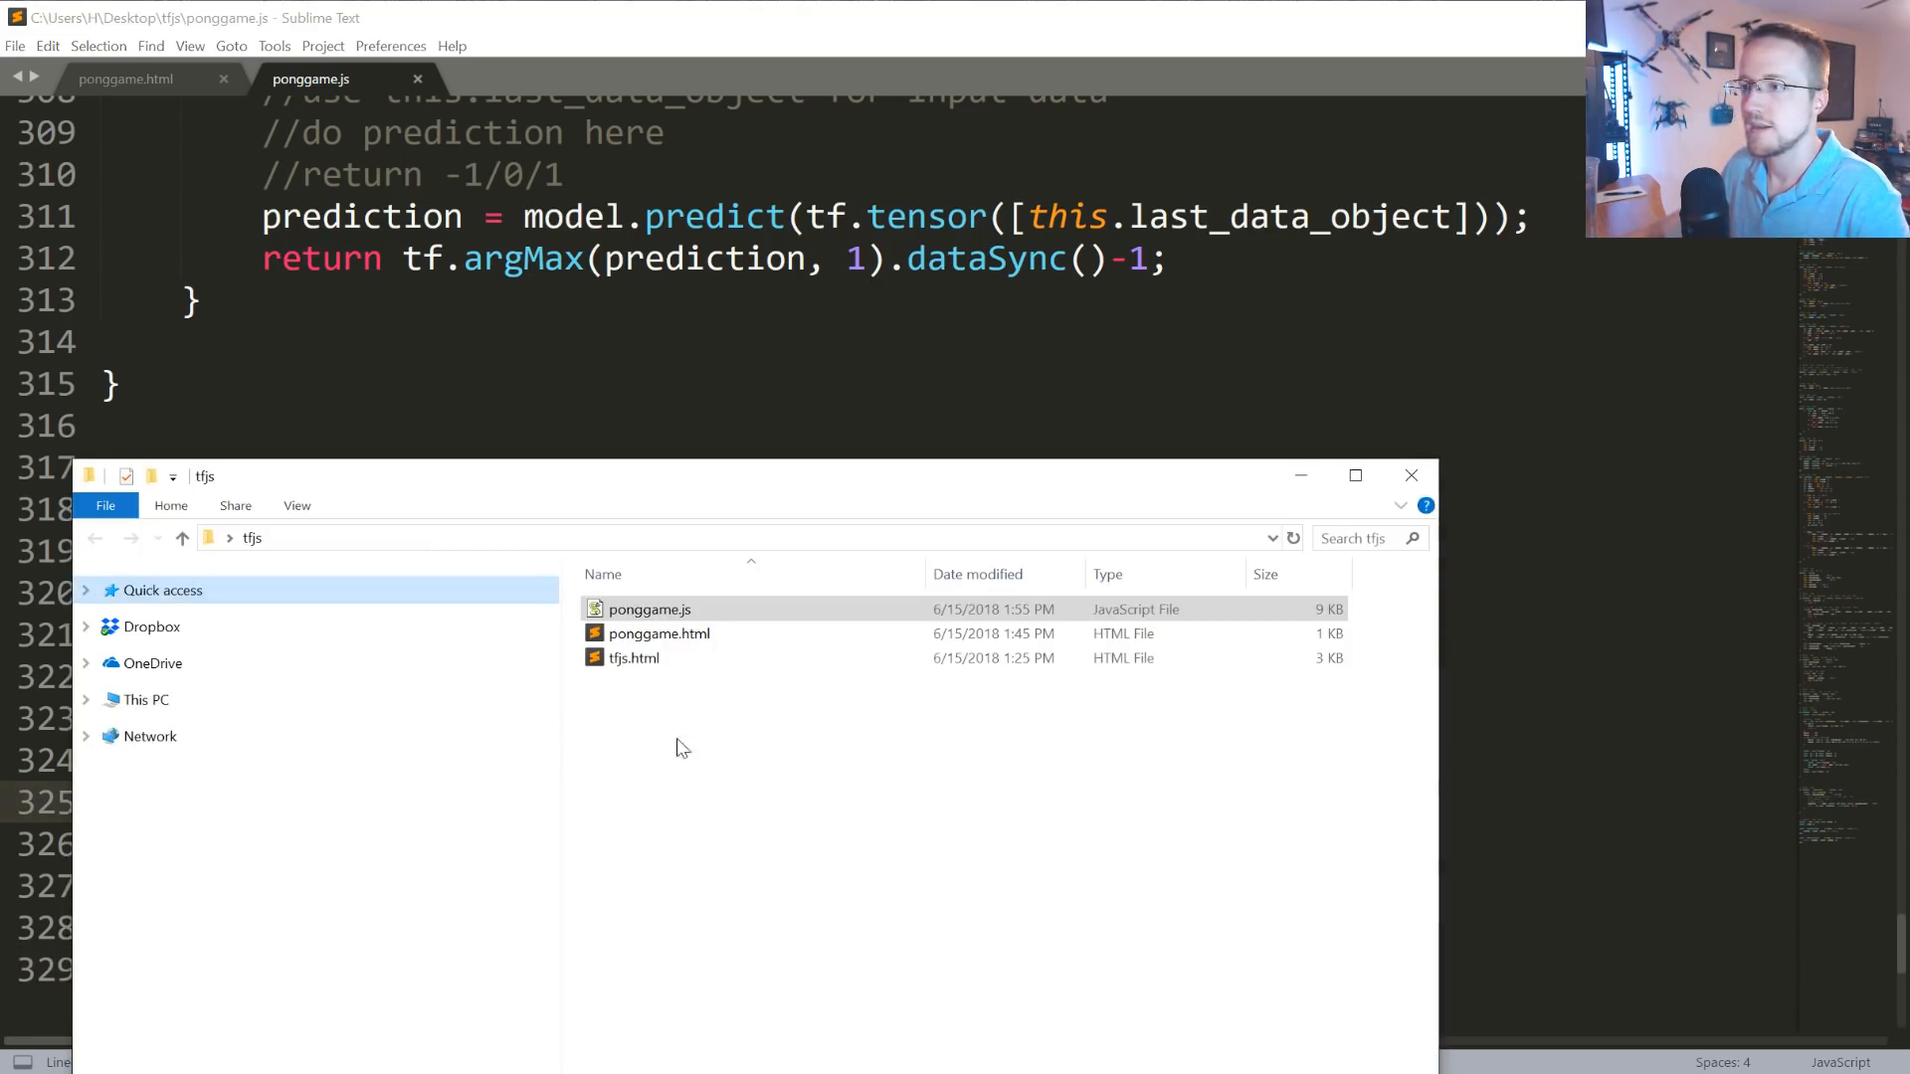
{"action": "right_click", "coordinate": [658, 633]}
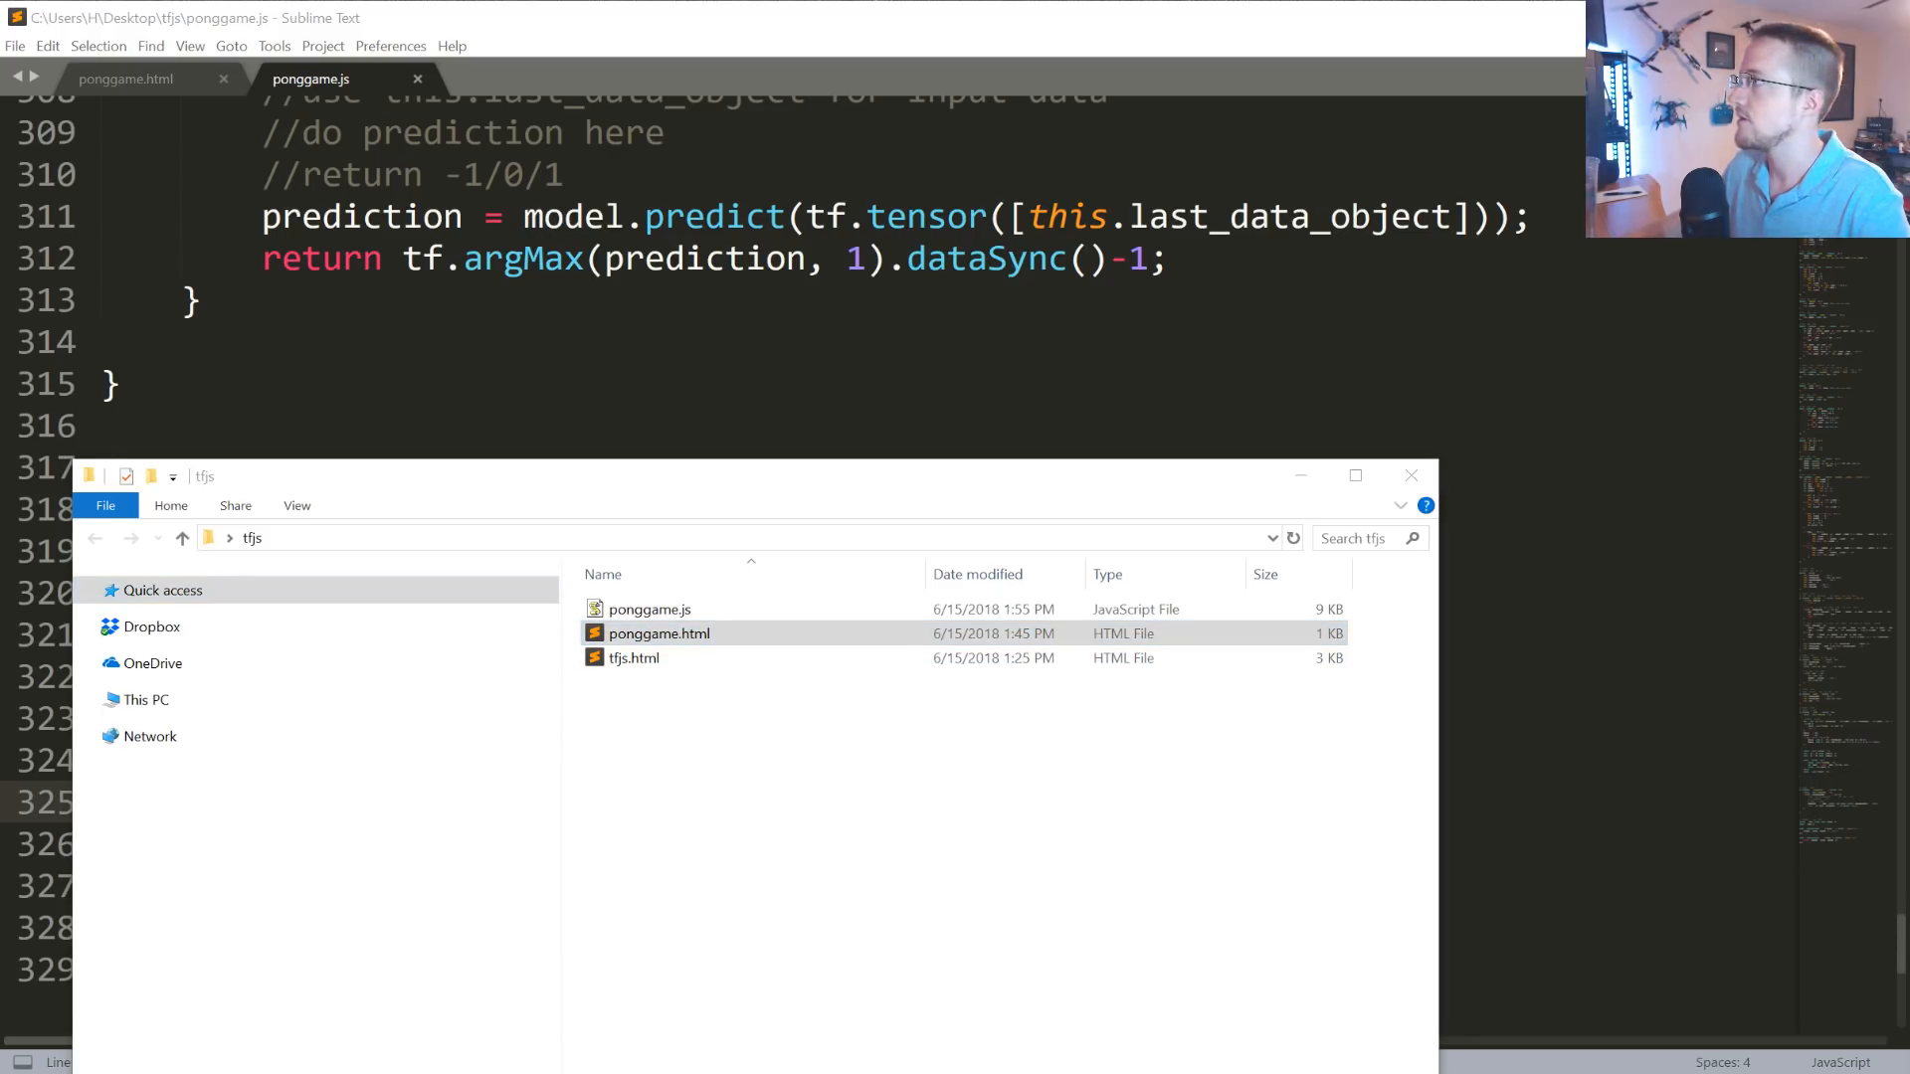
{"action": "double_click", "coordinate": [658, 633]}
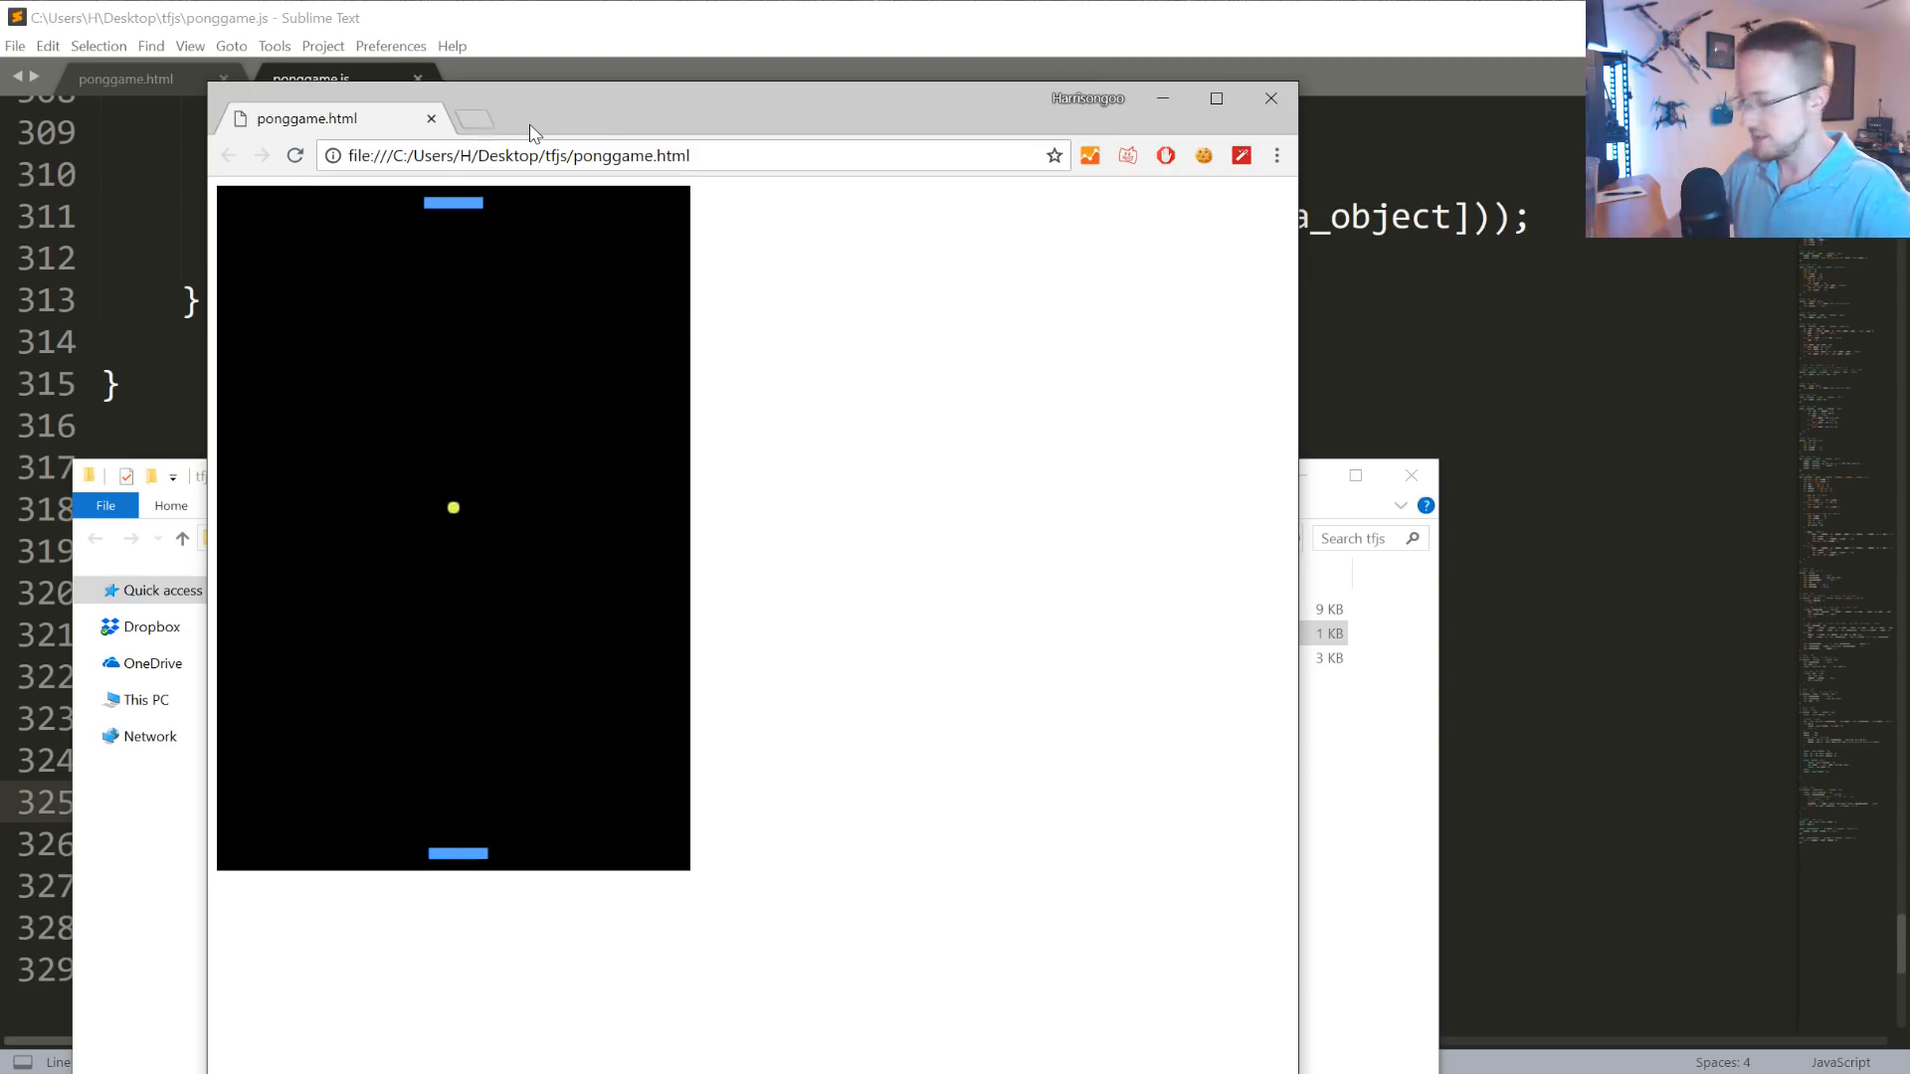
Open DevTools with F12 to watch the predicting, new turn and training logs.
{"action": "key", "text": "F12"}
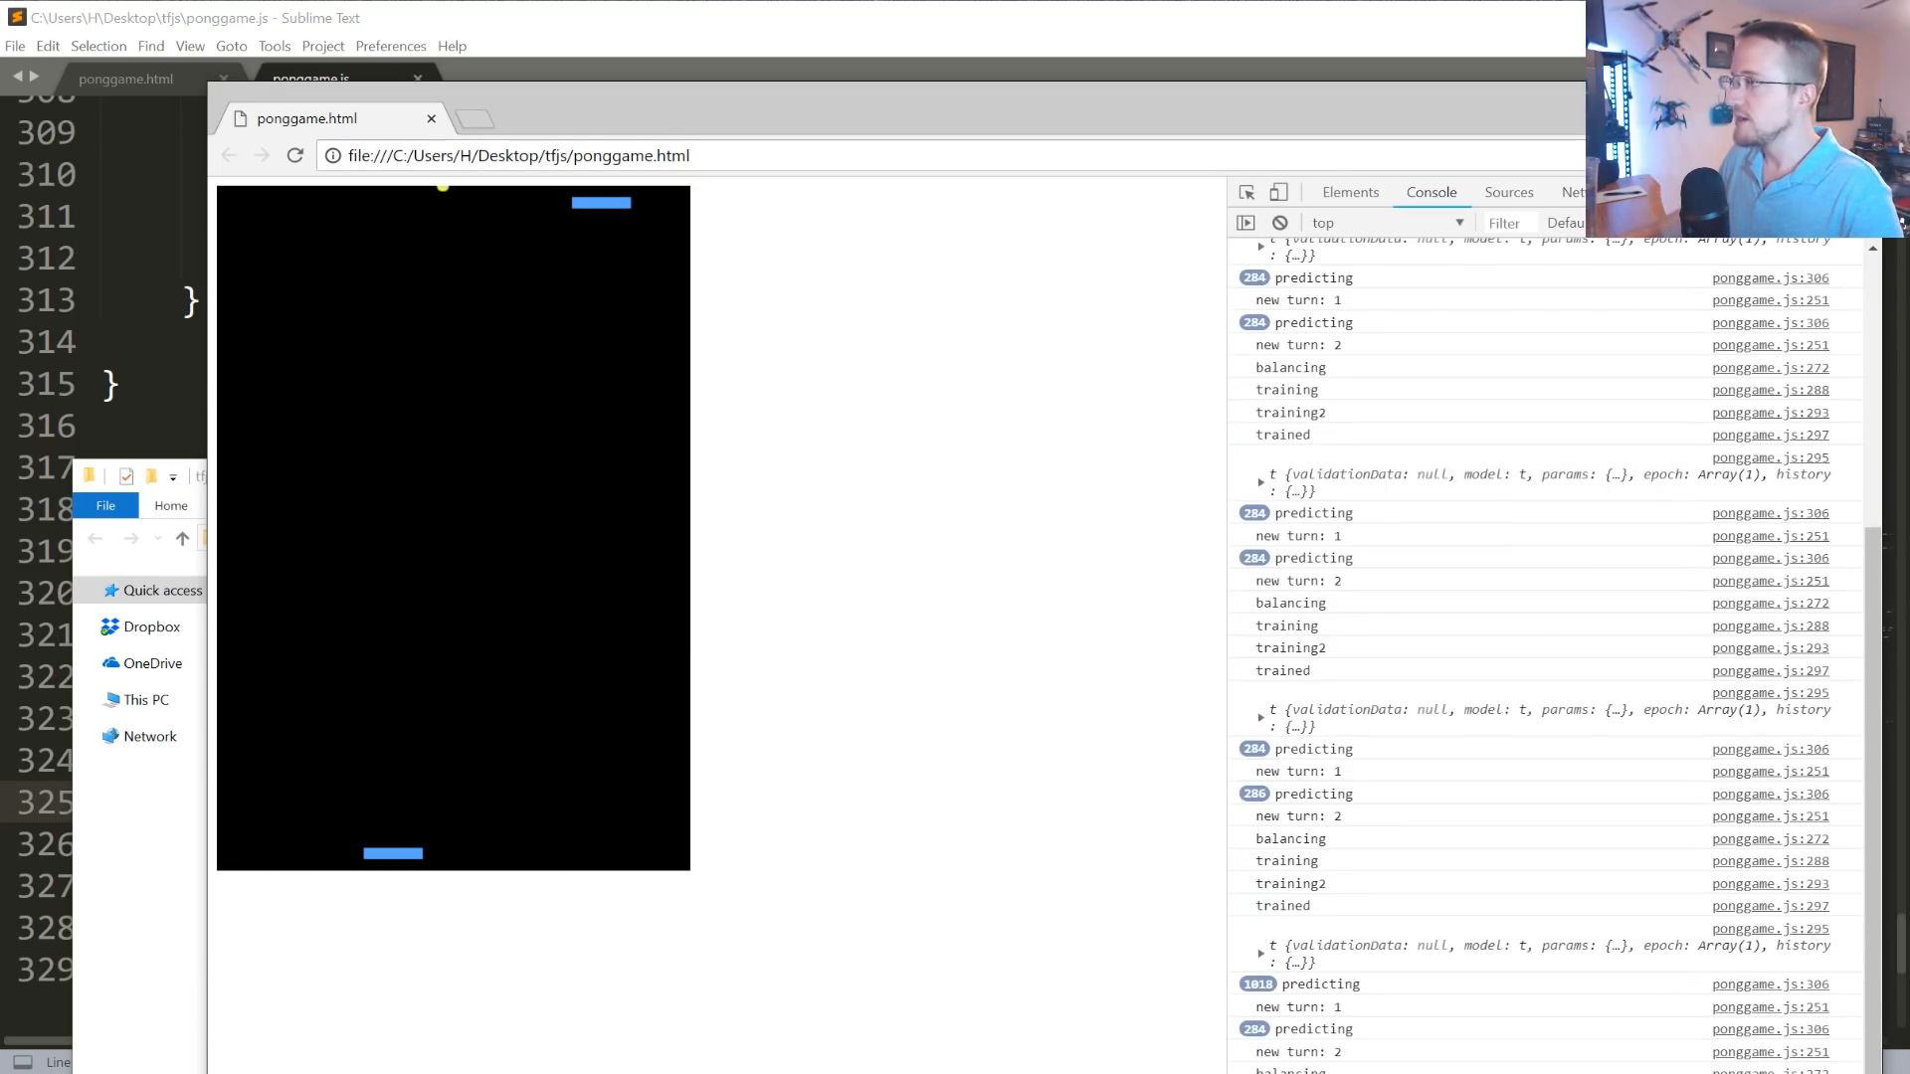
{"action": "mouse_move", "coordinate": [544, 612]}
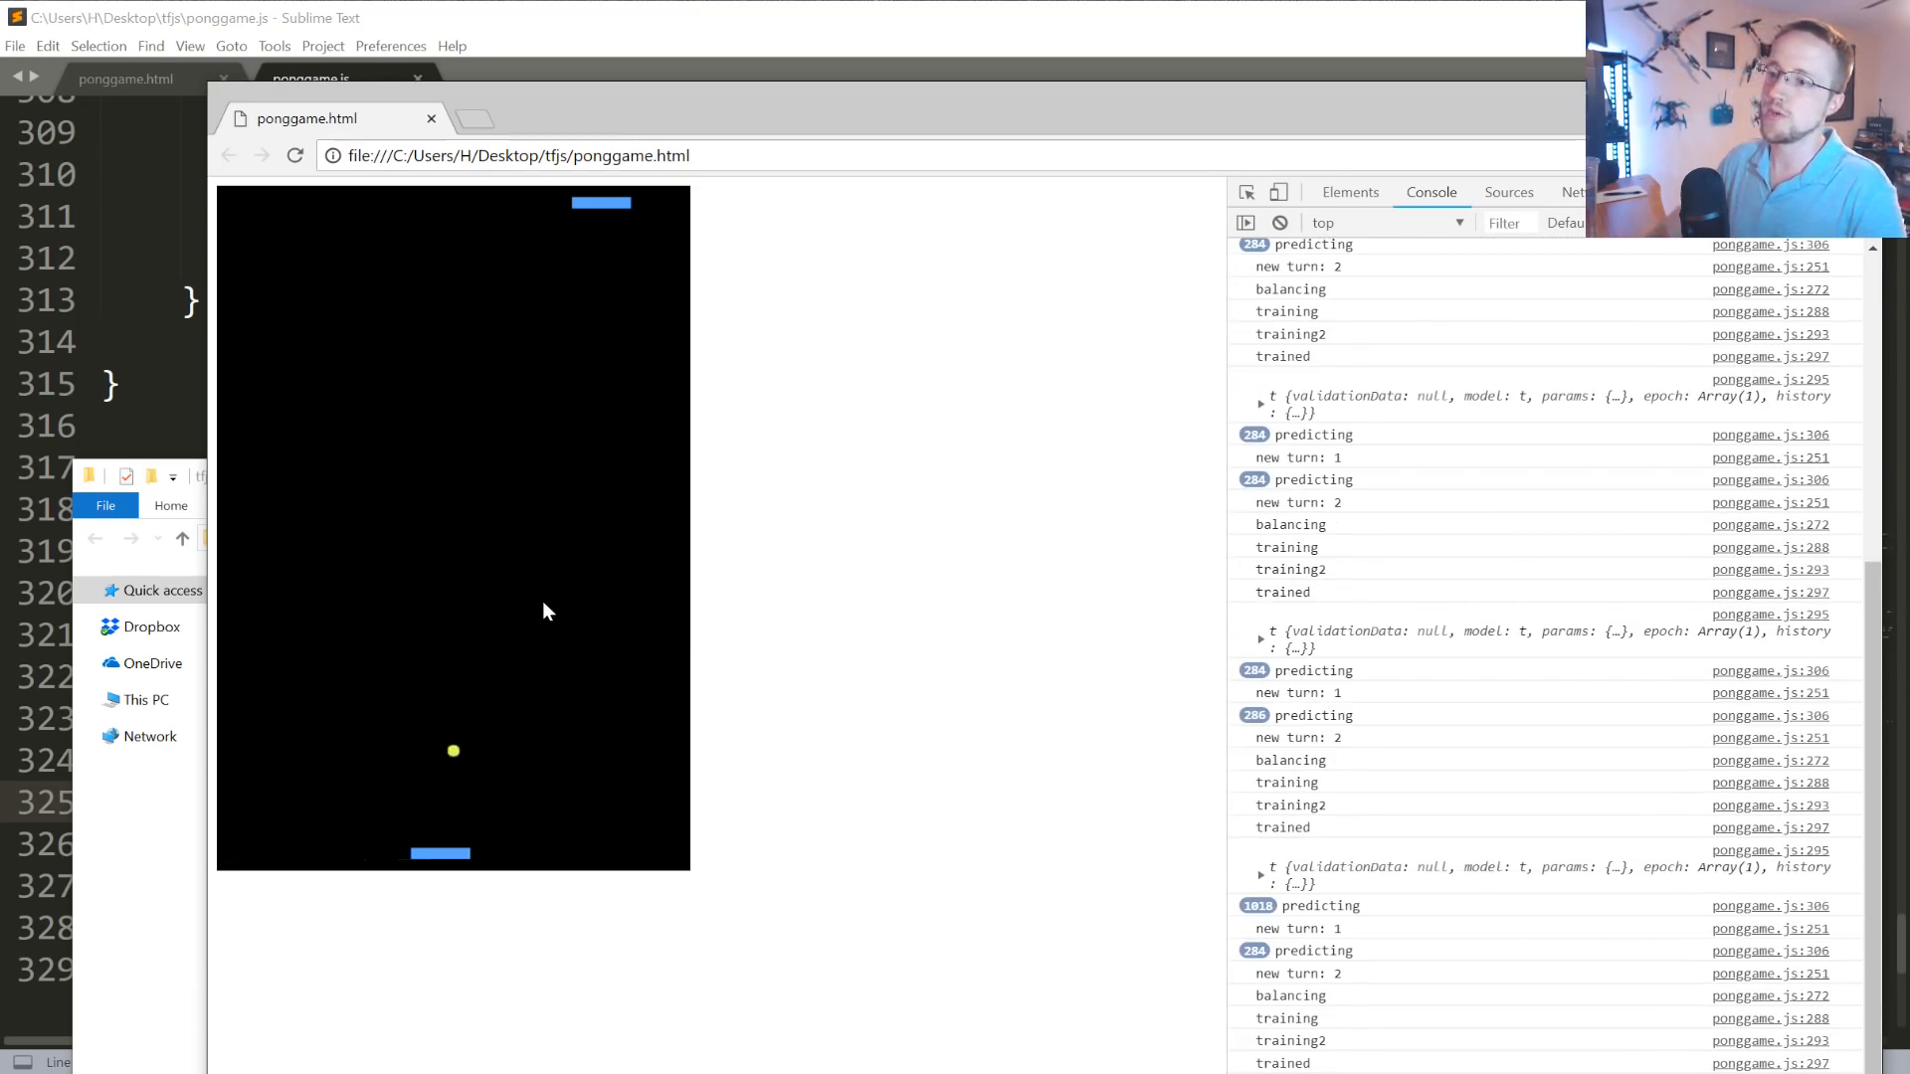